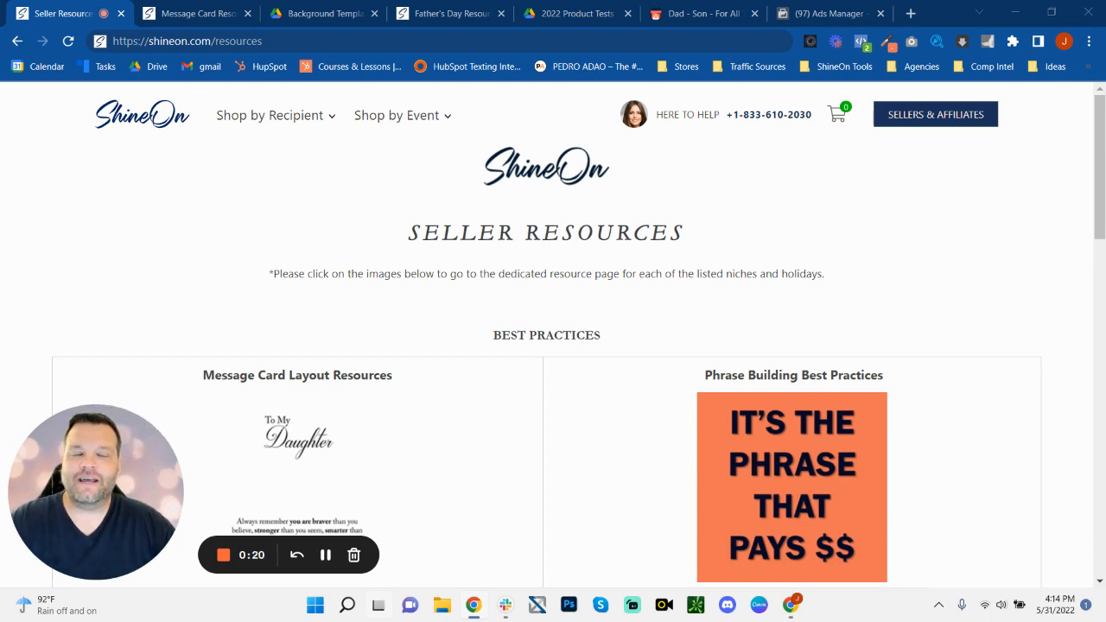
mouse_move(847, 238)
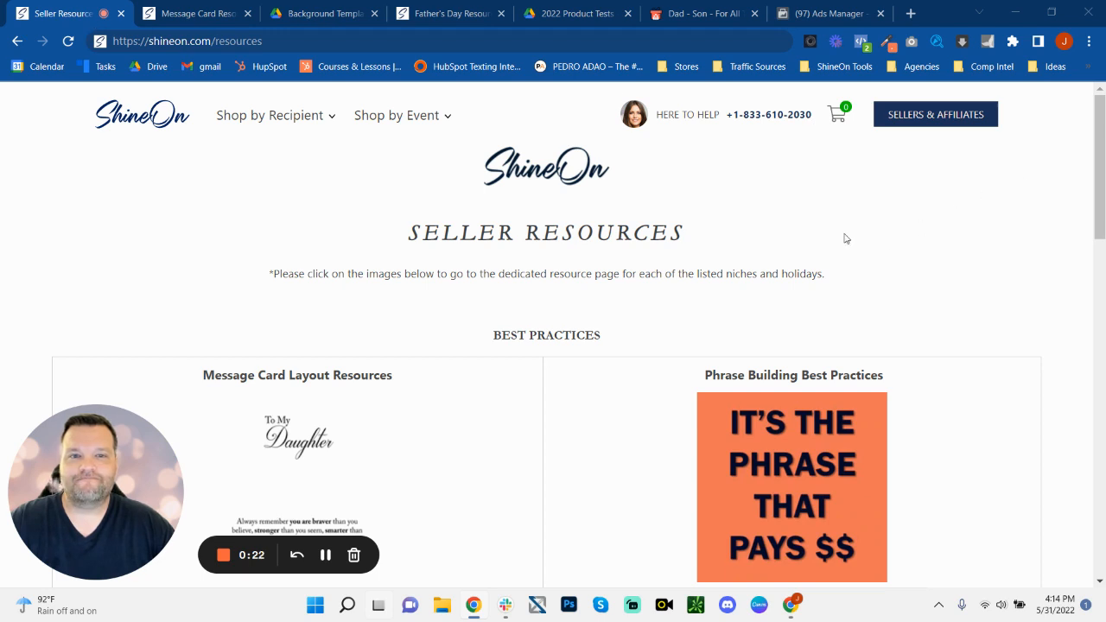
mouse_move(582, 215)
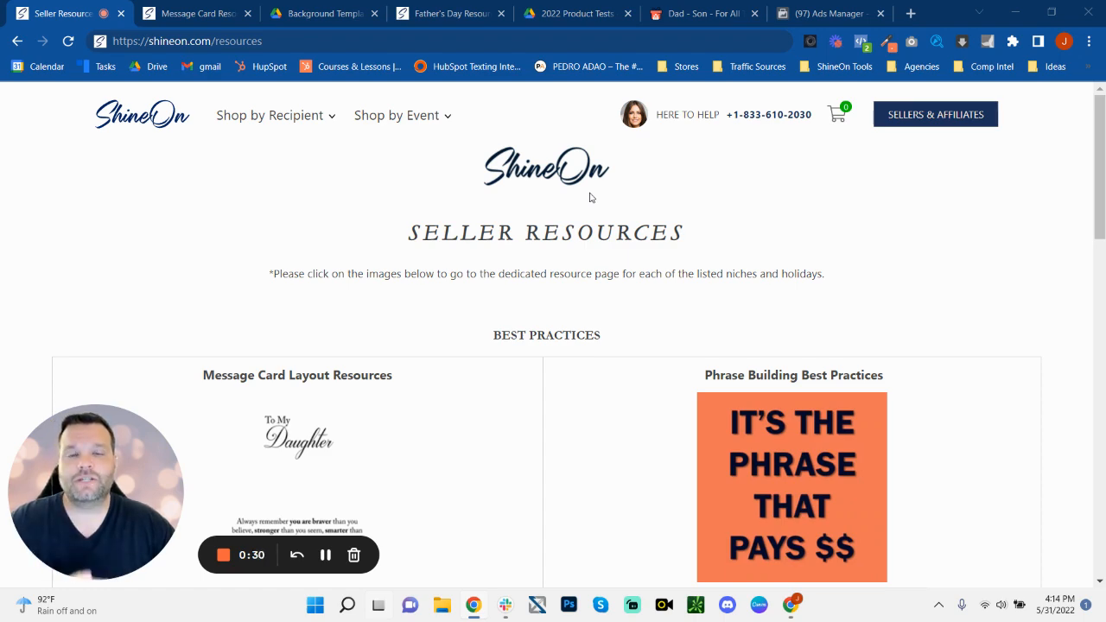
Scroll through the Message Card Resources page toward the background colour examples
scroll(down, 3)
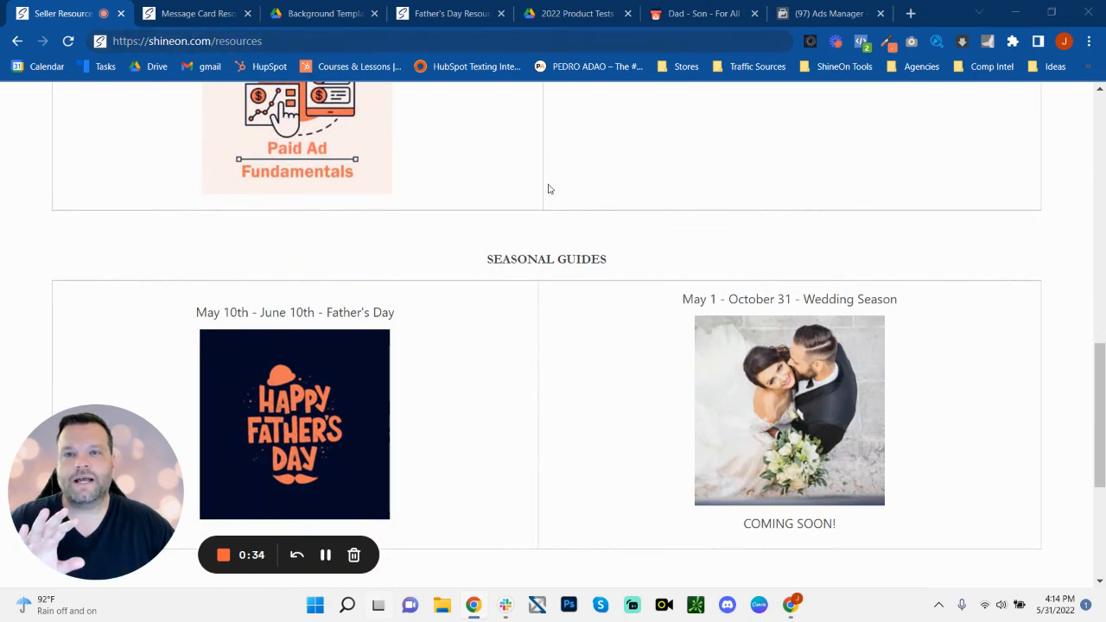
scroll(up, 3)
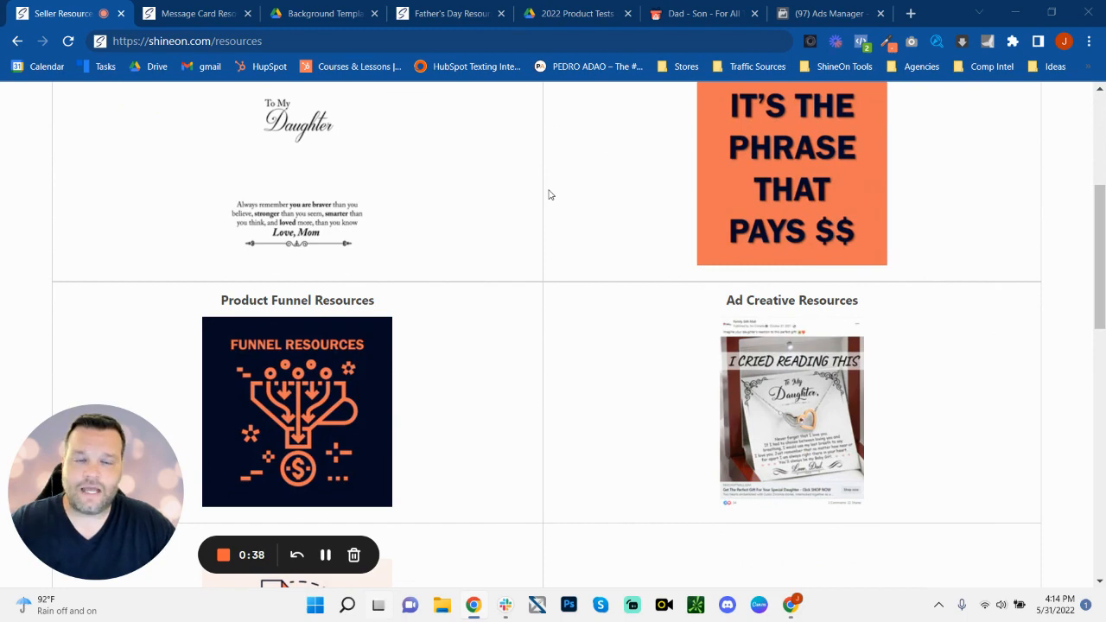
scroll(up, 3)
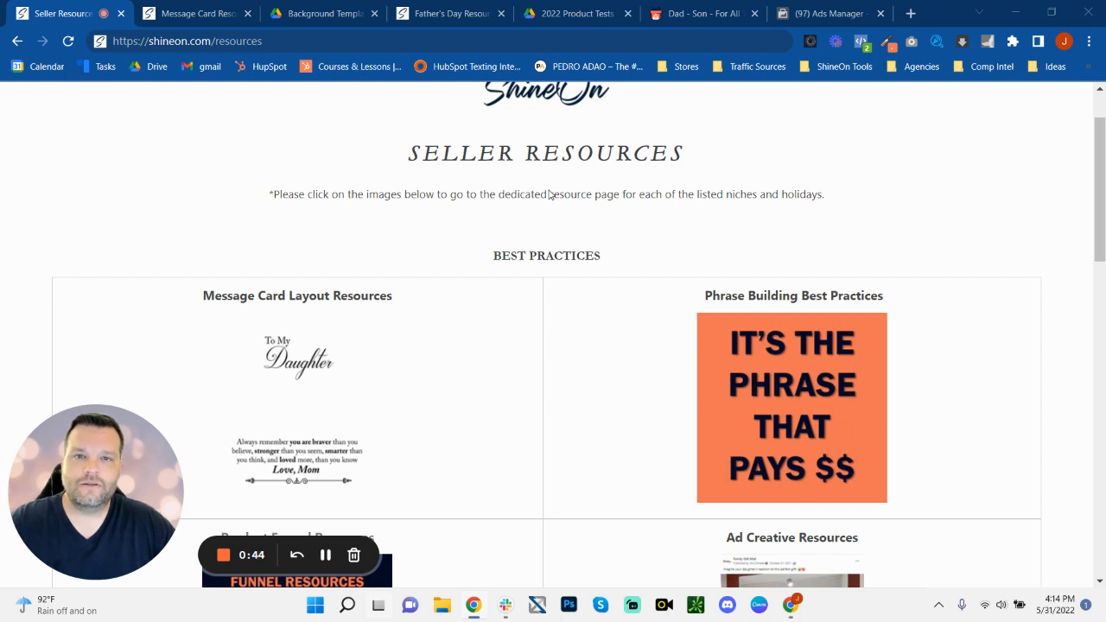
scroll(down, 3)
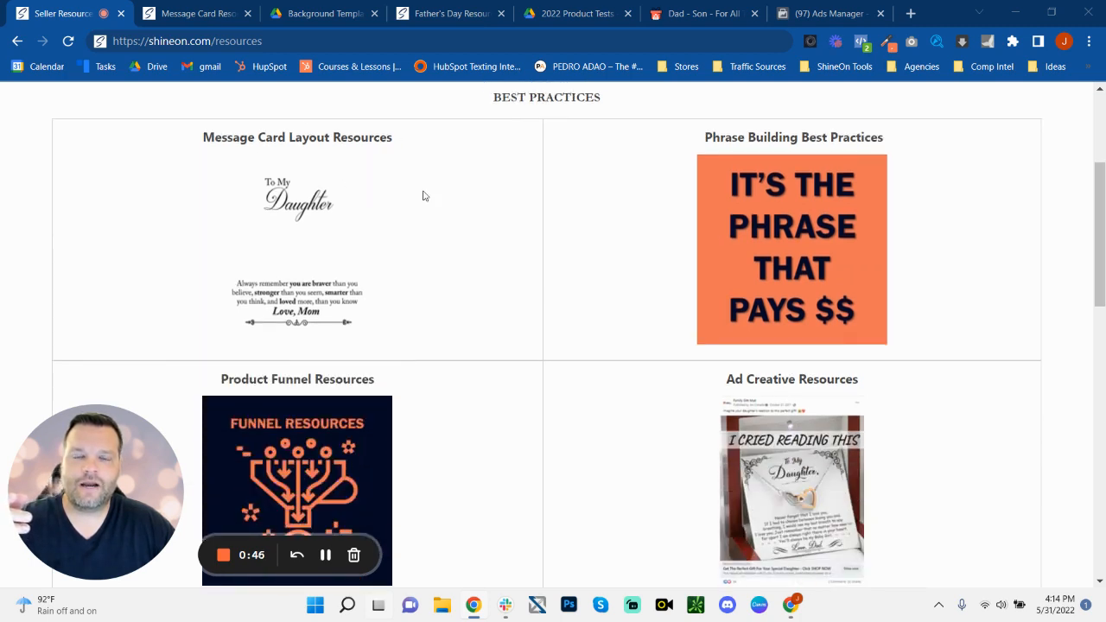
mouse_move(611, 210)
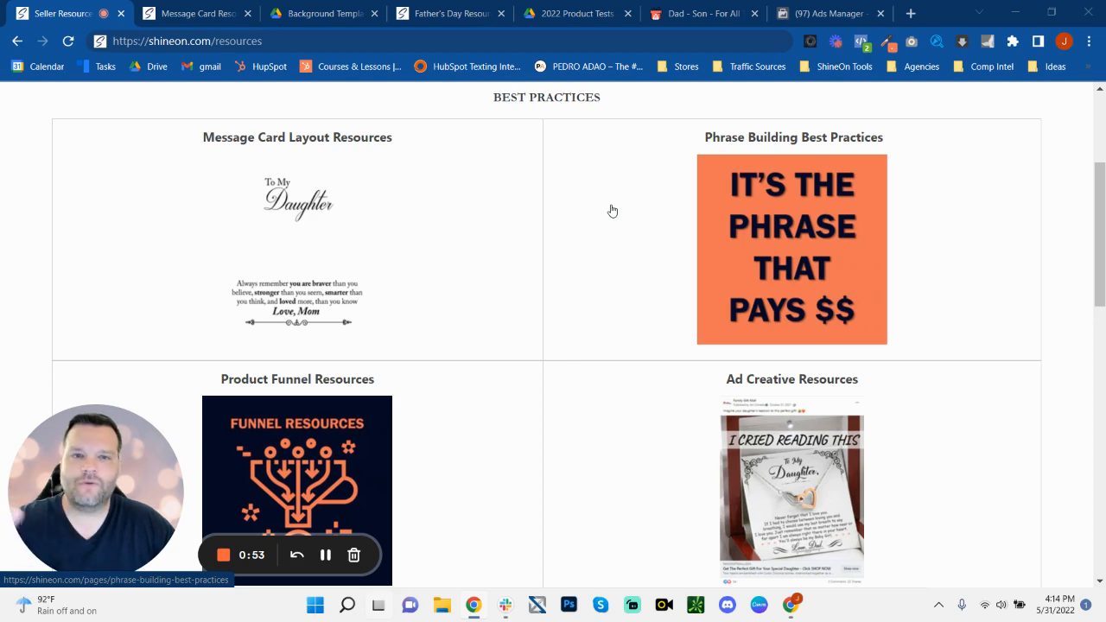
scroll(down, 3)
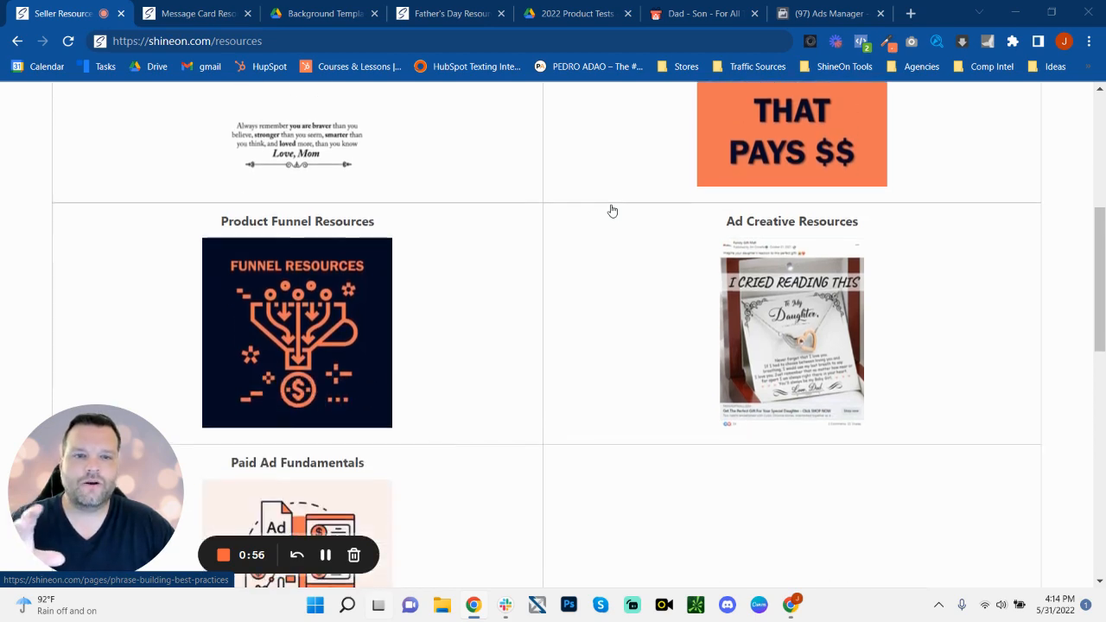
scroll(down, 3)
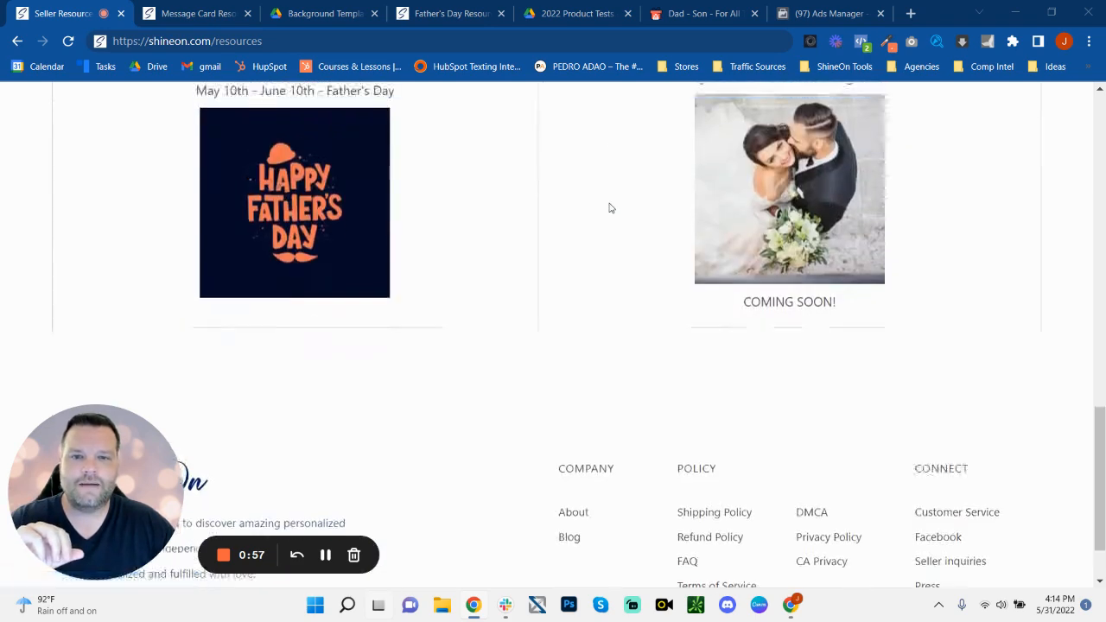
scroll(up, 3)
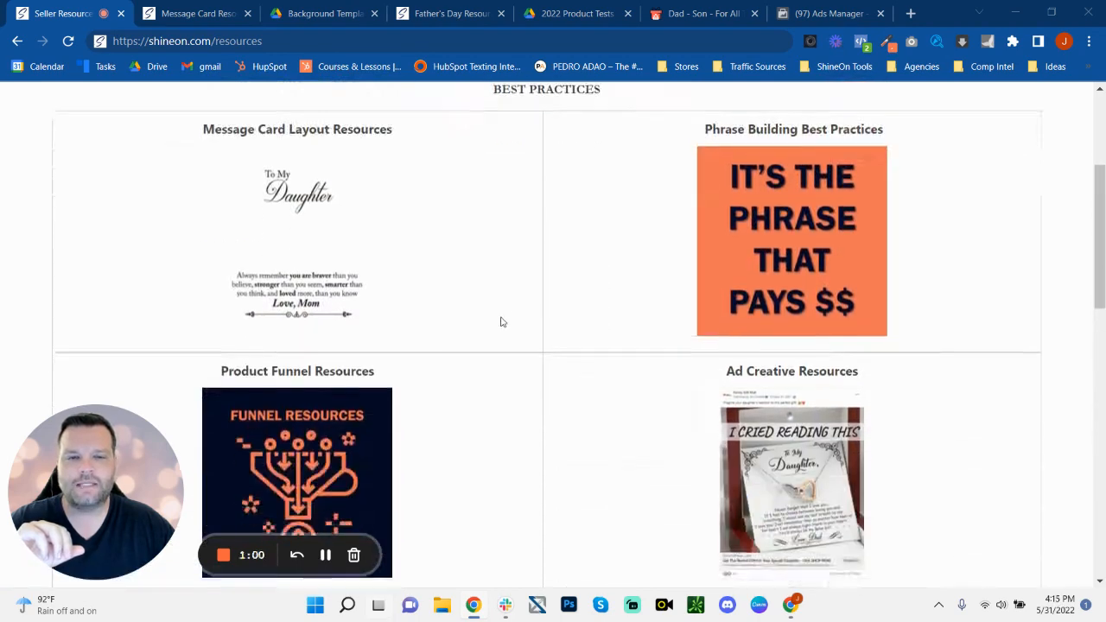
scroll(down, 3)
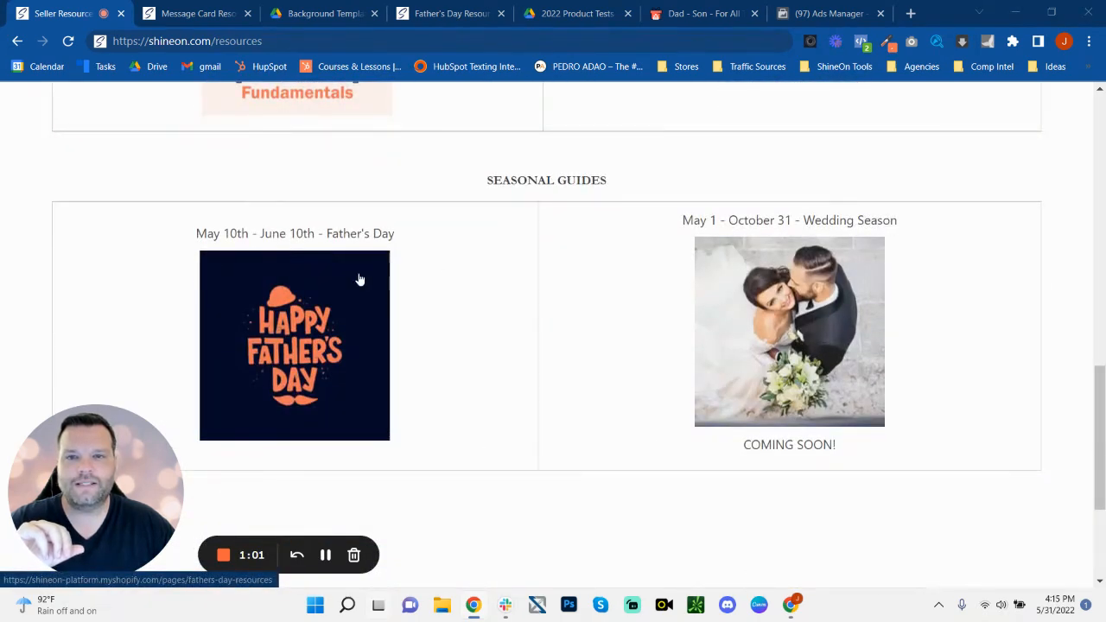
mouse_move(473, 207)
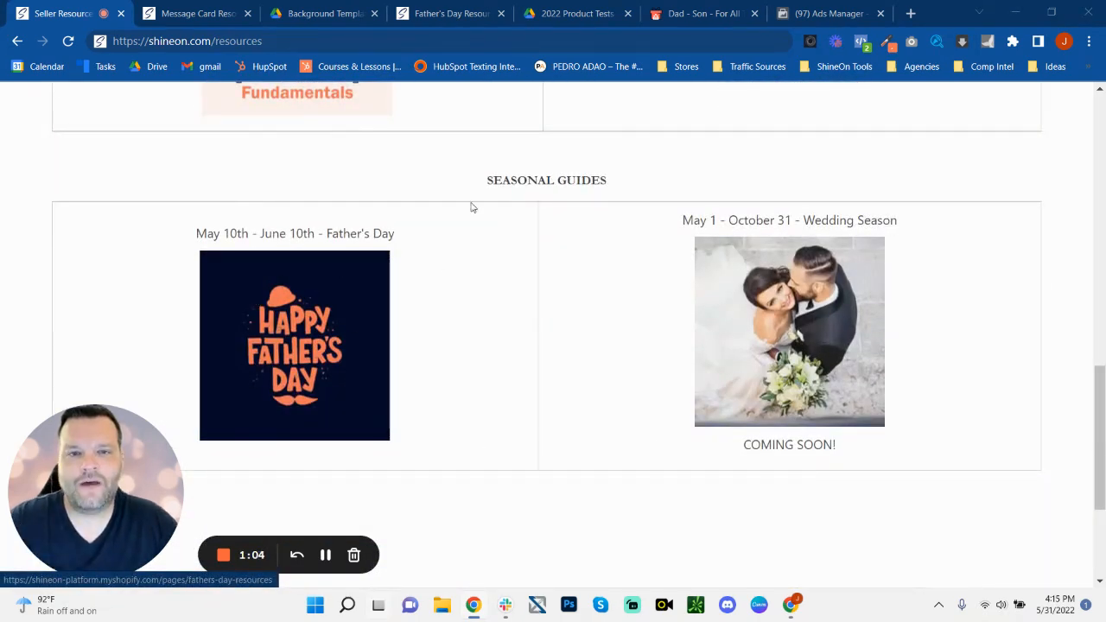
mouse_move(843, 366)
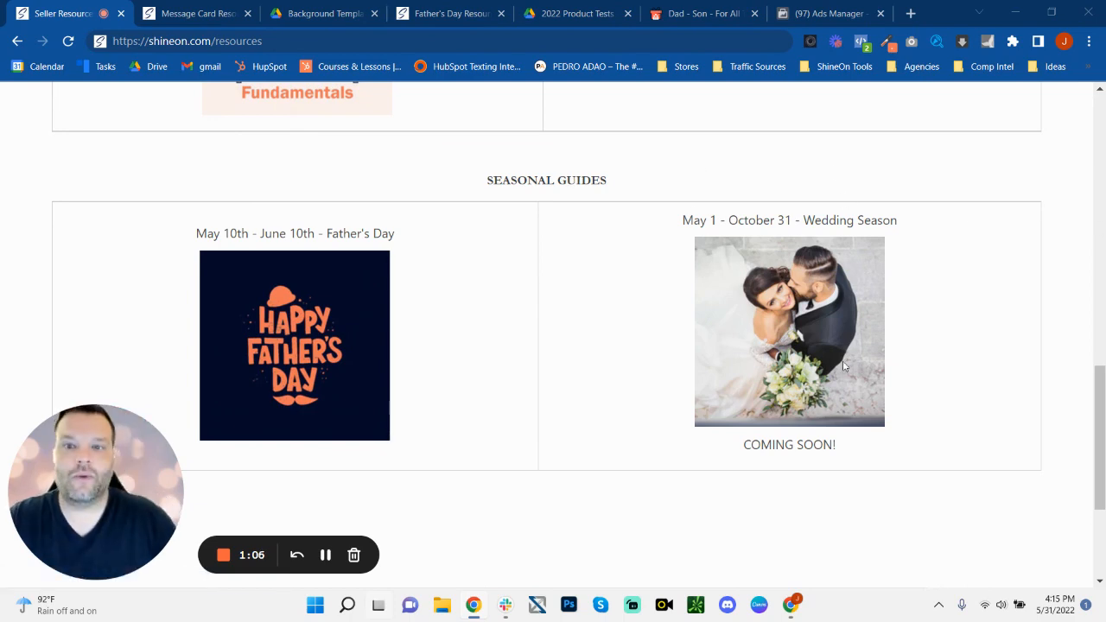
Bring Best Selling Background Colors, Proper Layouts and teardown videos into view
scroll(up, 3)
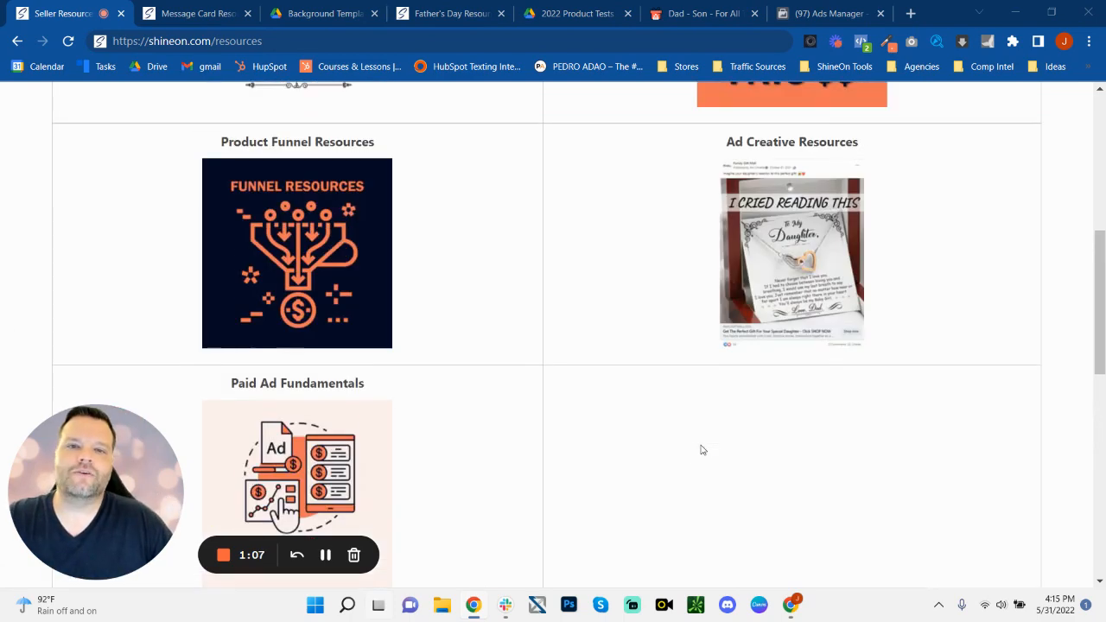
scroll(up, 3)
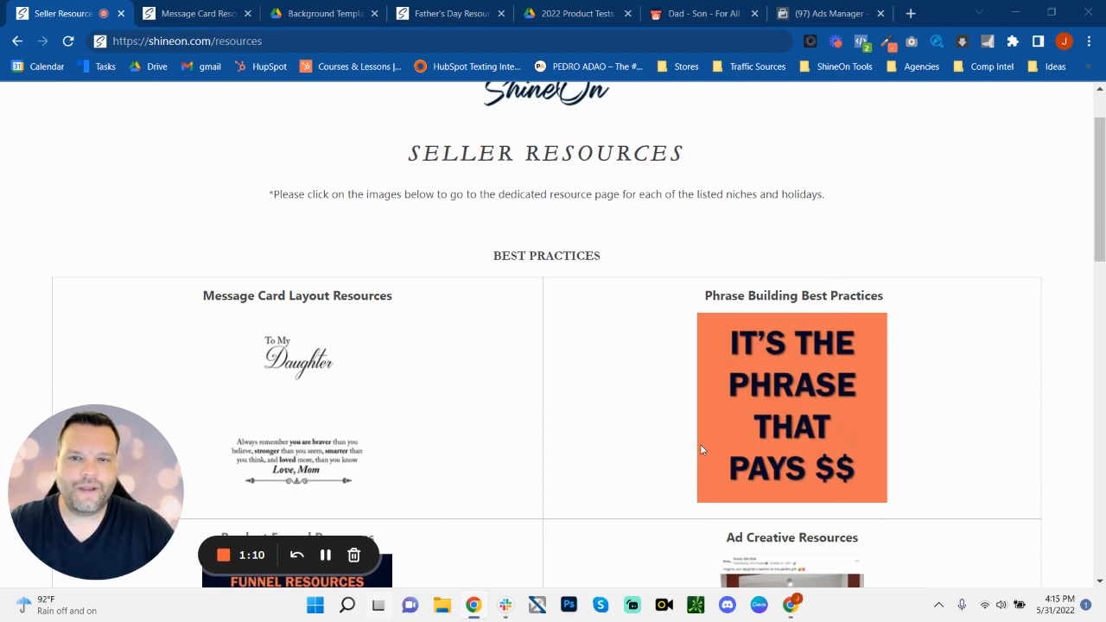
mouse_move(411, 337)
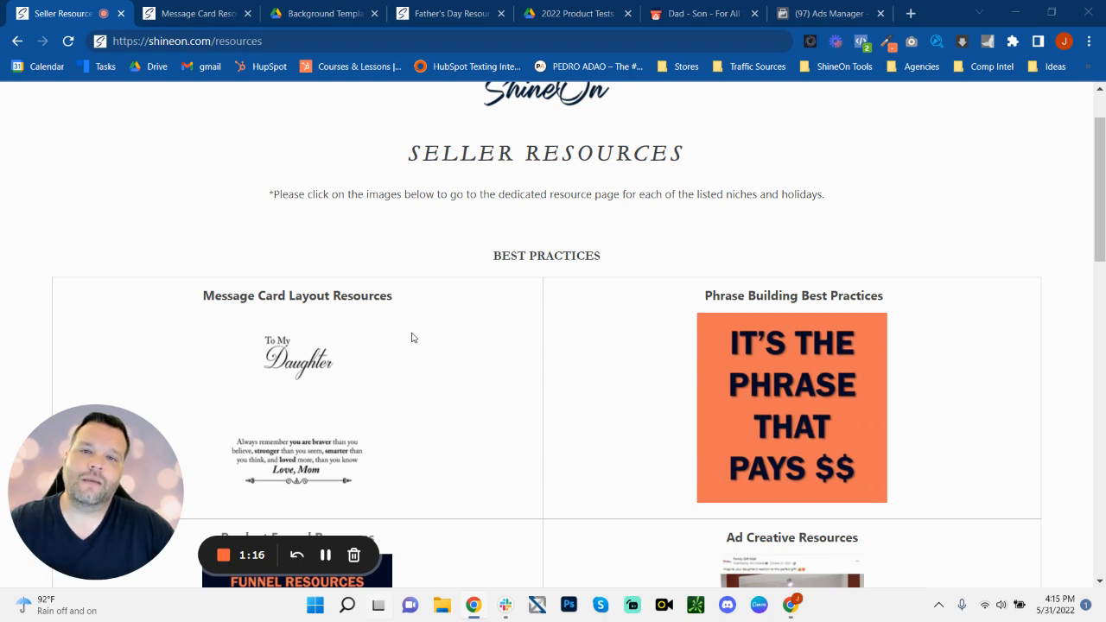
mouse_move(276, 299)
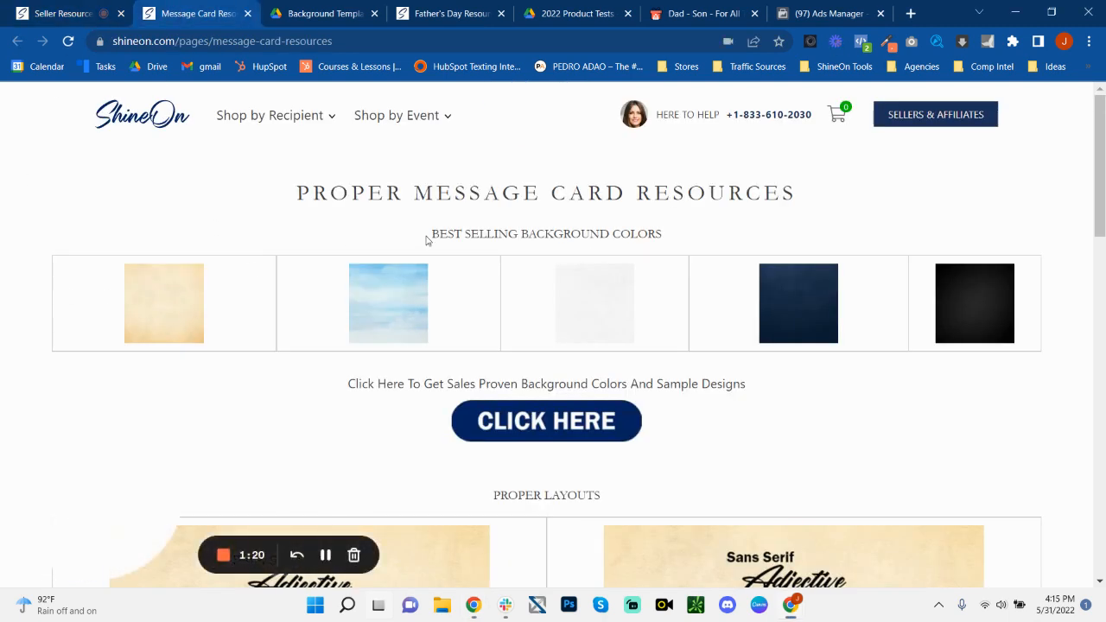
scroll(down, 3)
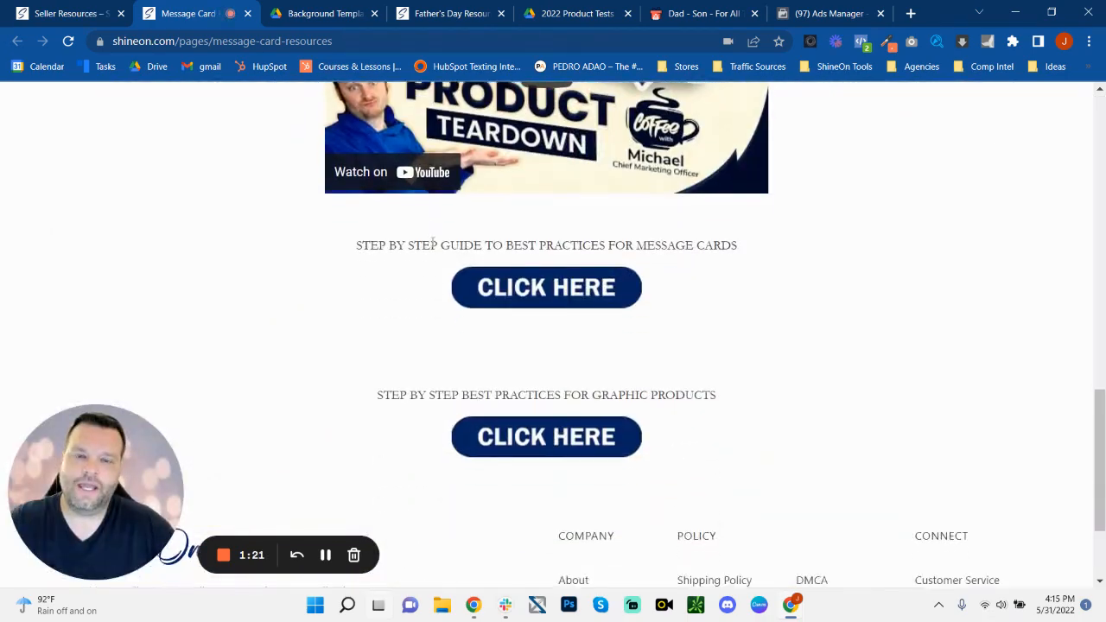
scroll(down, 3)
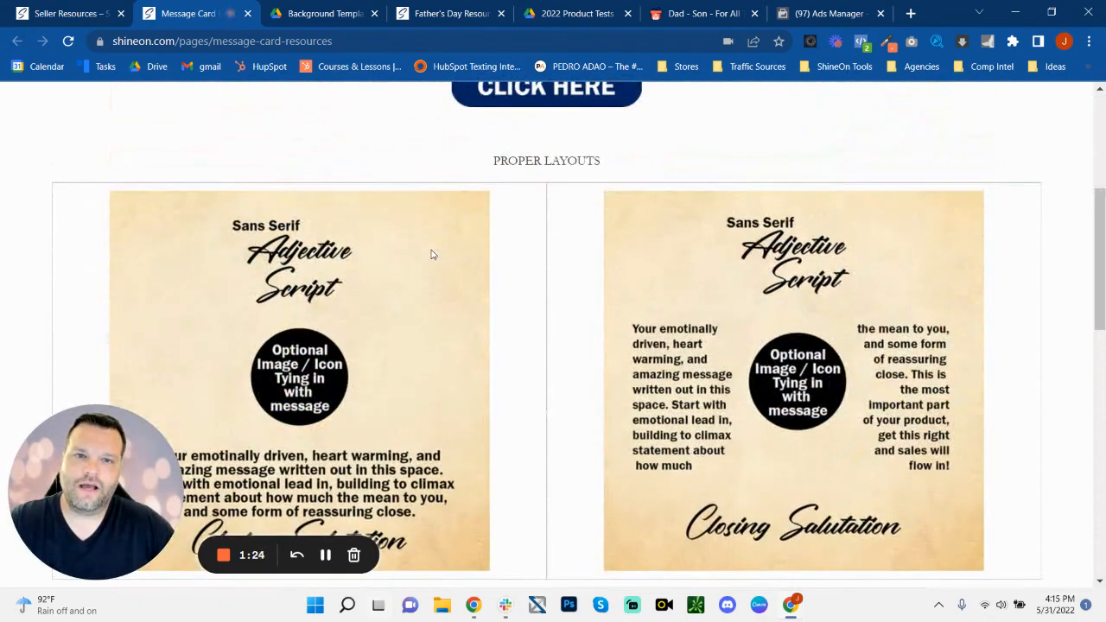
scroll(down, 3)
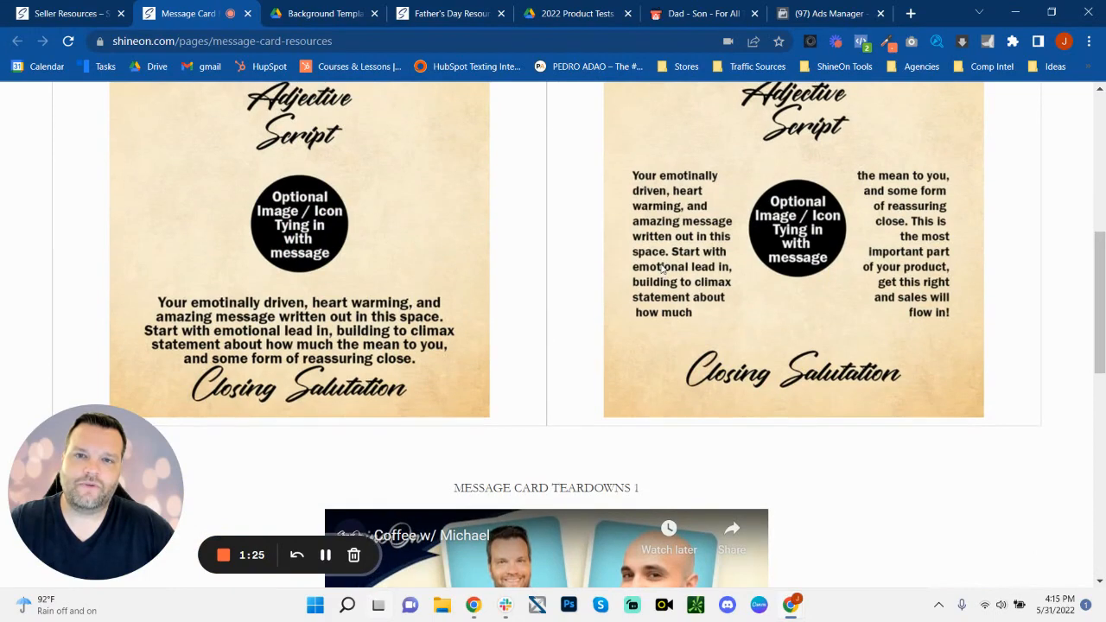
scroll(up, 3)
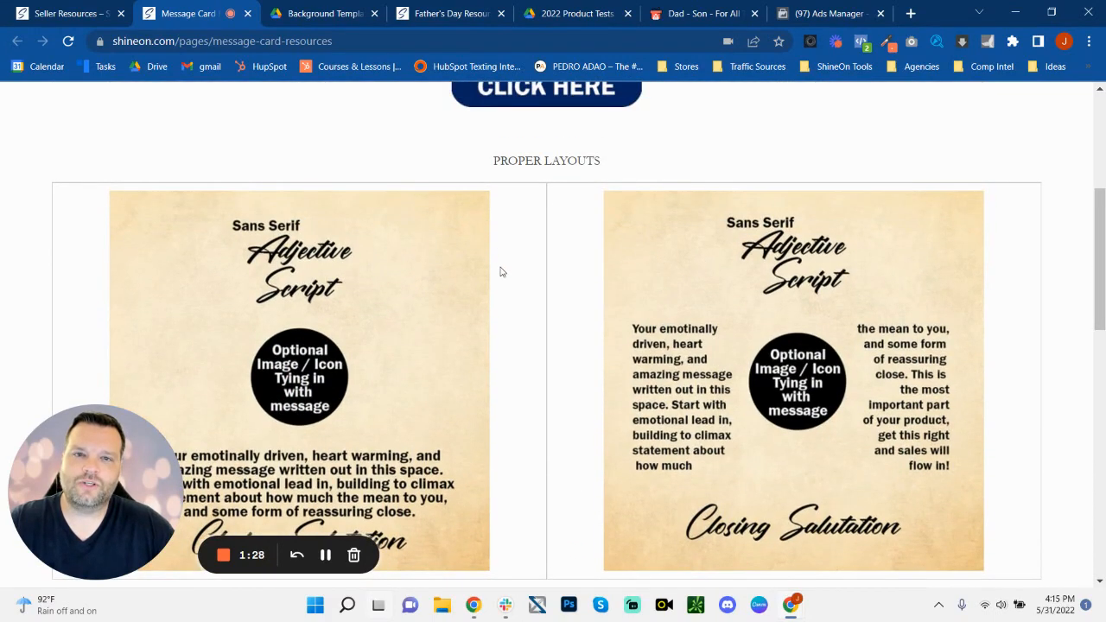
scroll(down, 3)
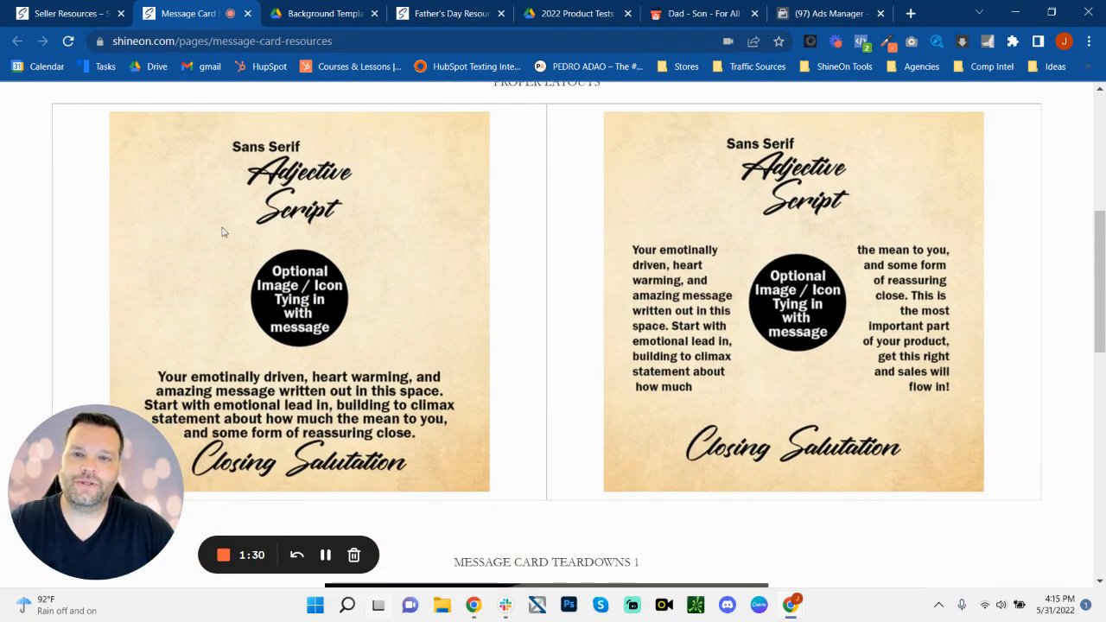
mouse_move(245, 107)
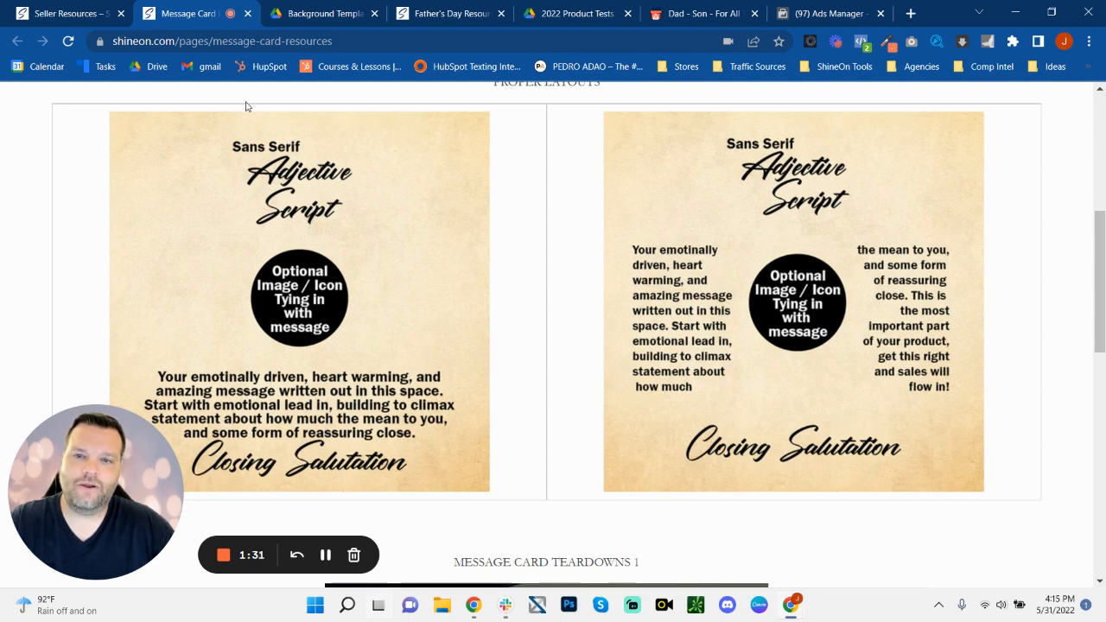
mouse_move(528, 287)
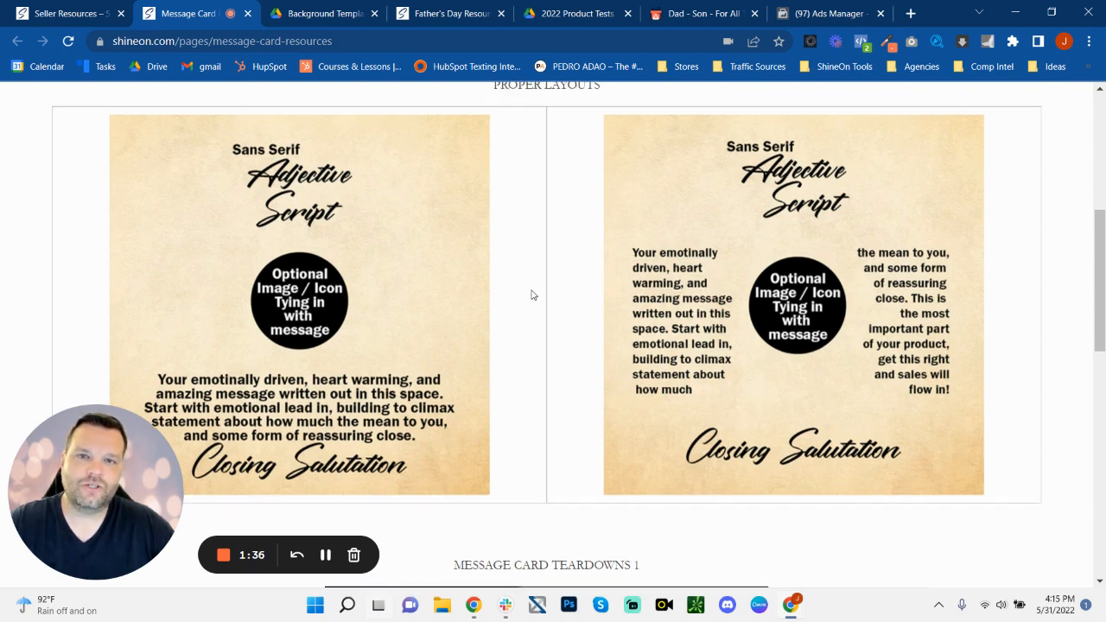
scroll(up, 3)
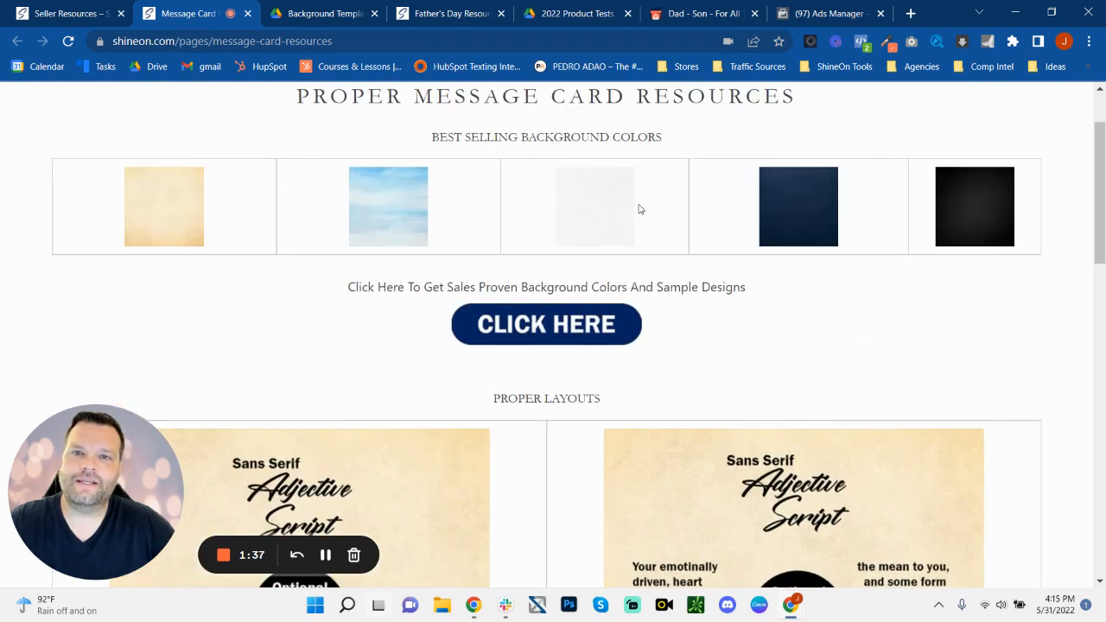
mouse_move(923, 214)
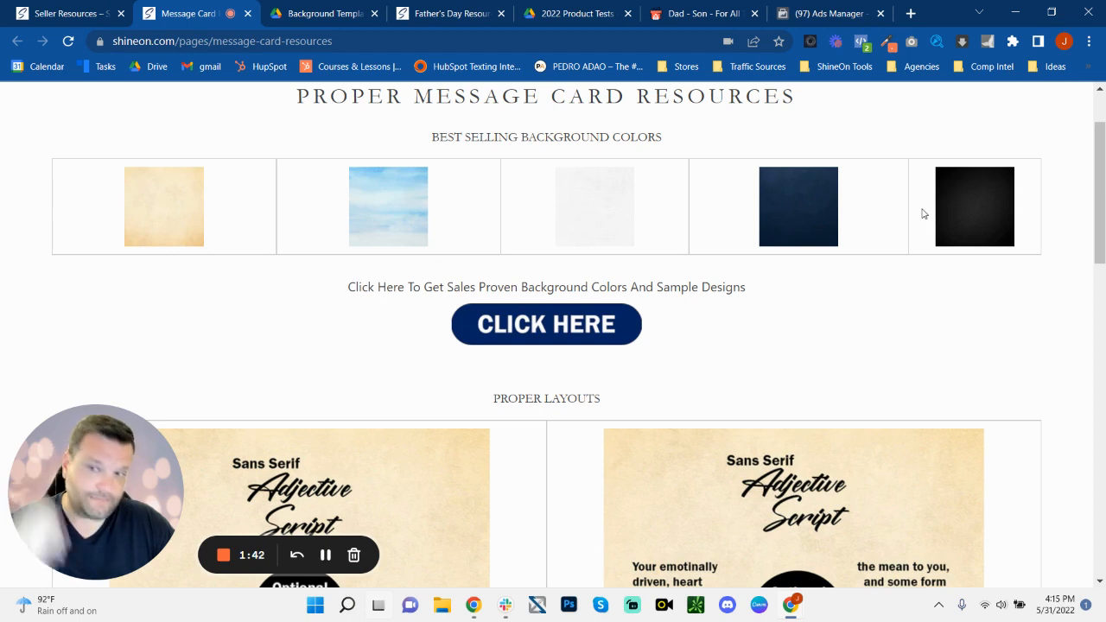
mouse_move(346, 146)
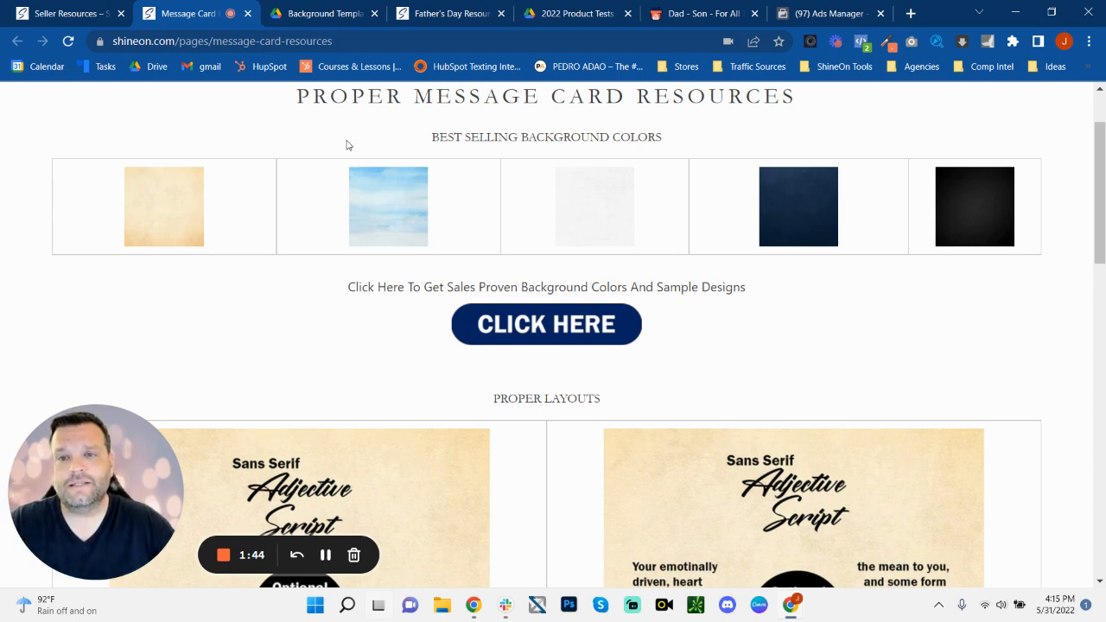
mouse_move(155, 171)
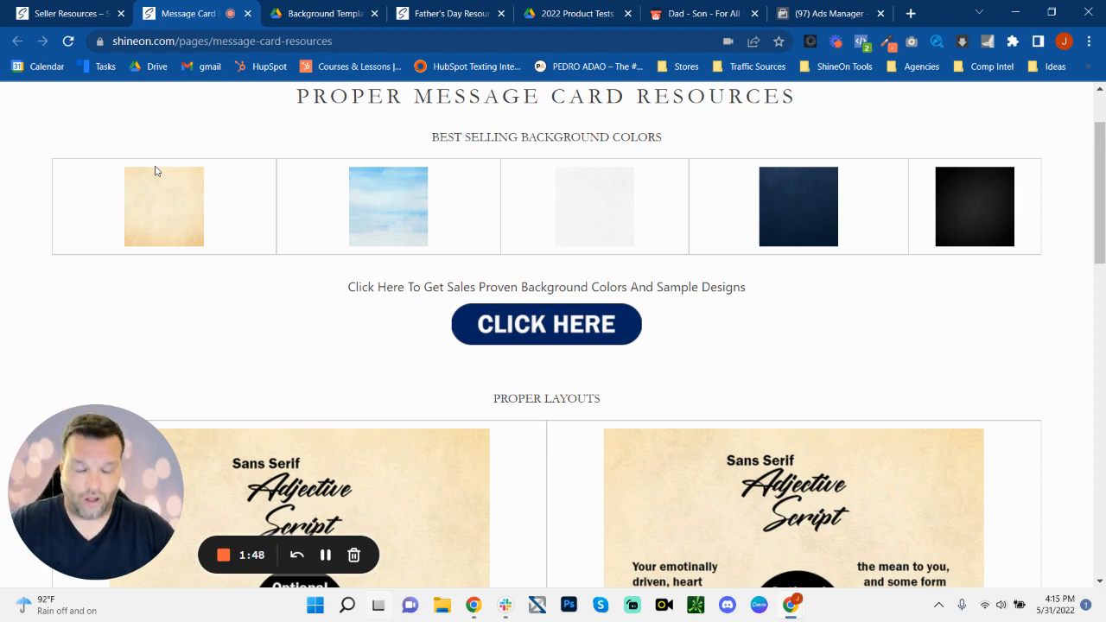
mouse_move(128, 181)
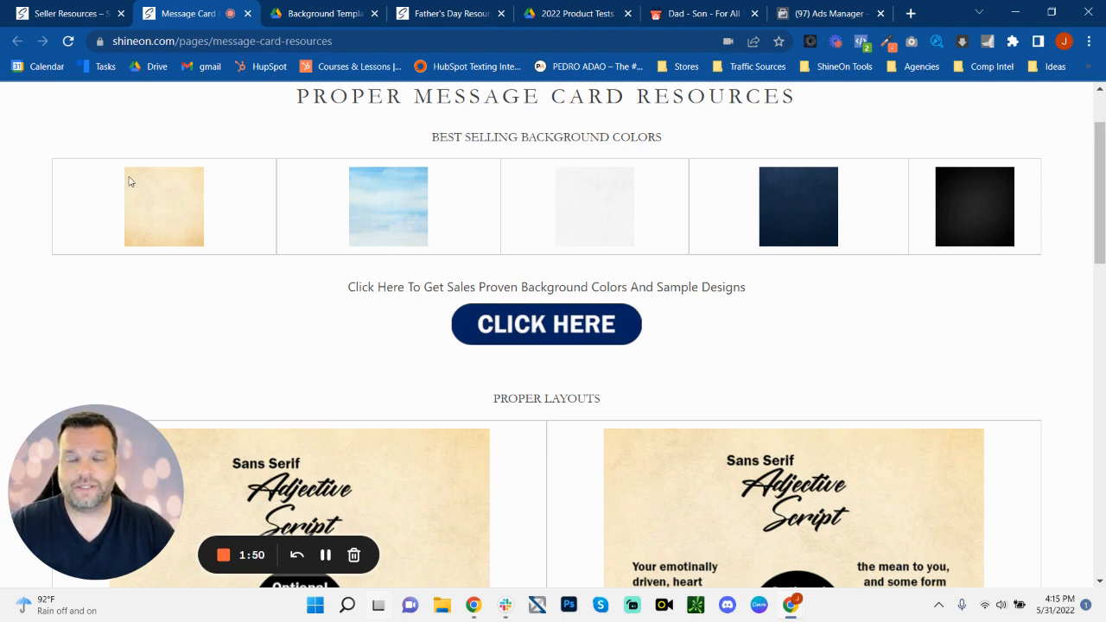
mouse_move(169, 242)
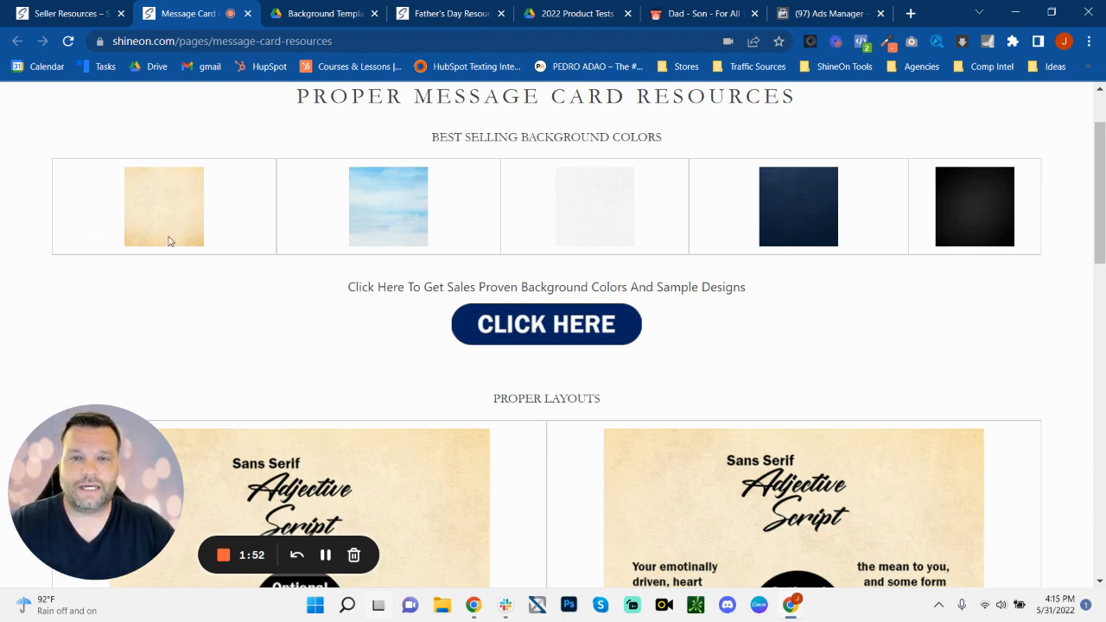
mouse_move(176, 204)
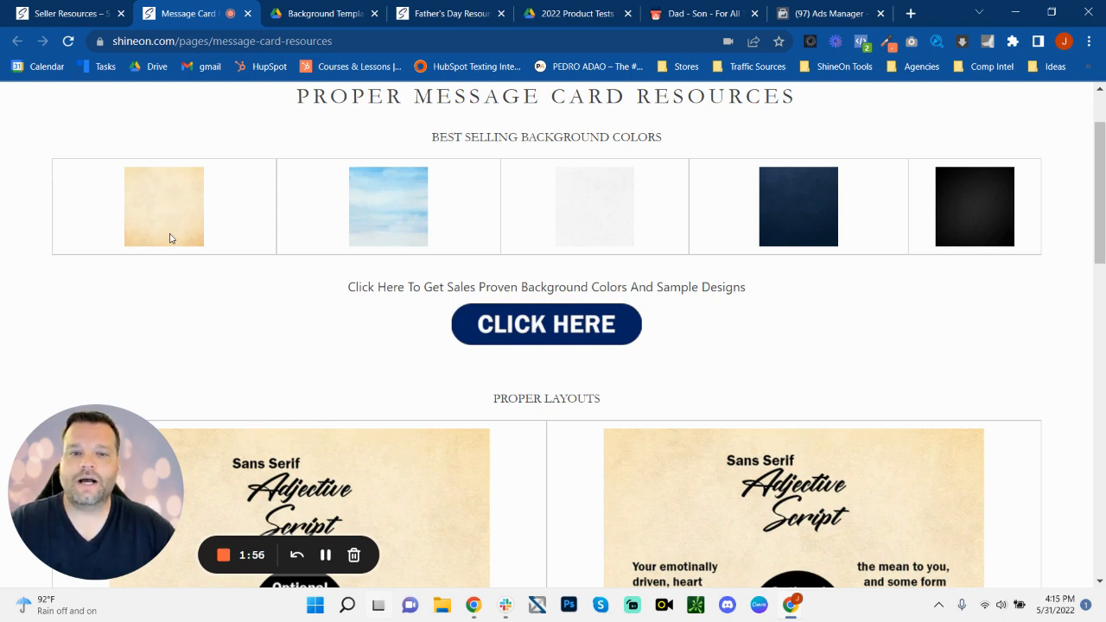
mouse_move(450, 220)
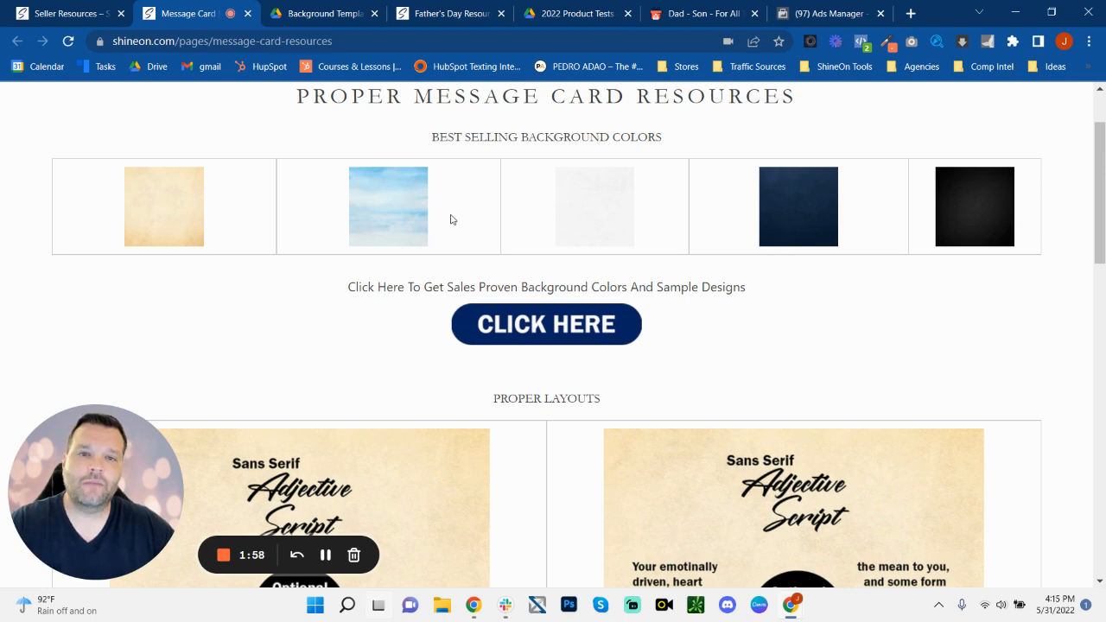
mouse_move(1006, 262)
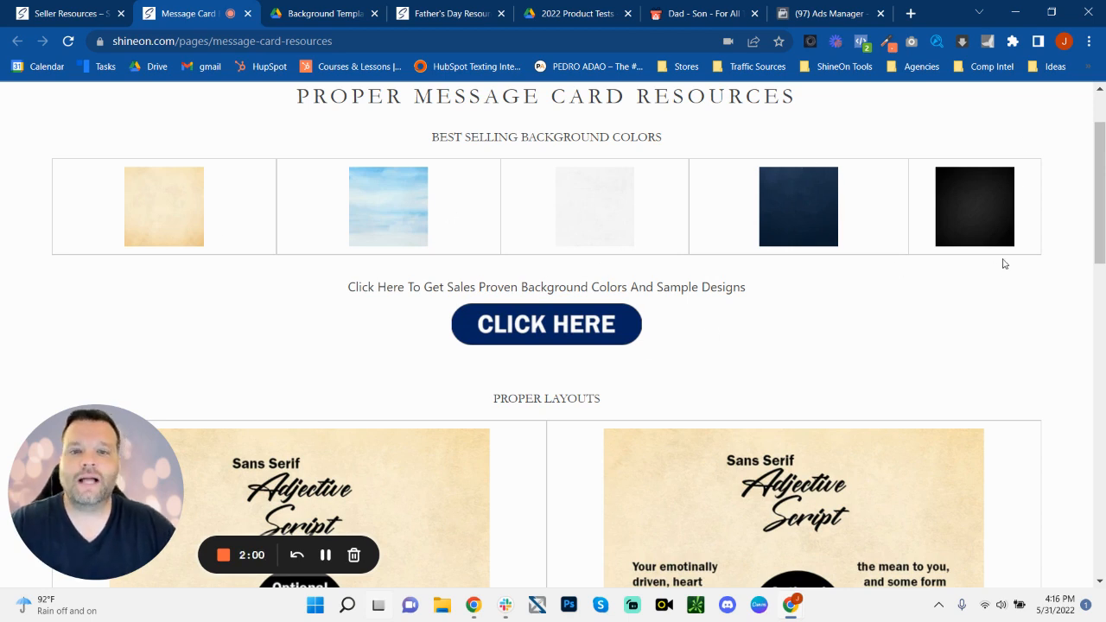
mouse_move(566, 349)
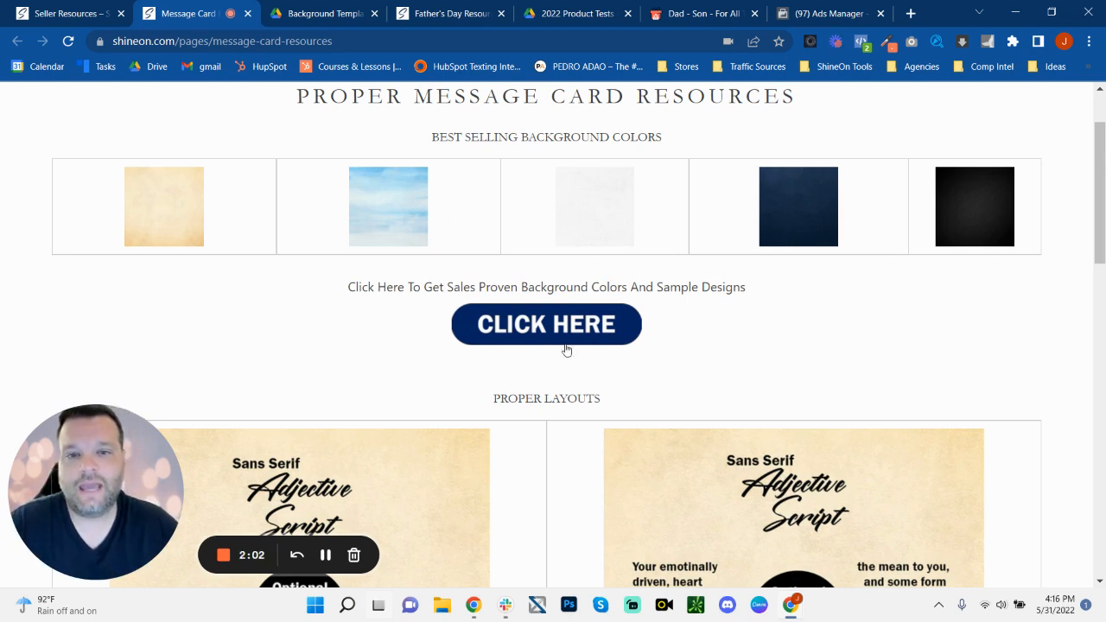
mouse_move(497, 297)
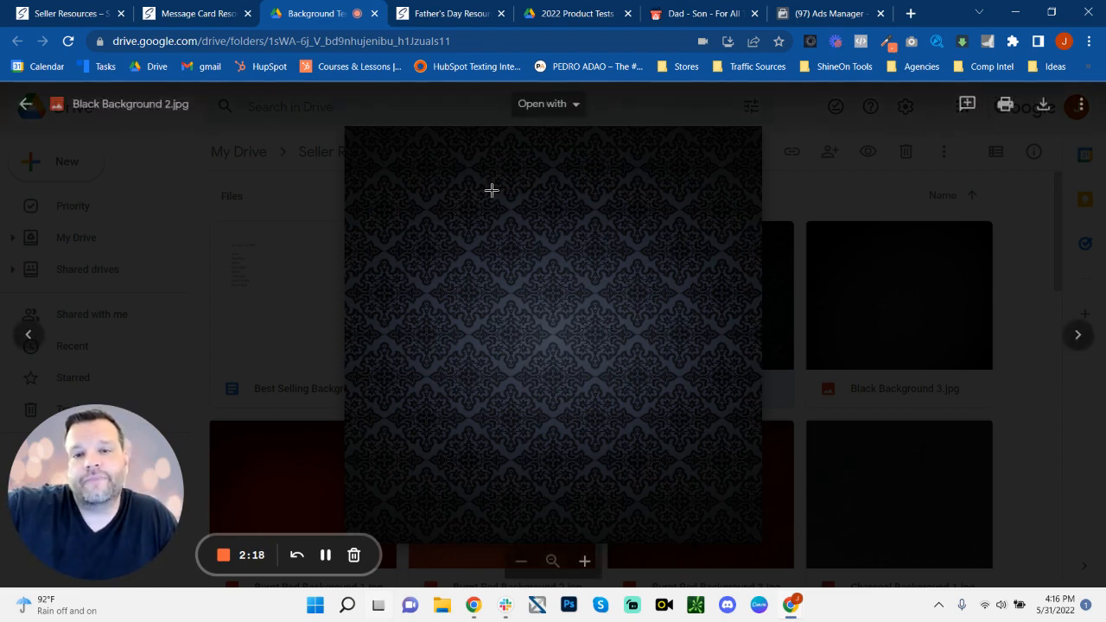
mouse_move(368, 228)
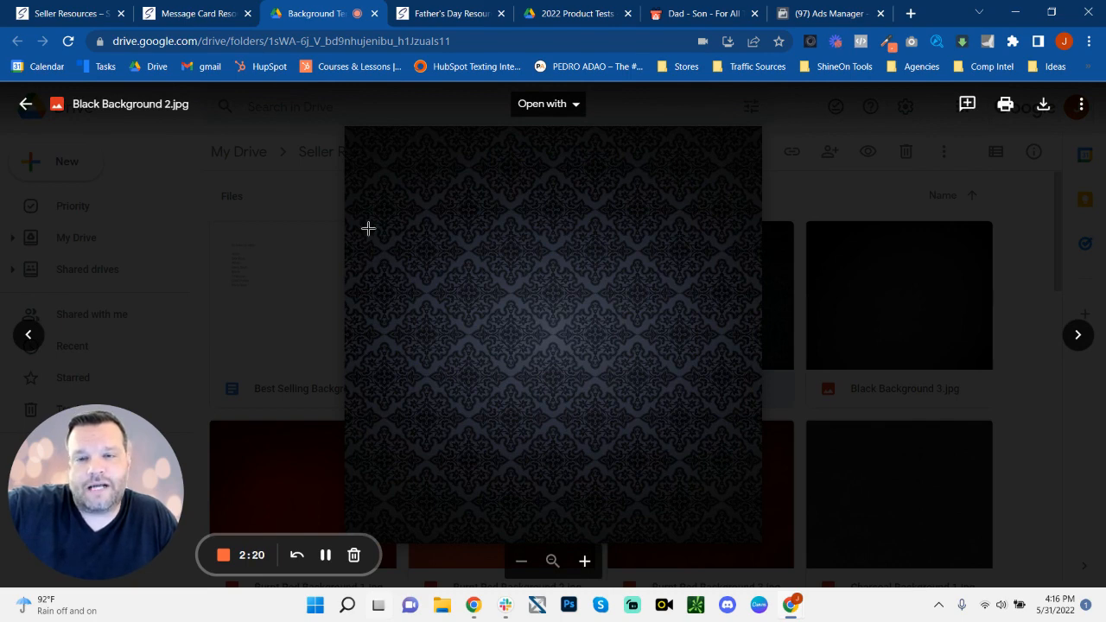
Close the Black Background 2 preview and scroll back through the Background Templates images
click(24, 104)
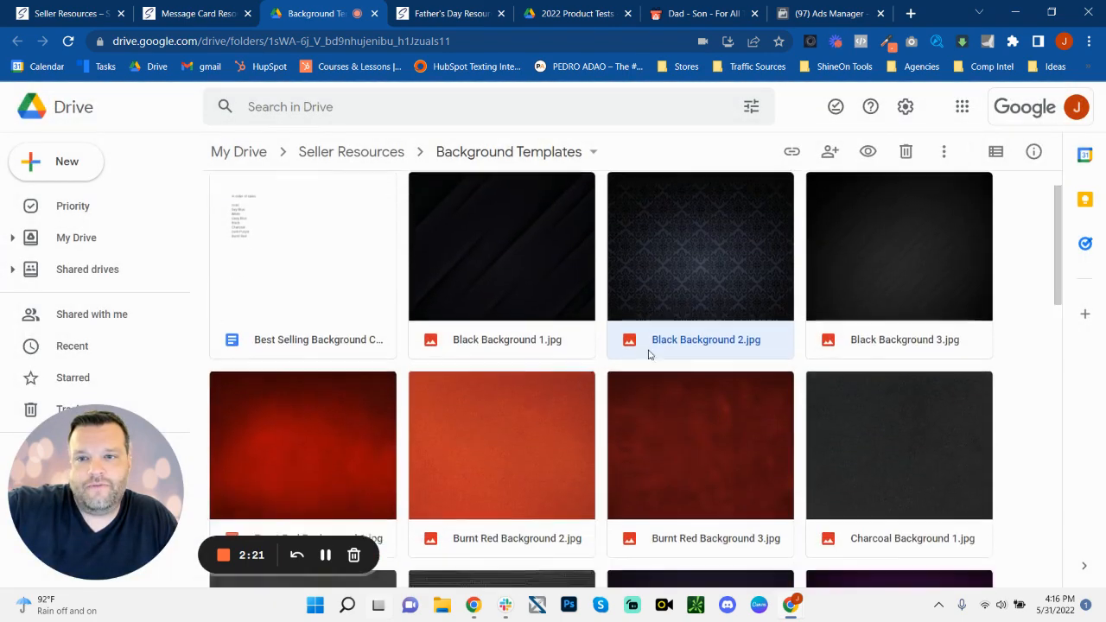
click(193, 14)
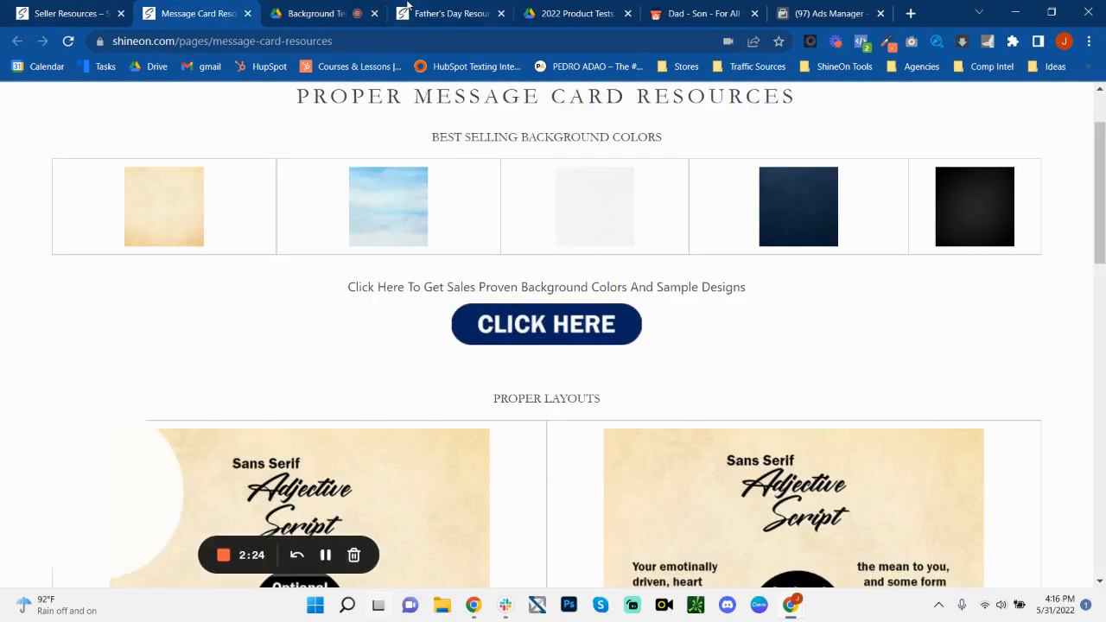
click(325, 14)
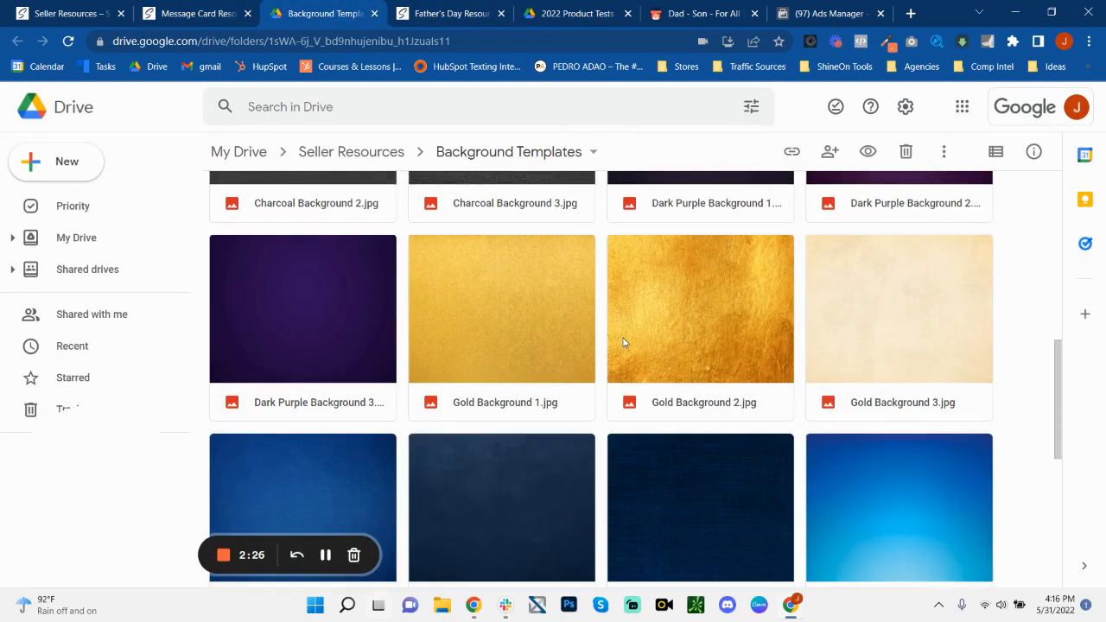
scroll(up, 3)
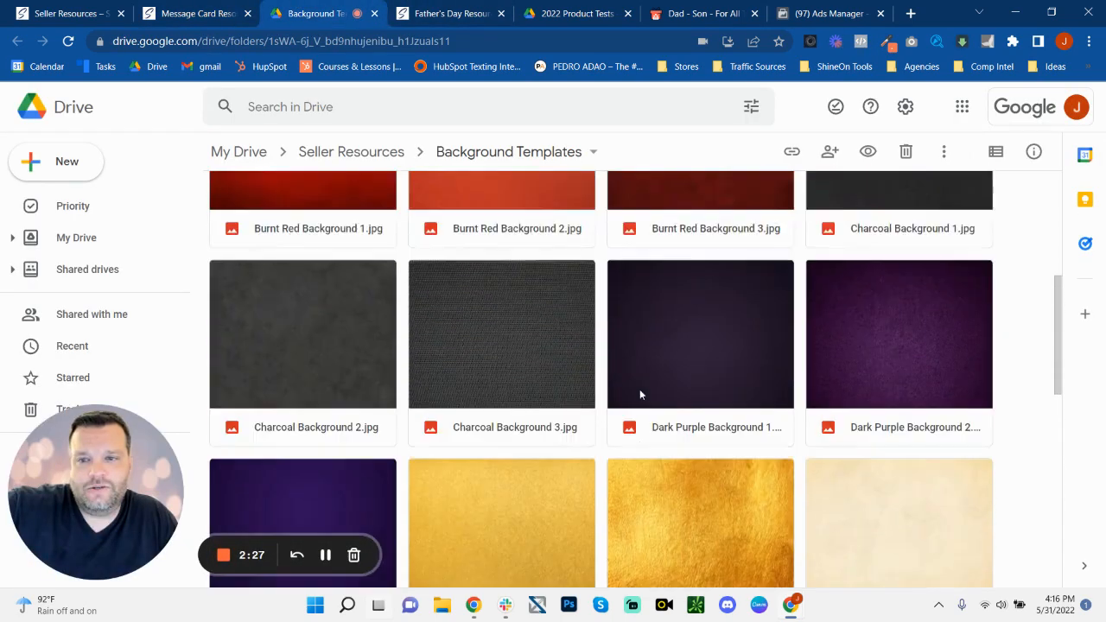
scroll(up, 3)
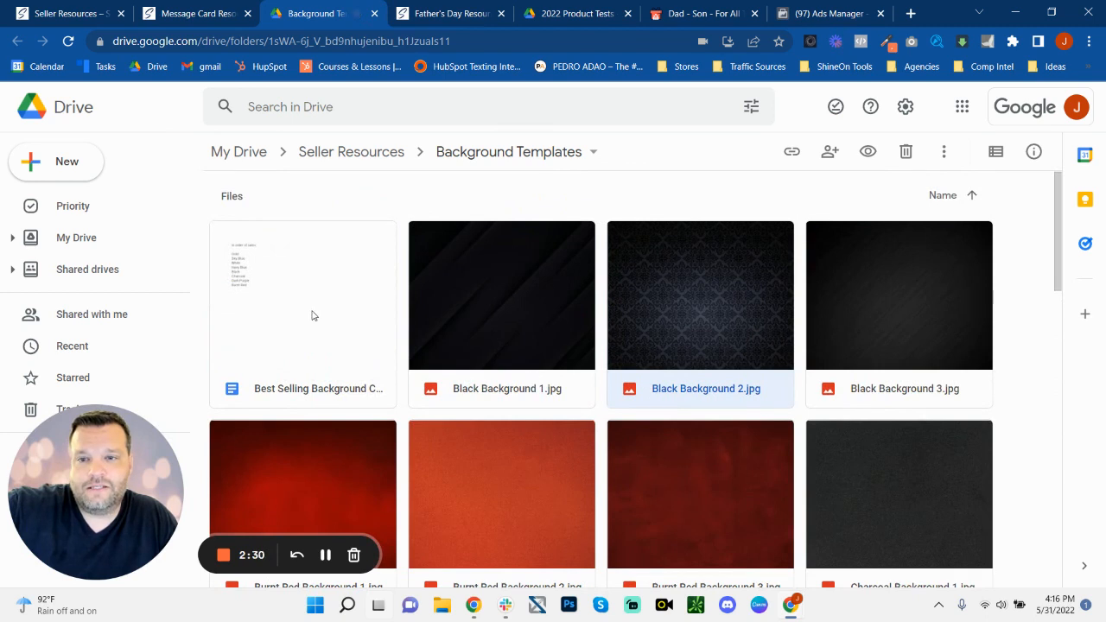
mouse_move(245, 228)
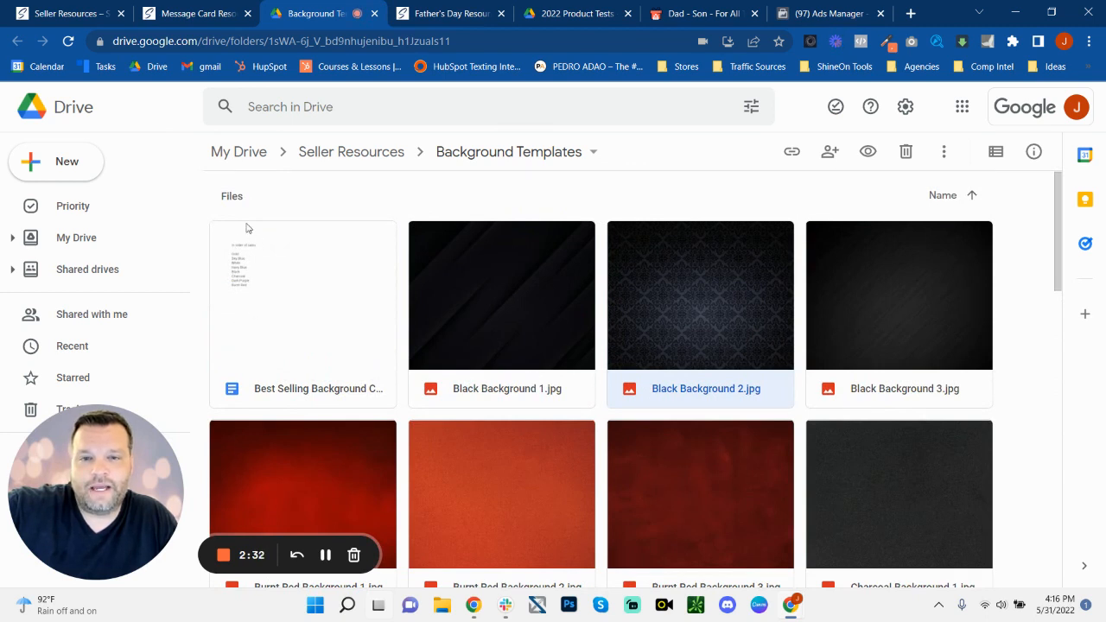
mouse_move(955, 263)
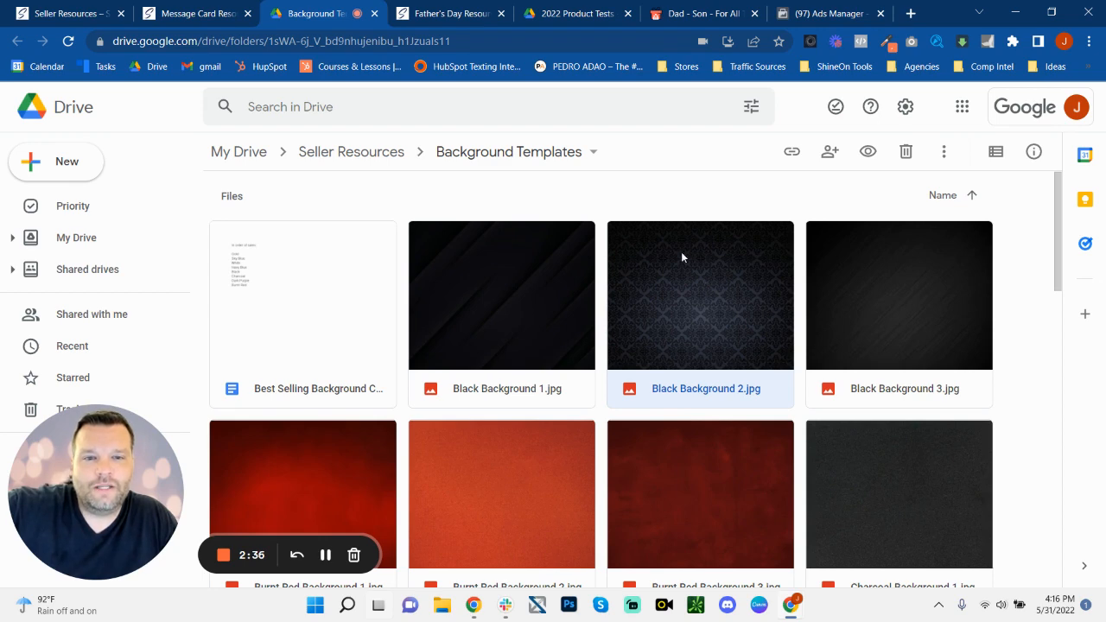
Preview Black Background 2.jpg full size, close it and go to Father's Day Resources
double_click(700, 294)
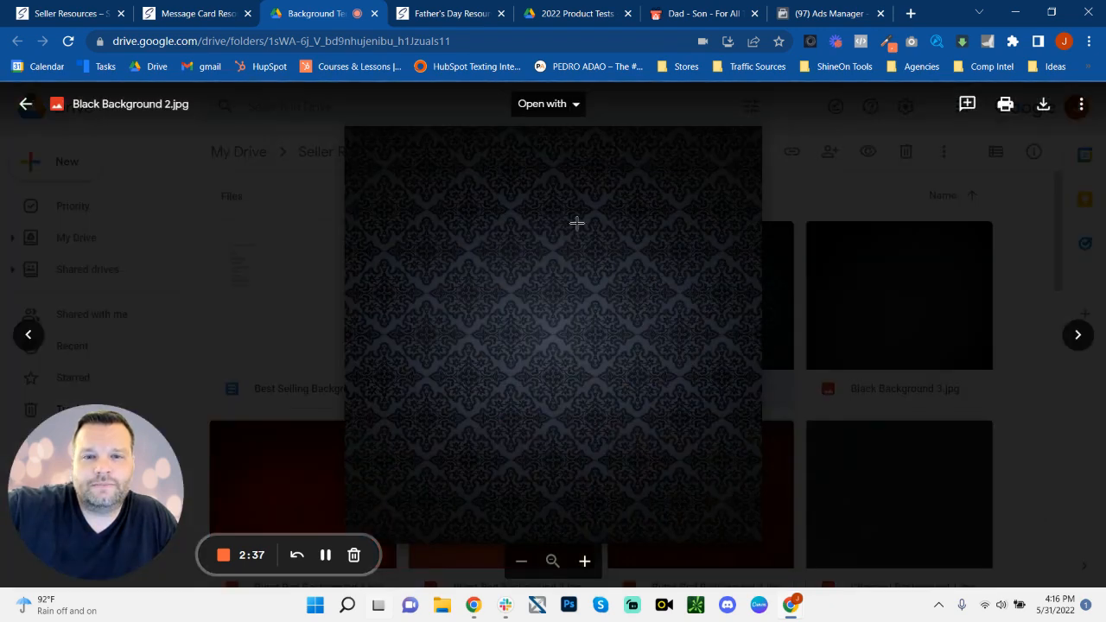
click(26, 104)
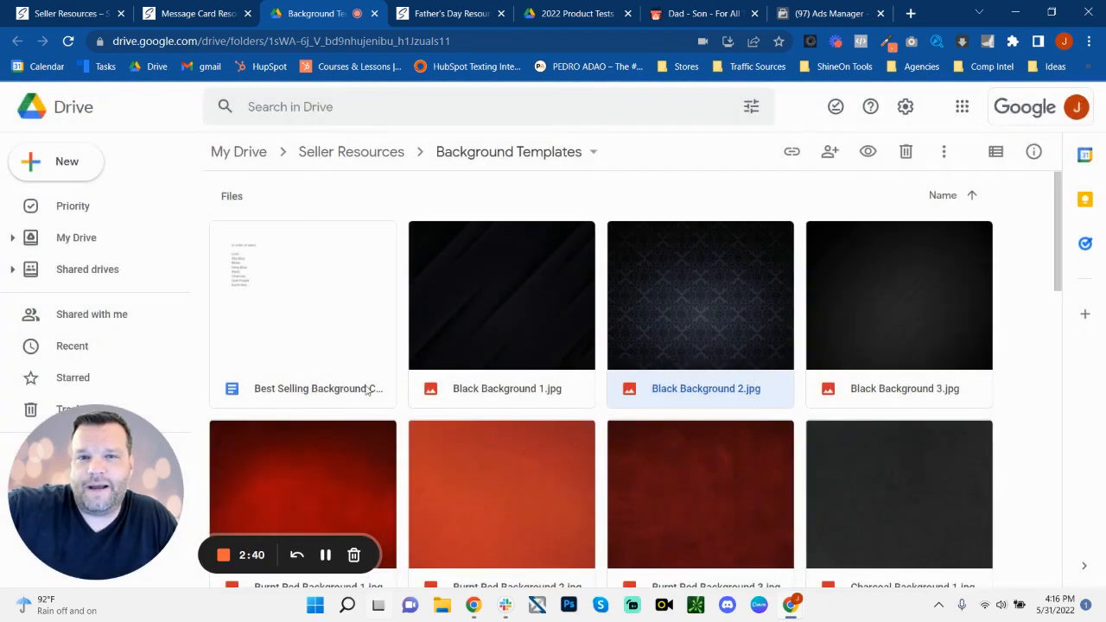
click(449, 14)
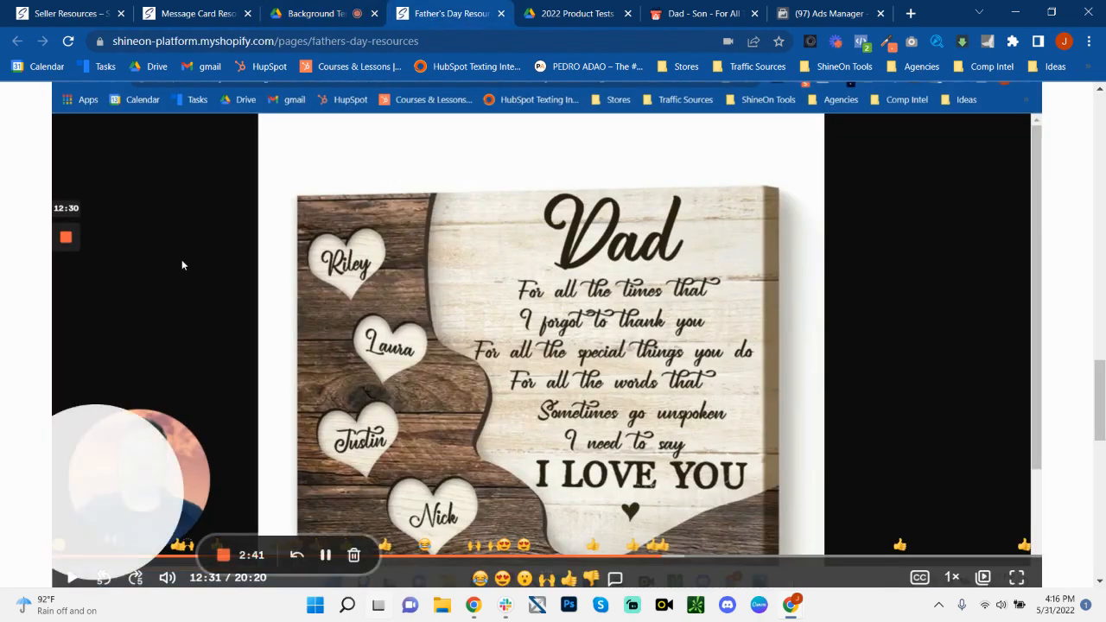
Review the Father's Day resource videos against the Background Templates folder
click(69, 14)
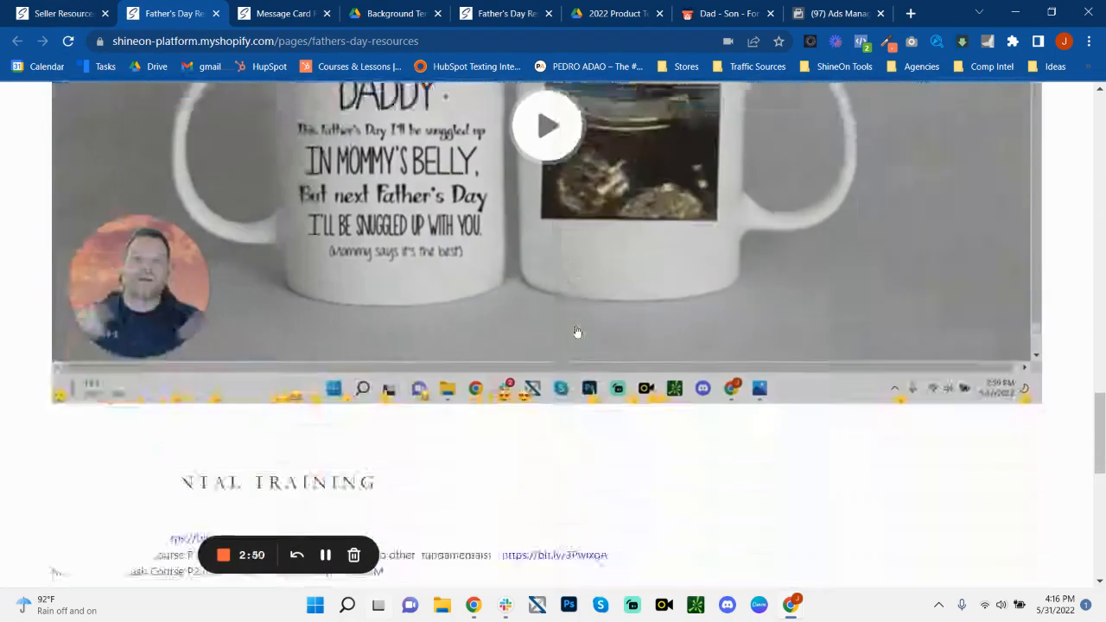
scroll(up, 3)
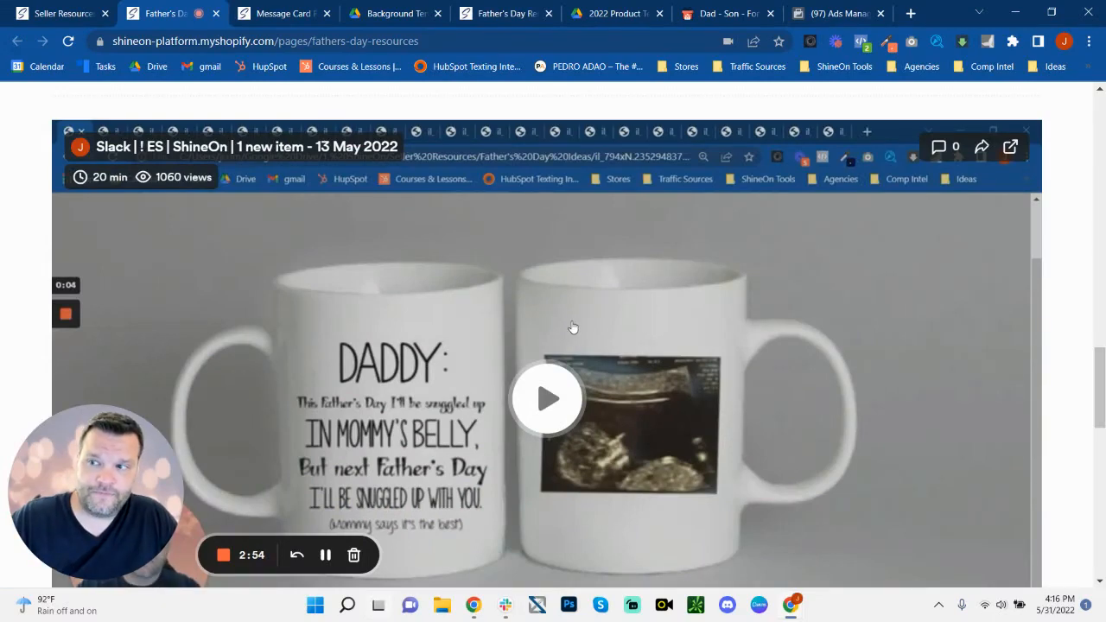
click(280, 14)
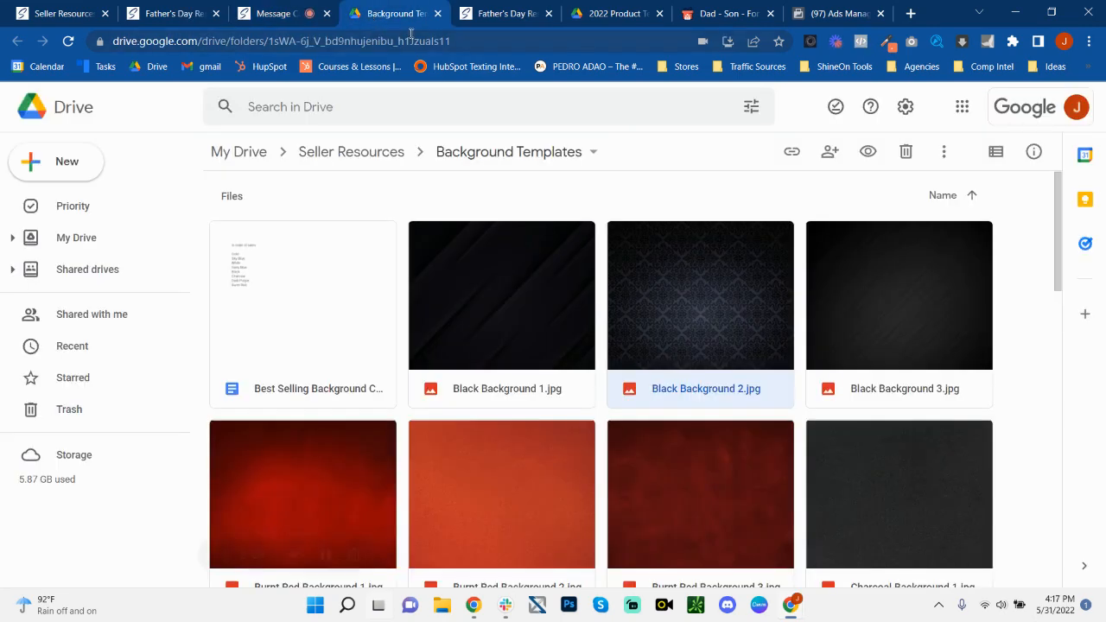
click(170, 13)
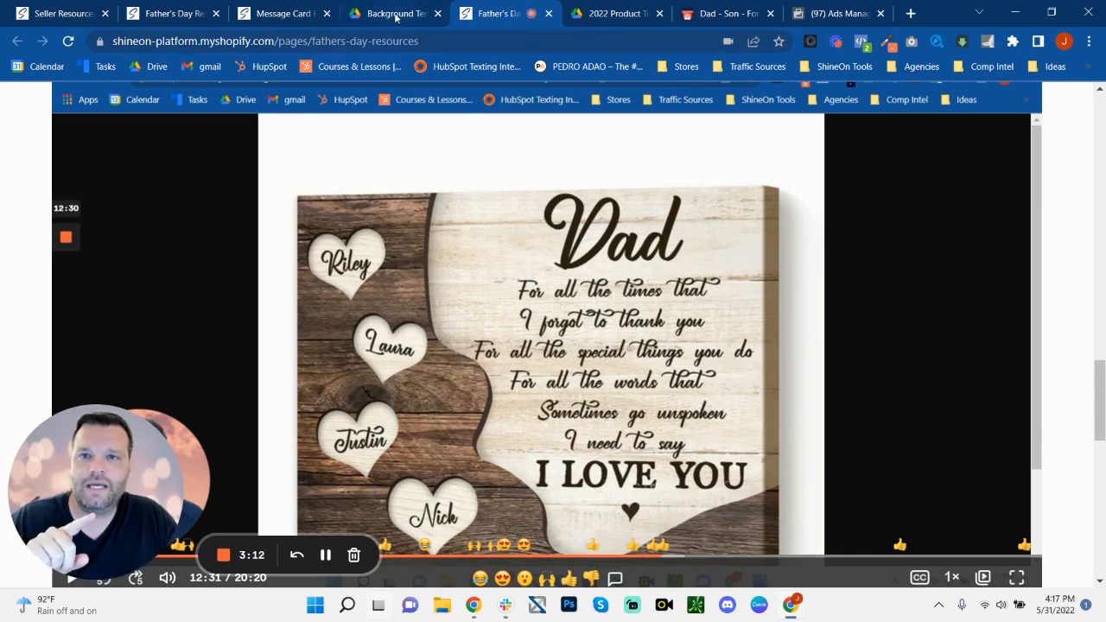
Preview Black Background 2.jpg, then show the Openwork Watch Son To Father card design
click(394, 14)
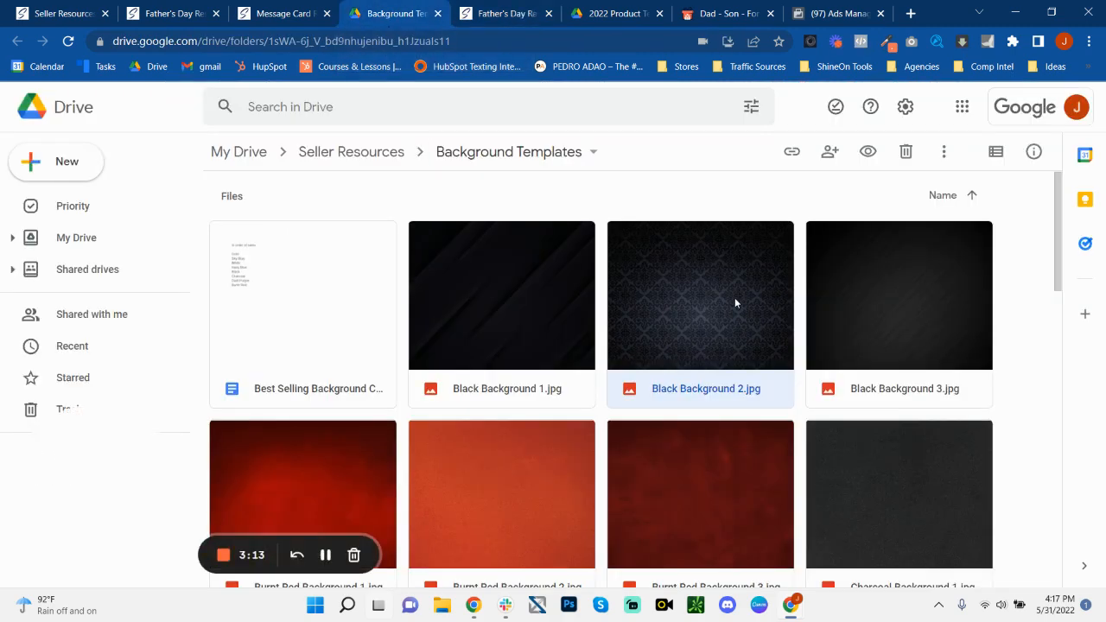
double_click(699, 293)
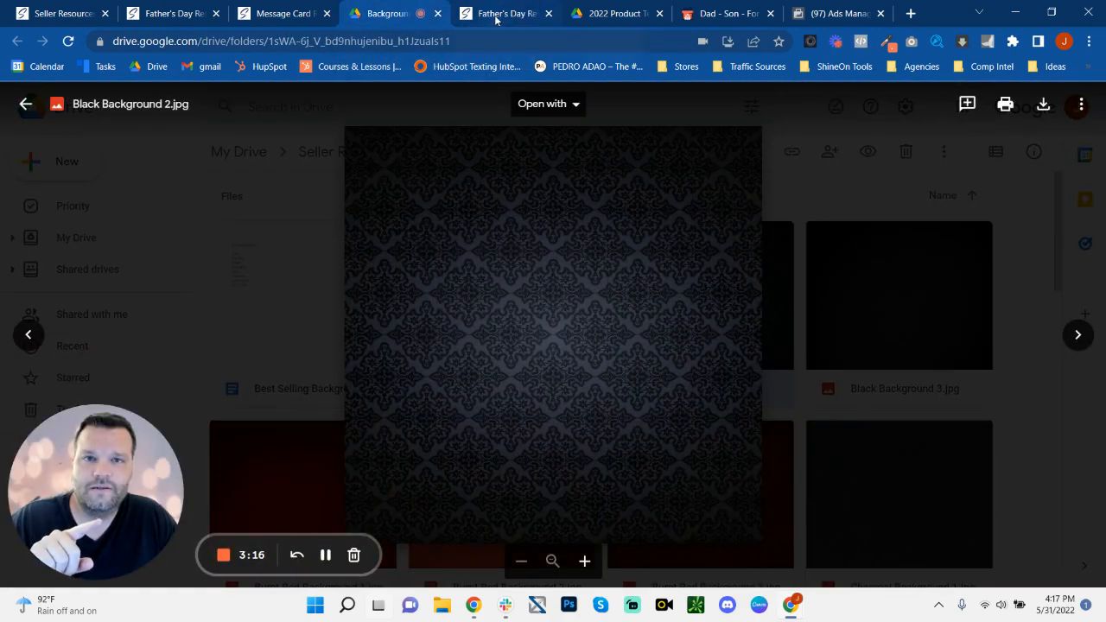
click(504, 14)
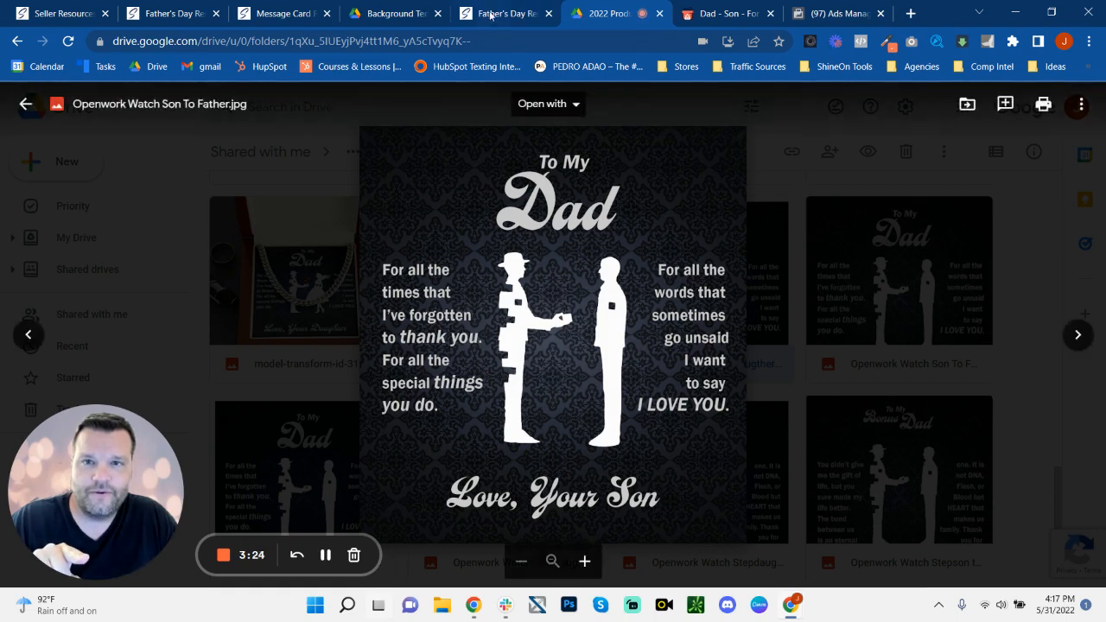
Compare the openwork watch card with the Father's Day example, then return to Message Card Resources
click(505, 14)
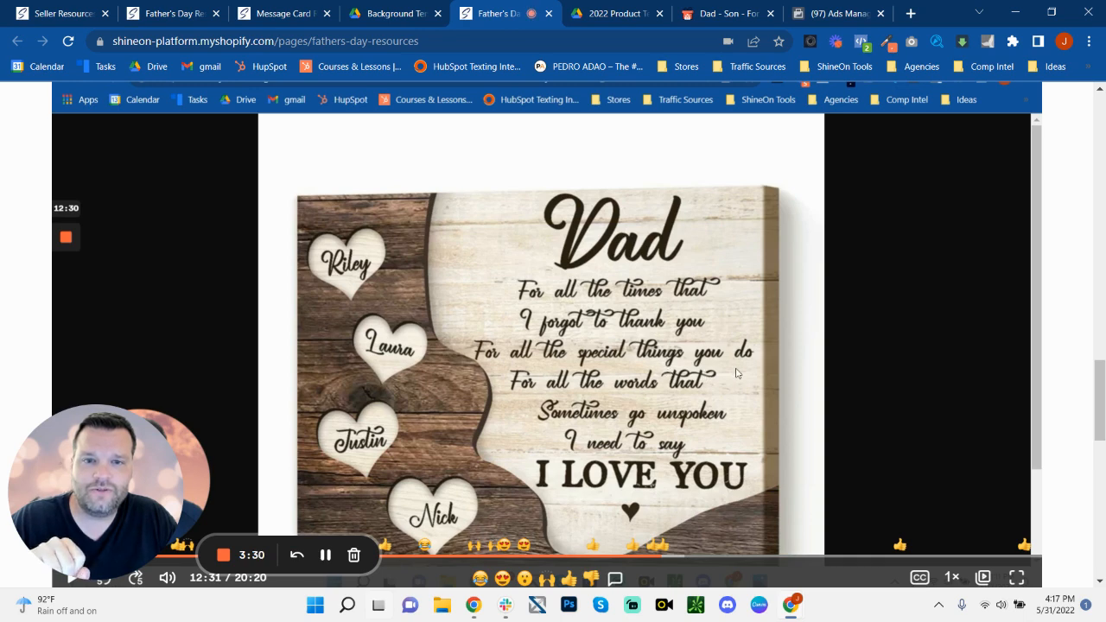
mouse_move(587, 473)
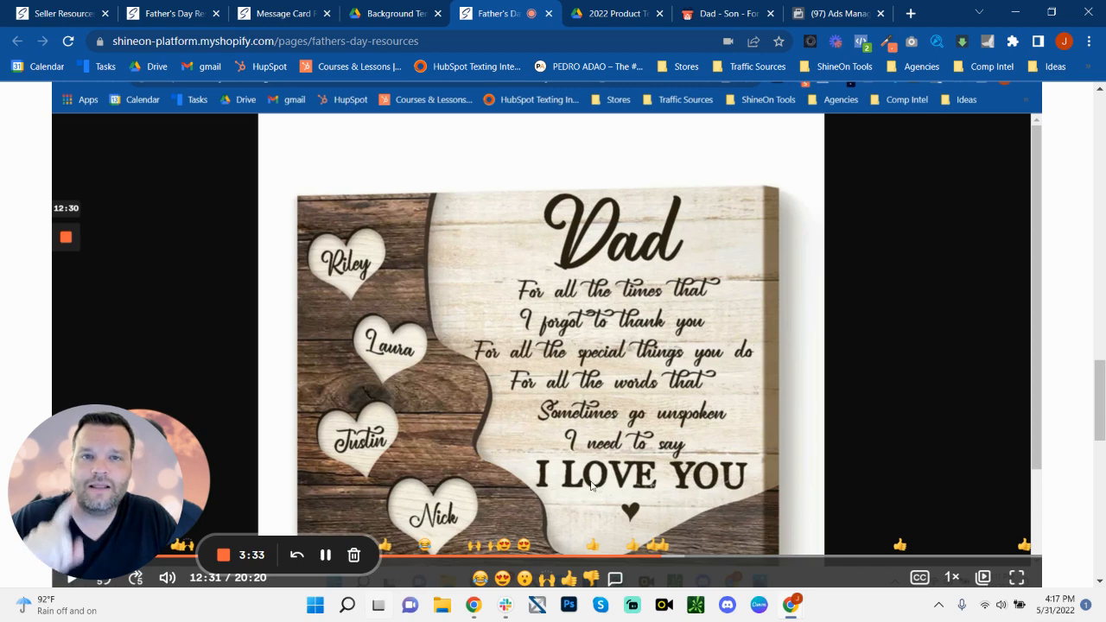
click(276, 14)
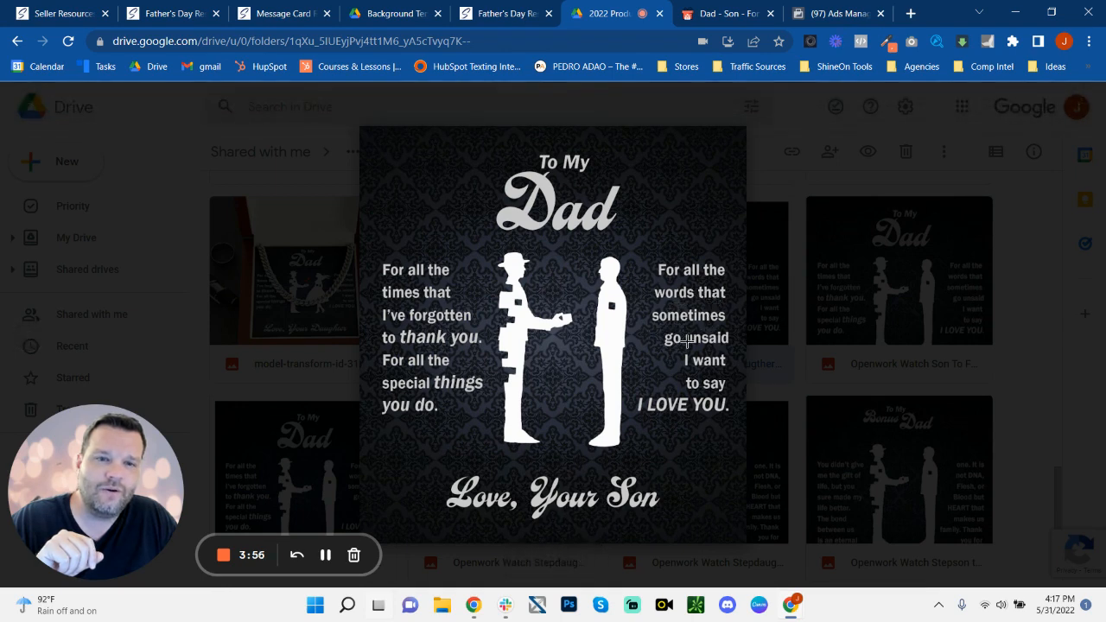
mouse_move(660, 416)
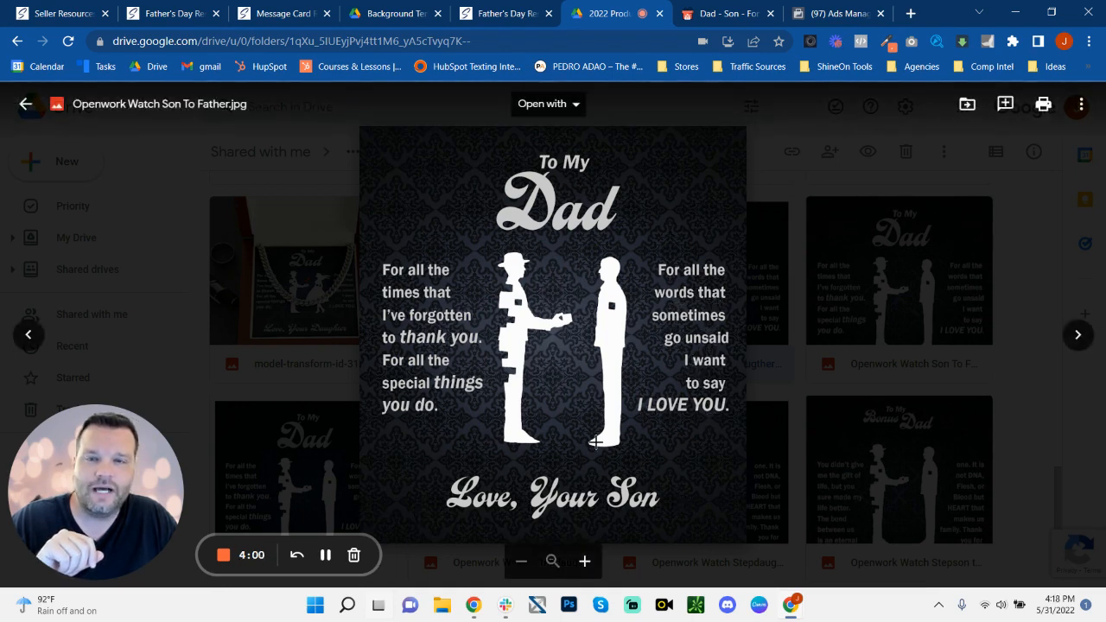
click(283, 14)
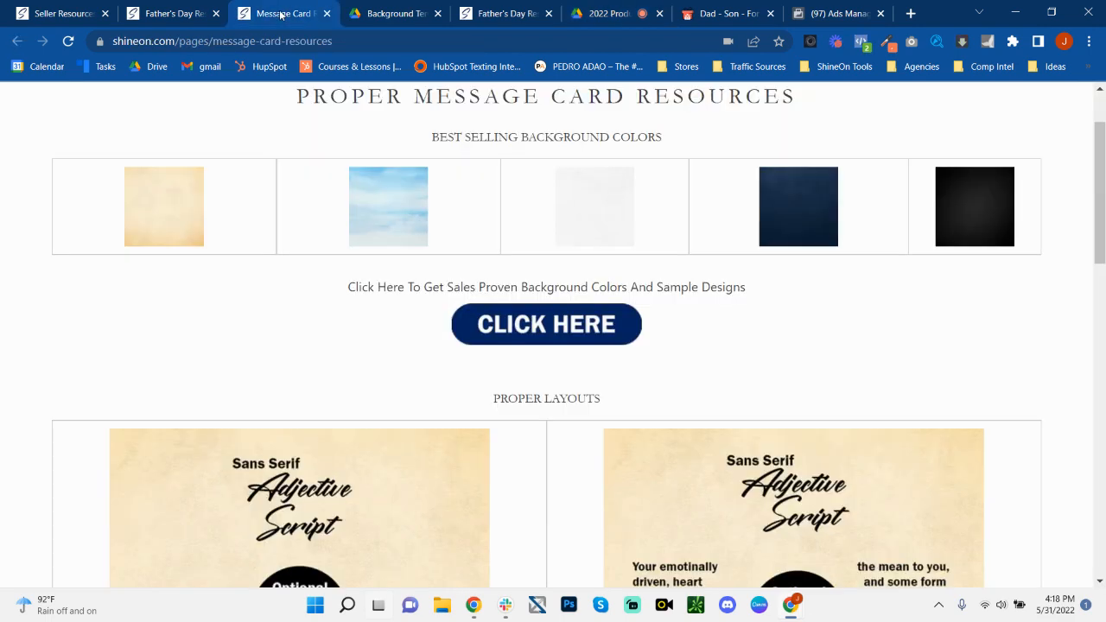
Go to Family Gift Mall's openwork watch product page
scroll(down, 3)
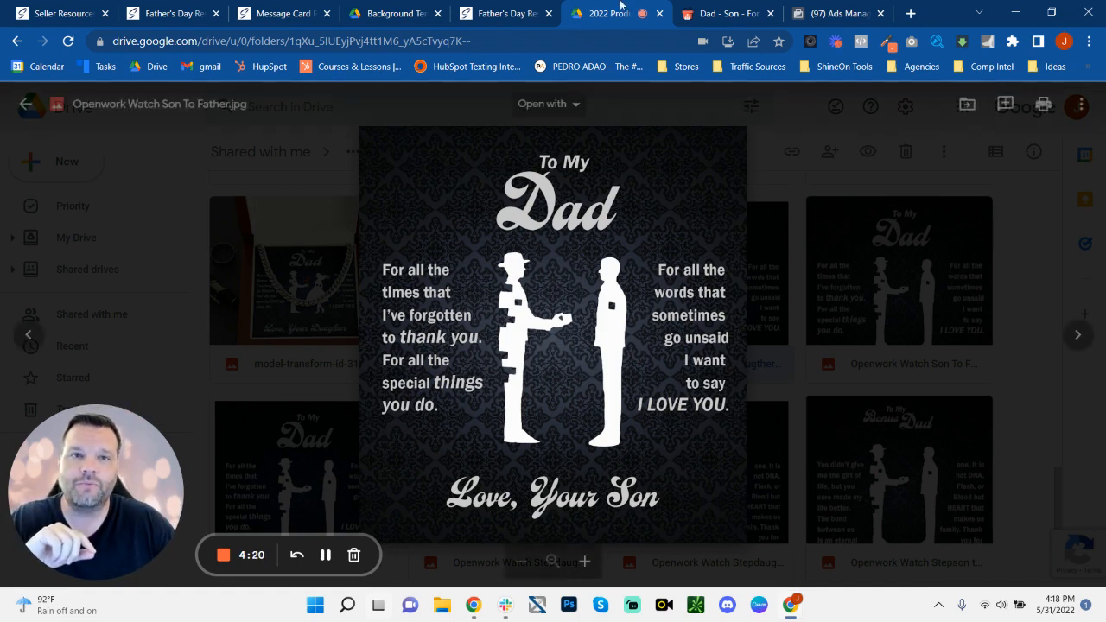
click(725, 14)
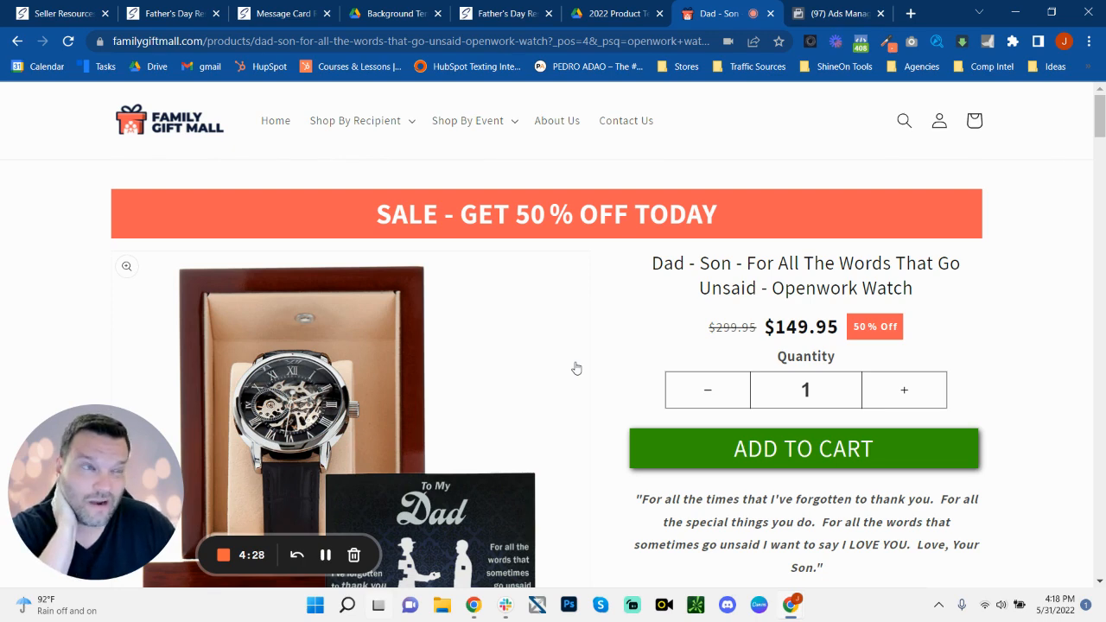
Review the 50% off banner, $149.95 price and son-to-dad 'I LOVE YOU' quote
scroll(down, 3)
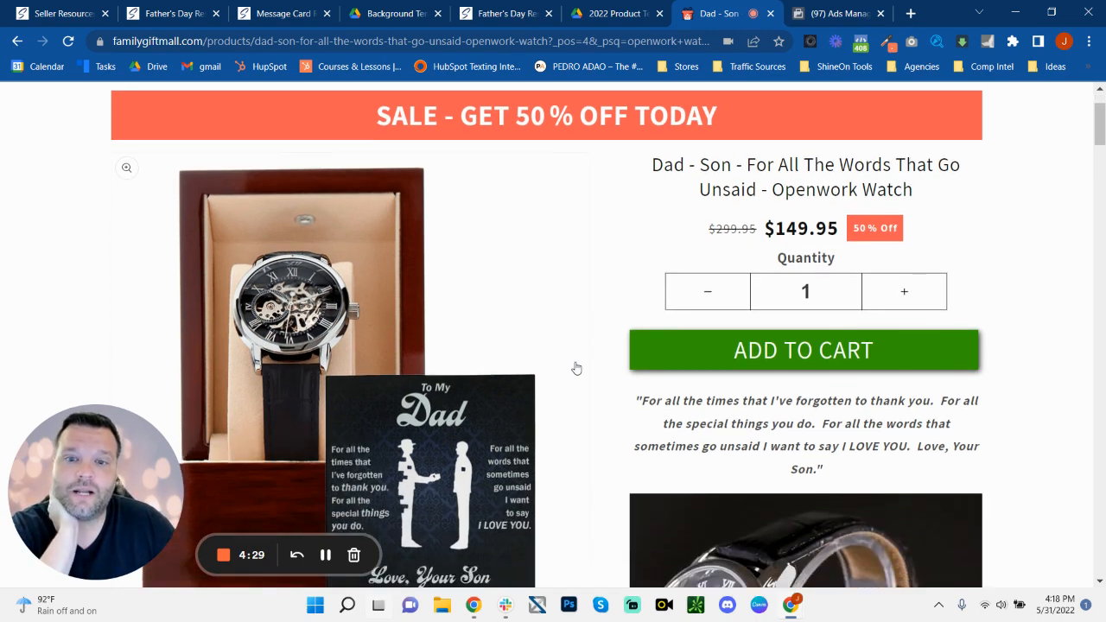
scroll(down, 3)
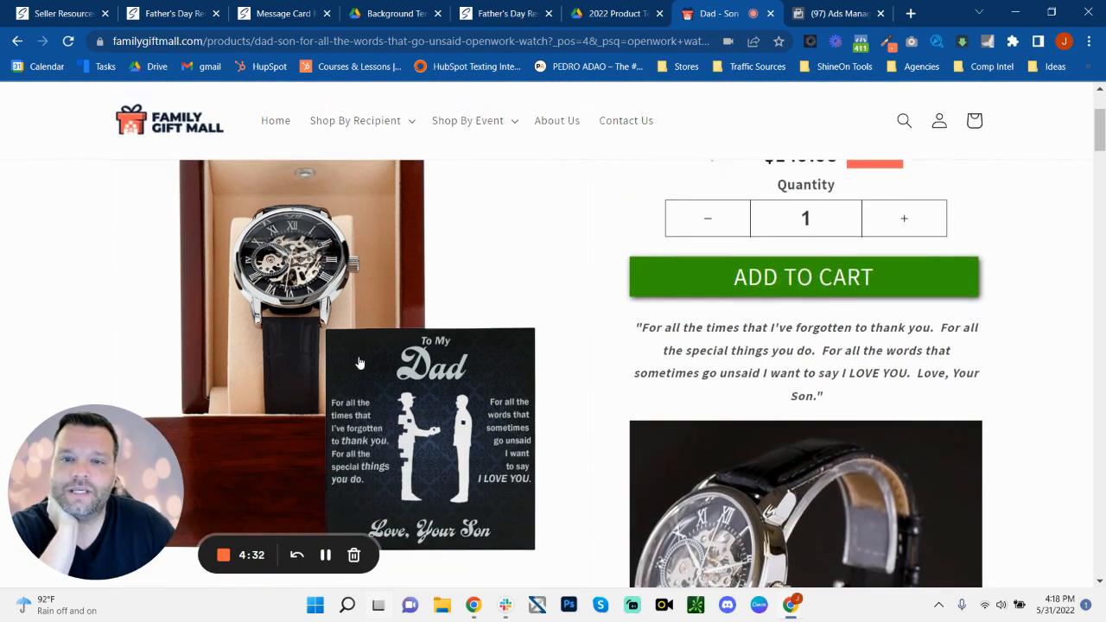
scroll(up, 3)
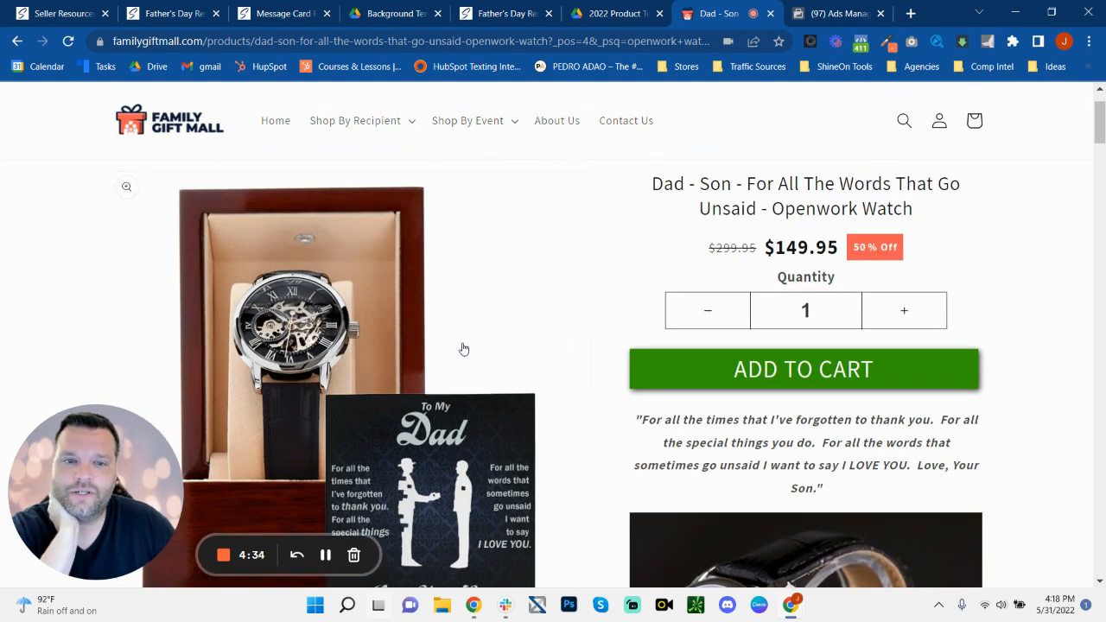
mouse_move(456, 368)
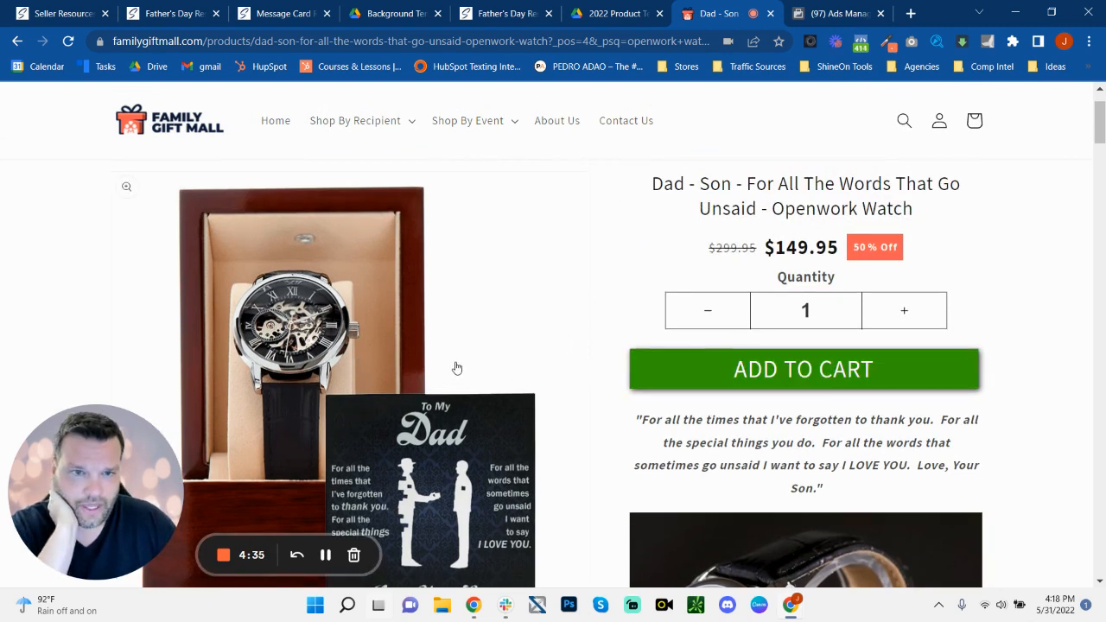
mouse_move(654, 445)
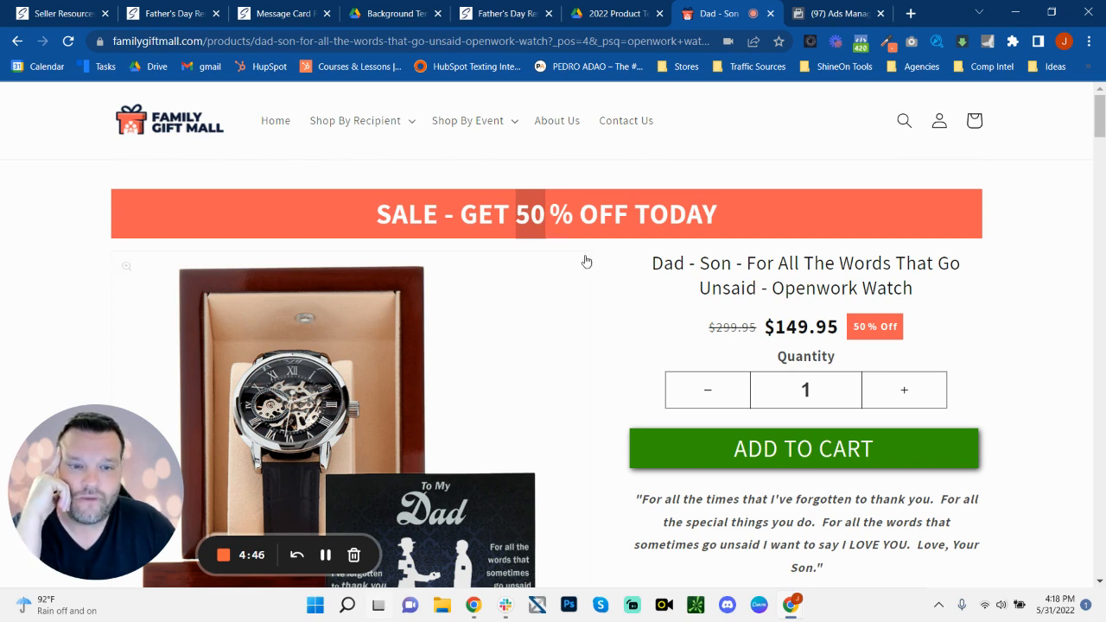
mouse_move(642, 331)
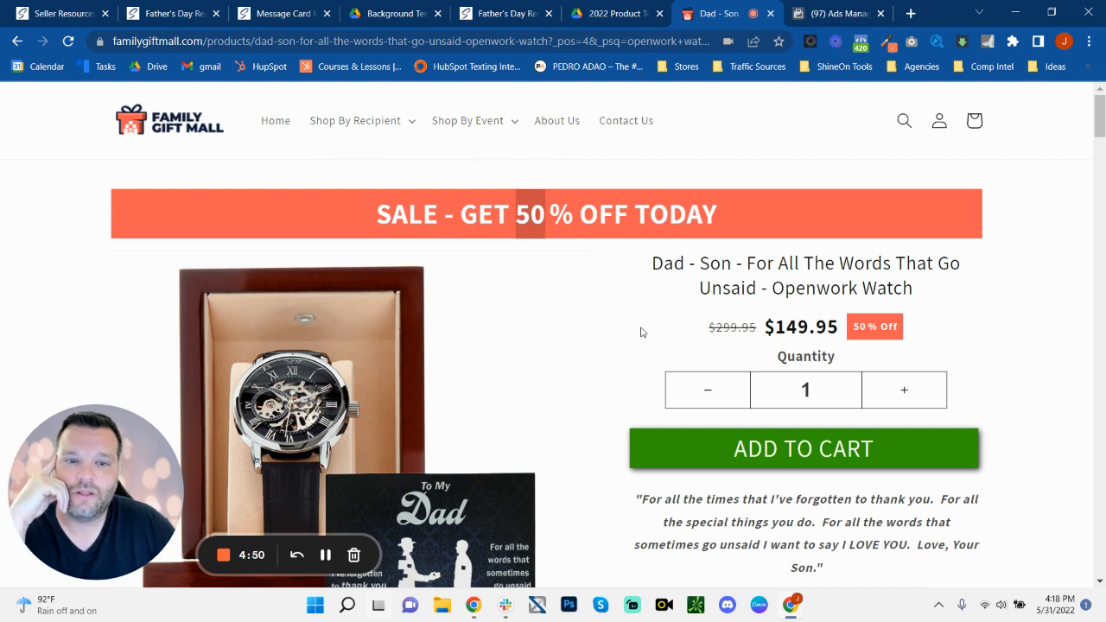
scroll(down, 3)
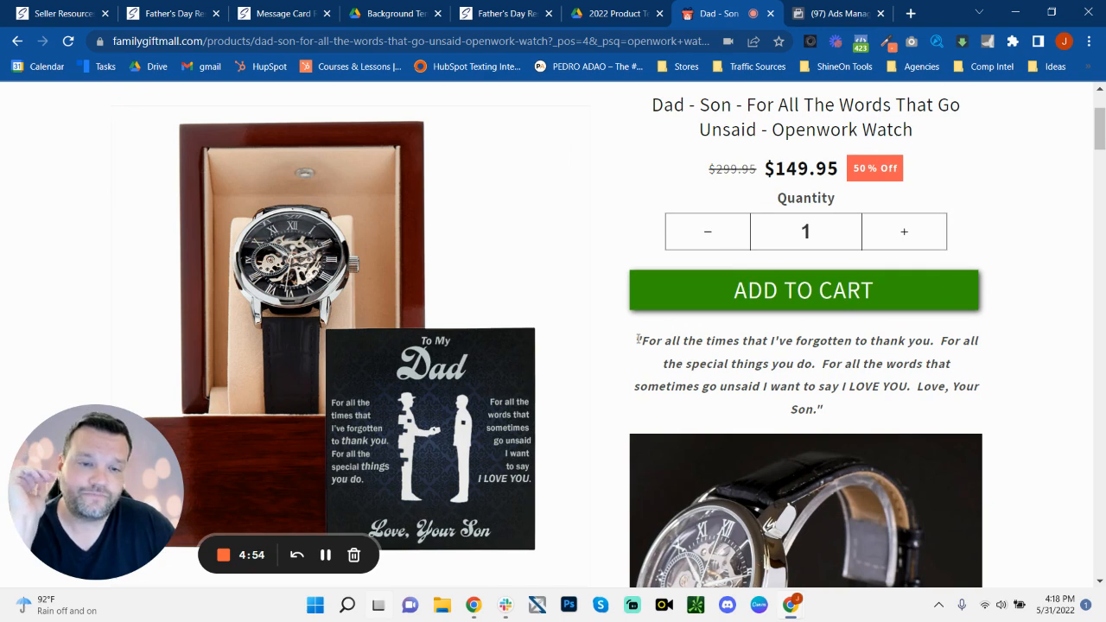
scroll(up, 3)
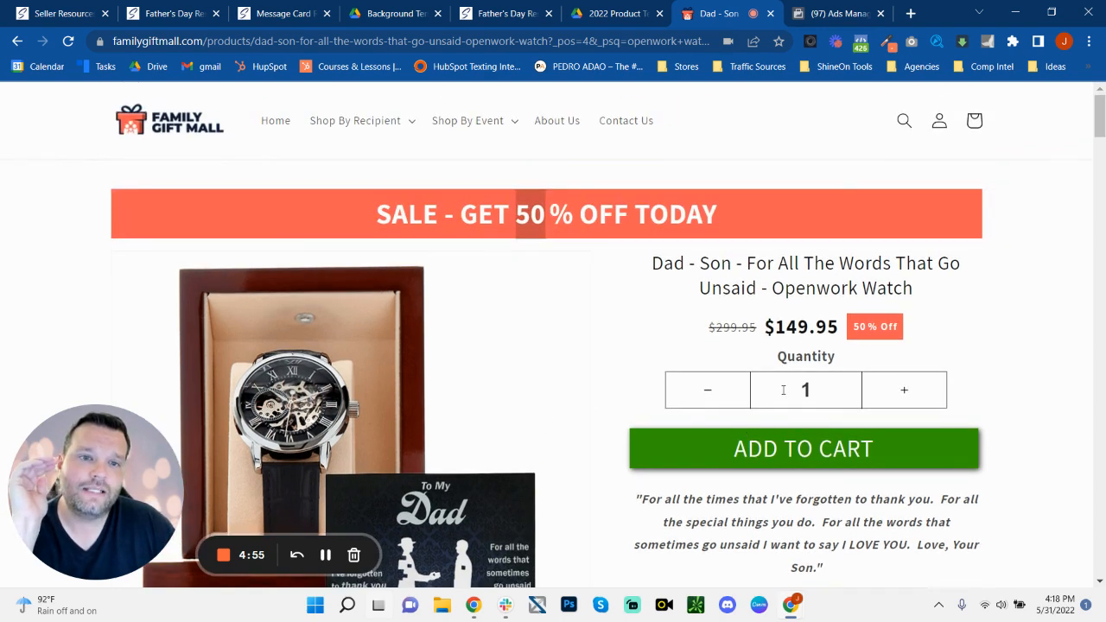
scroll(down, 3)
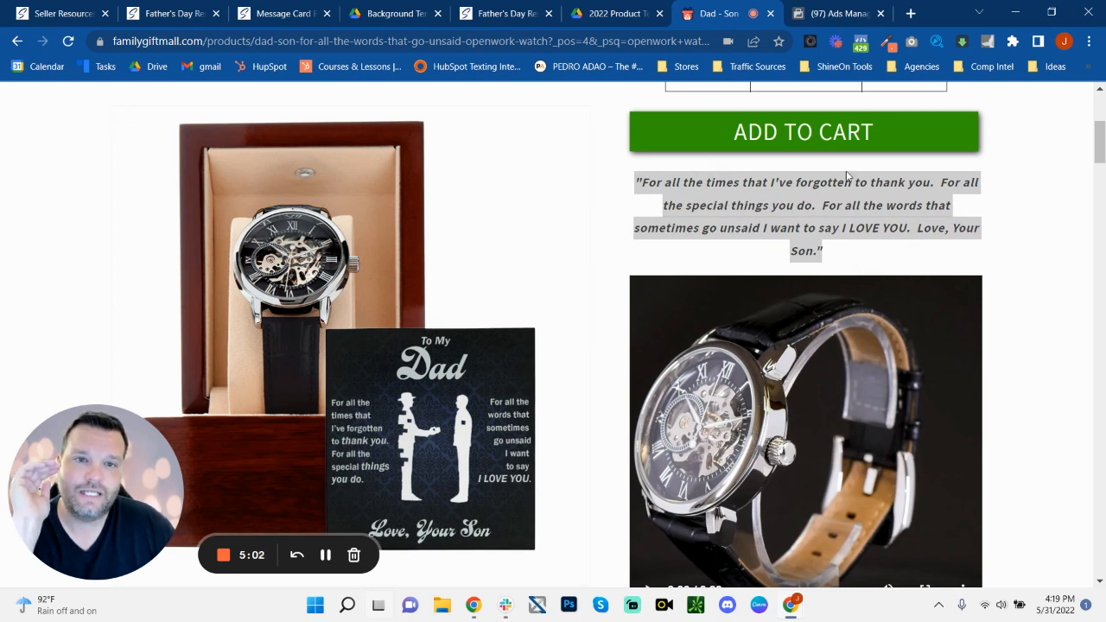
Play the watch demo video and review the Men's Openwork Watch features below it
scroll(down, 3)
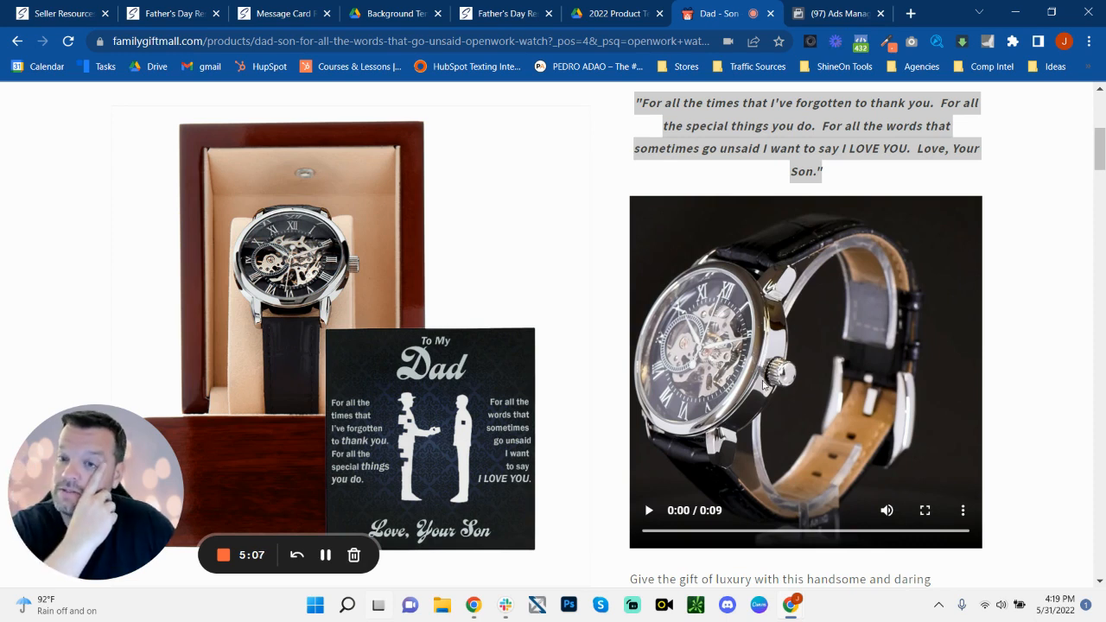
mouse_move(860, 315)
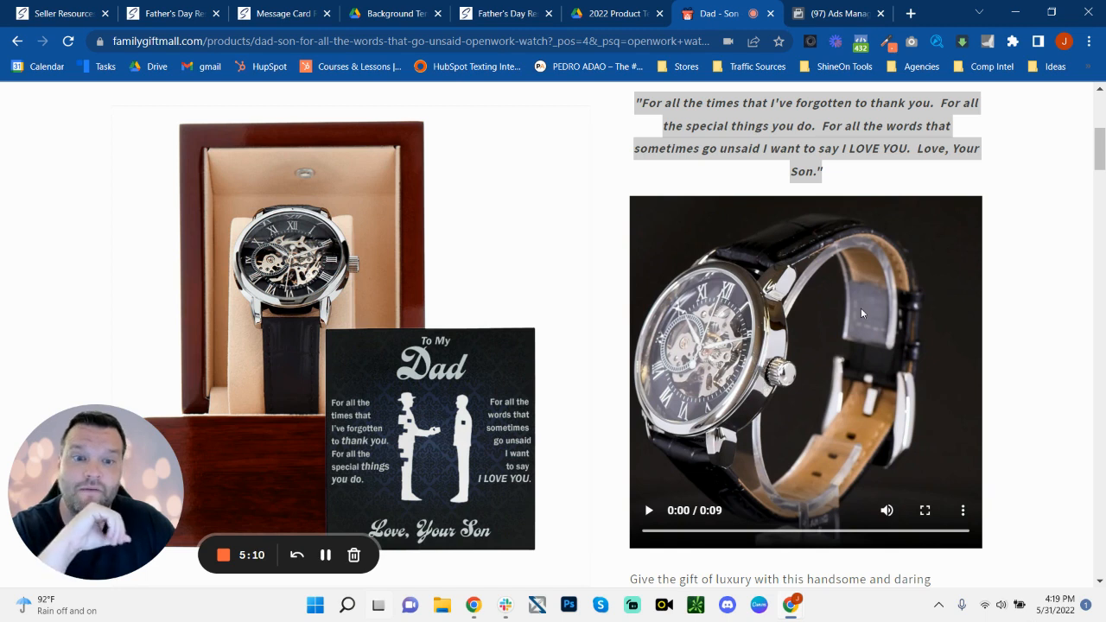
mouse_move(330, 259)
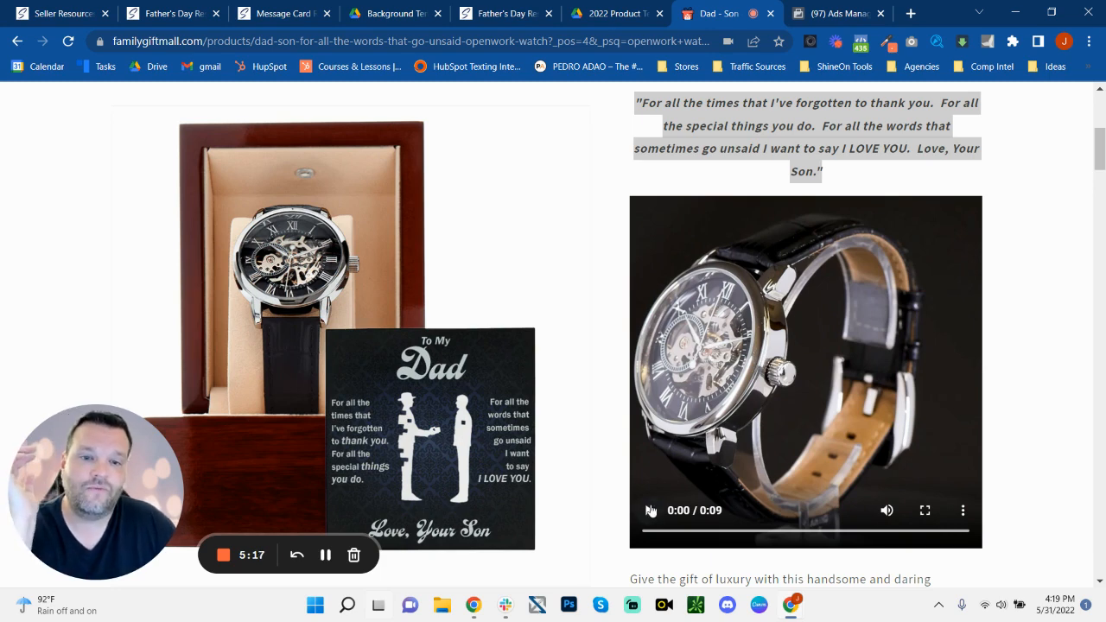
click(648, 510)
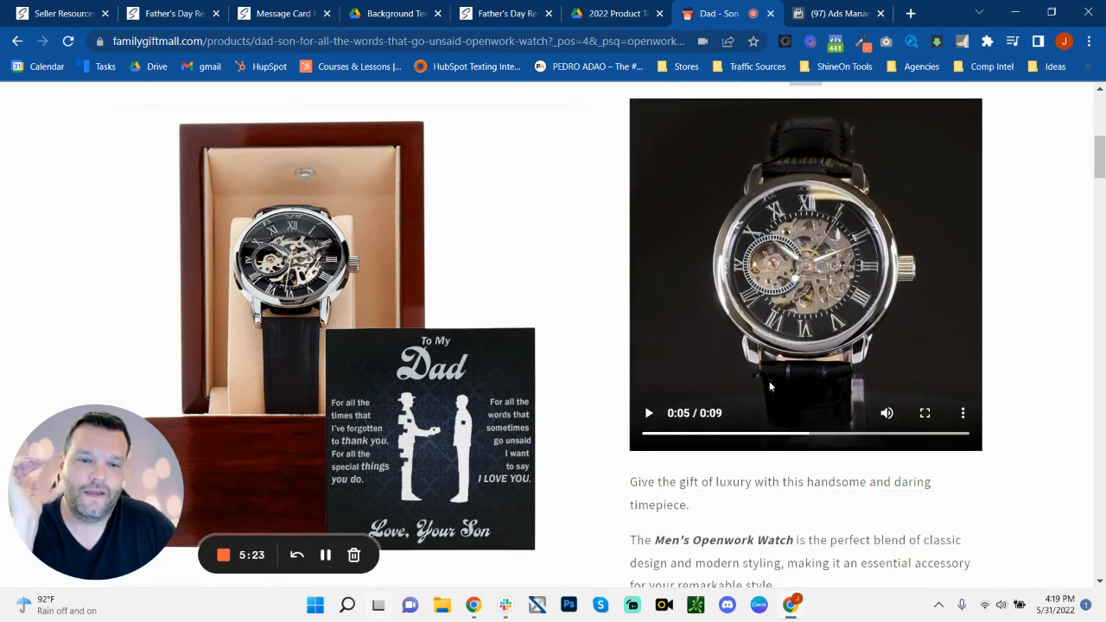
scroll(down, 3)
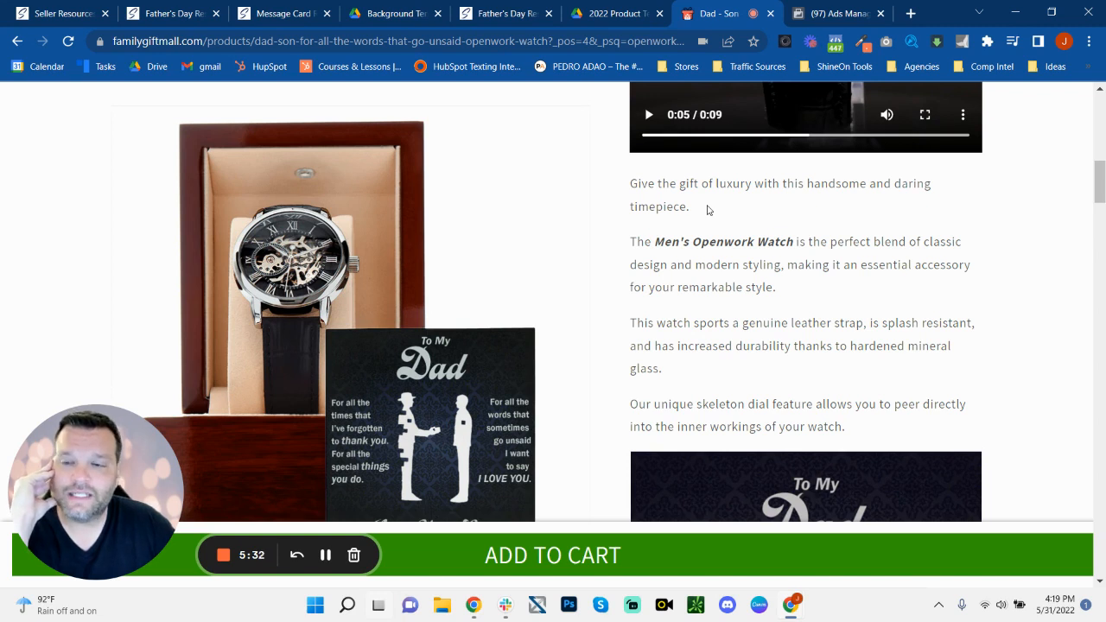
mouse_move(679, 200)
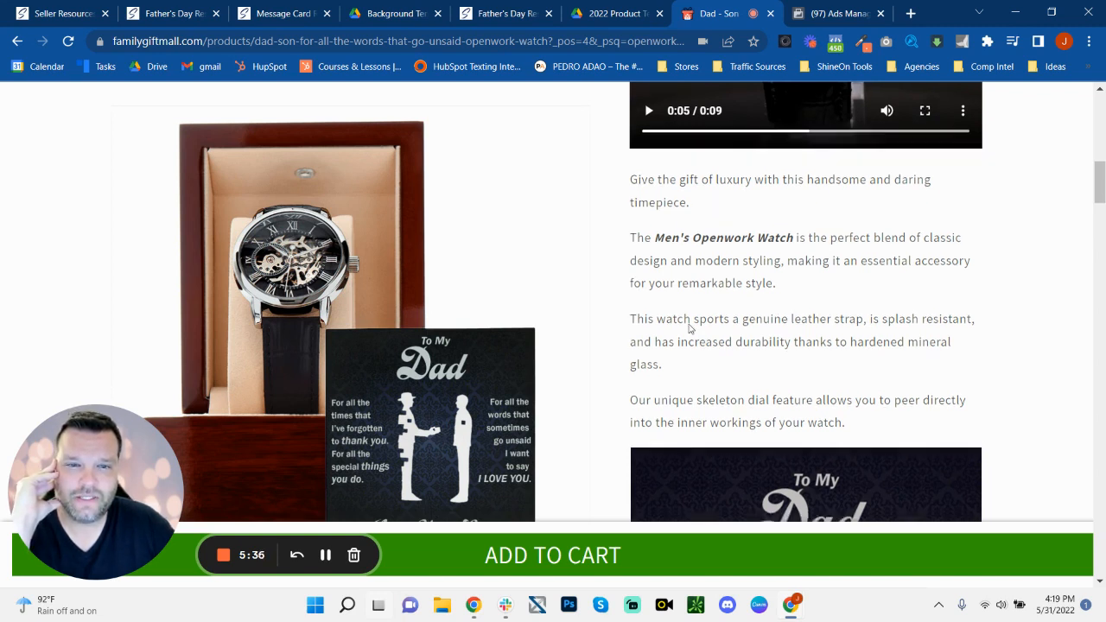
scroll(down, 3)
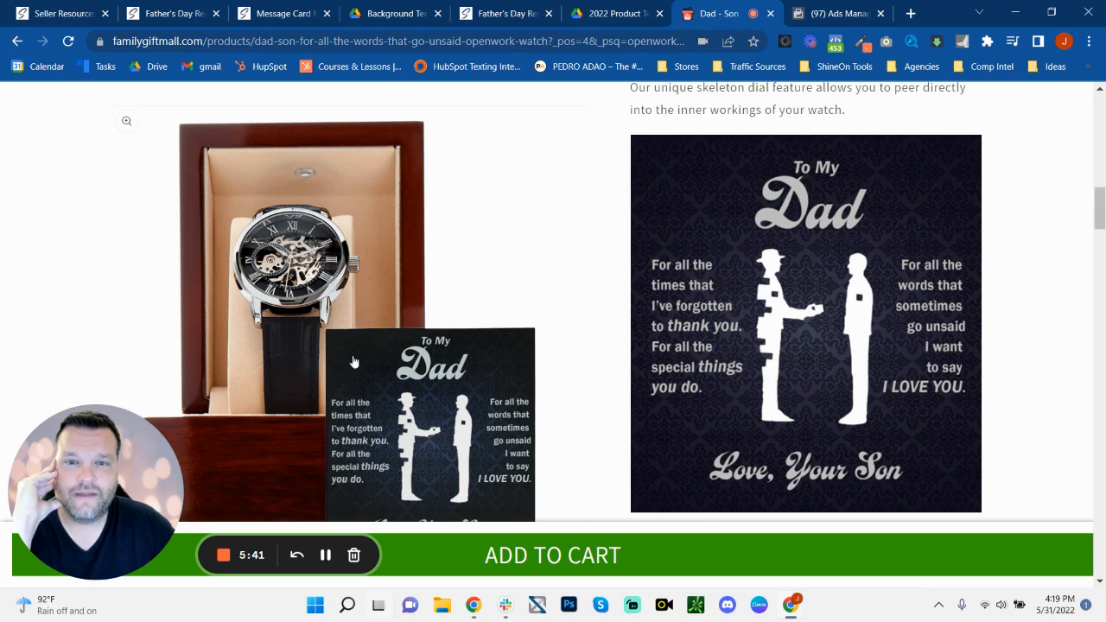
mouse_move(894, 329)
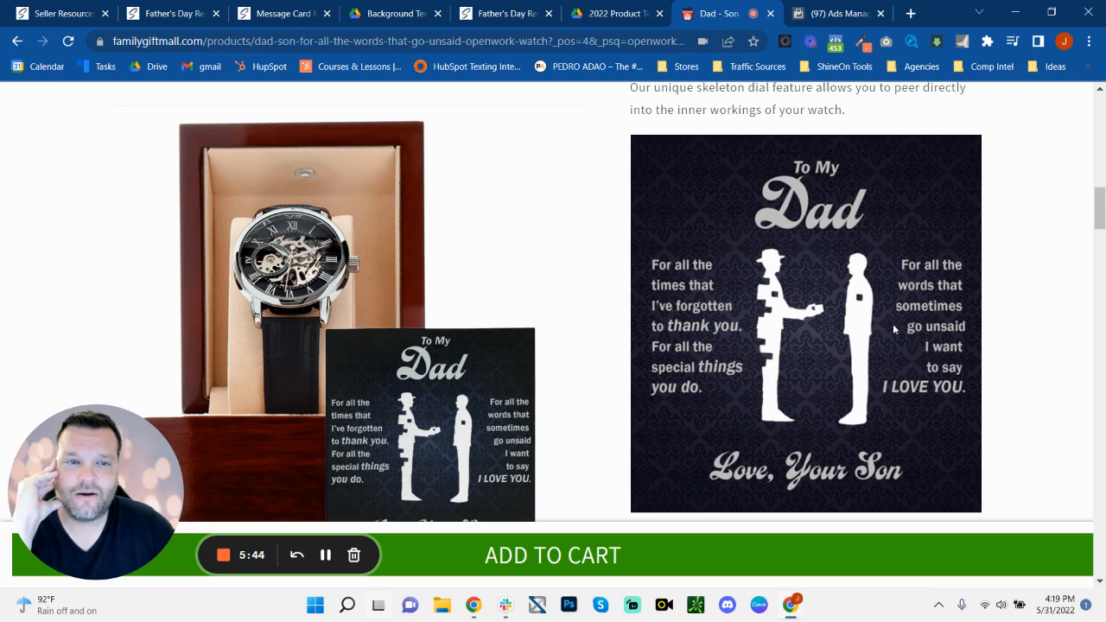
mouse_move(792, 287)
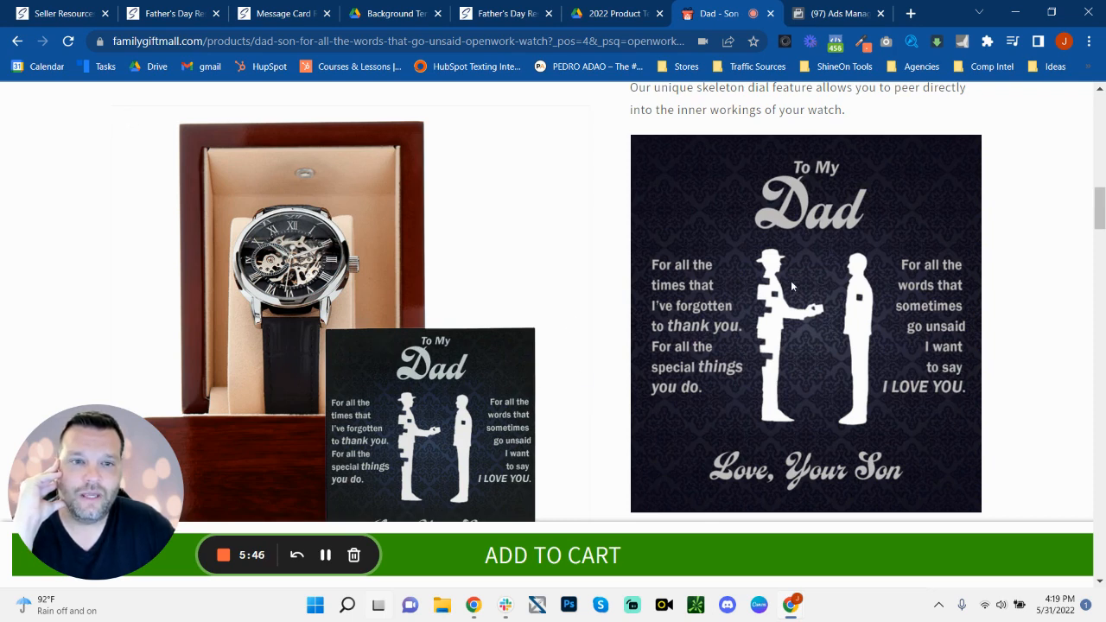
Scroll through the Dad card image, mahogany box packaging text, close-up and Product Specifications
scroll(down, 3)
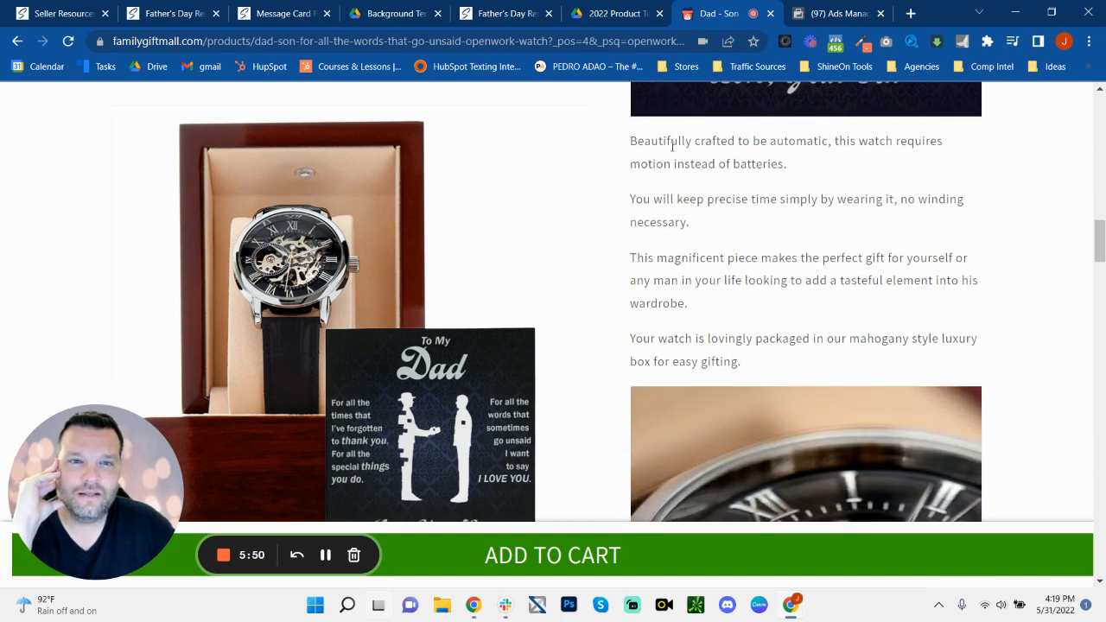
scroll(down, 3)
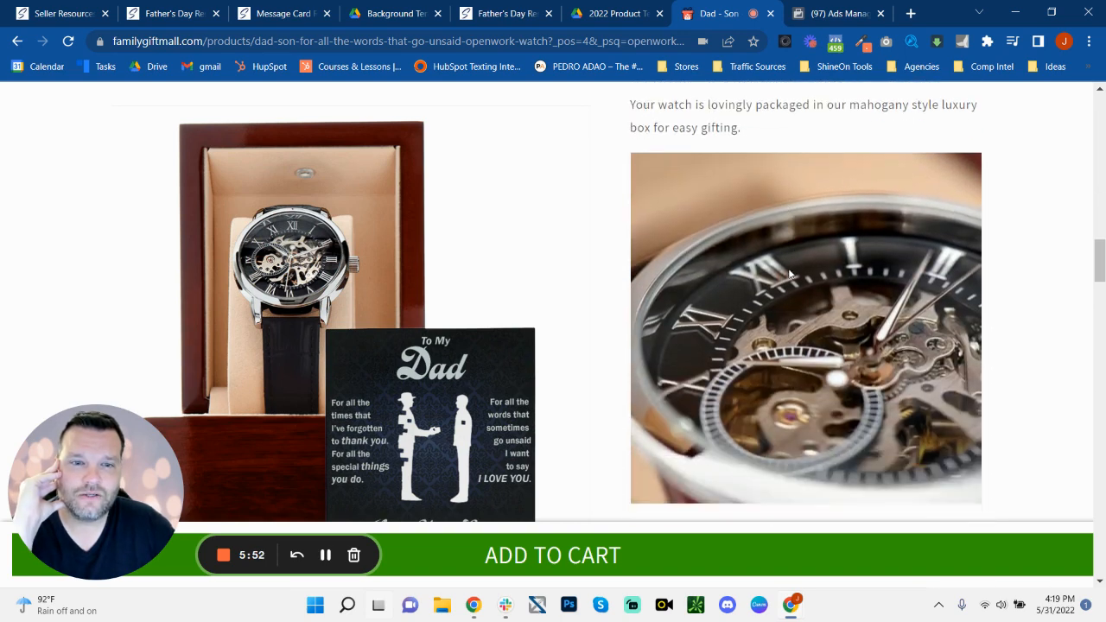
scroll(down, 3)
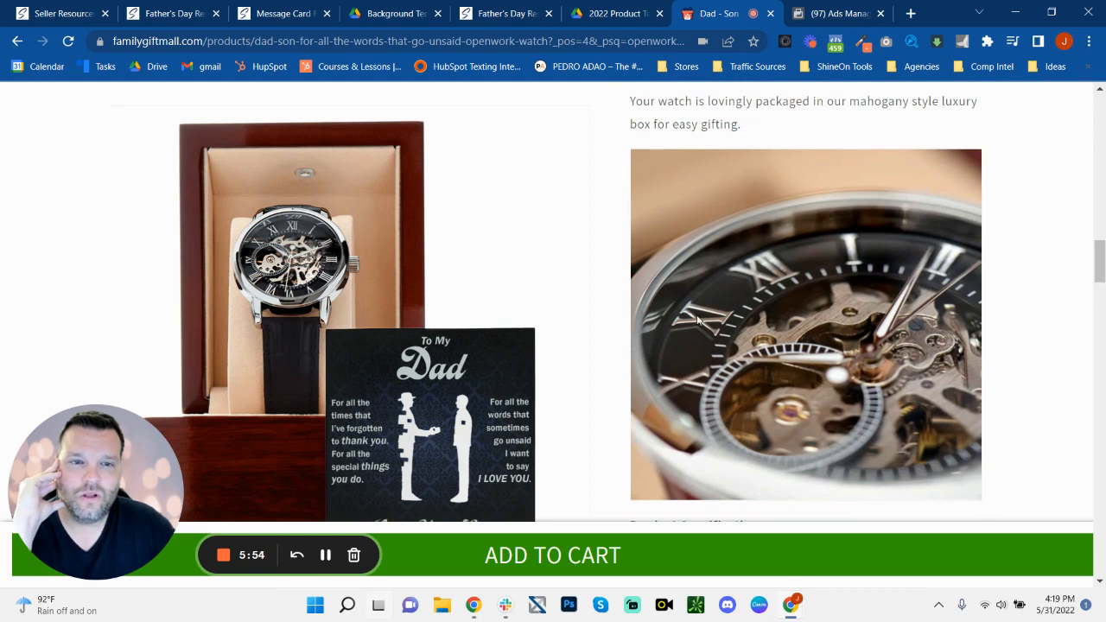
scroll(down, 3)
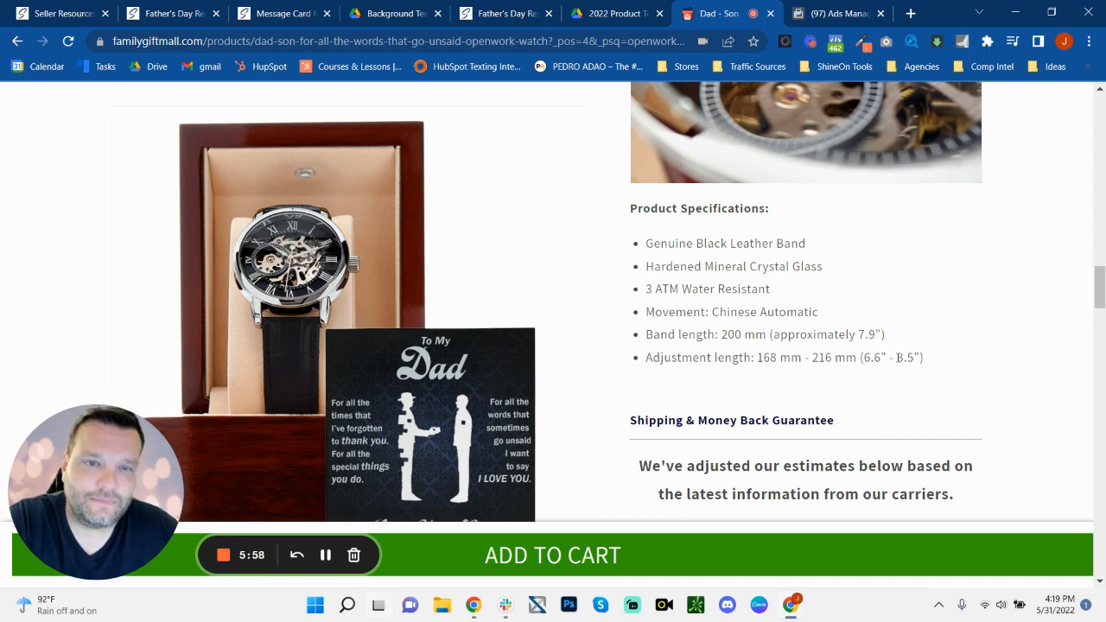
scroll(up, 3)
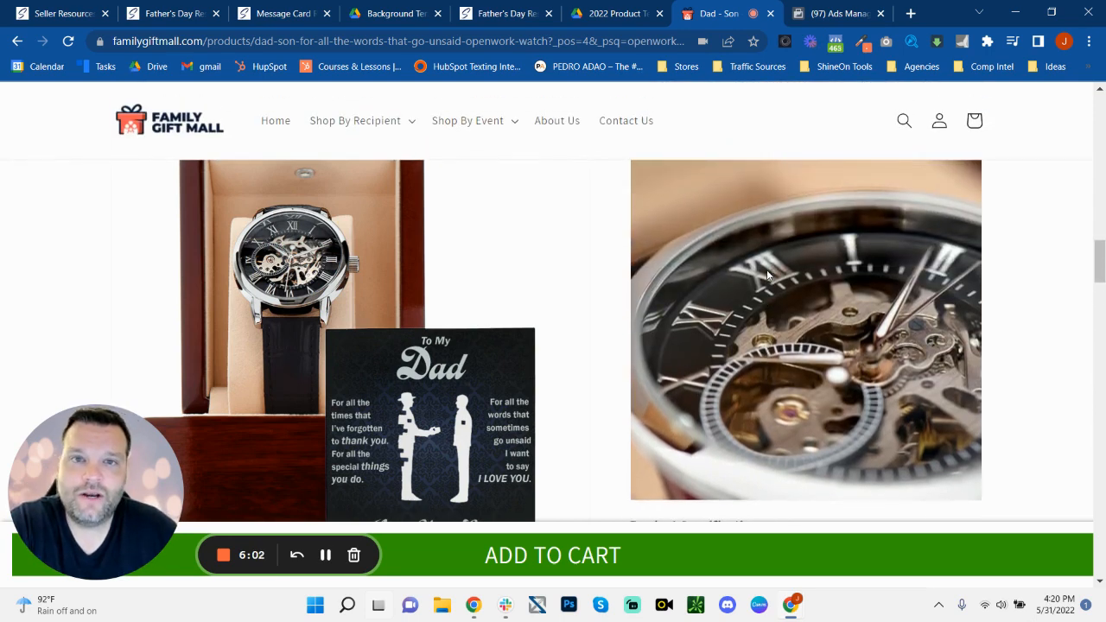
scroll(down, 3)
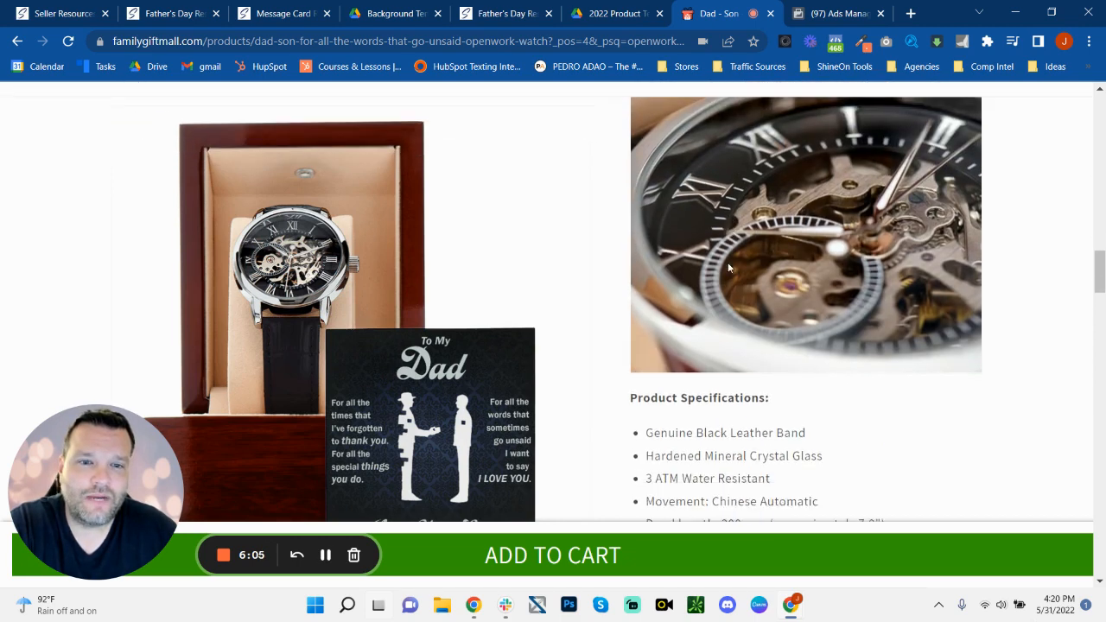
scroll(down, 3)
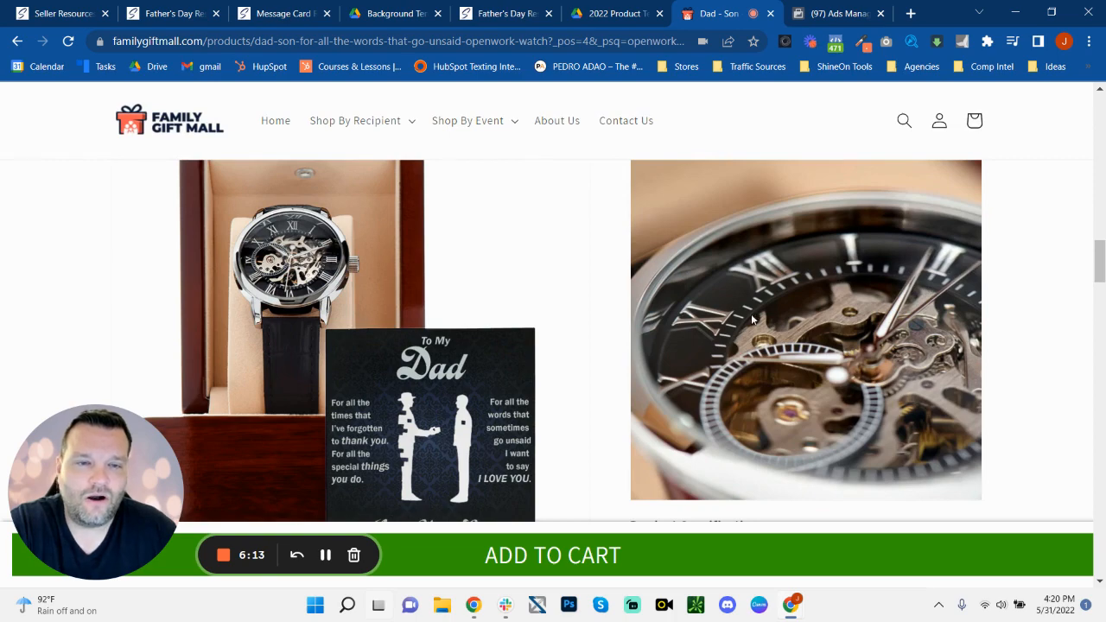
mouse_move(846, 320)
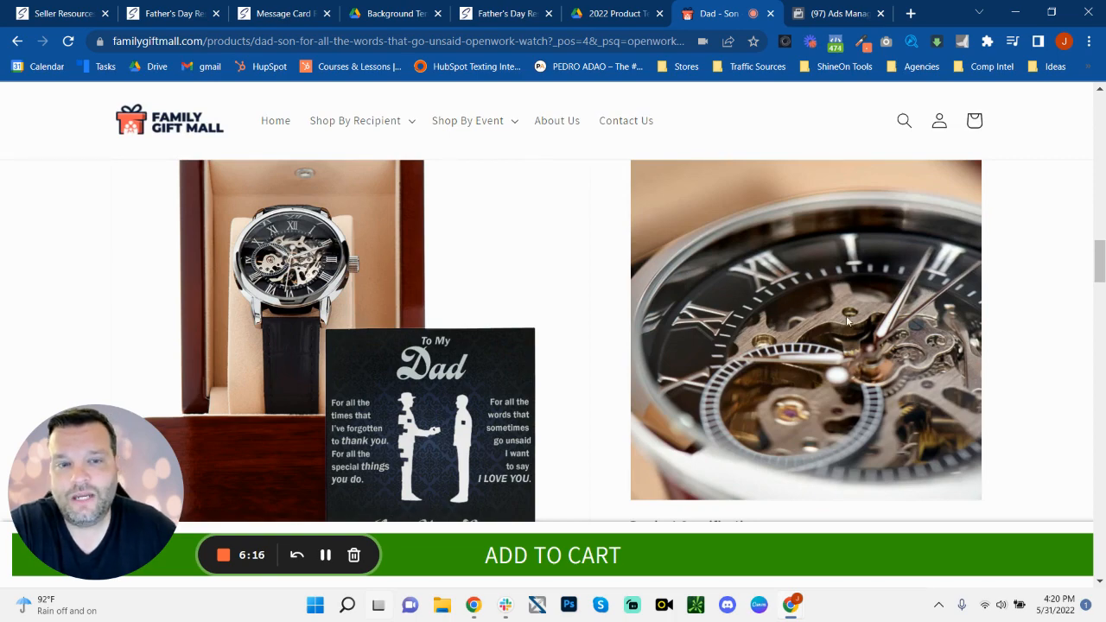
Scroll toward the page top, then go to the Facebook Ads Manager campaign metrics
scroll(up, 3)
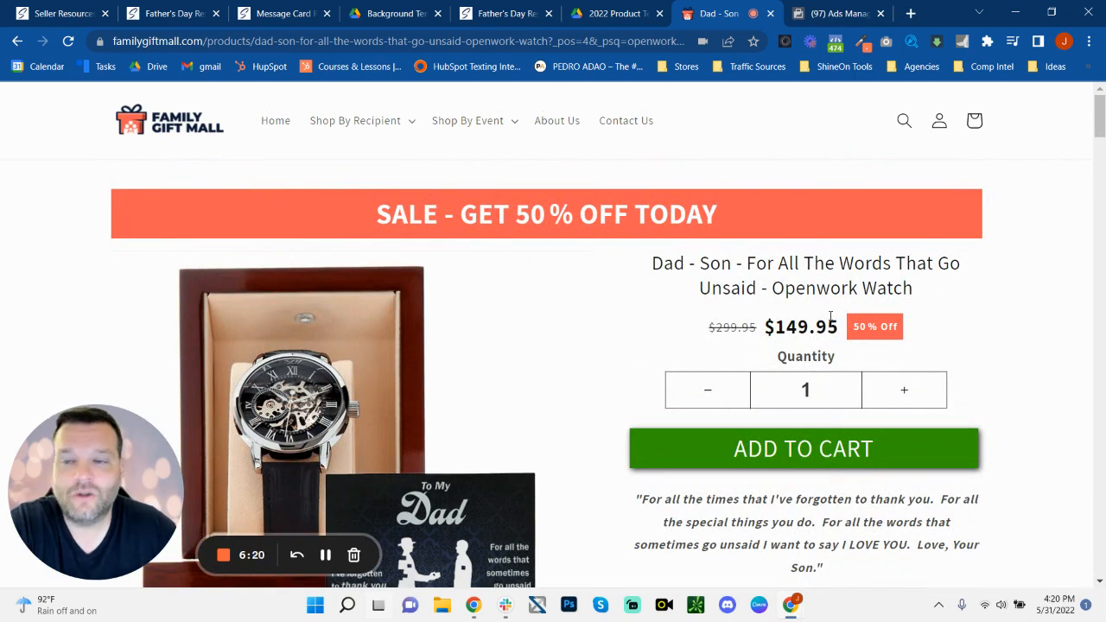
click(832, 14)
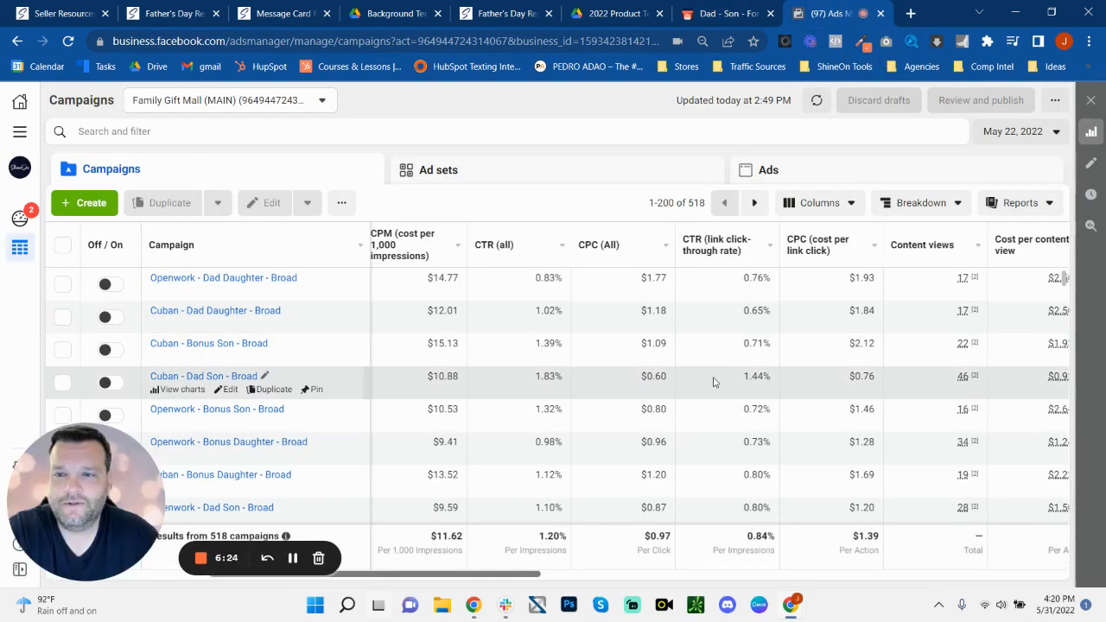
mouse_move(326, 276)
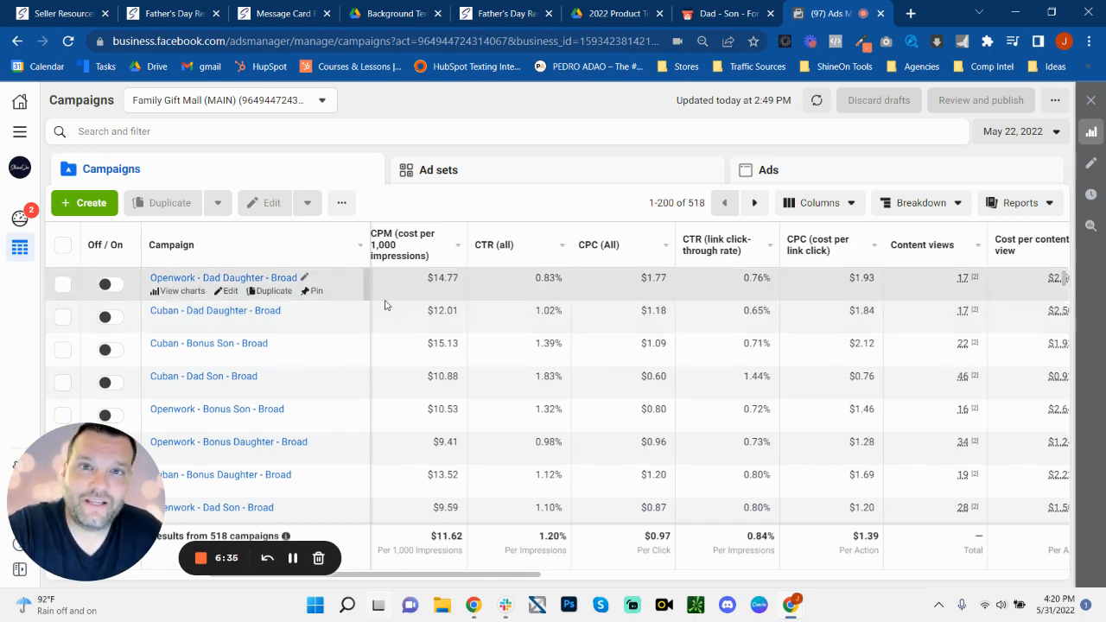
mouse_move(494, 245)
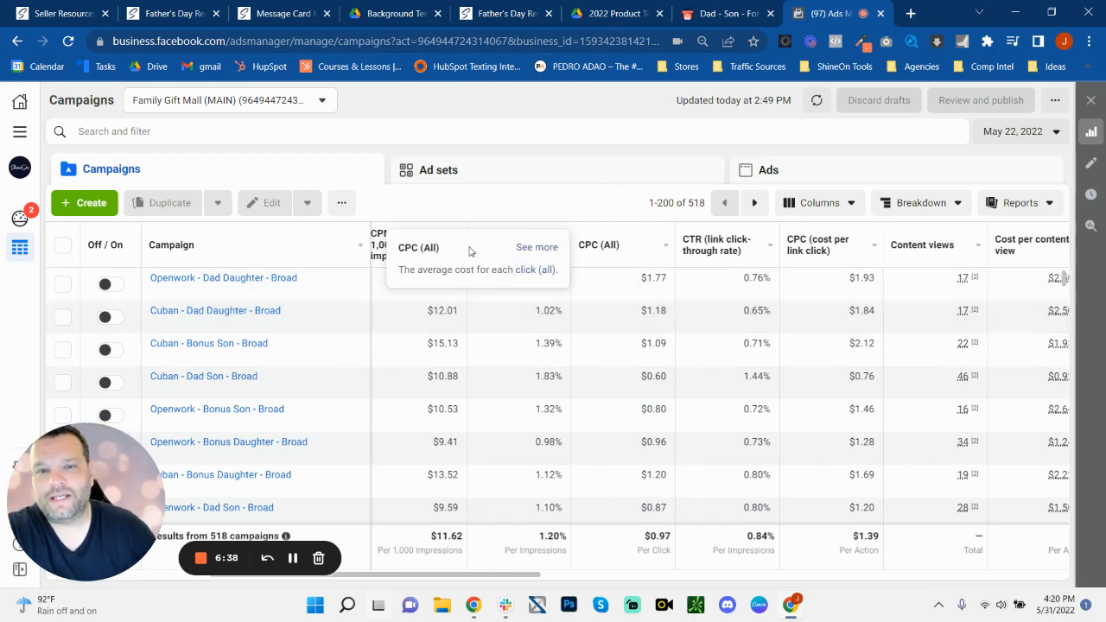
mouse_move(290, 277)
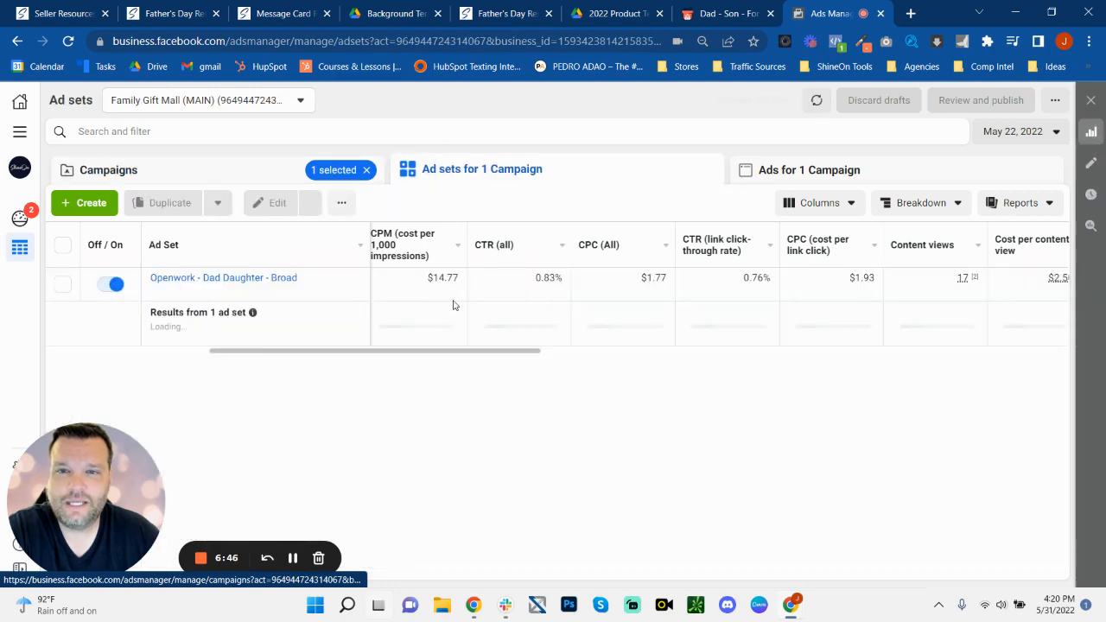
click(110, 169)
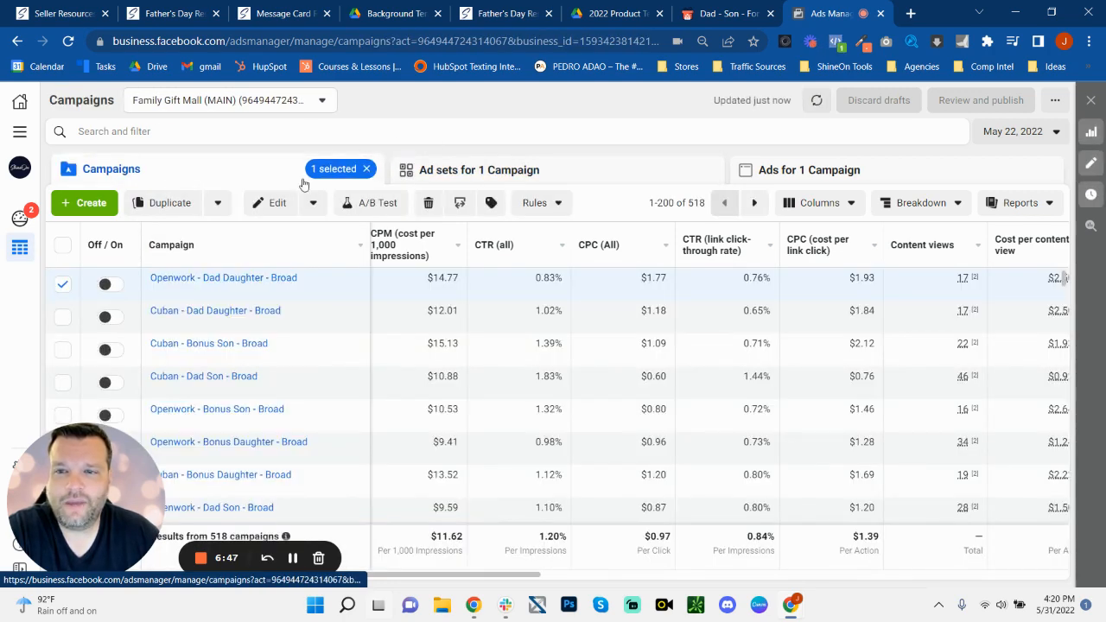
scroll(right, 3)
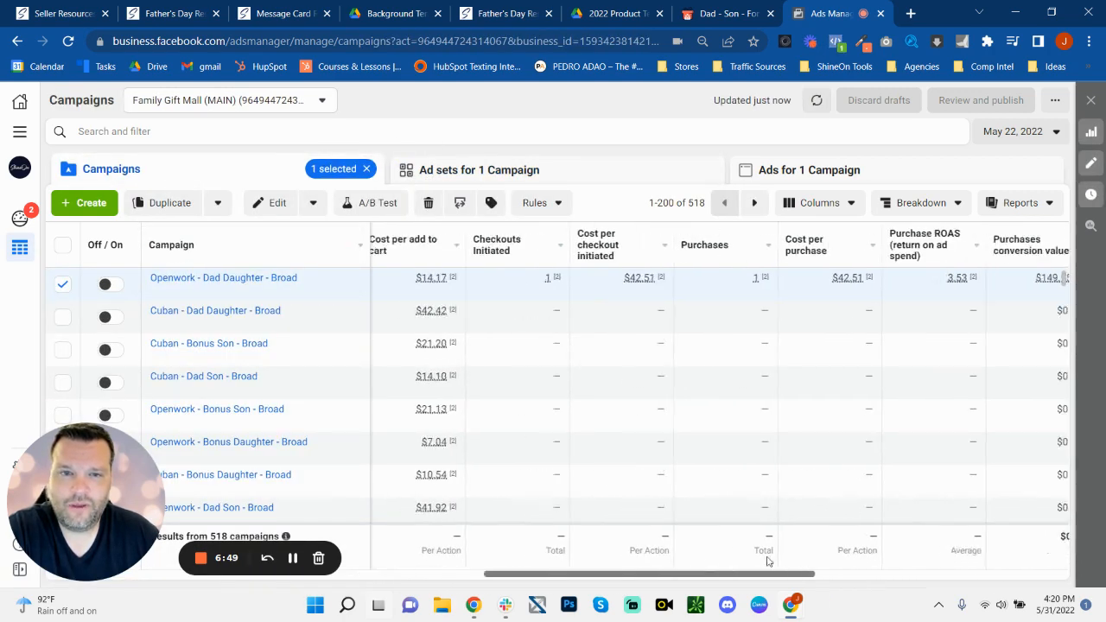
scroll(right, 3)
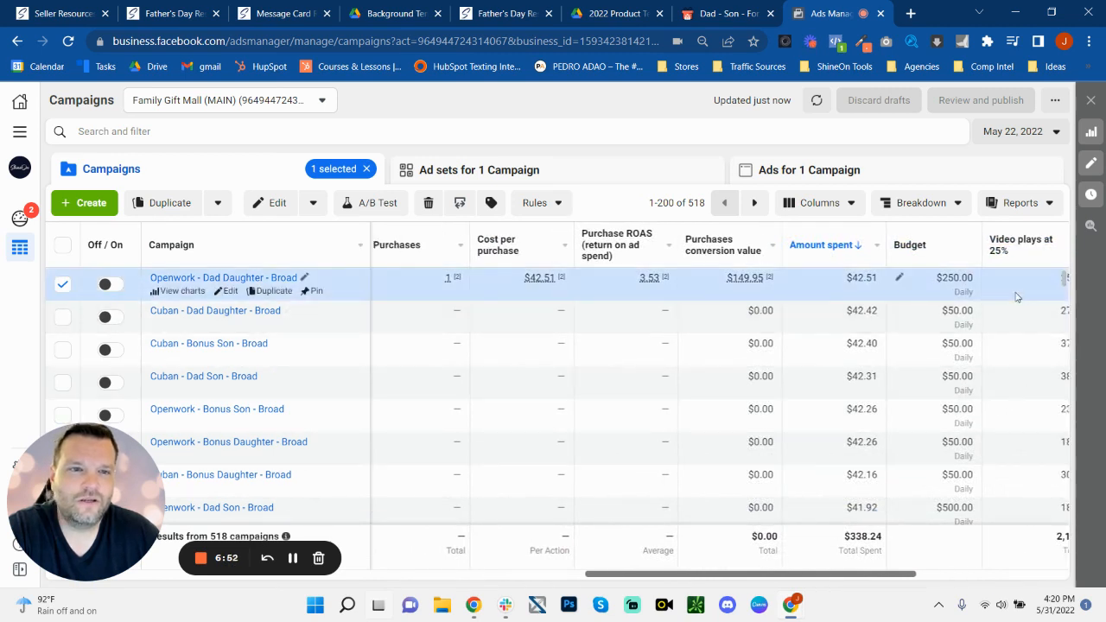
mouse_move(922, 287)
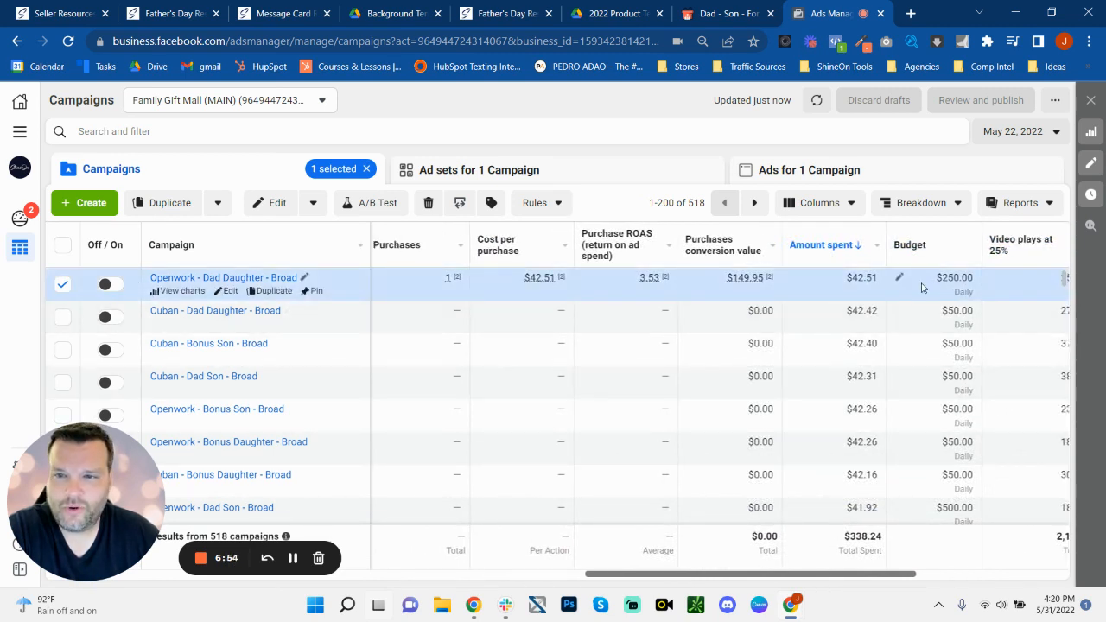
mouse_move(885, 297)
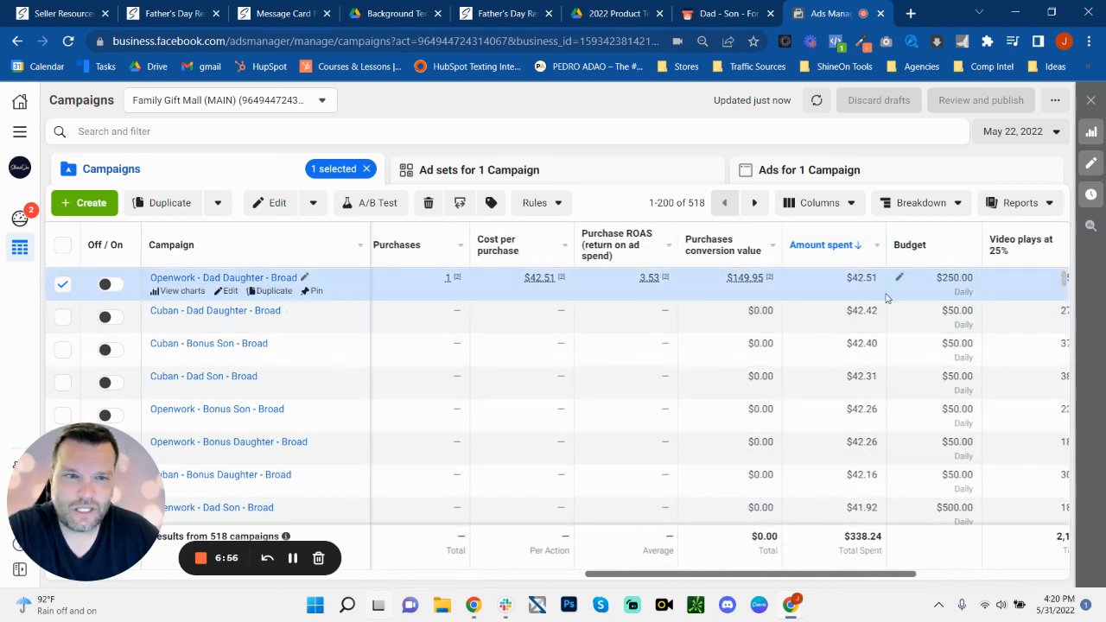
mouse_move(944, 297)
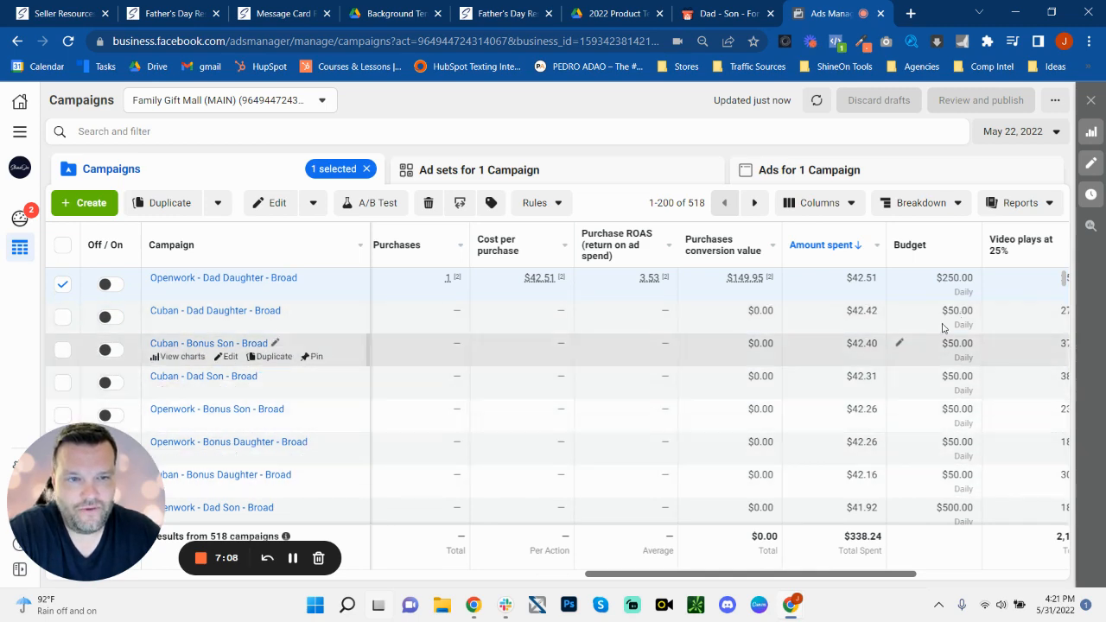
mouse_move(922, 311)
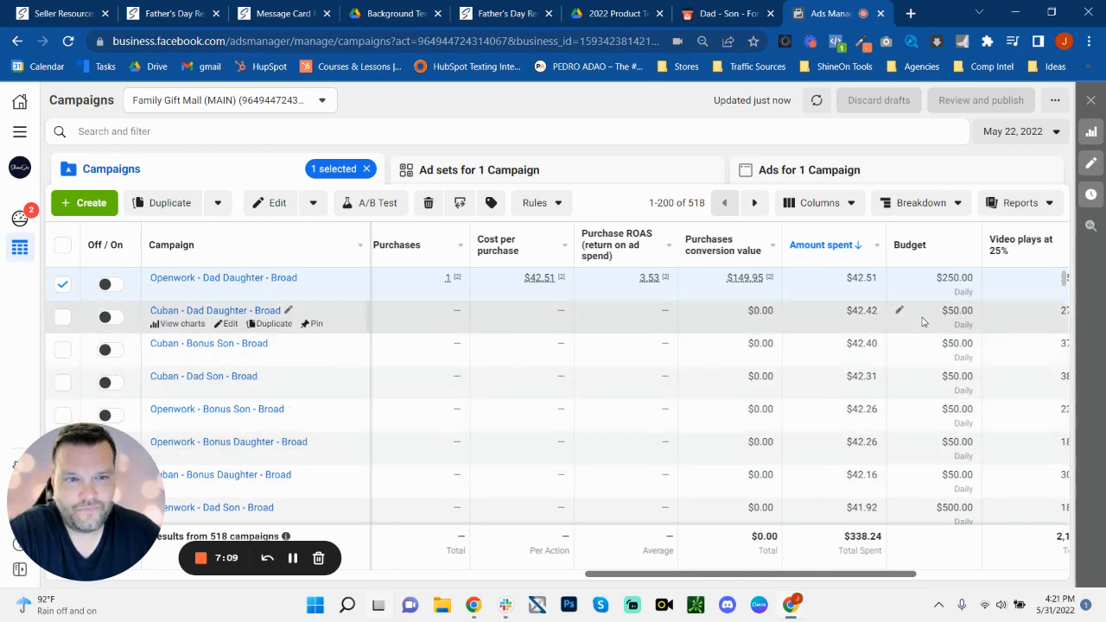
mouse_move(629, 293)
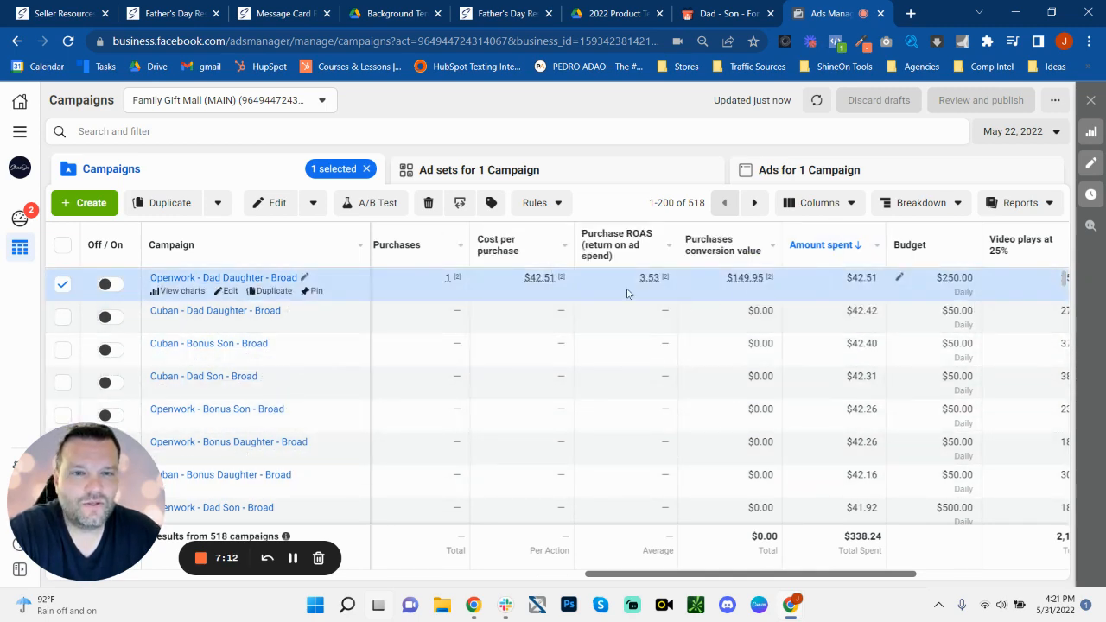
mouse_move(999, 280)
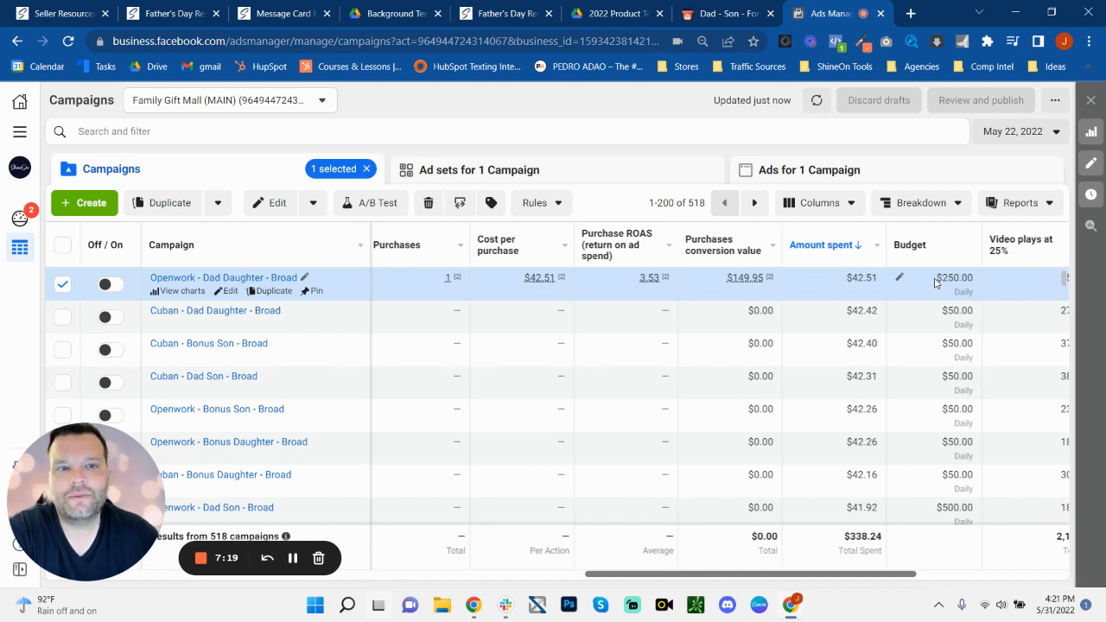
mouse_move(891, 354)
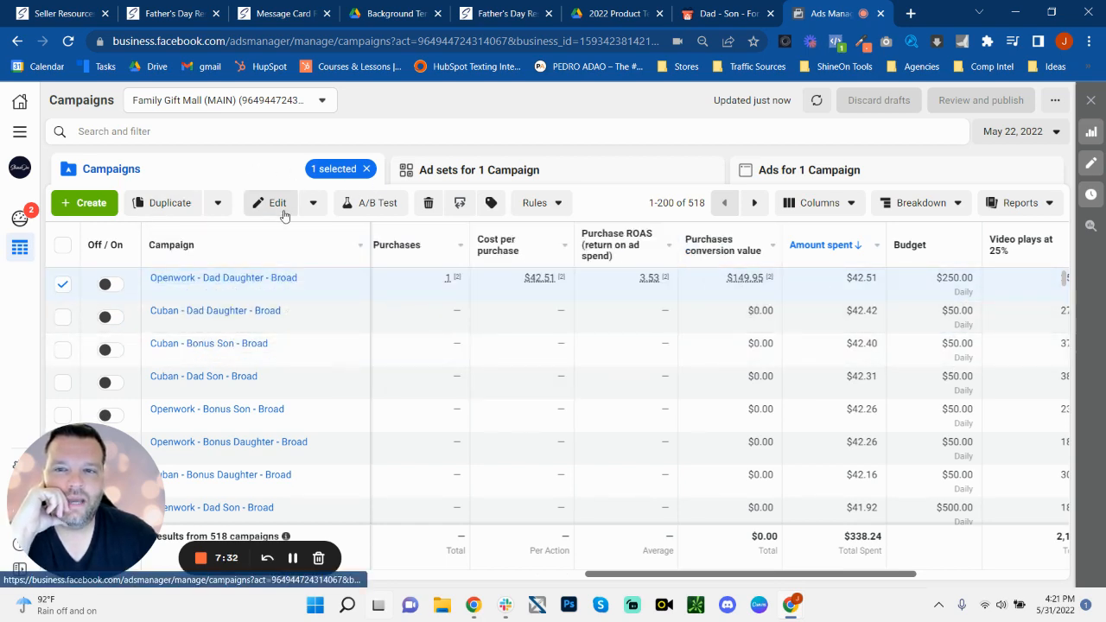
Review the Openwork - Dad Daughter - Broad campaign's $250 daily budget in its editor
click(276, 202)
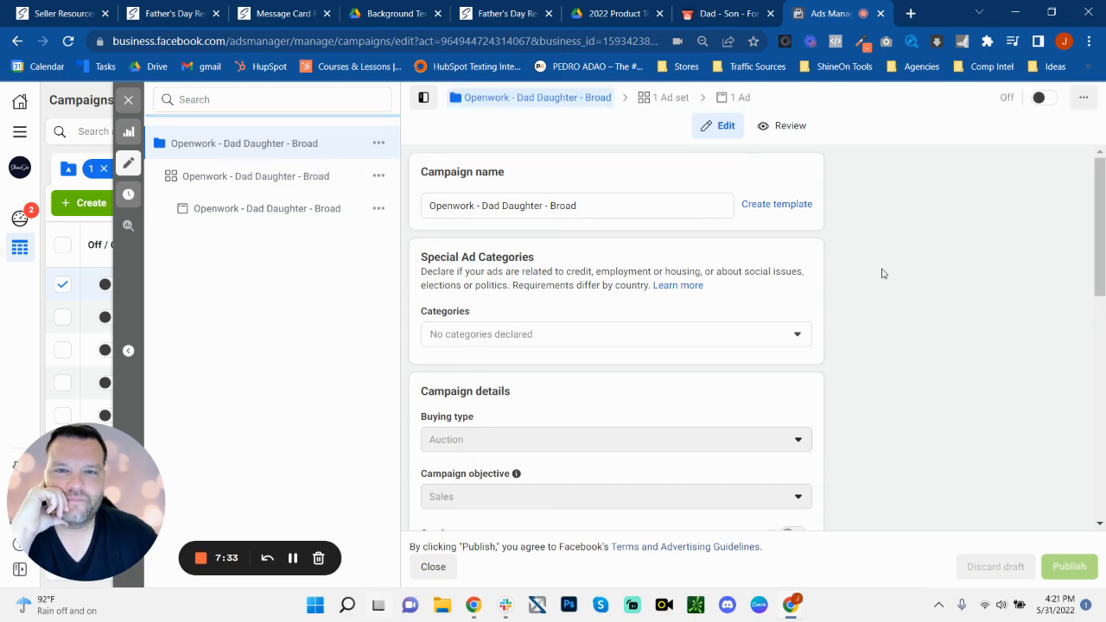
scroll(down, 3)
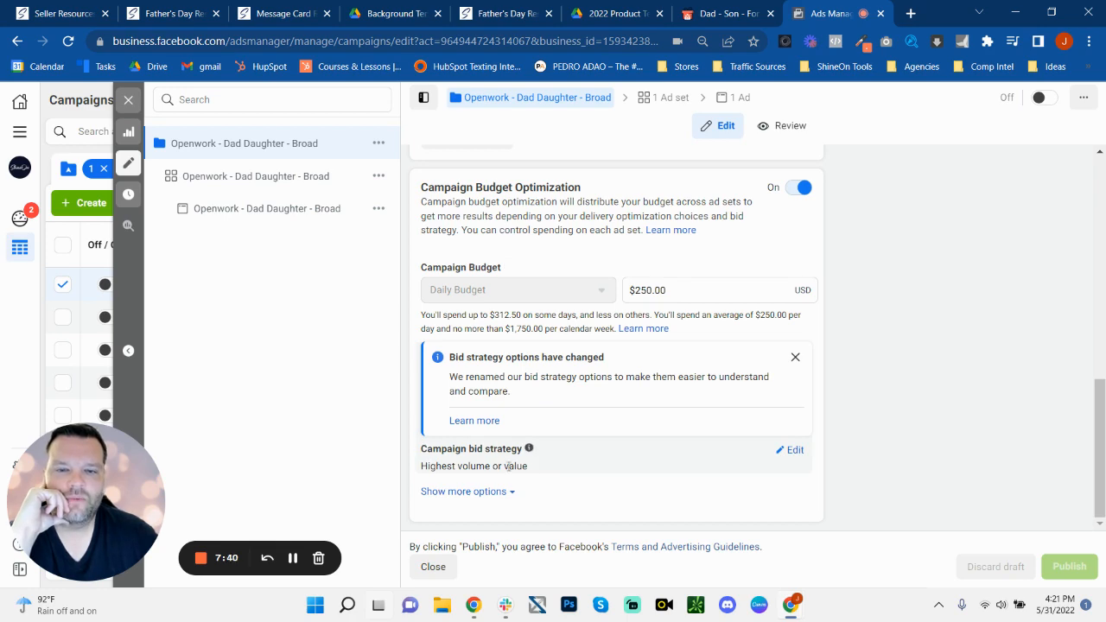
scroll(up, 3)
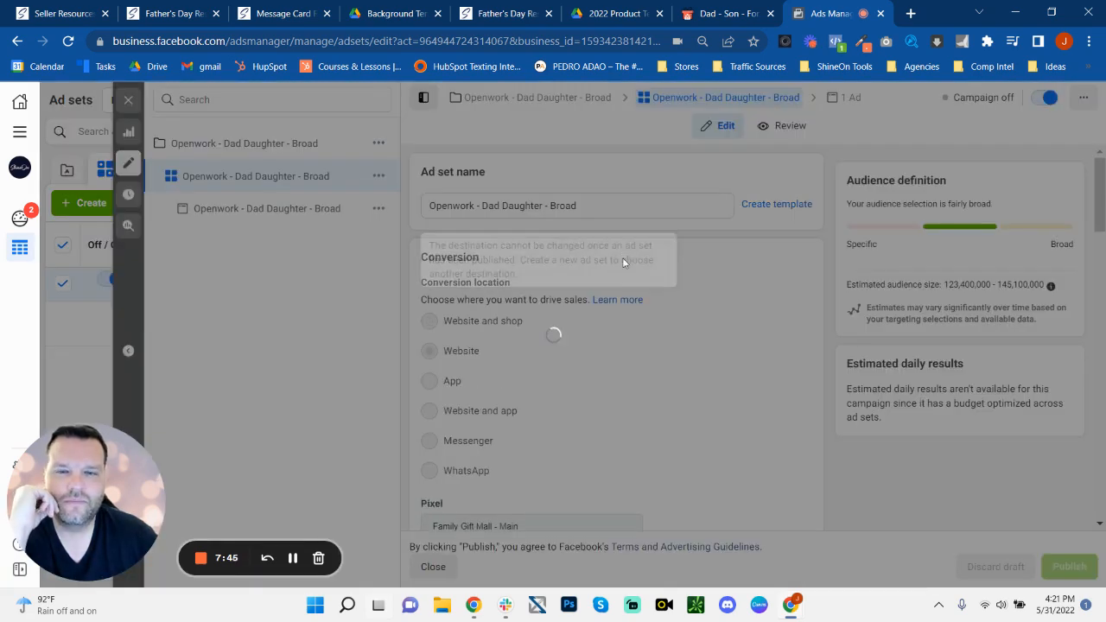
Review the ad set's purchase goal, schedule and US women 18–65+ audience
scroll(down, 3)
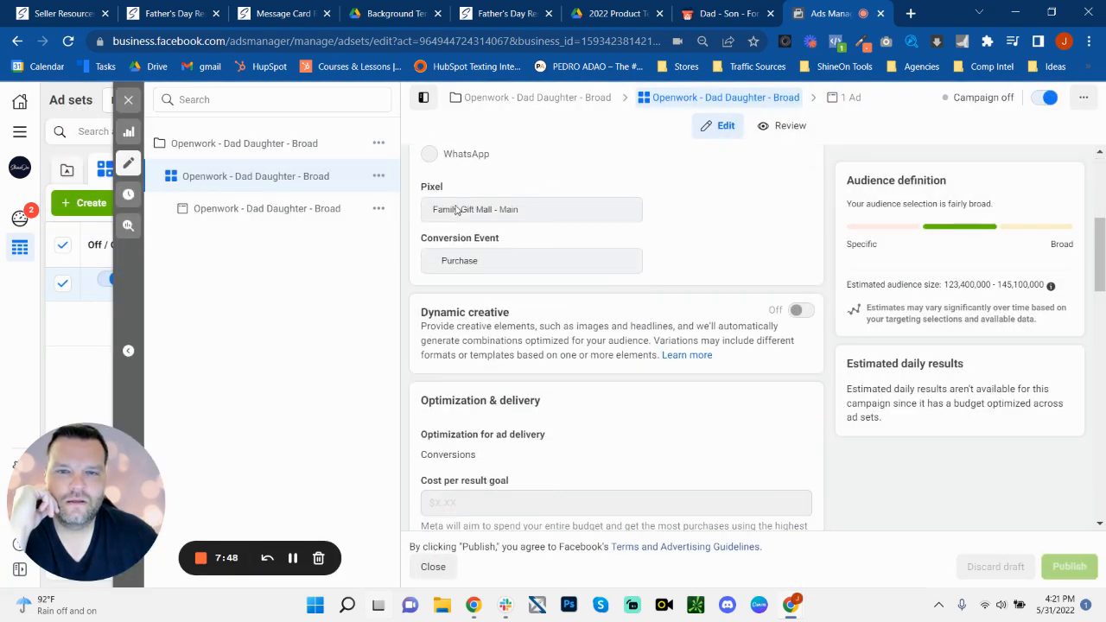
scroll(down, 3)
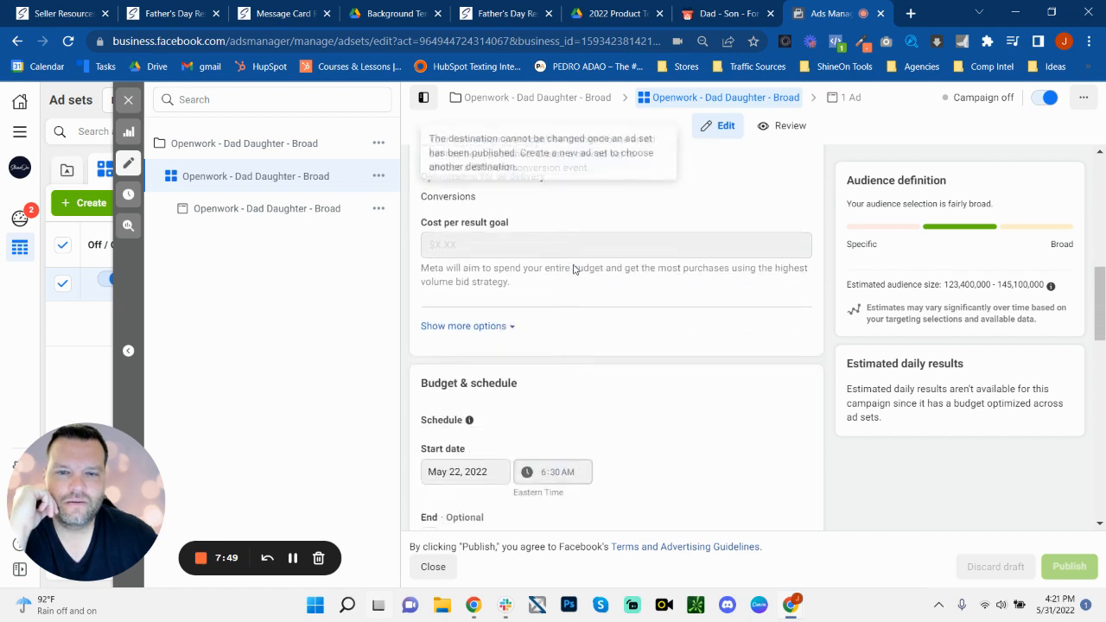
scroll(down, 3)
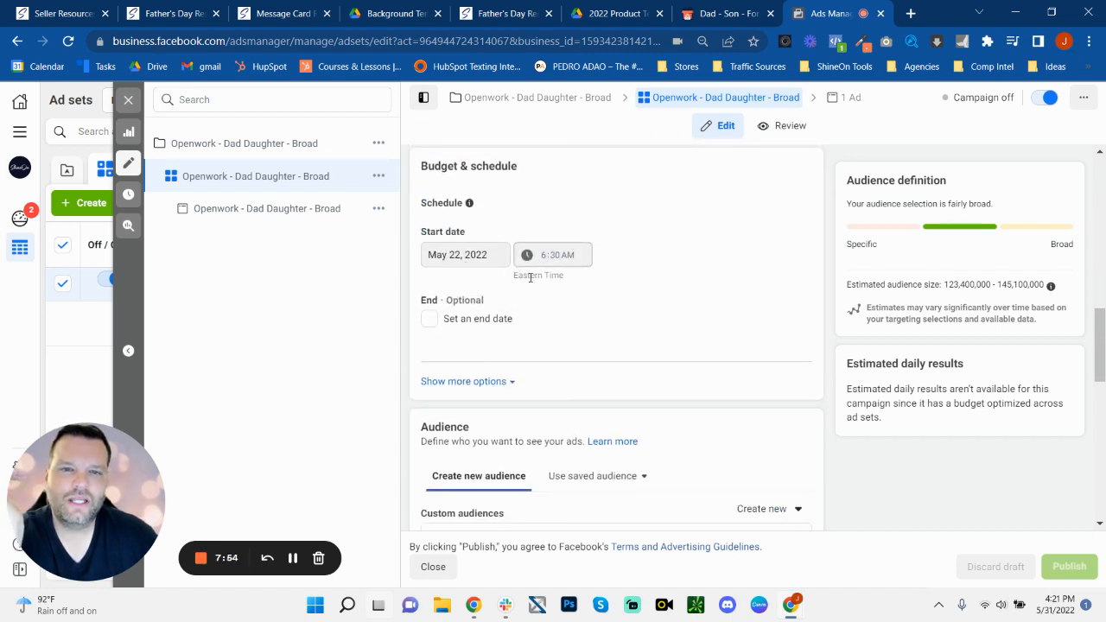
scroll(down, 3)
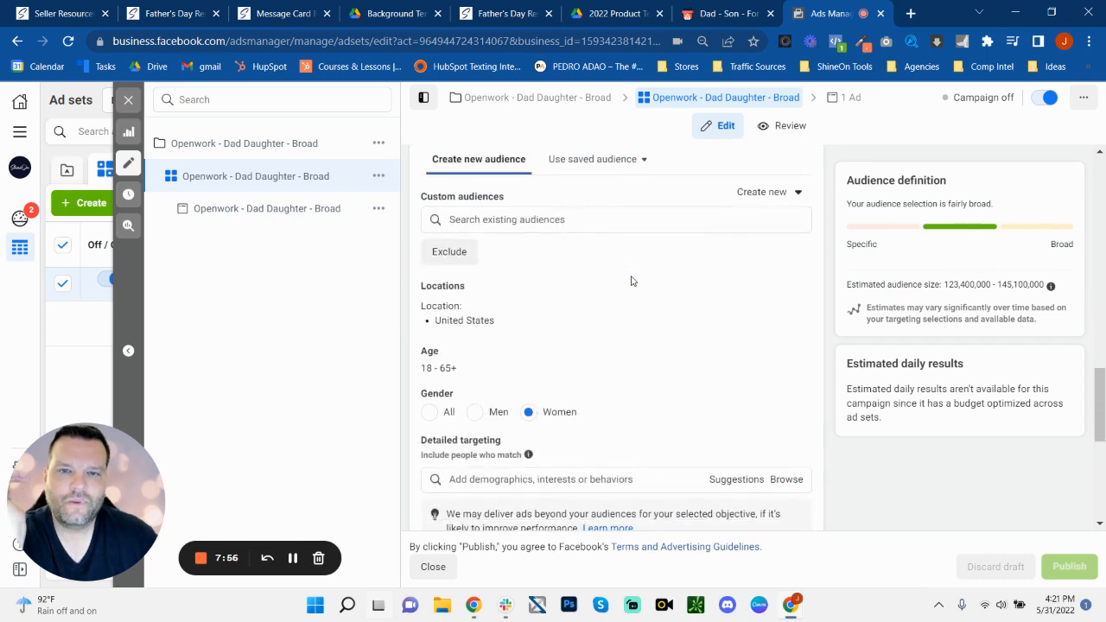
scroll(down, 3)
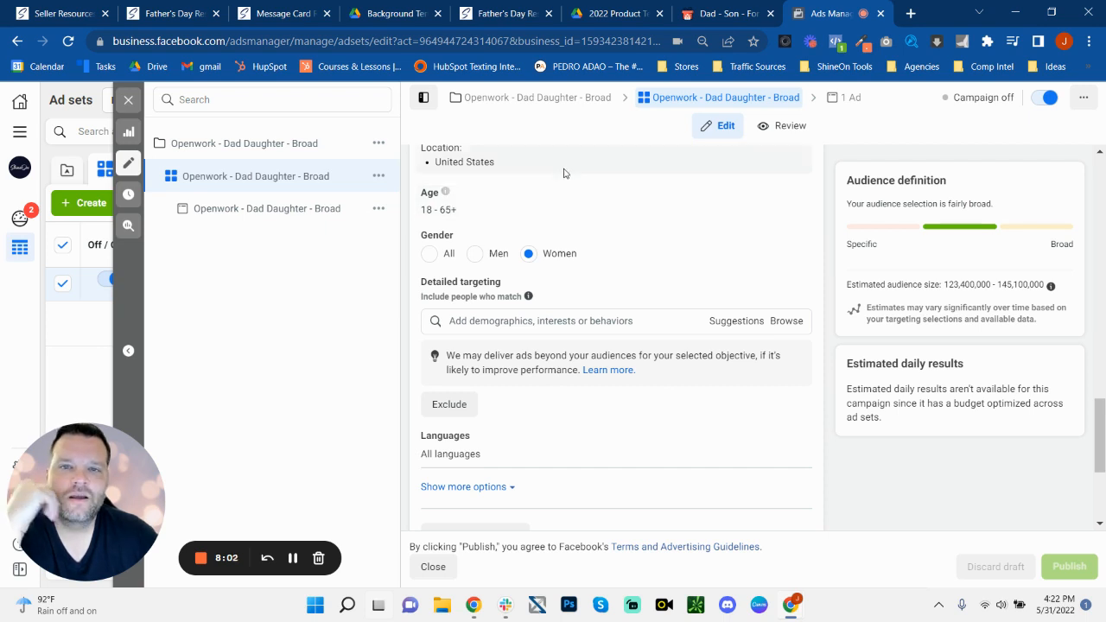
mouse_move(518, 97)
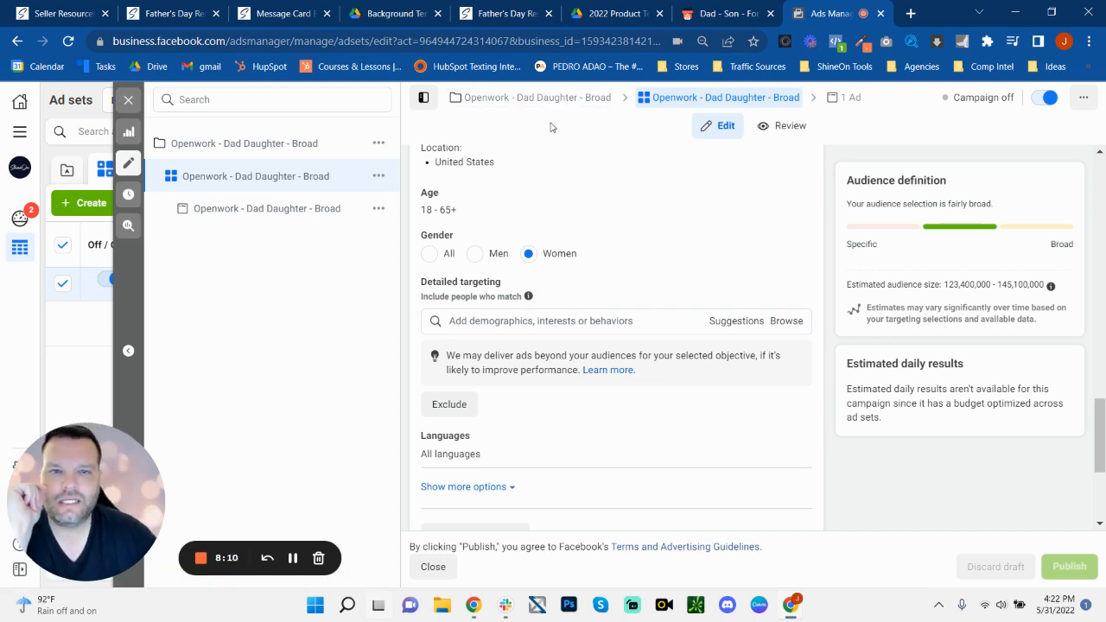
mouse_move(832, 121)
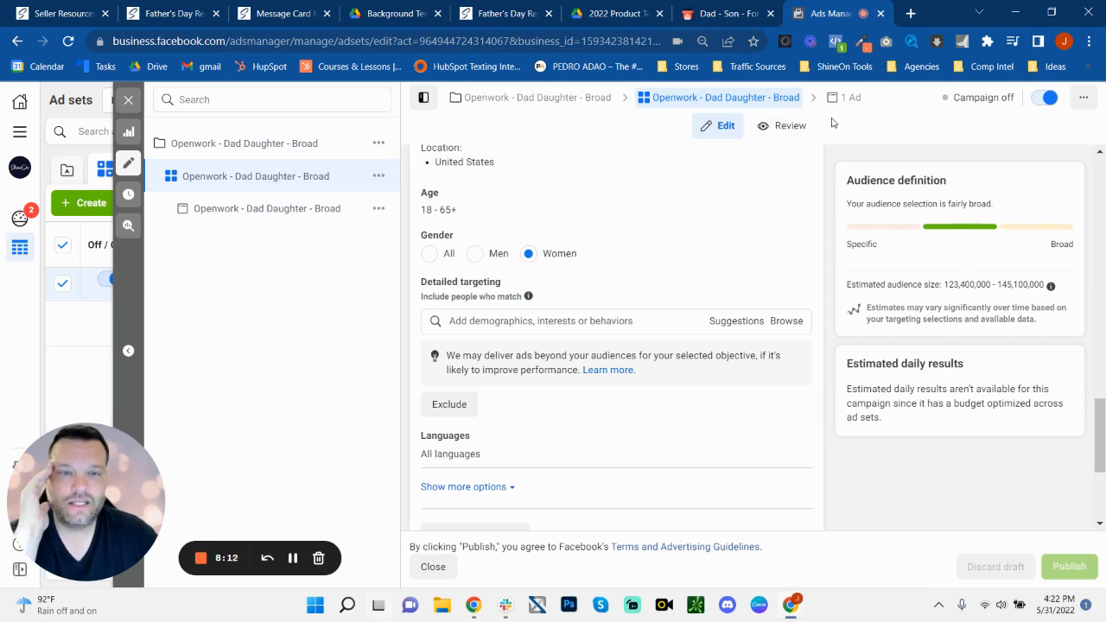
scroll(up, 3)
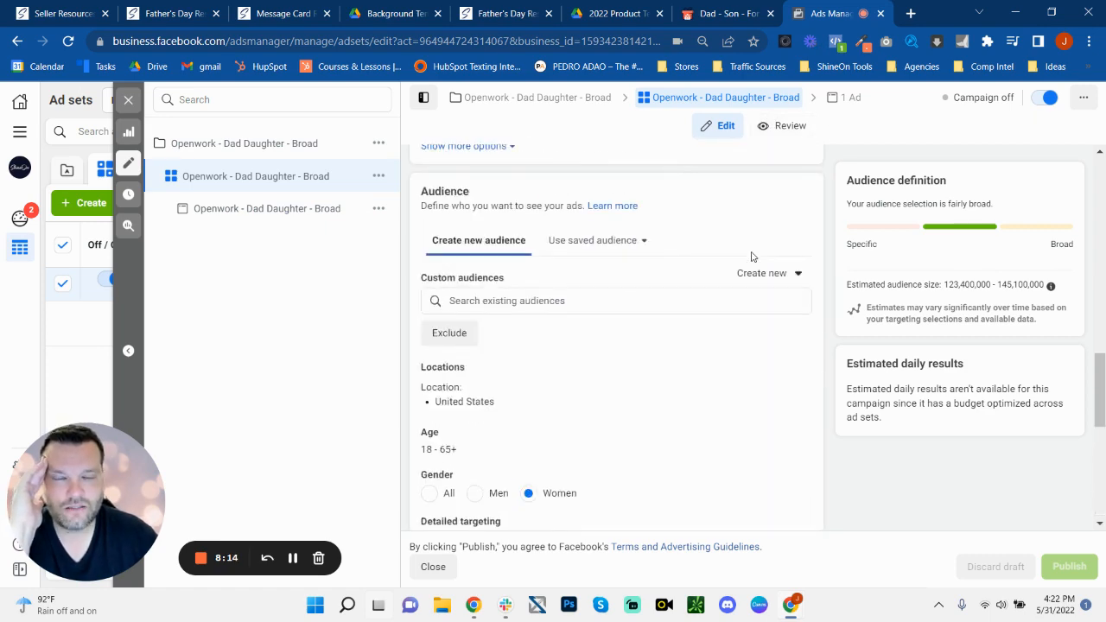
scroll(down, 3)
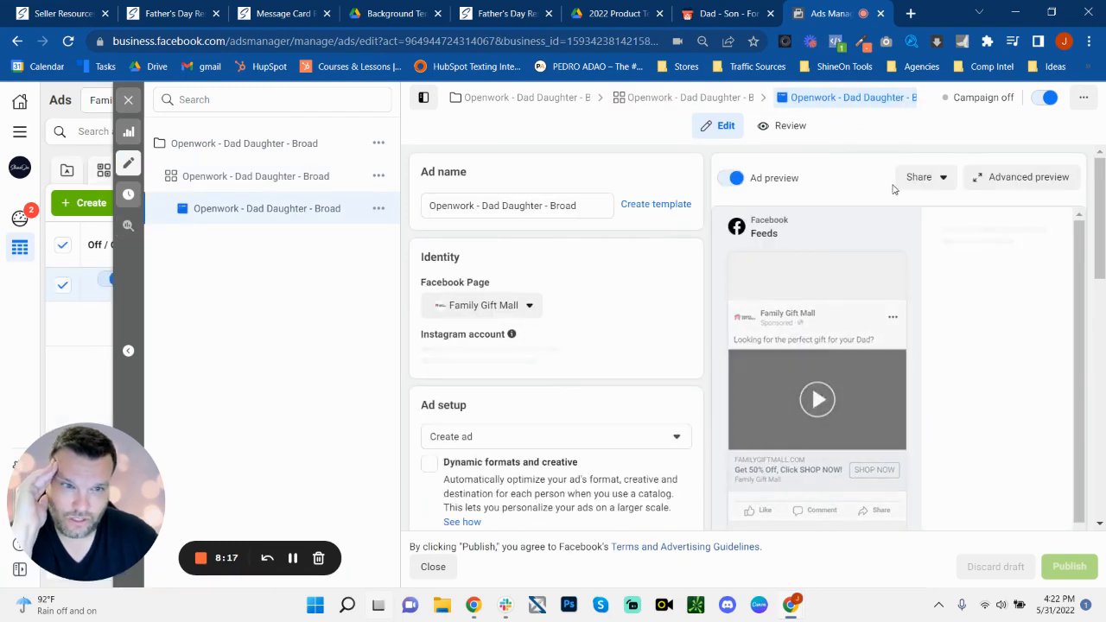
Share the ad preview as a Facebook Post with Comments to view it live
click(919, 177)
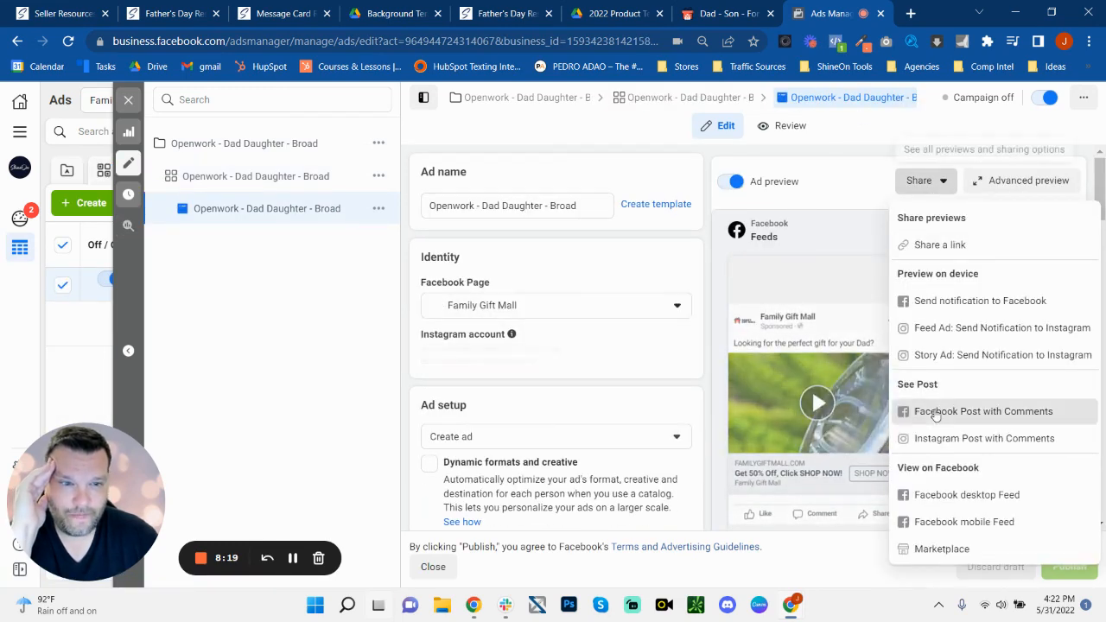
click(981, 411)
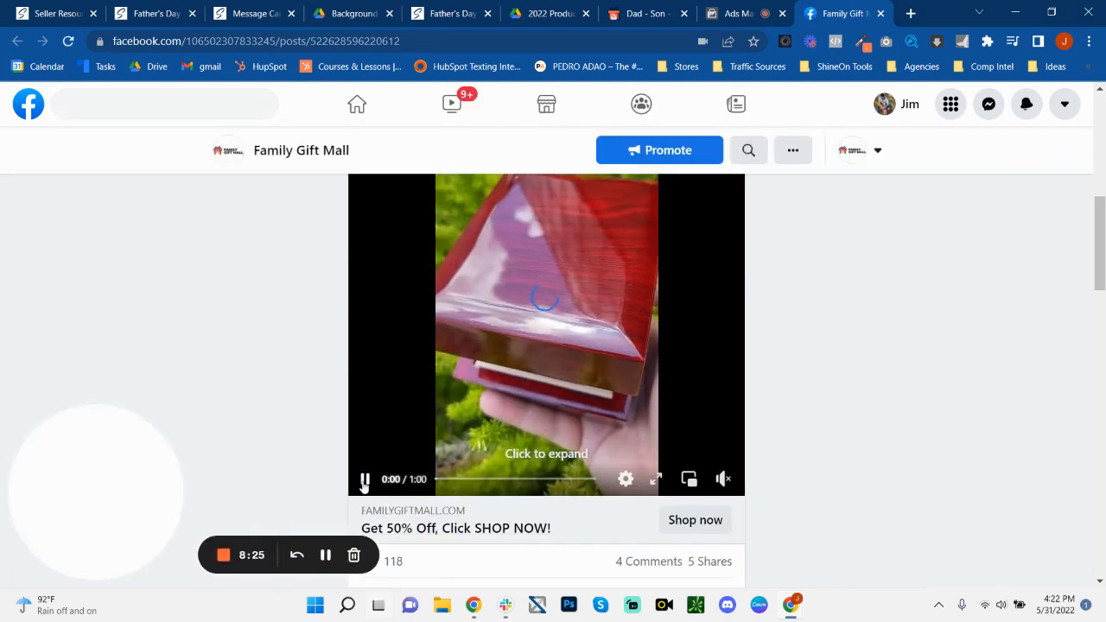
Scroll the Family Gift Mall post past the video to its 118 reactions and 4 comments
scroll(up, 3)
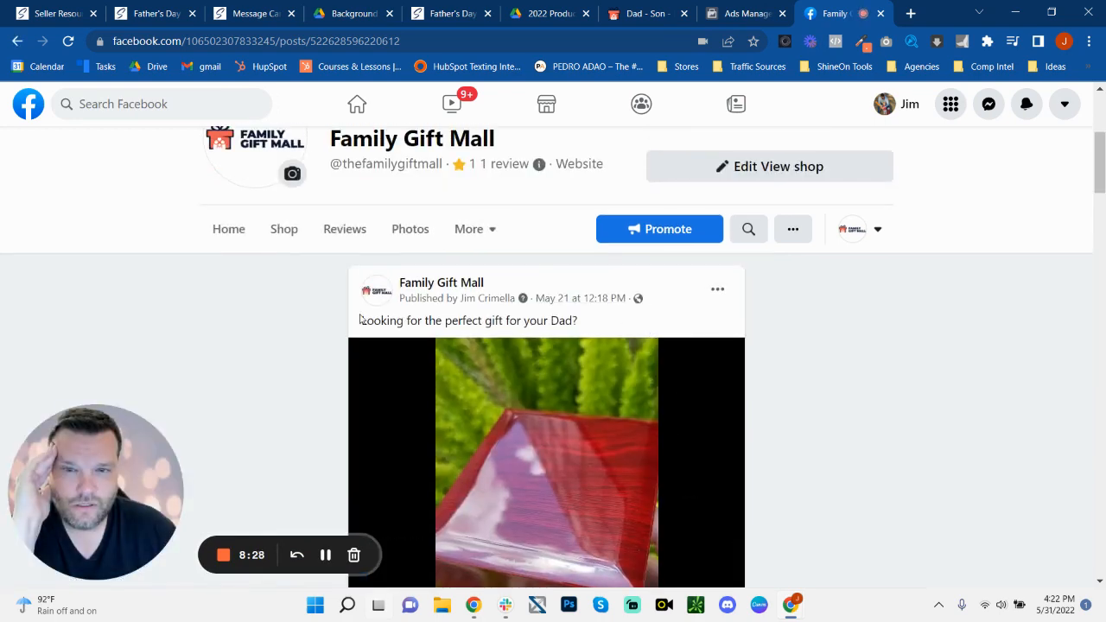
scroll(down, 3)
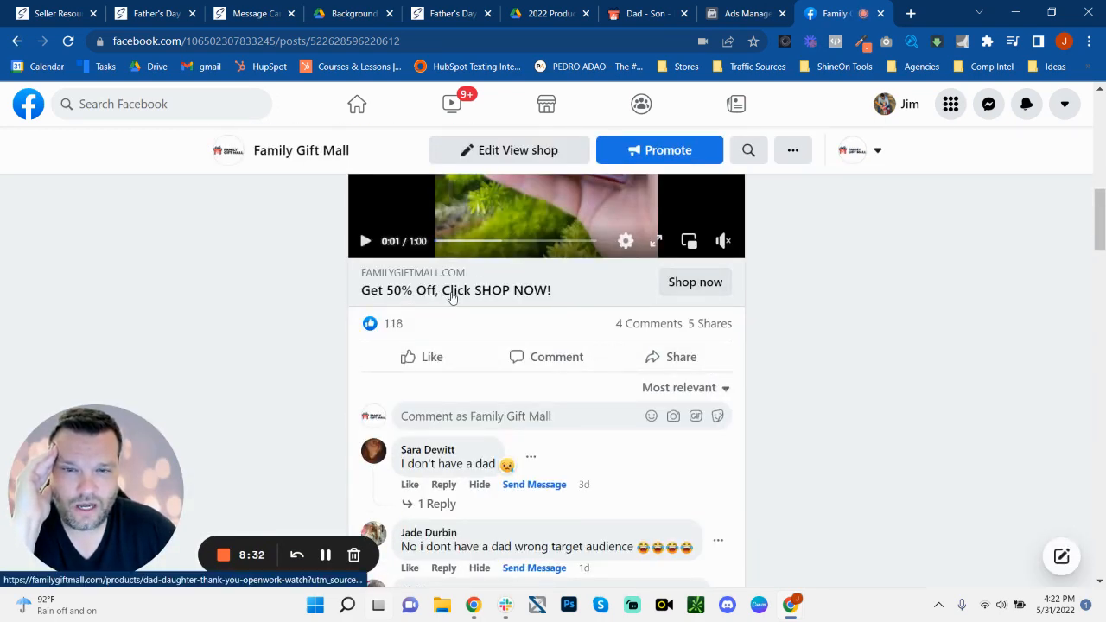
mouse_move(694, 282)
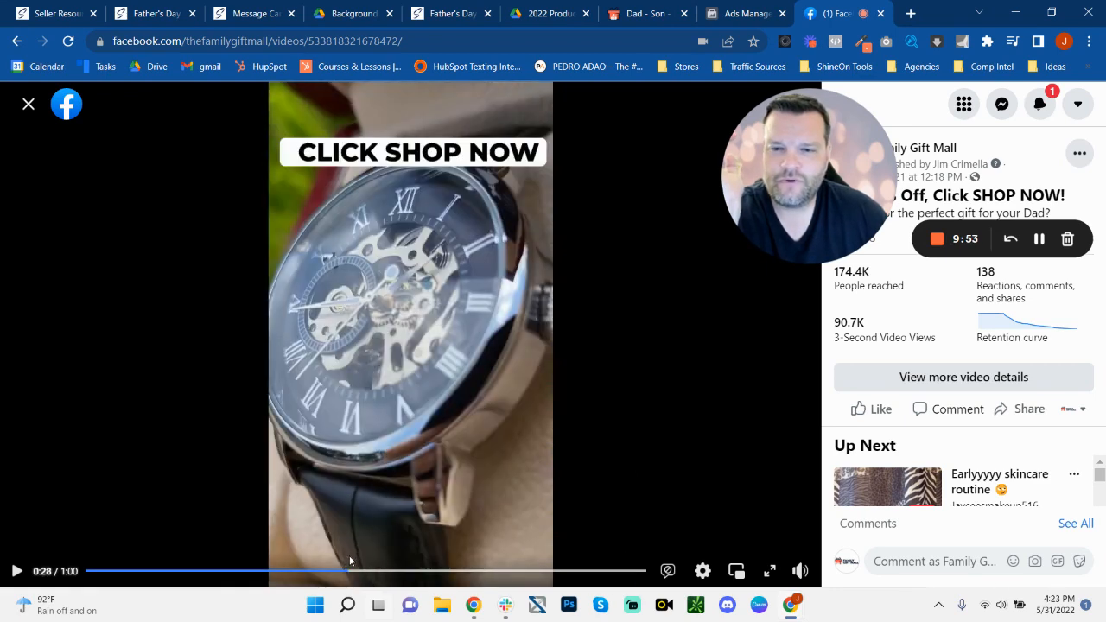
Skip through the Dad - Son Openwork Watch product video to the close-up, then return to Ads Manager
click(320, 570)
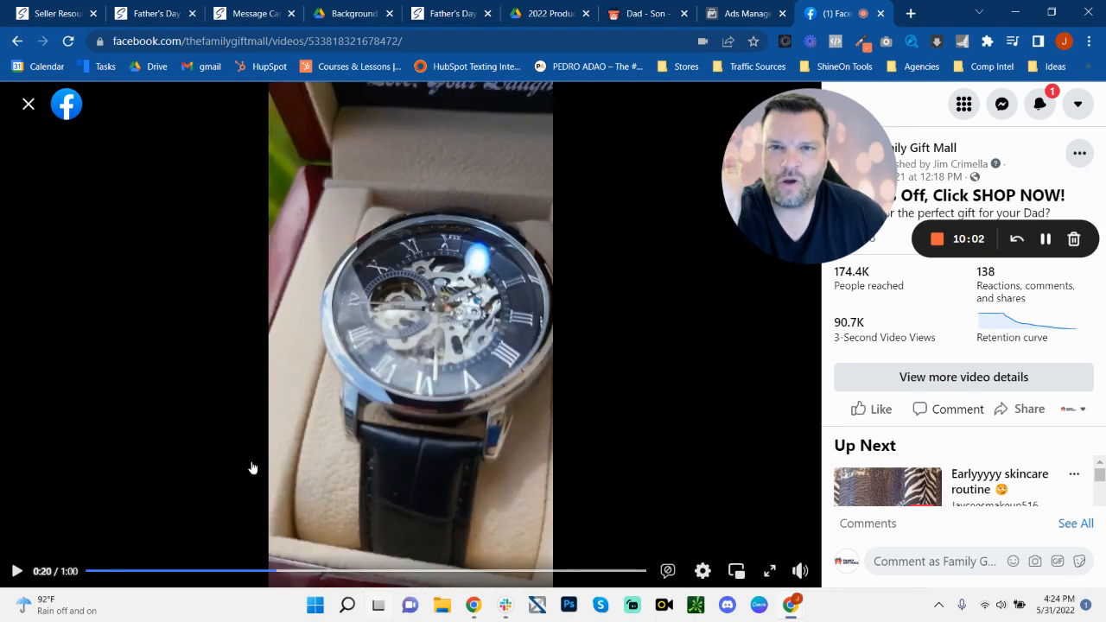
mouse_move(266, 532)
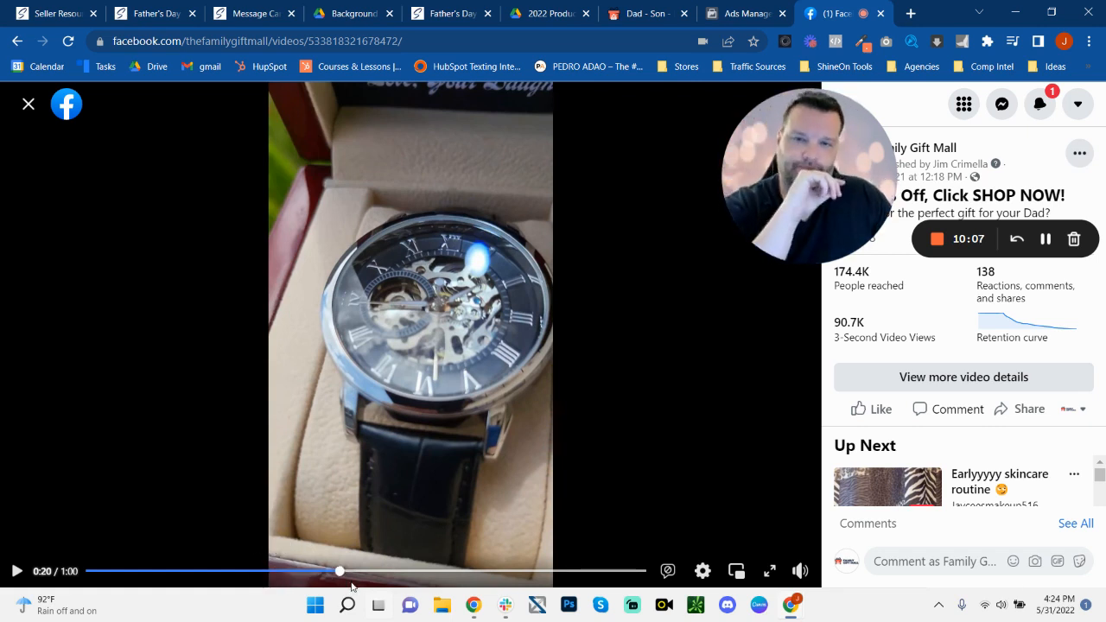
click(406, 570)
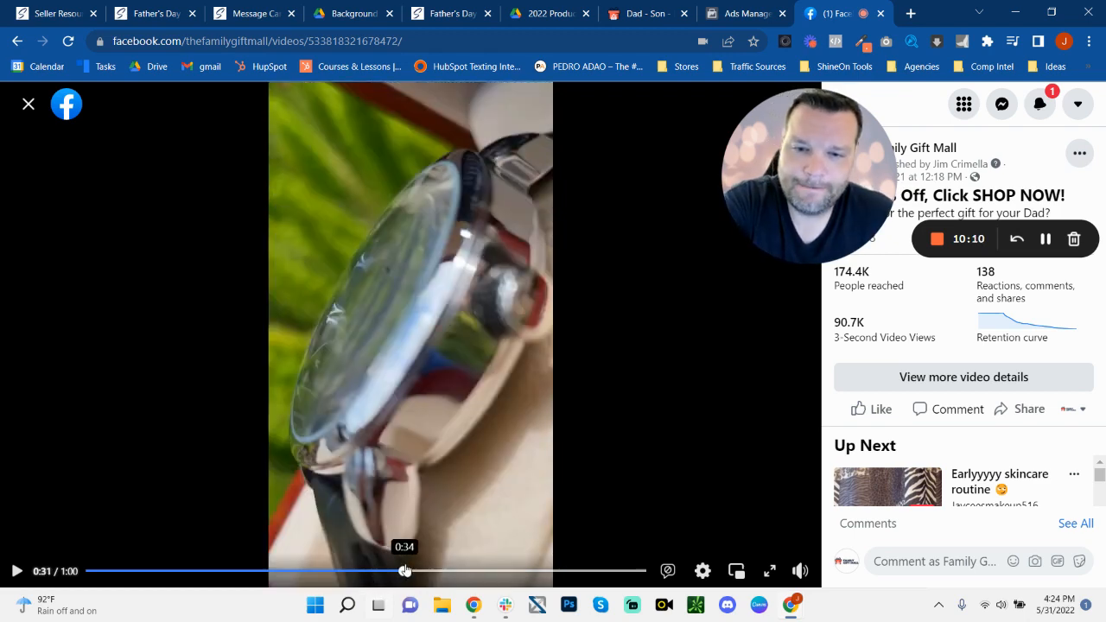
click(449, 570)
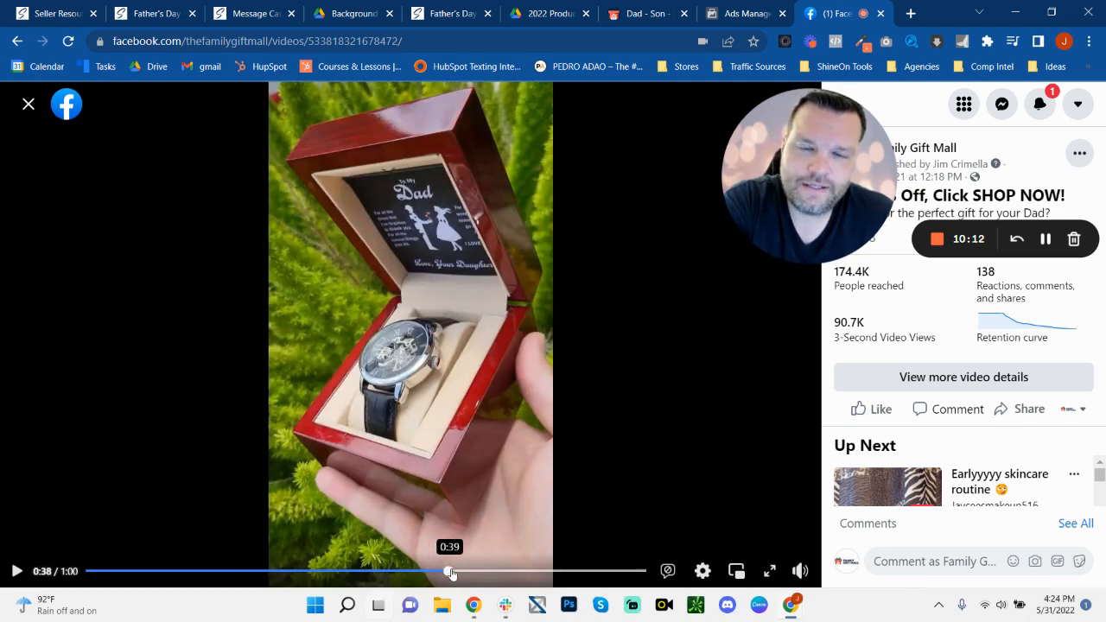
drag(450, 570, 535, 570)
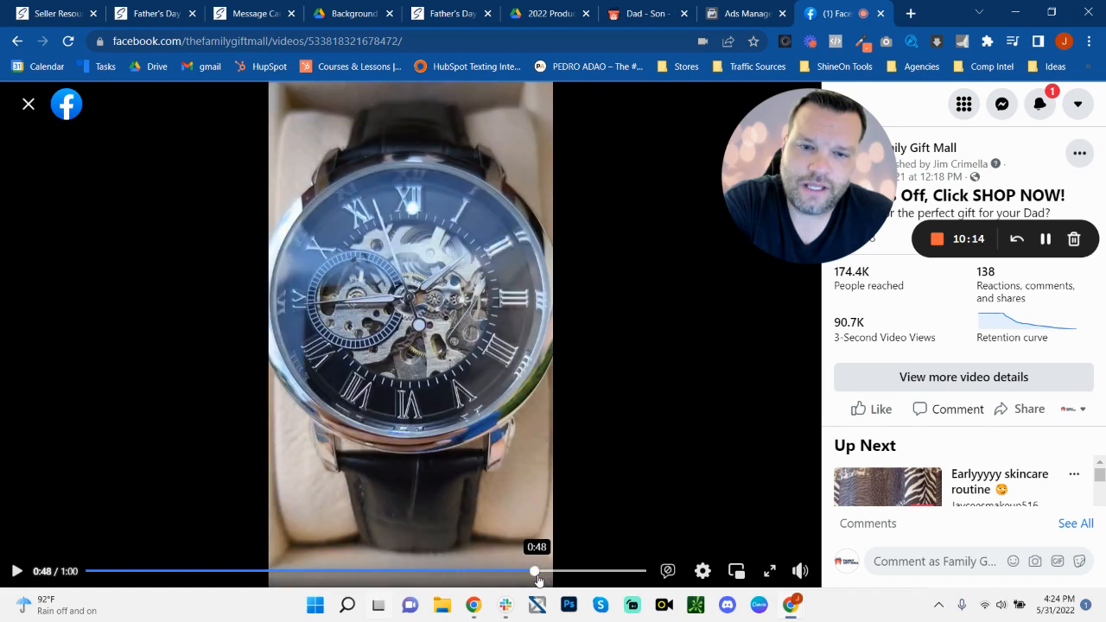
mouse_move(599, 401)
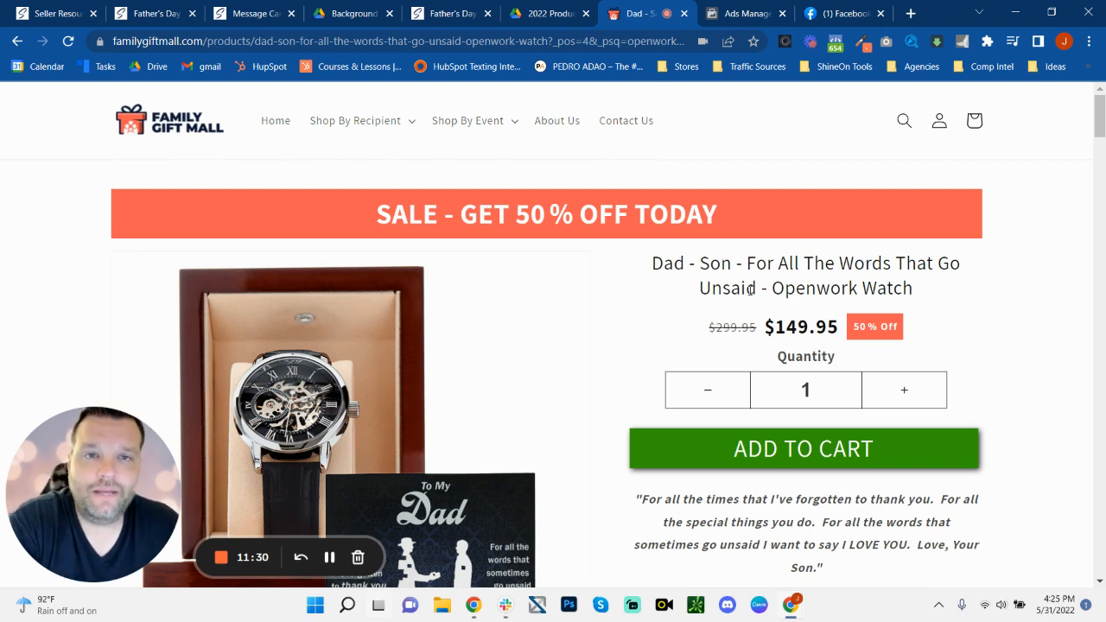
mouse_move(743, 169)
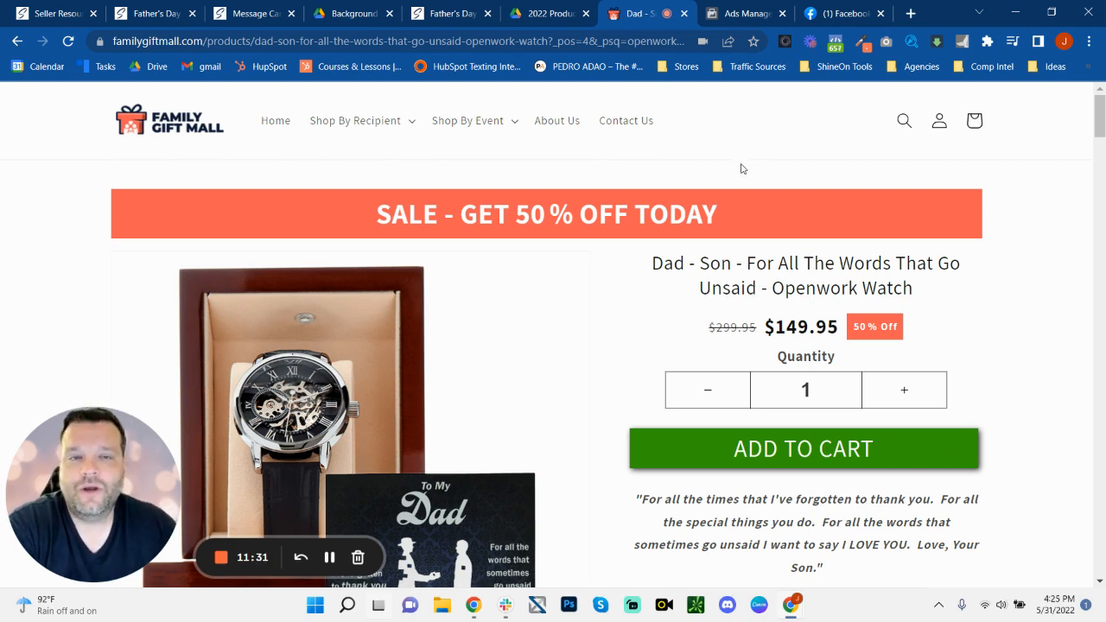
click(741, 14)
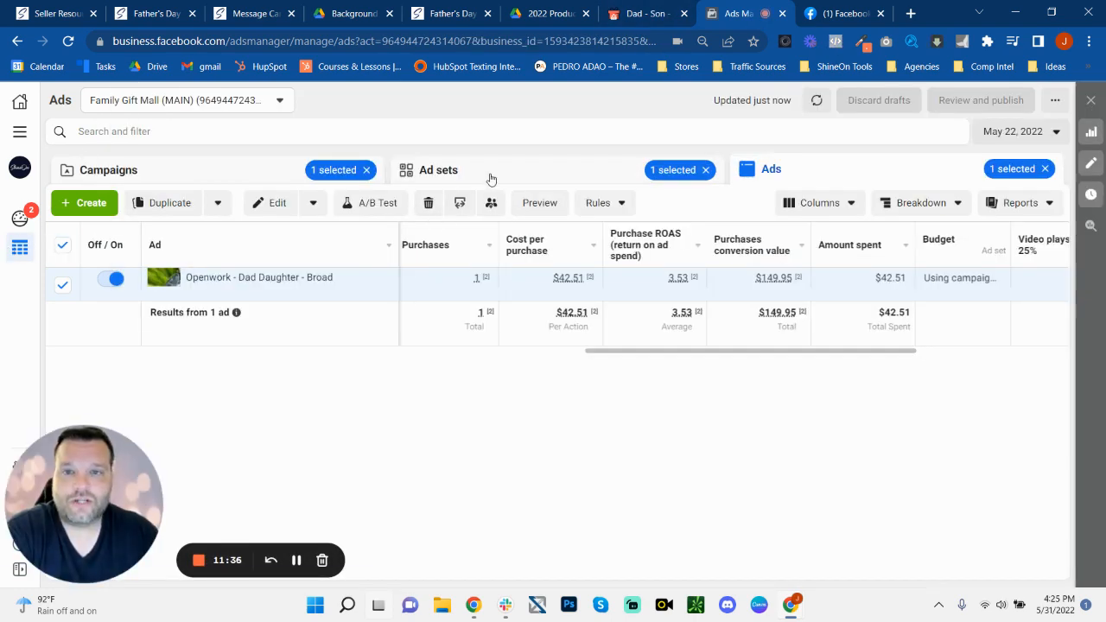
Show all campaigns and scroll the table across to the video plays at 25% and 50% columns
click(110, 169)
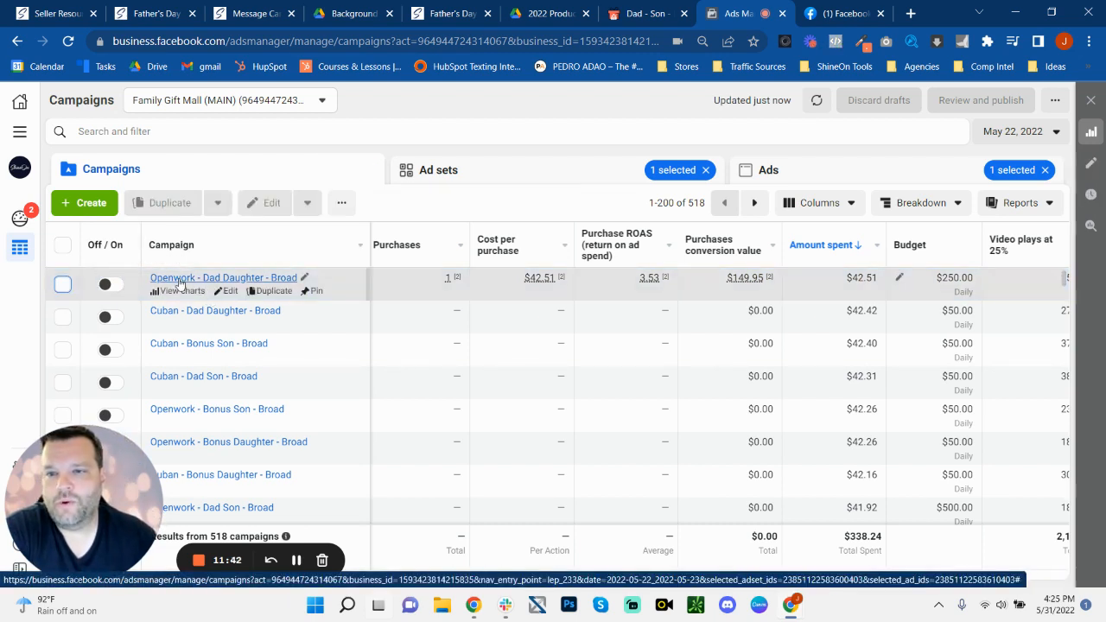
mouse_move(215, 311)
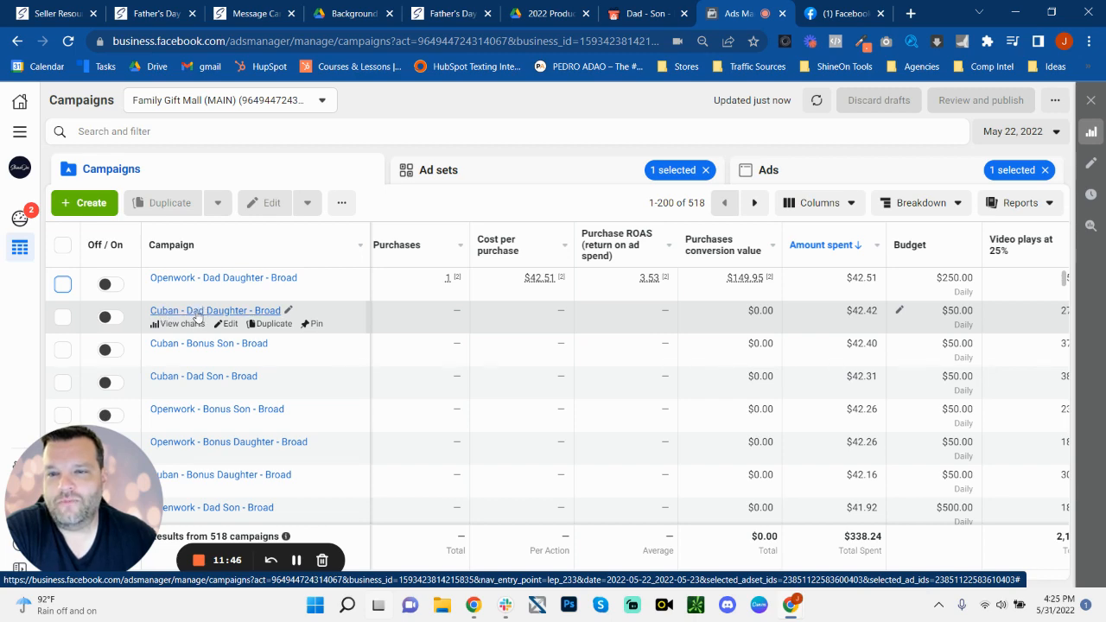
scroll(down, 3)
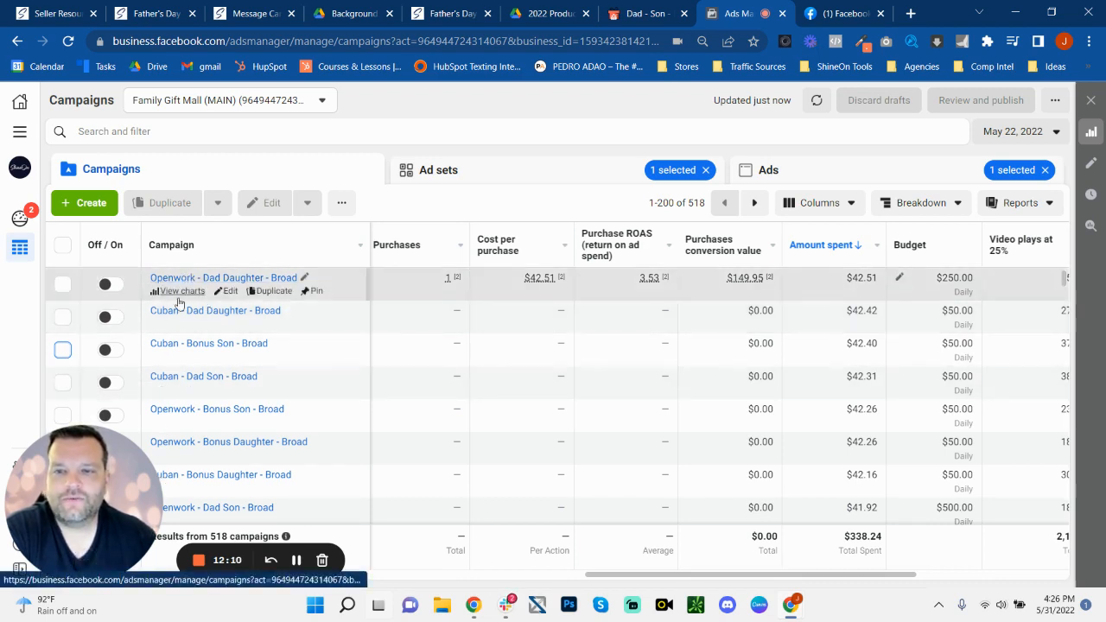
mouse_move(211, 365)
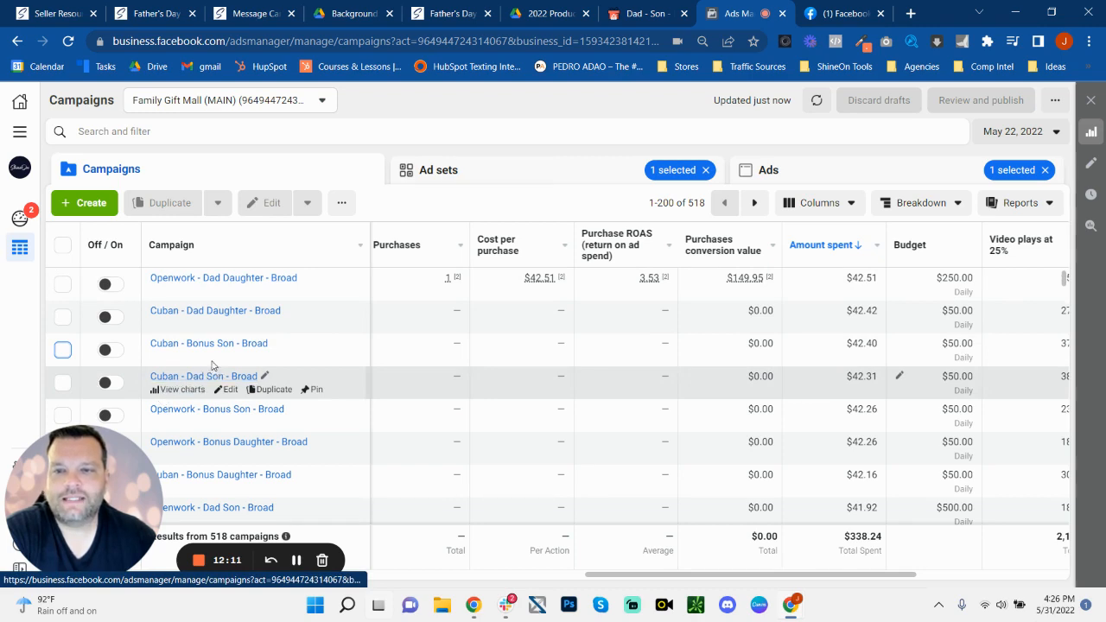
mouse_move(228, 342)
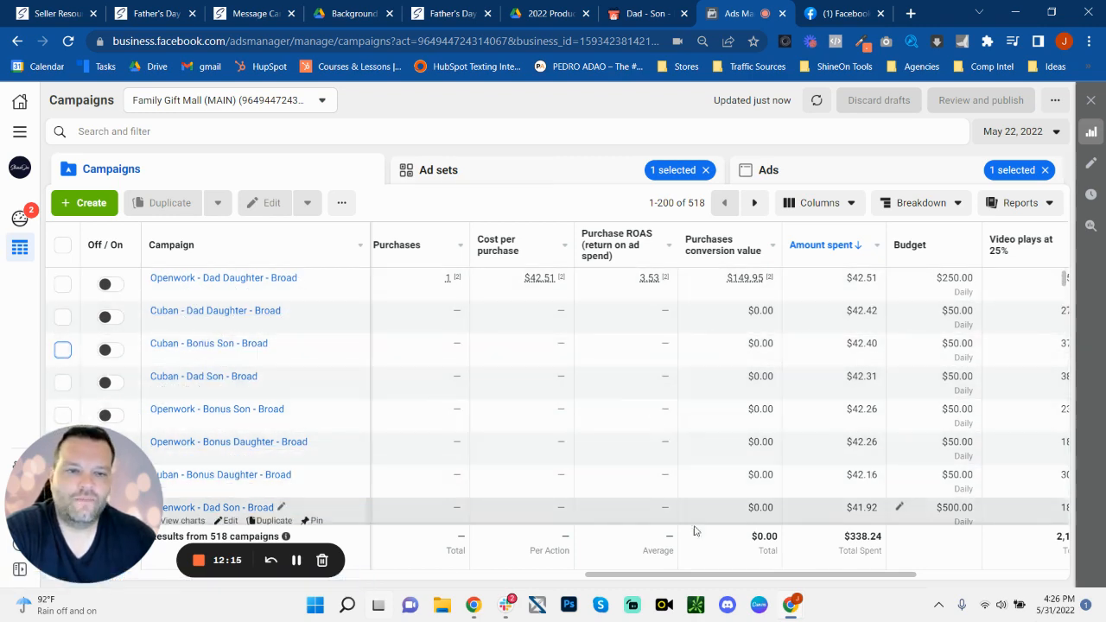
scroll(right, 3)
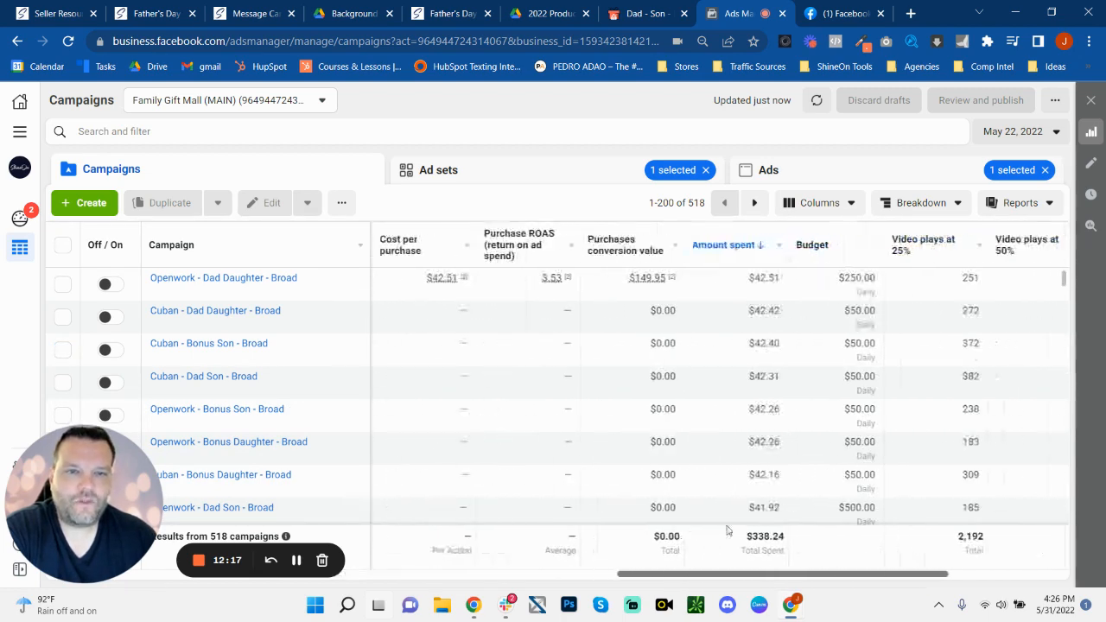
scroll(right, 3)
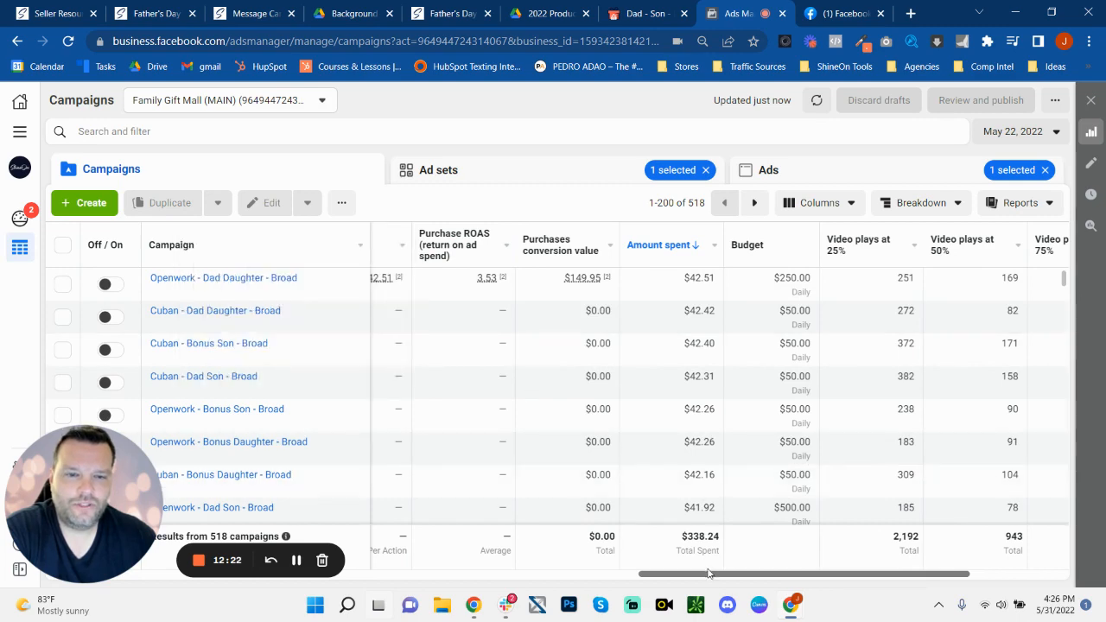
scroll(right, 3)
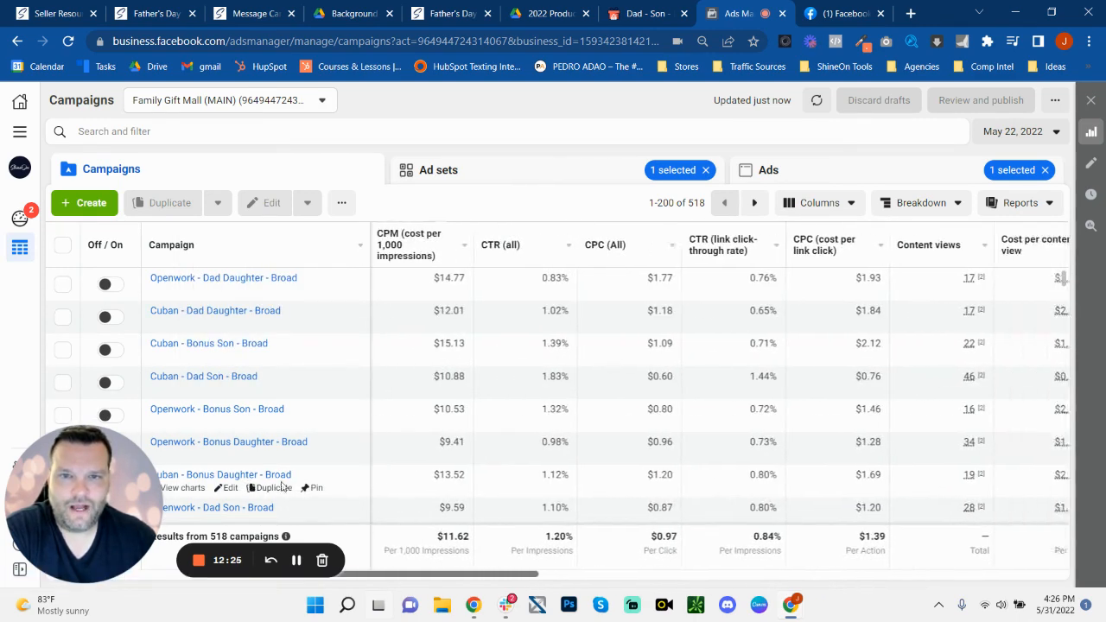
Scroll to the CPM, CTR and CPC columns and highlight the $11.62 overall CPM
scroll(right, 3)
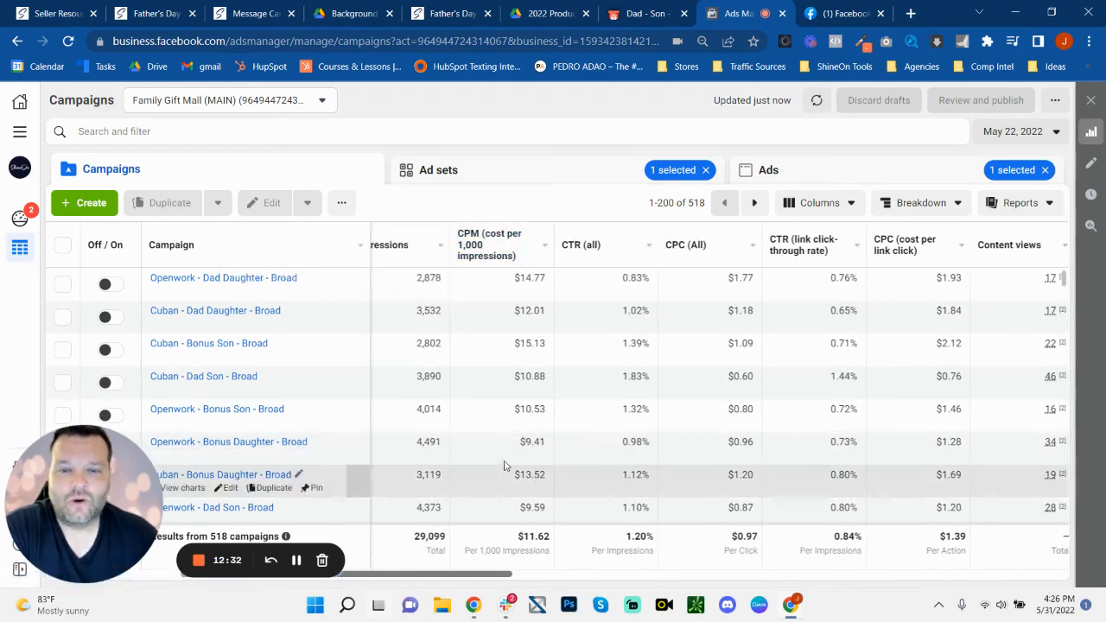
mouse_move(542, 458)
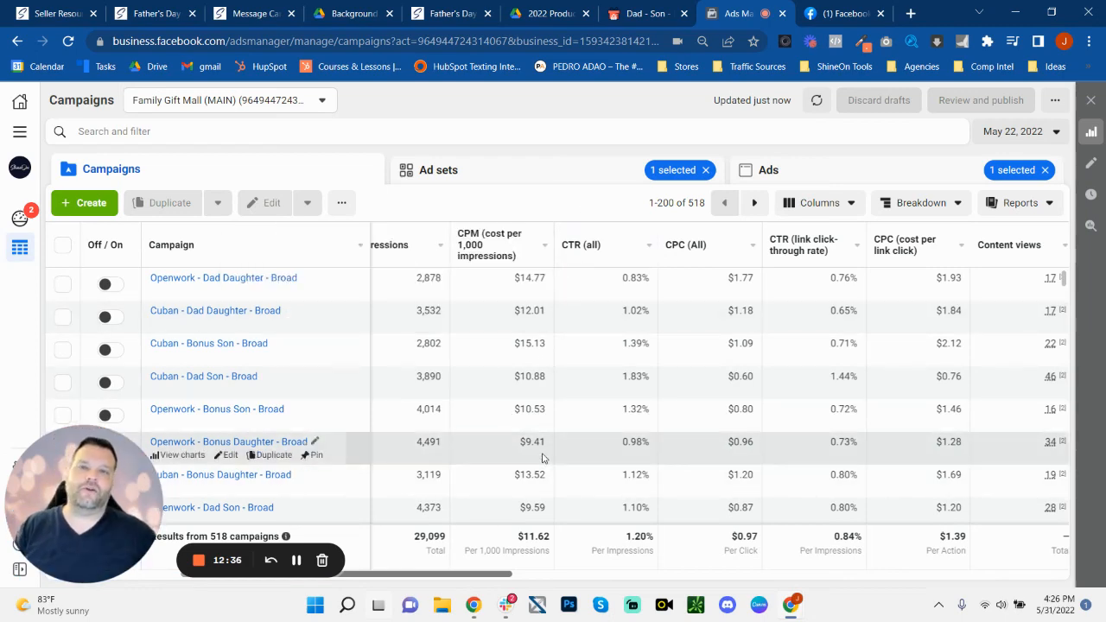
mouse_move(508, 538)
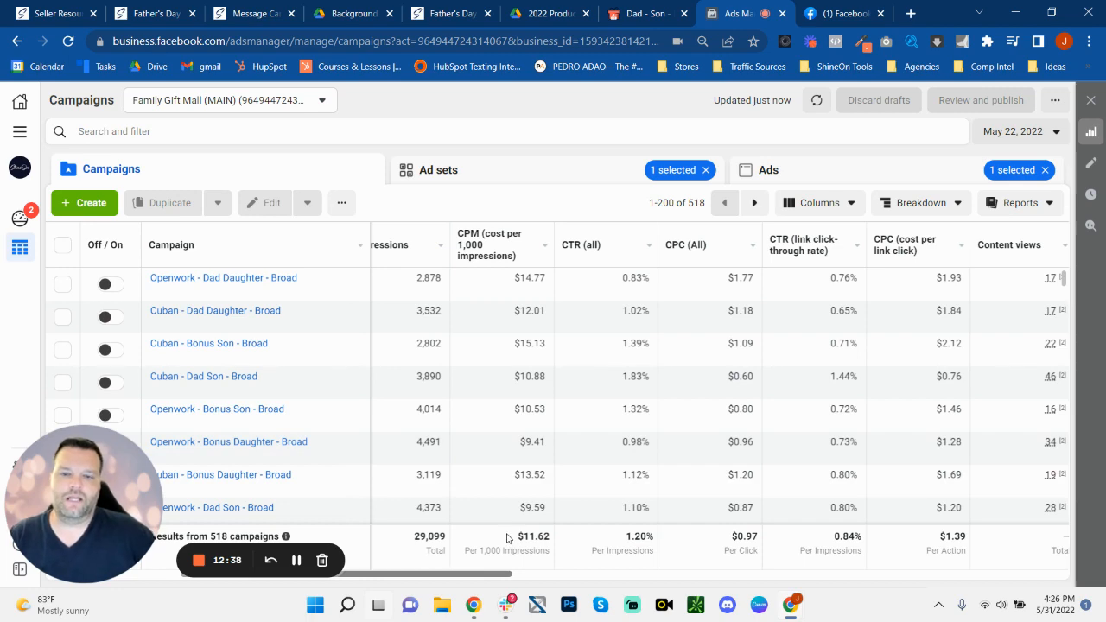
double_click(532, 535)
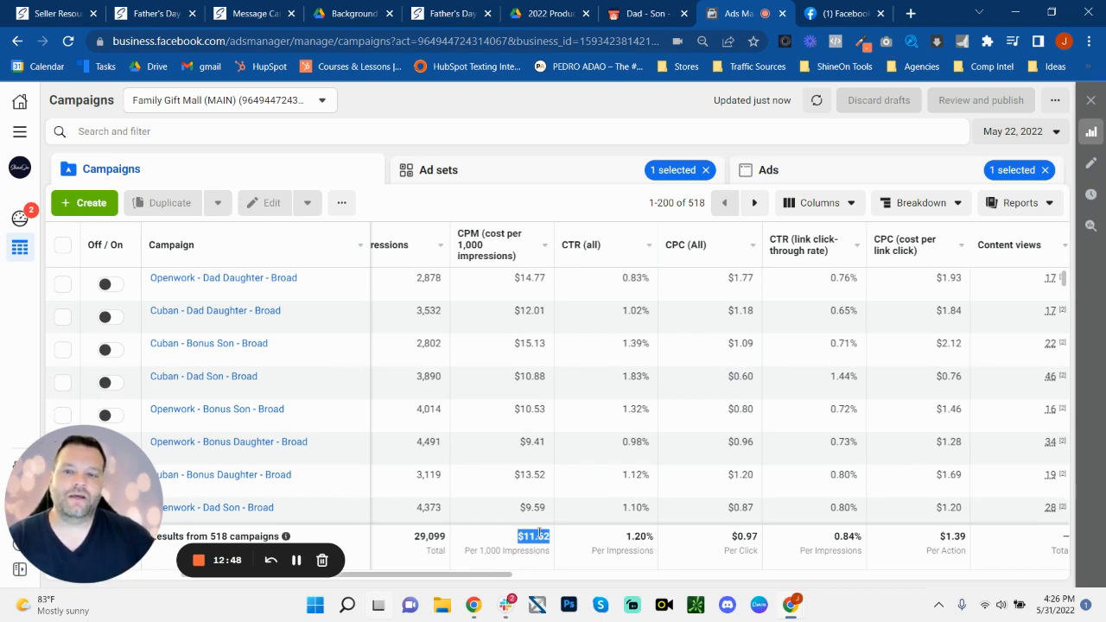
mouse_move(483, 337)
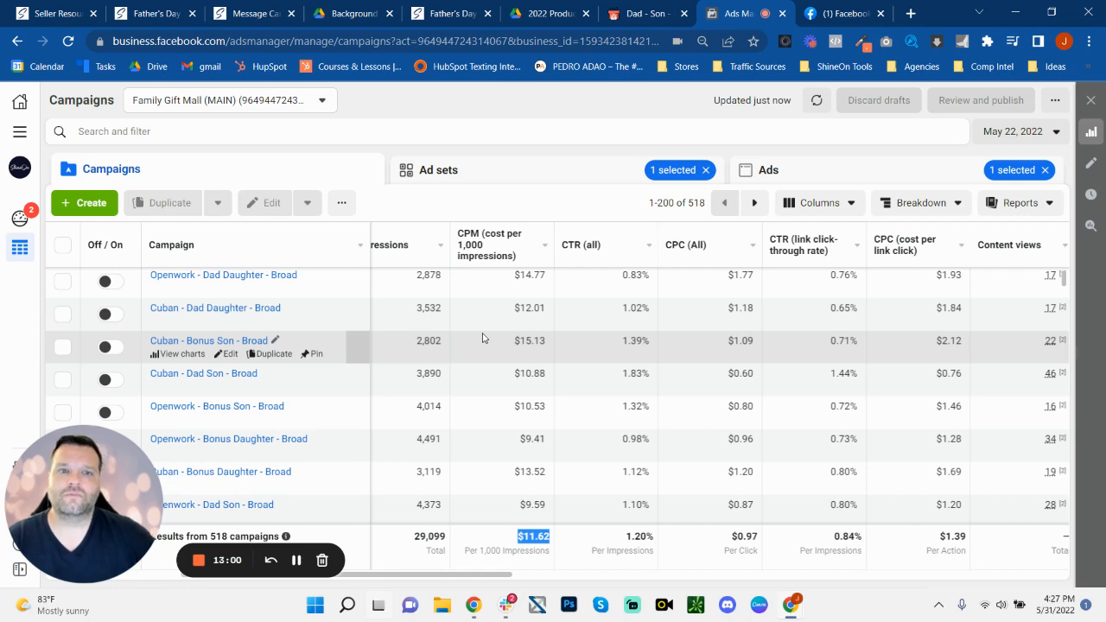
mouse_move(515, 470)
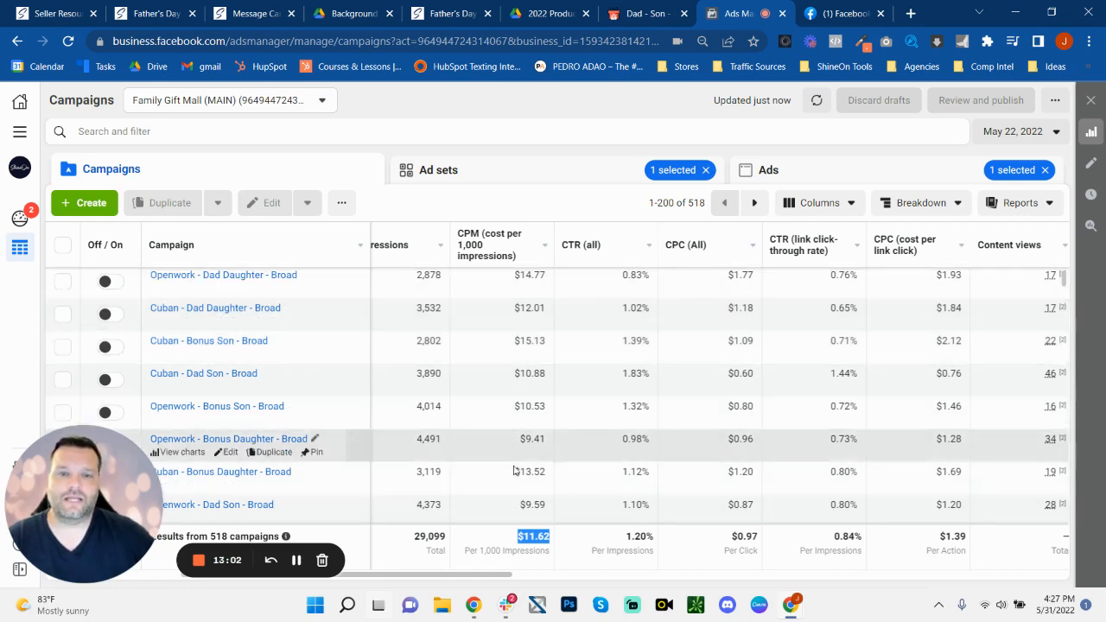
mouse_move(482, 486)
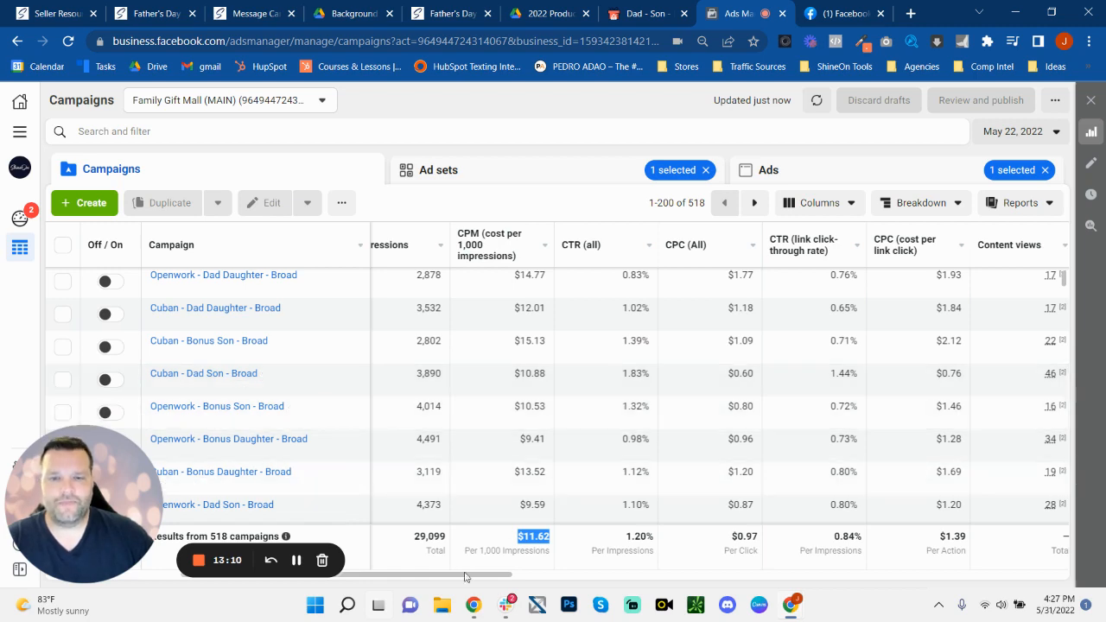
scroll(right, 3)
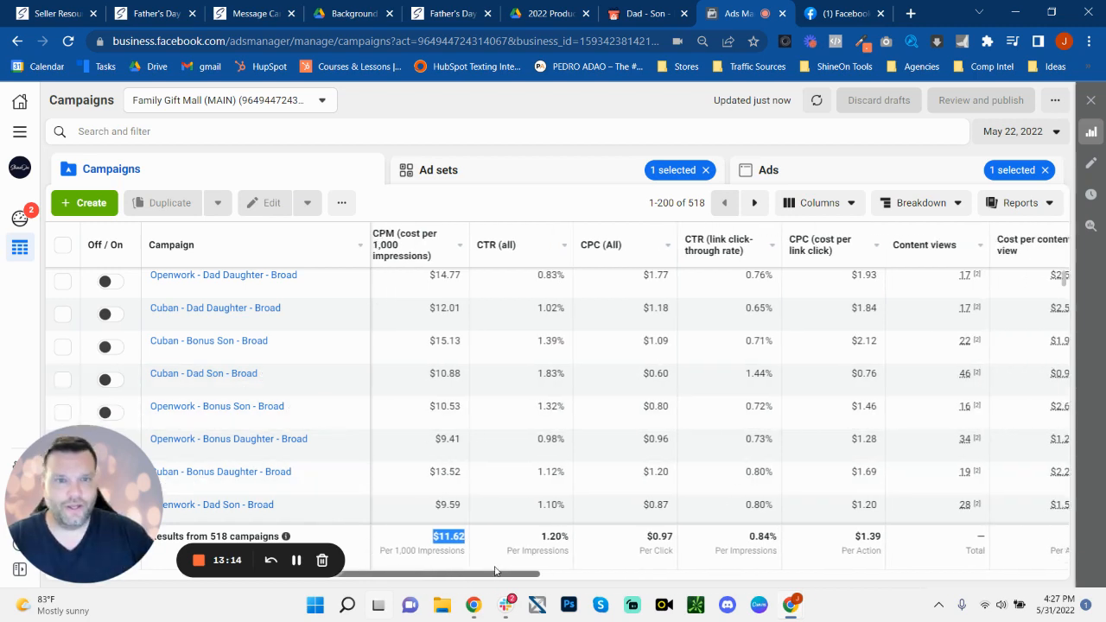
mouse_move(401, 446)
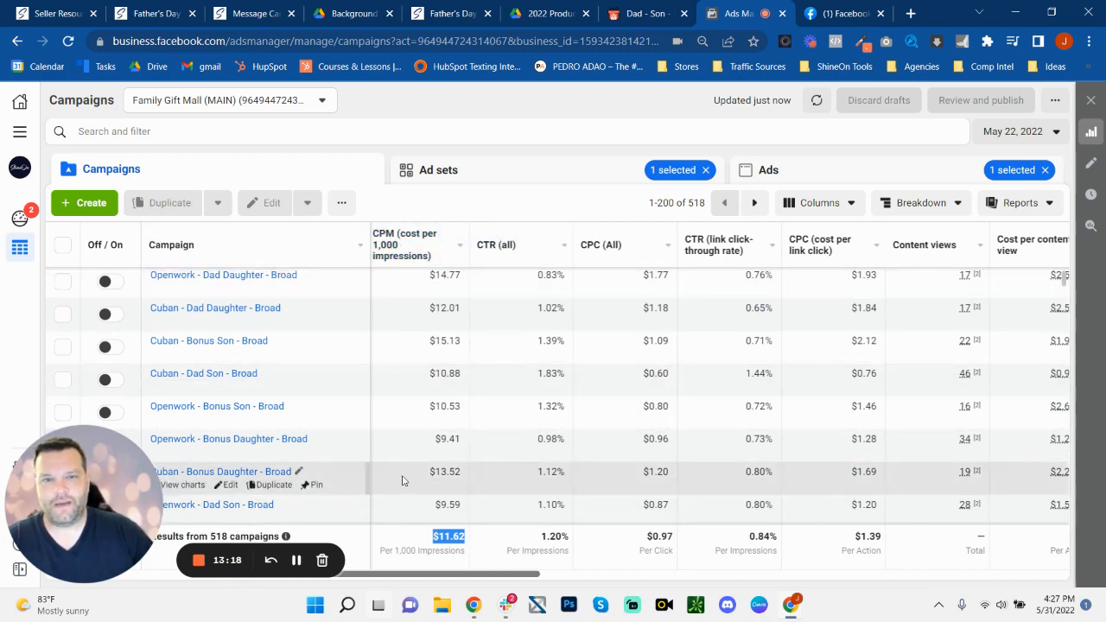
mouse_move(715, 346)
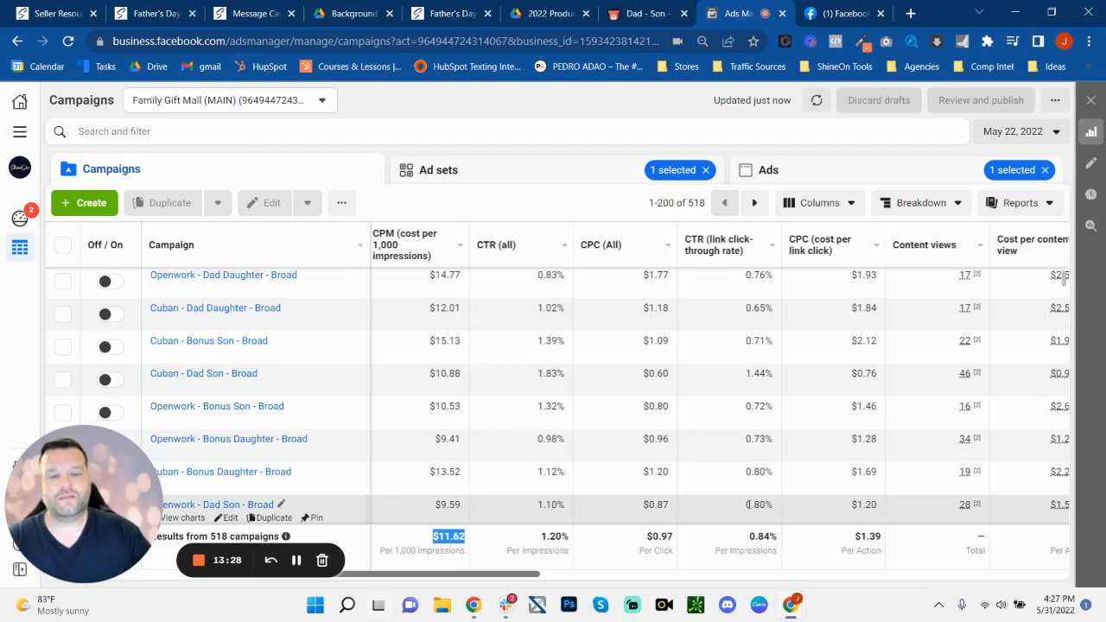
mouse_move(411, 352)
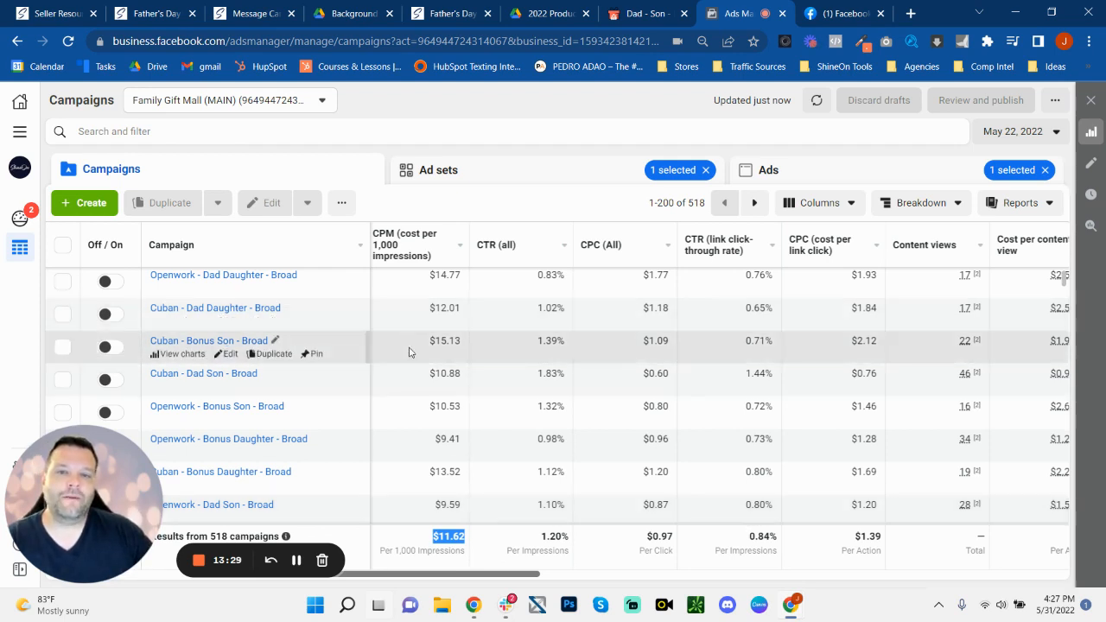
mouse_move(418, 469)
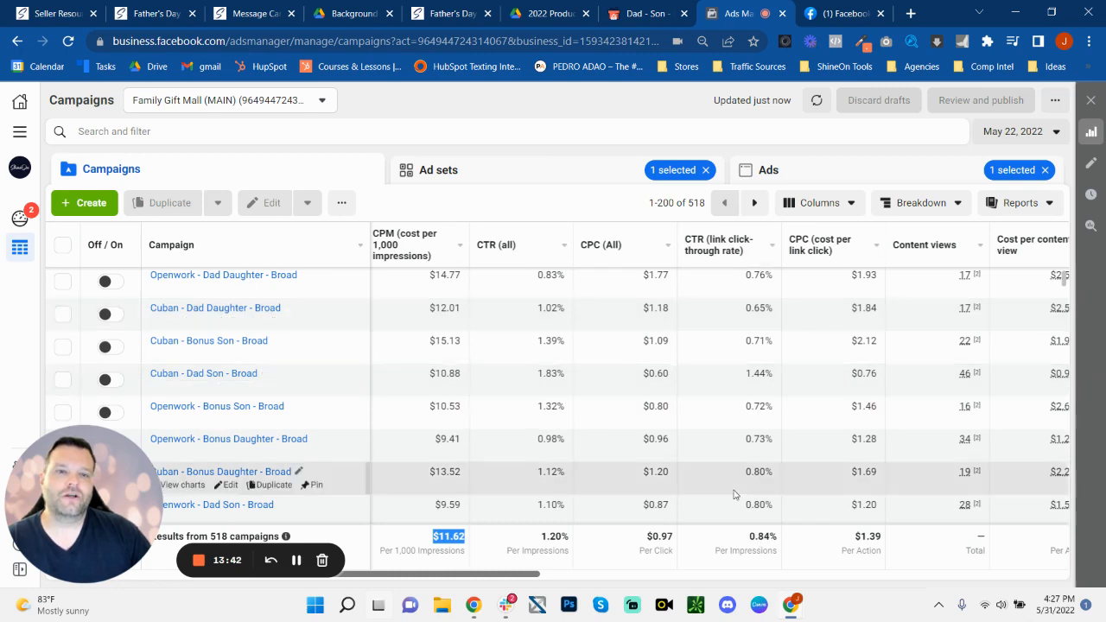
mouse_move(1016, 441)
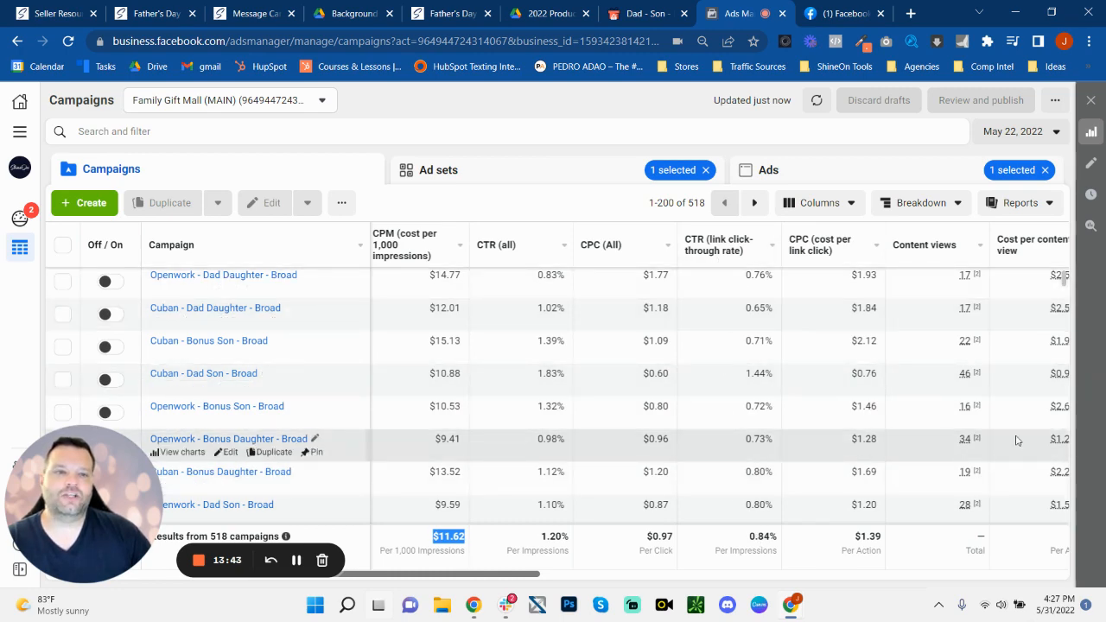
mouse_move(1030, 539)
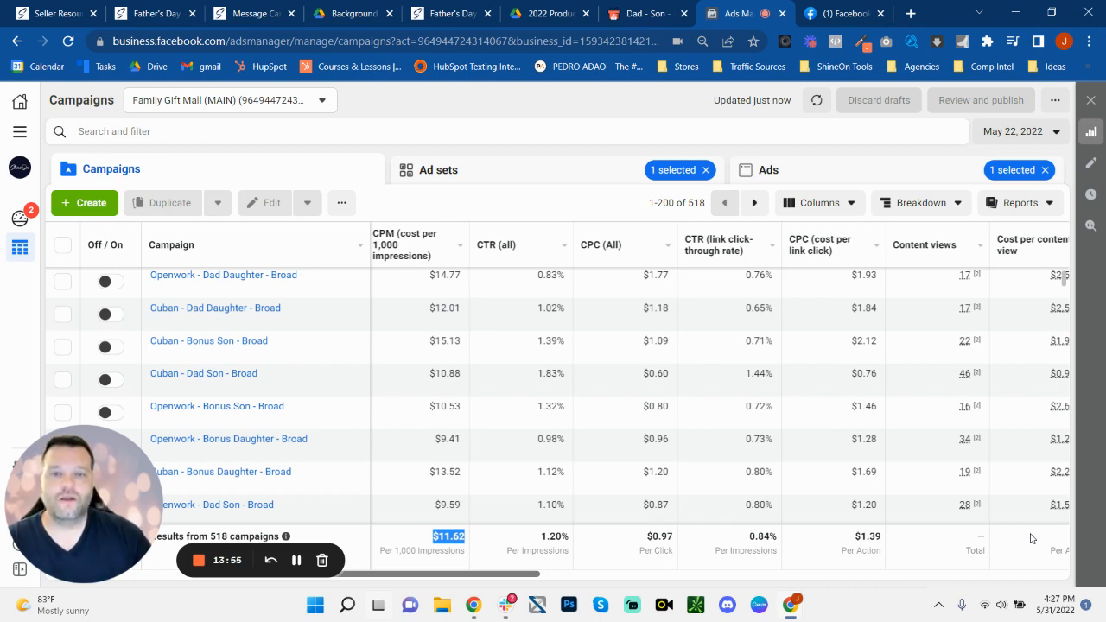
mouse_move(285, 423)
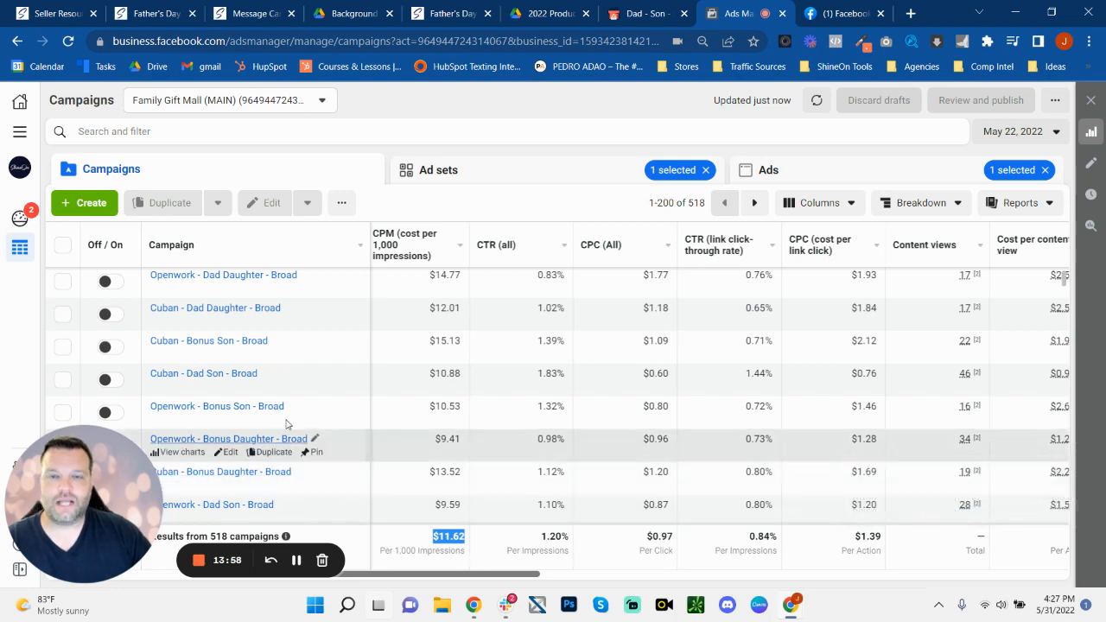
mouse_move(482, 550)
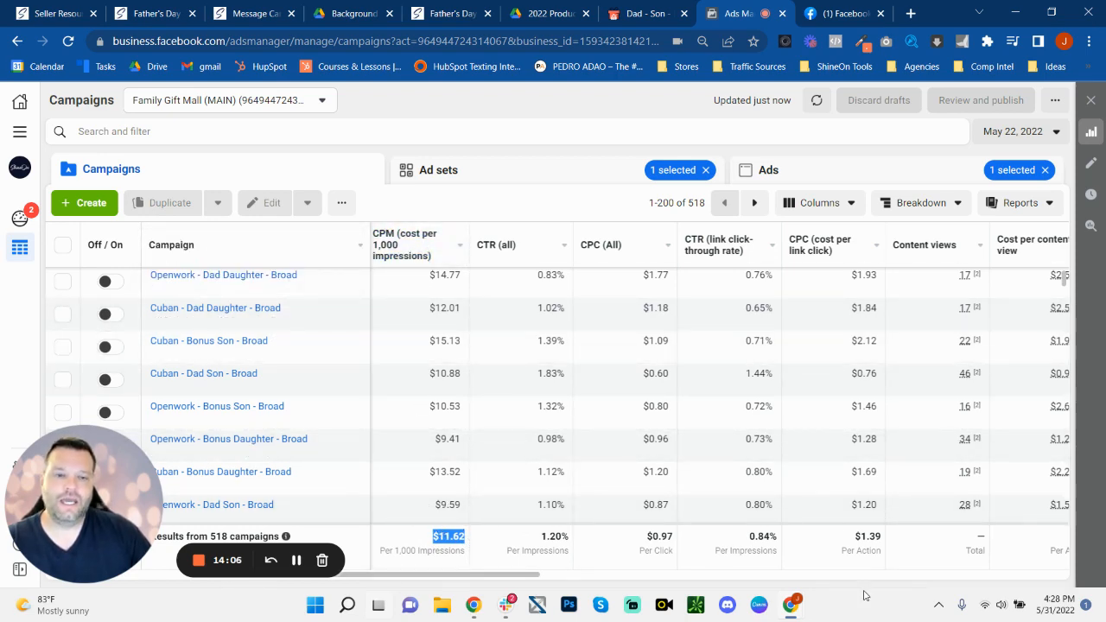
mouse_move(774, 523)
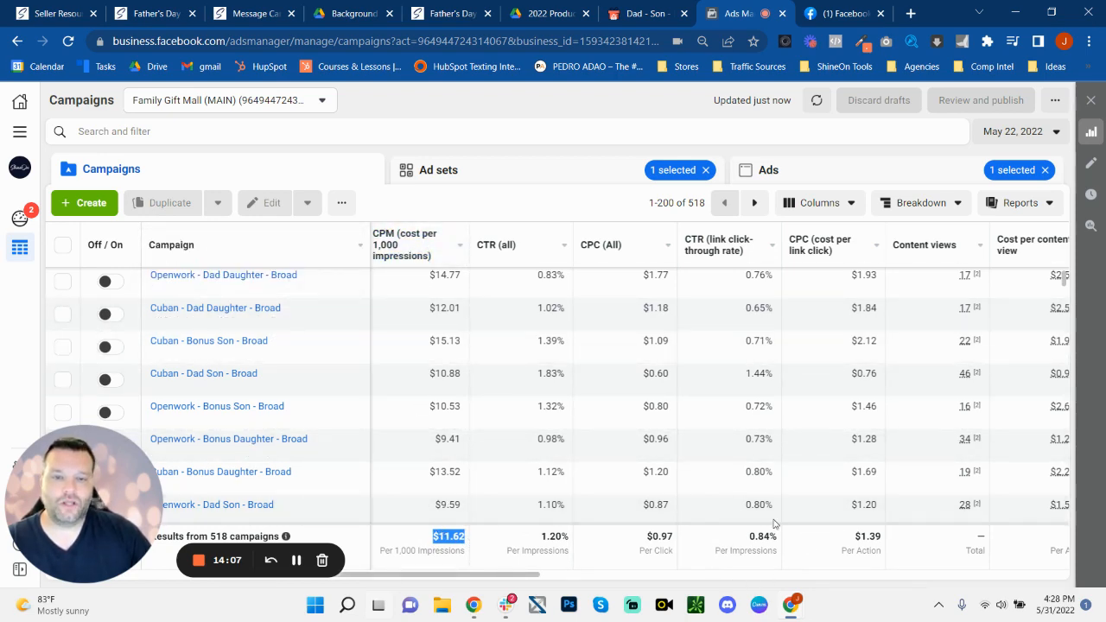
mouse_move(242, 280)
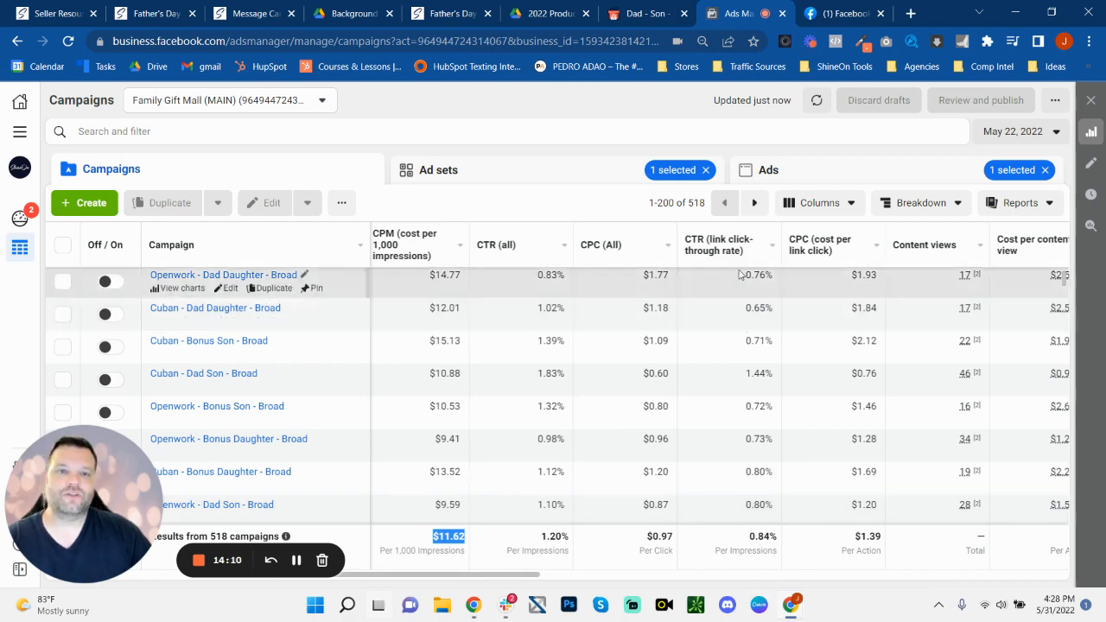
mouse_move(739, 275)
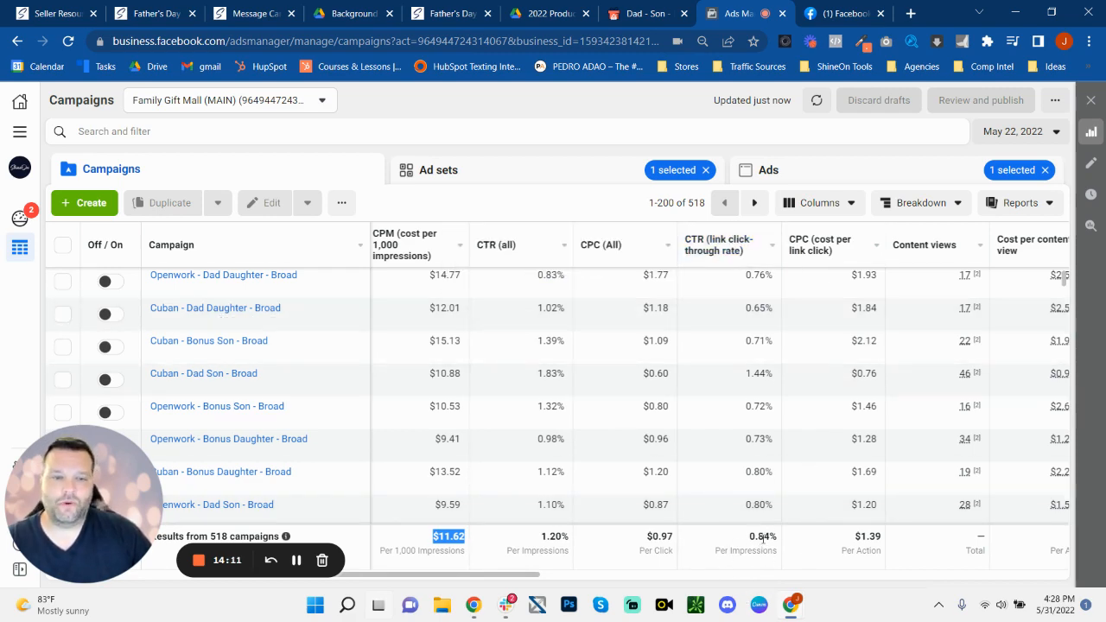
mouse_move(475, 535)
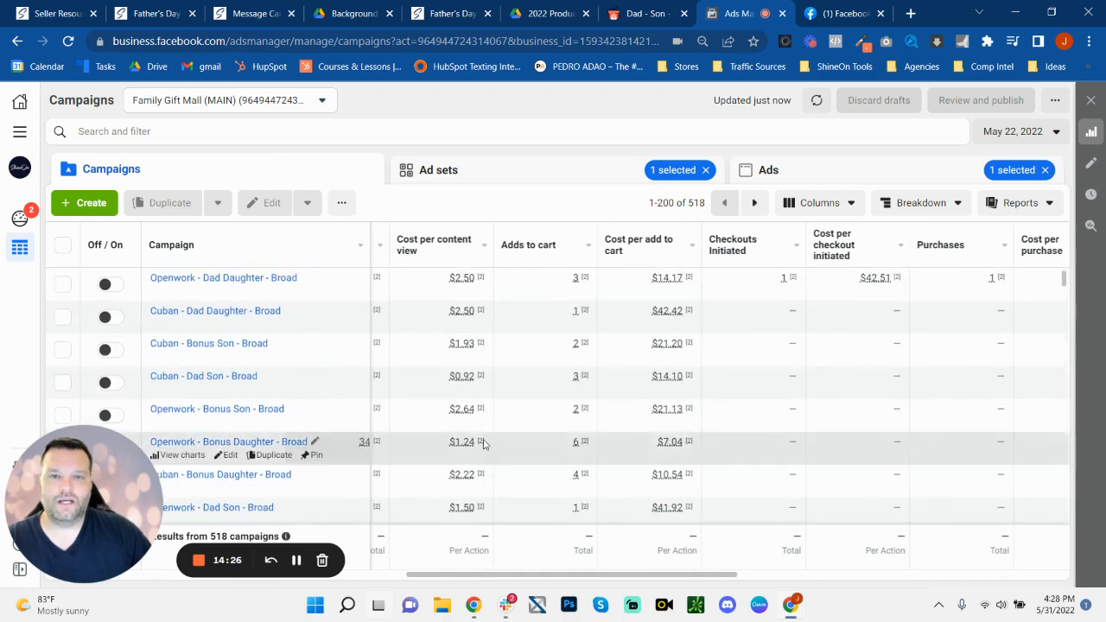
mouse_move(483, 442)
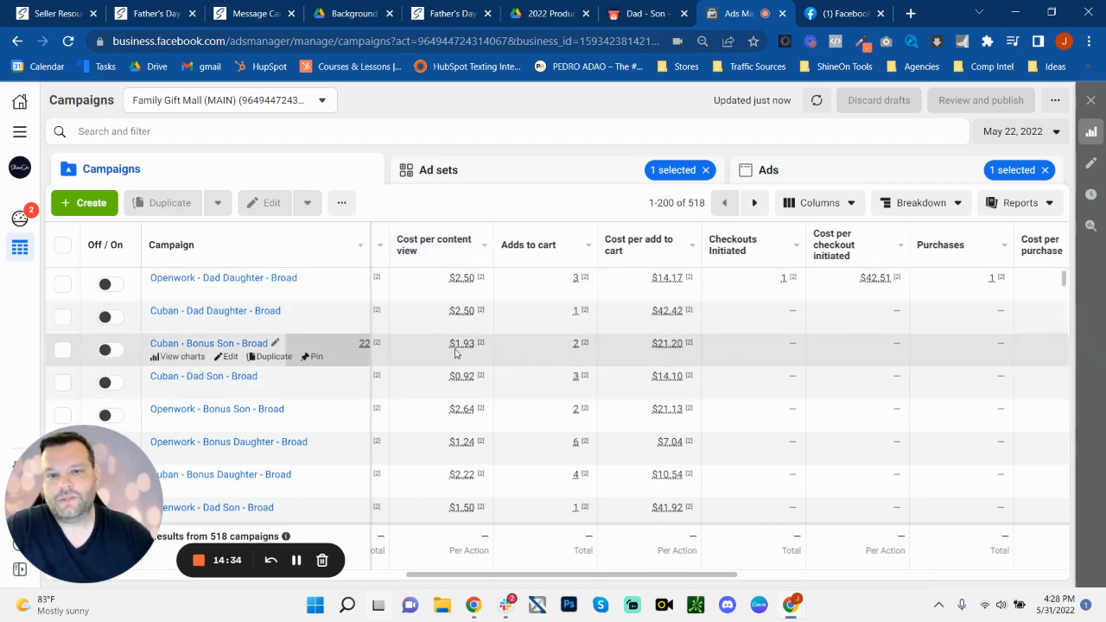
Select the Cuban - Bonus Daughter - Broad campaign in the Campaigns table
click(63, 349)
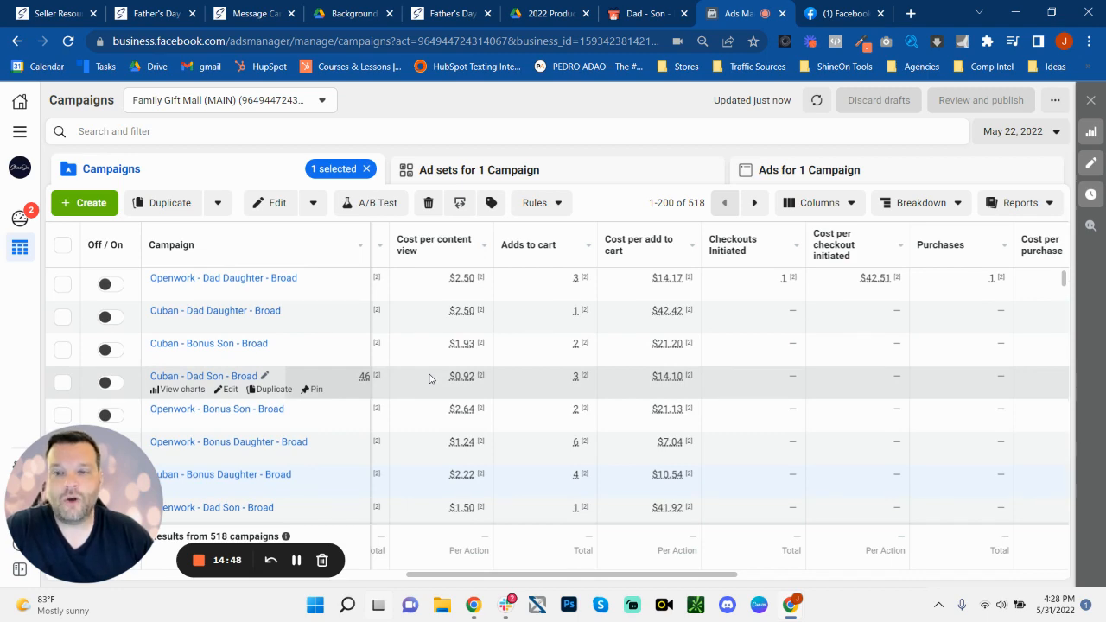
mouse_move(436, 415)
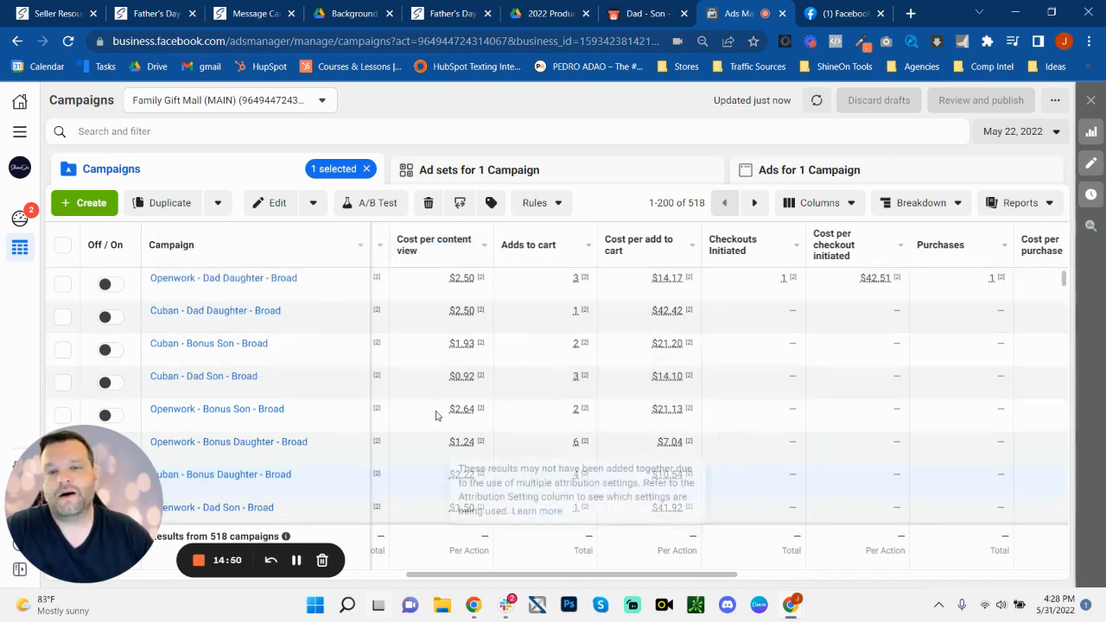
mouse_move(441, 508)
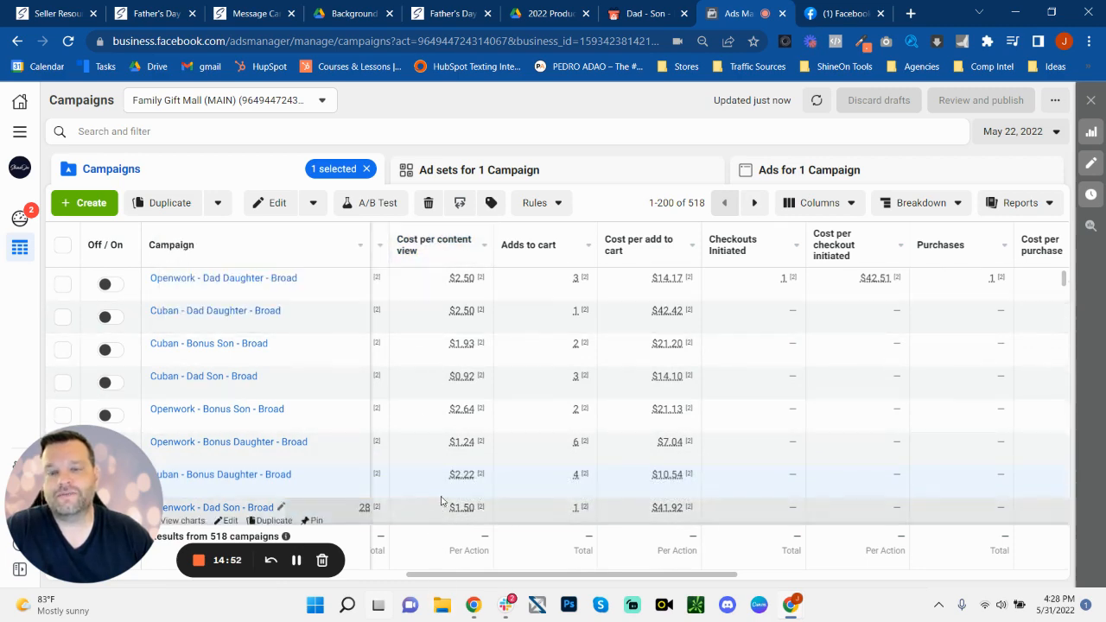
mouse_move(472, 523)
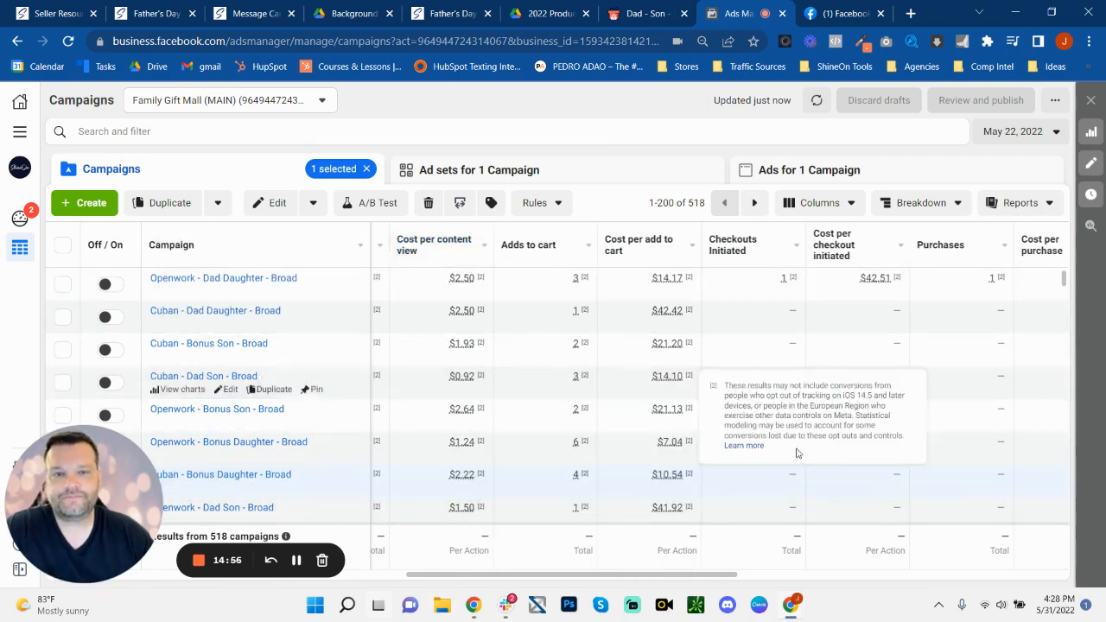
scroll(right, 3)
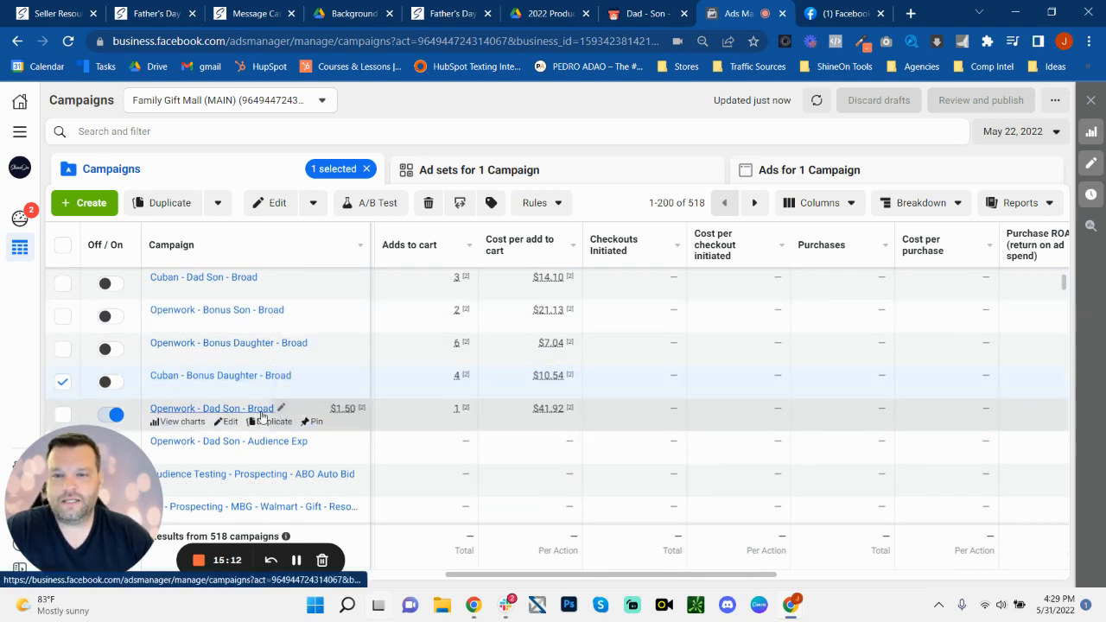
mouse_move(570, 408)
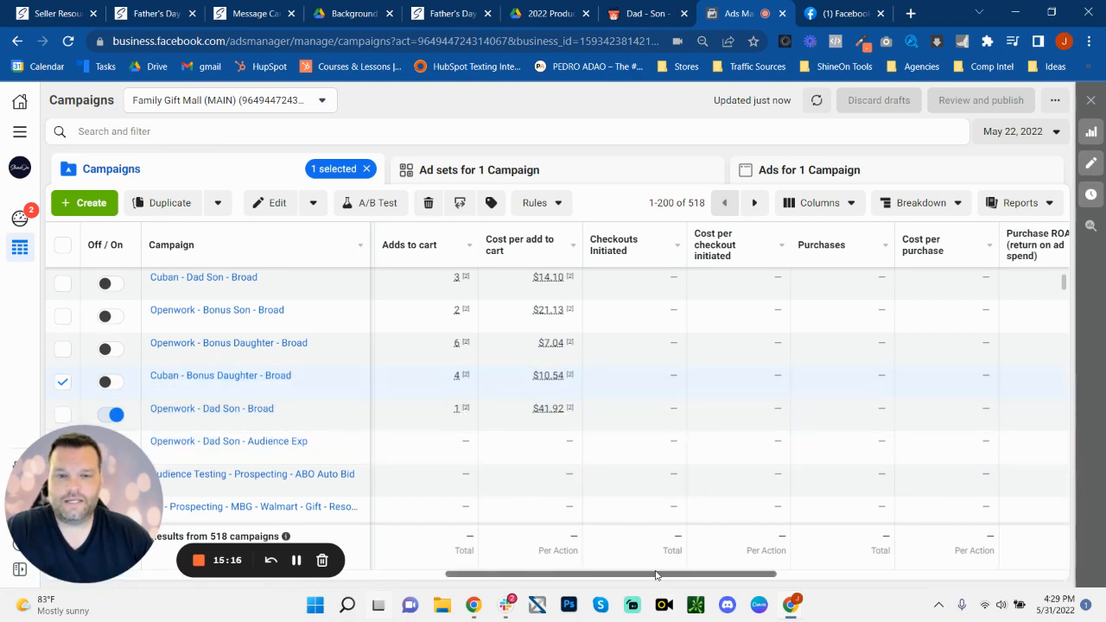
scroll(left, 3)
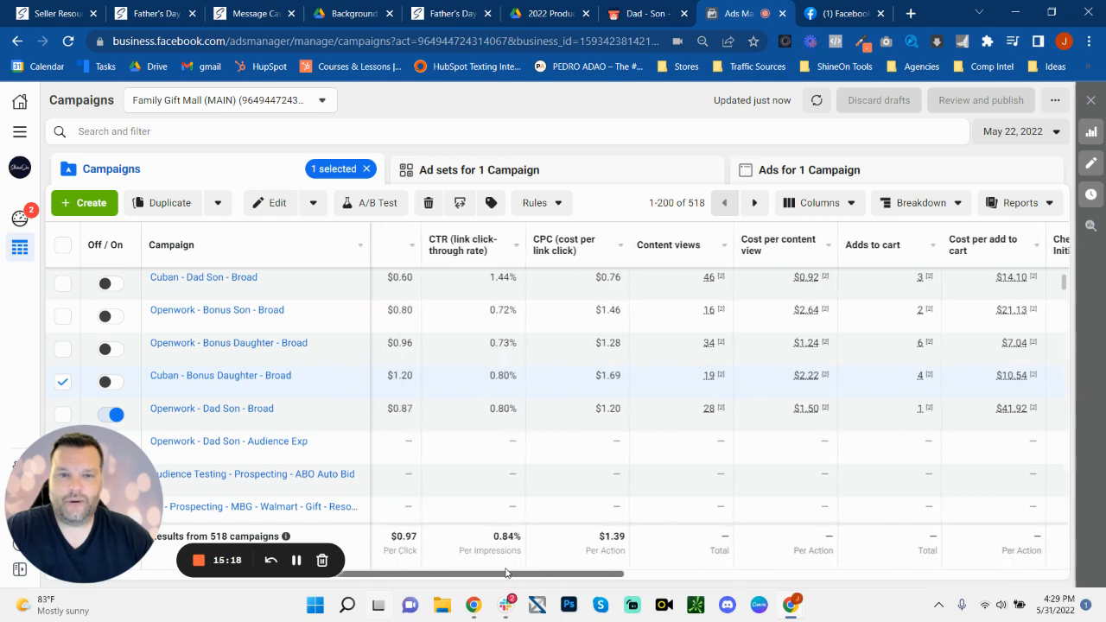
scroll(right, 3)
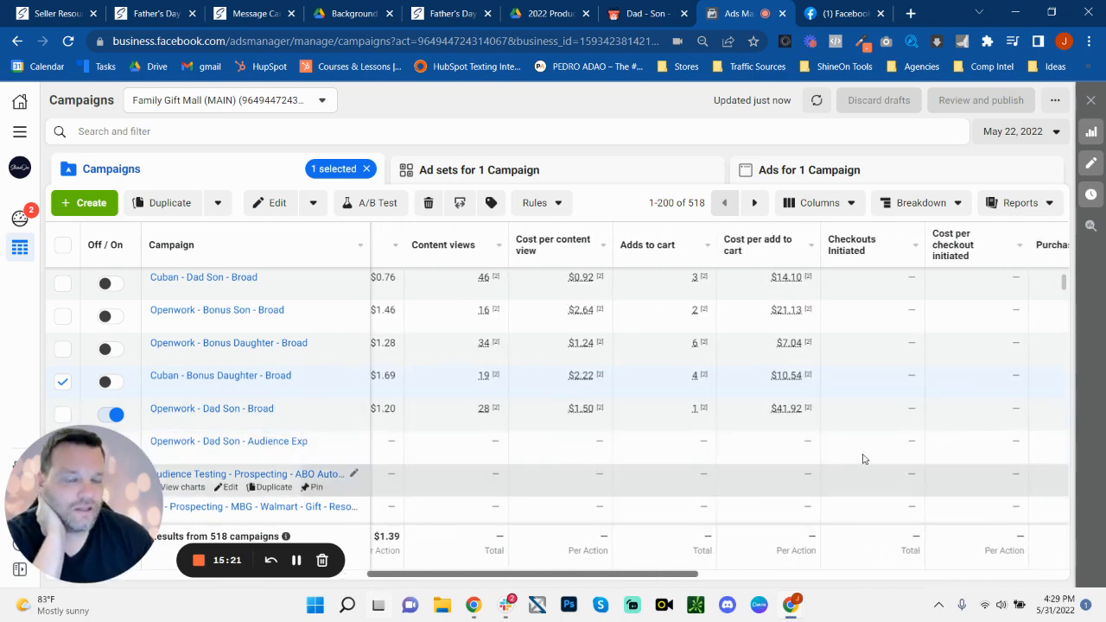
mouse_move(211, 408)
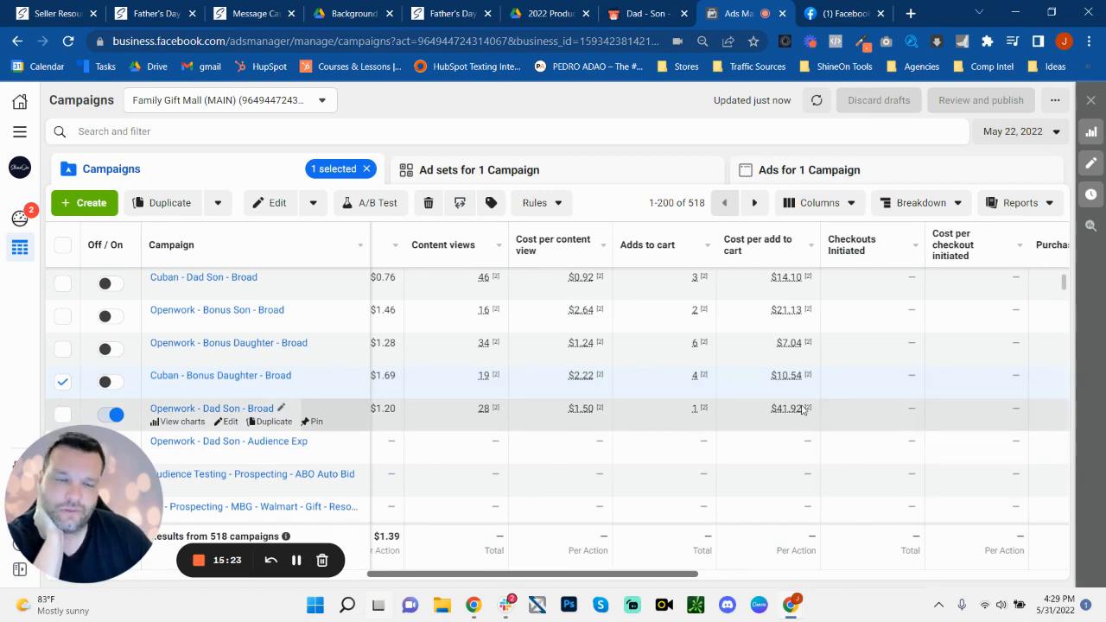
mouse_move(816, 408)
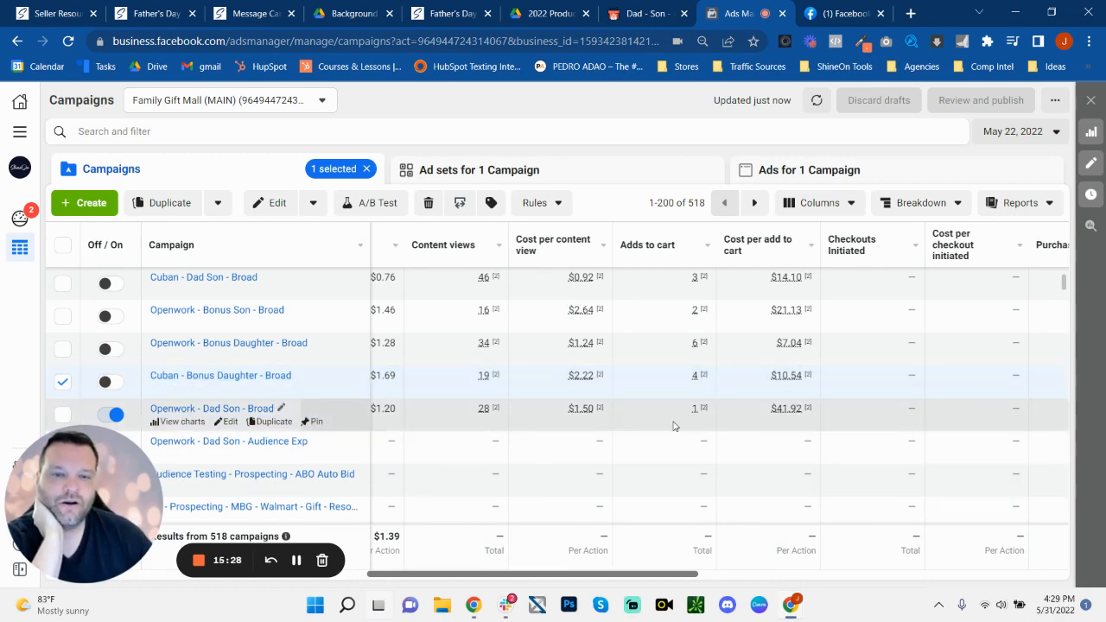
mouse_move(560, 401)
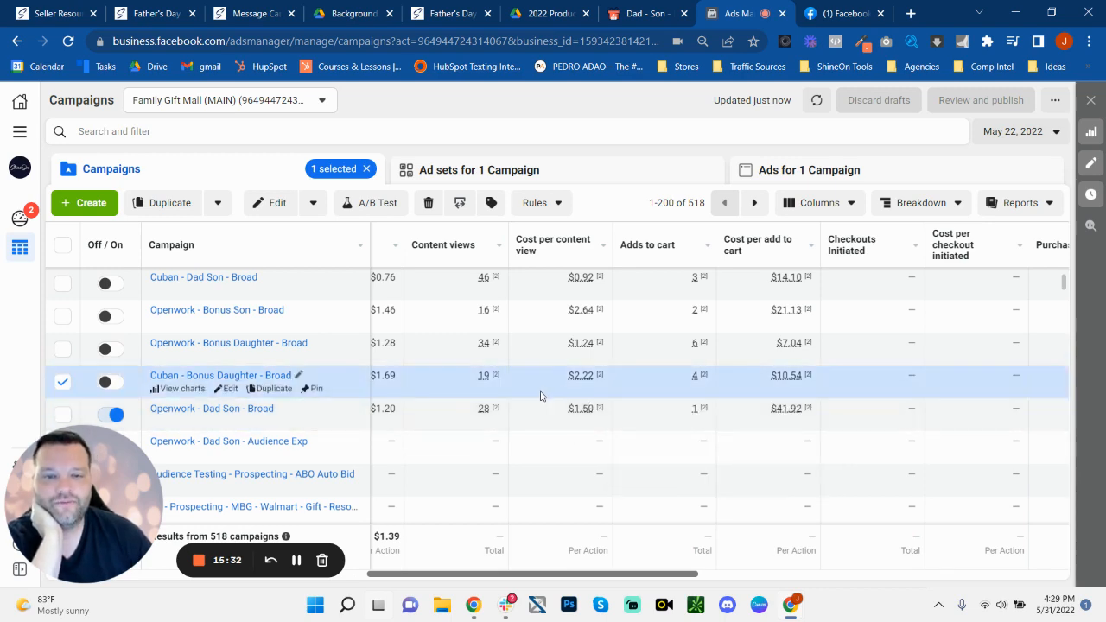
mouse_move(580, 394)
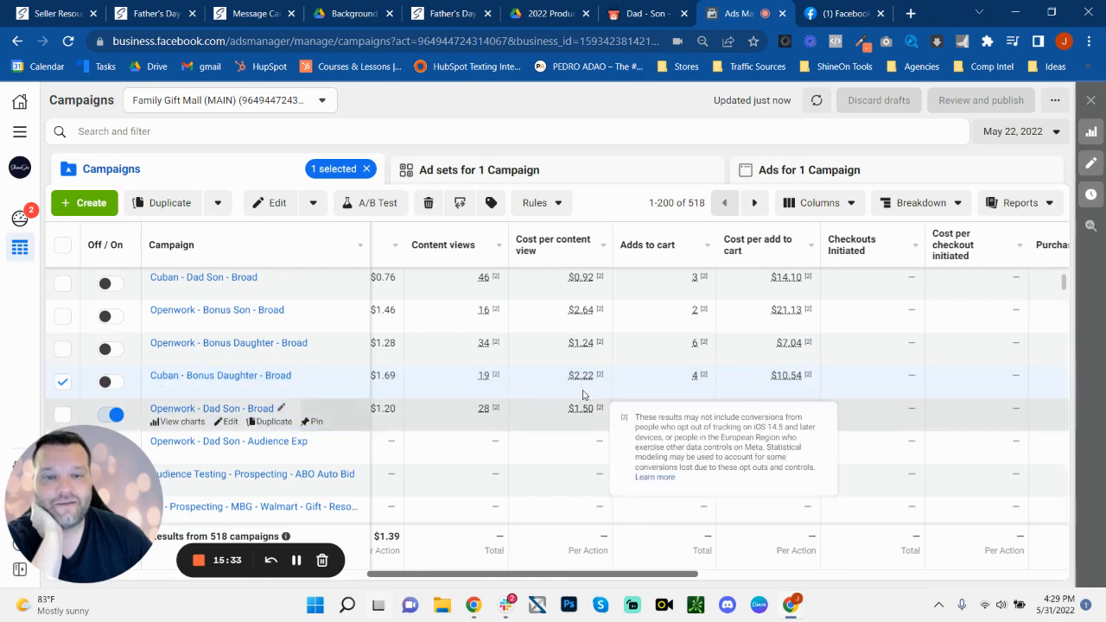
mouse_move(840, 411)
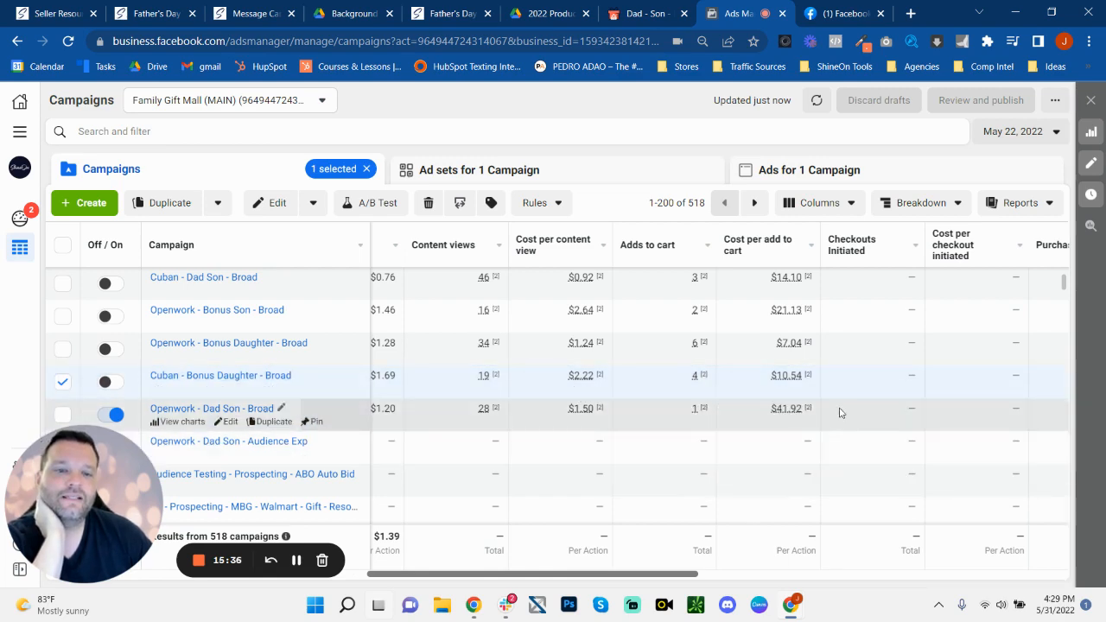
mouse_move(798, 425)
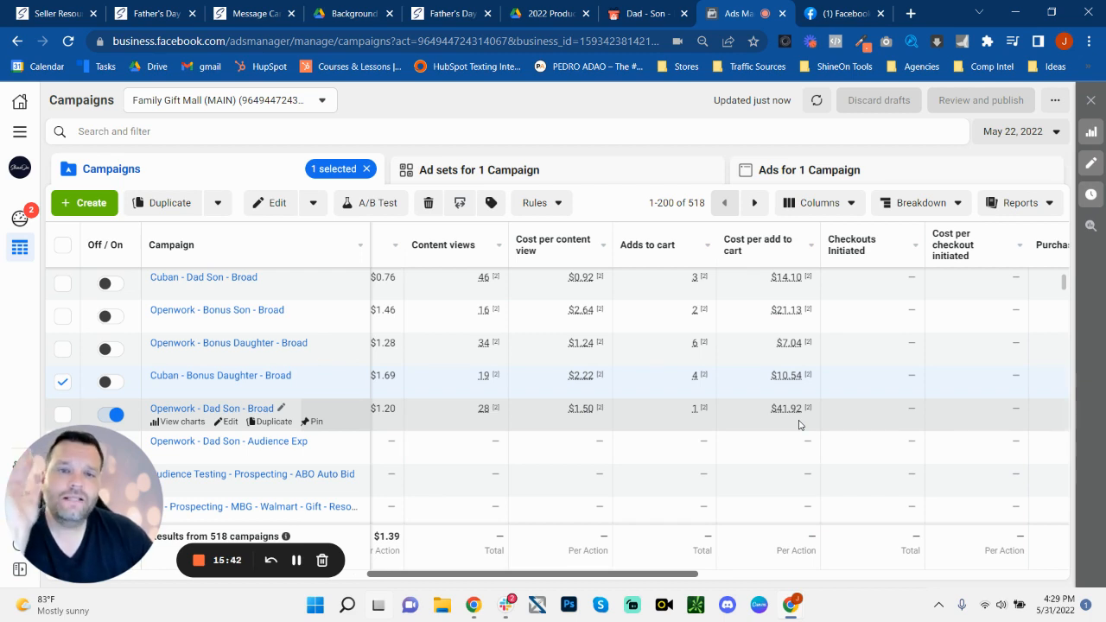
scroll(up, 3)
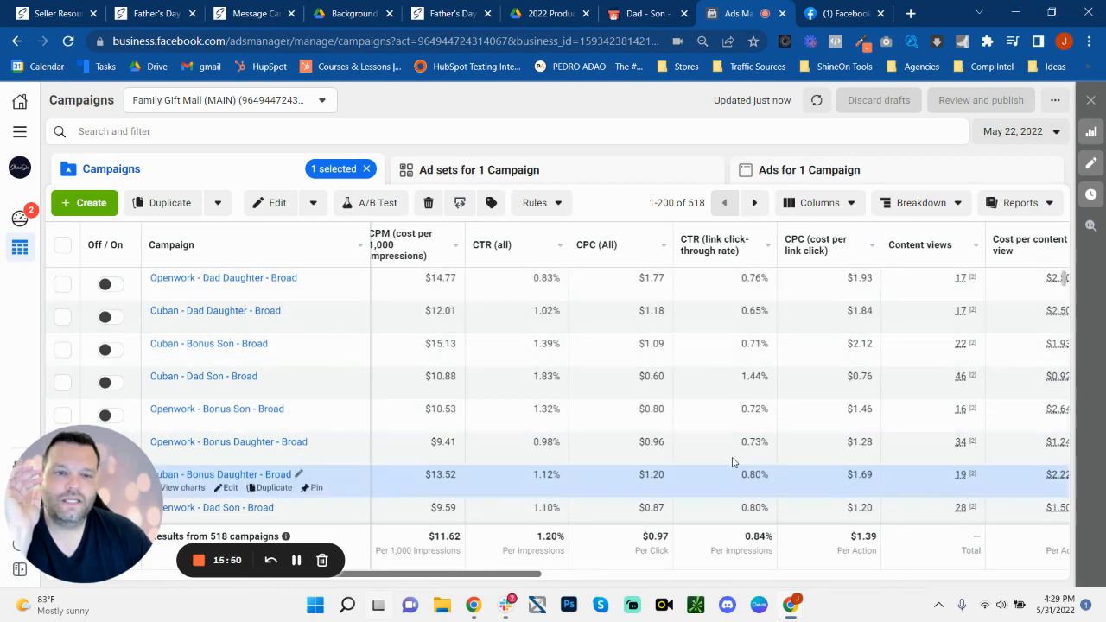
mouse_move(522, 581)
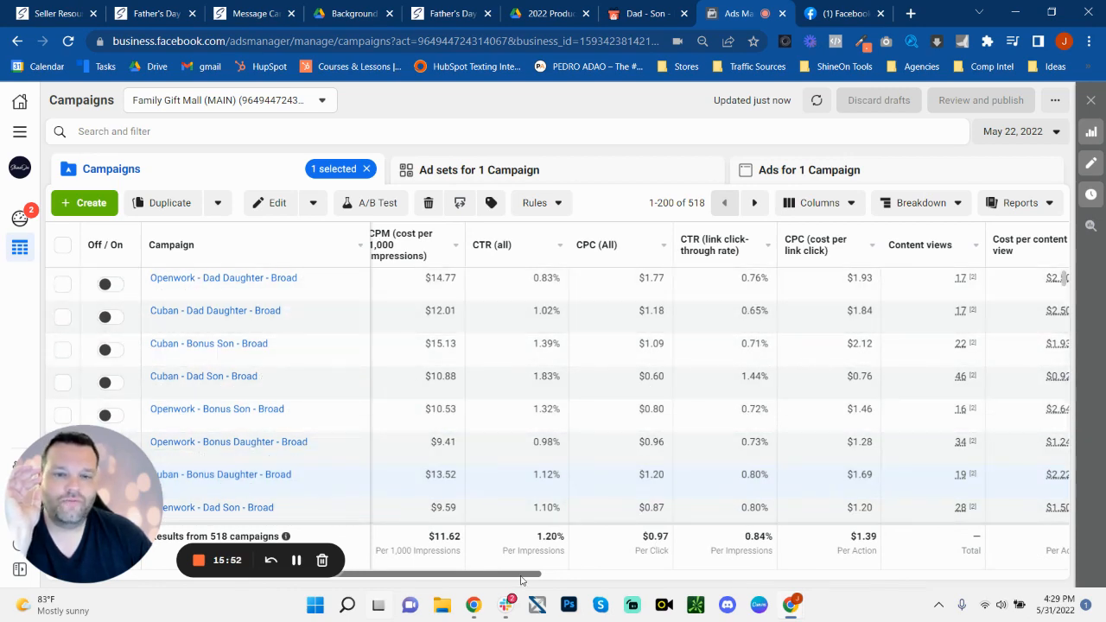
scroll(right, 3)
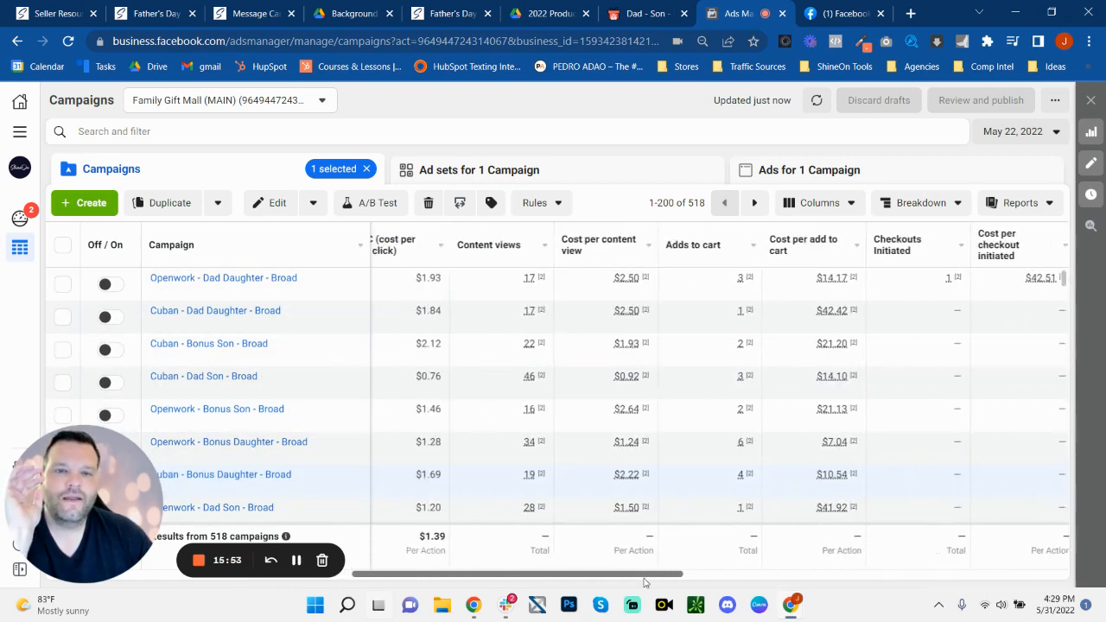
scroll(left, 3)
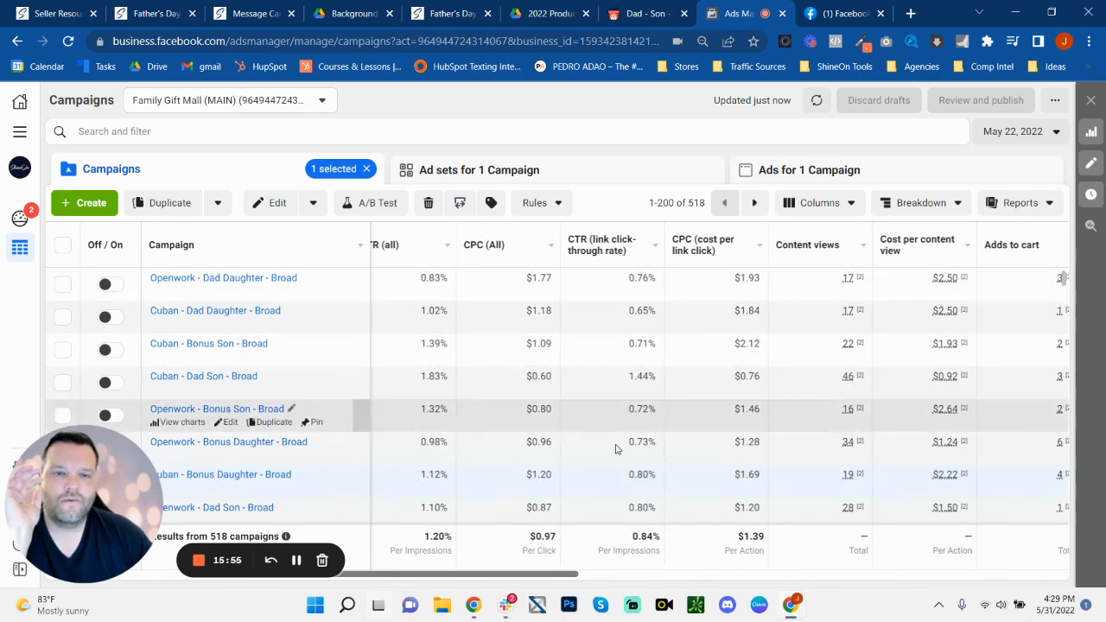
mouse_move(614, 443)
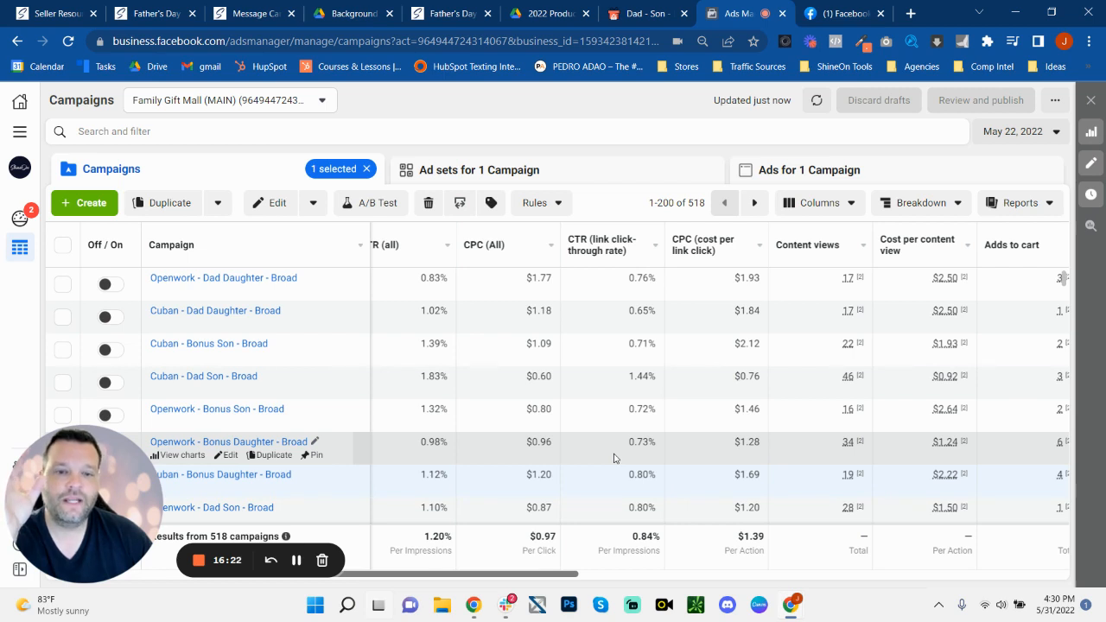
mouse_move(648, 518)
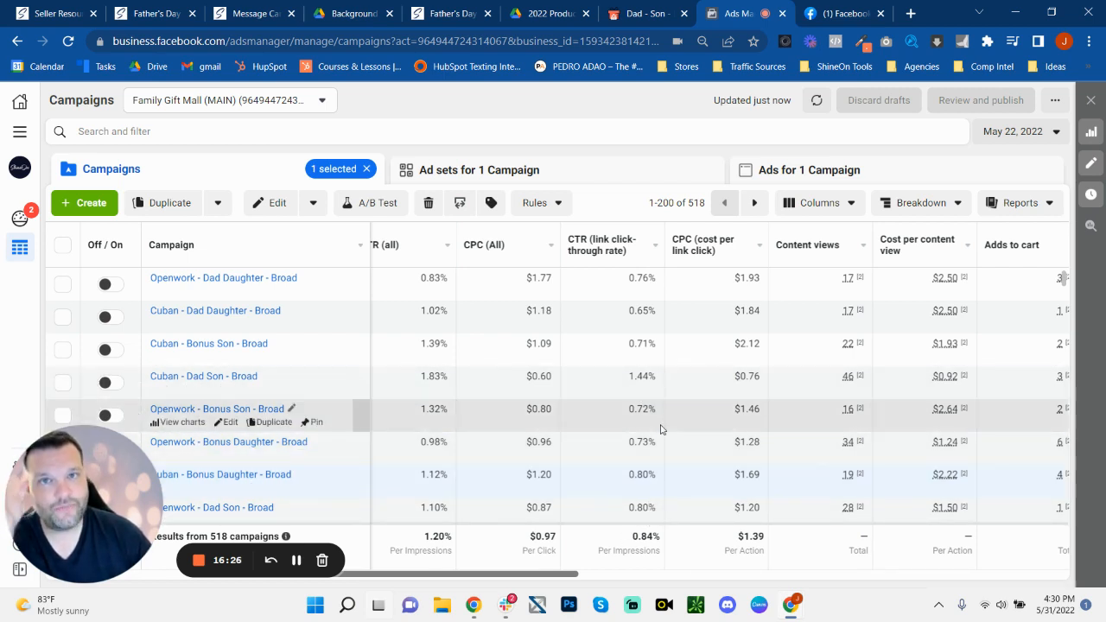
mouse_move(542, 576)
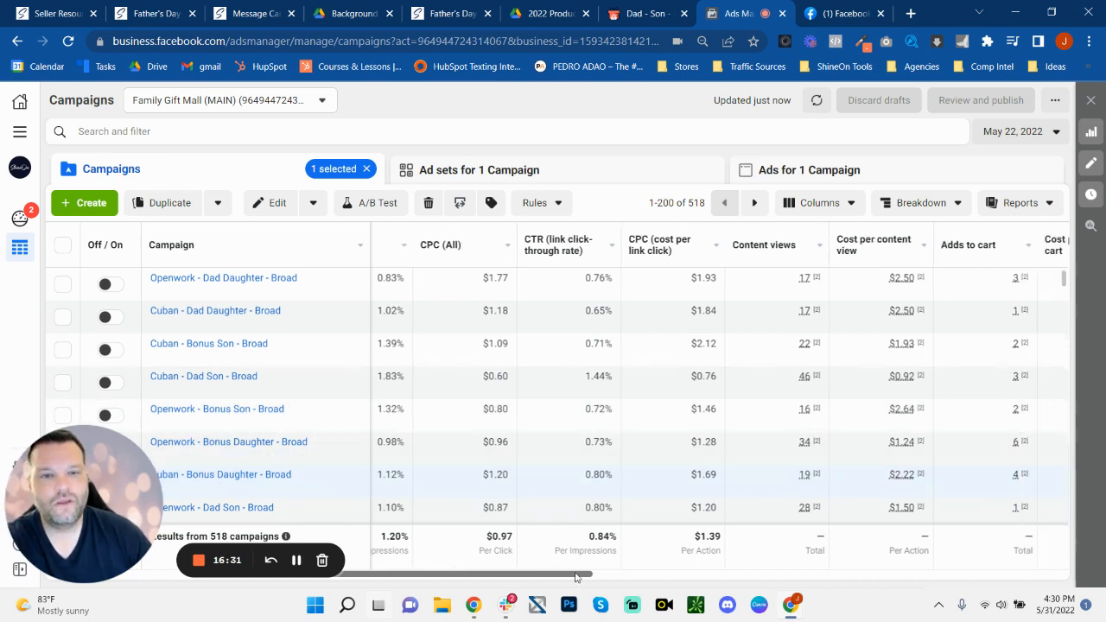
scroll(right, 3)
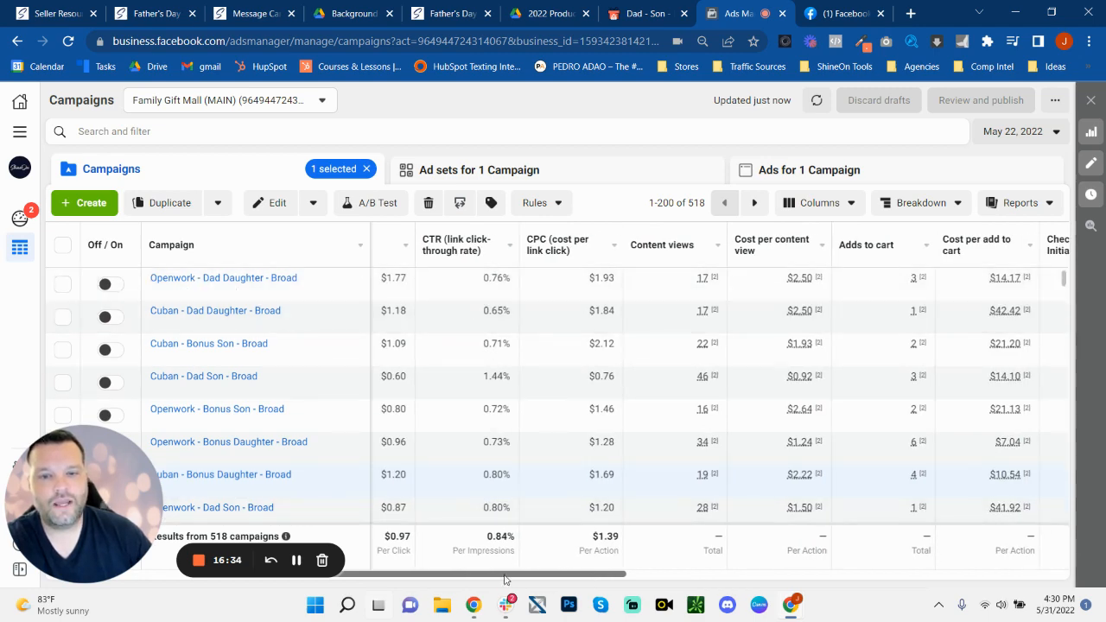
scroll(right, 3)
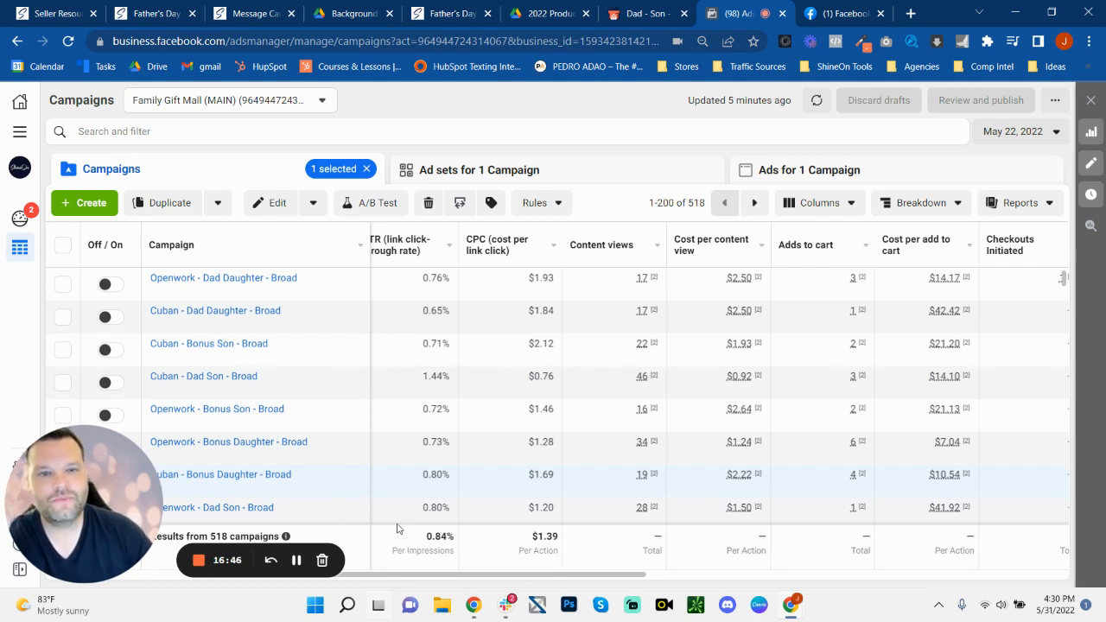
scroll(right, 3)
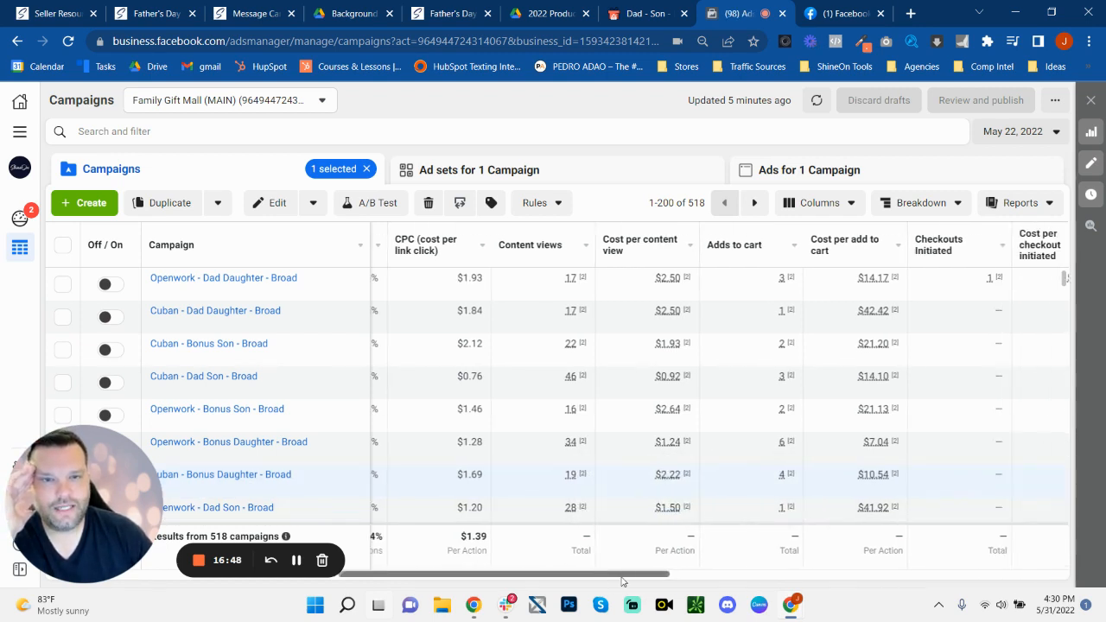
scroll(right, 3)
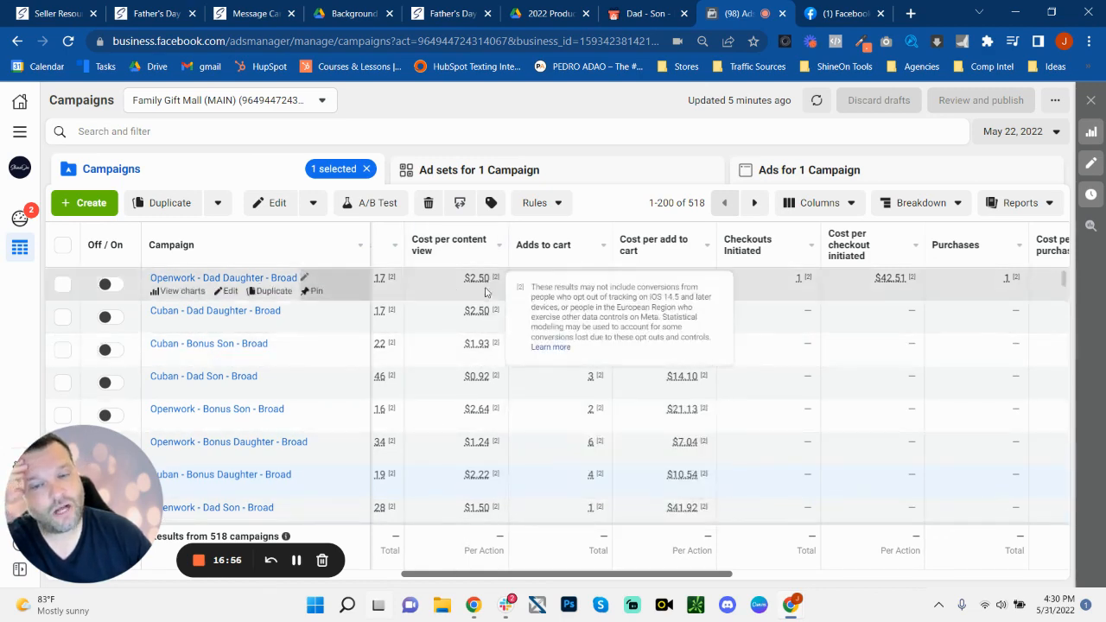
mouse_move(487, 332)
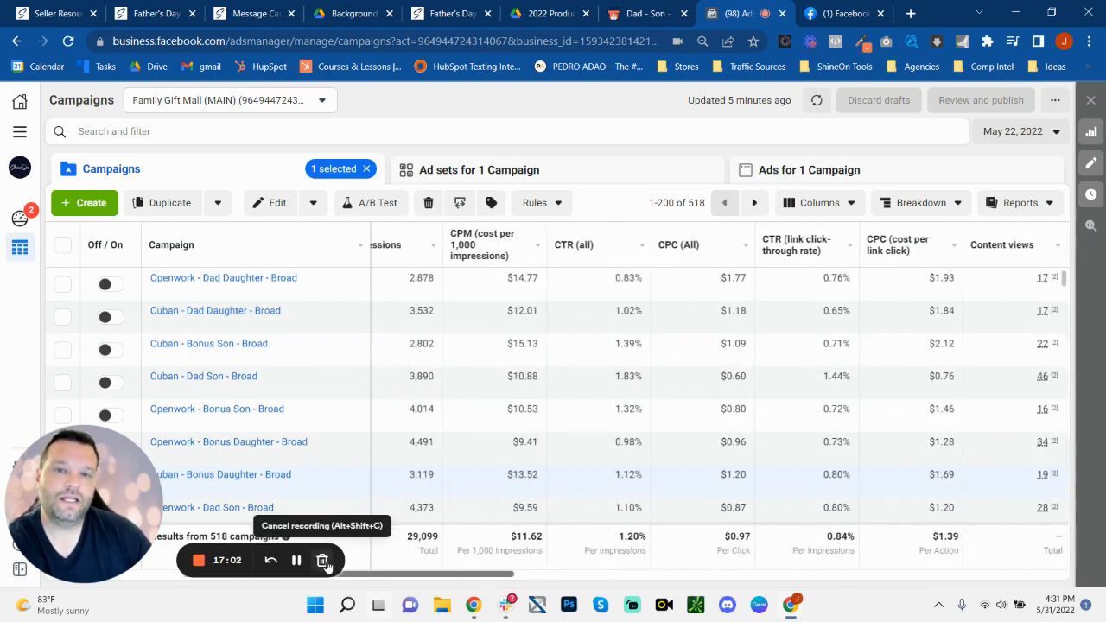
mouse_move(577, 311)
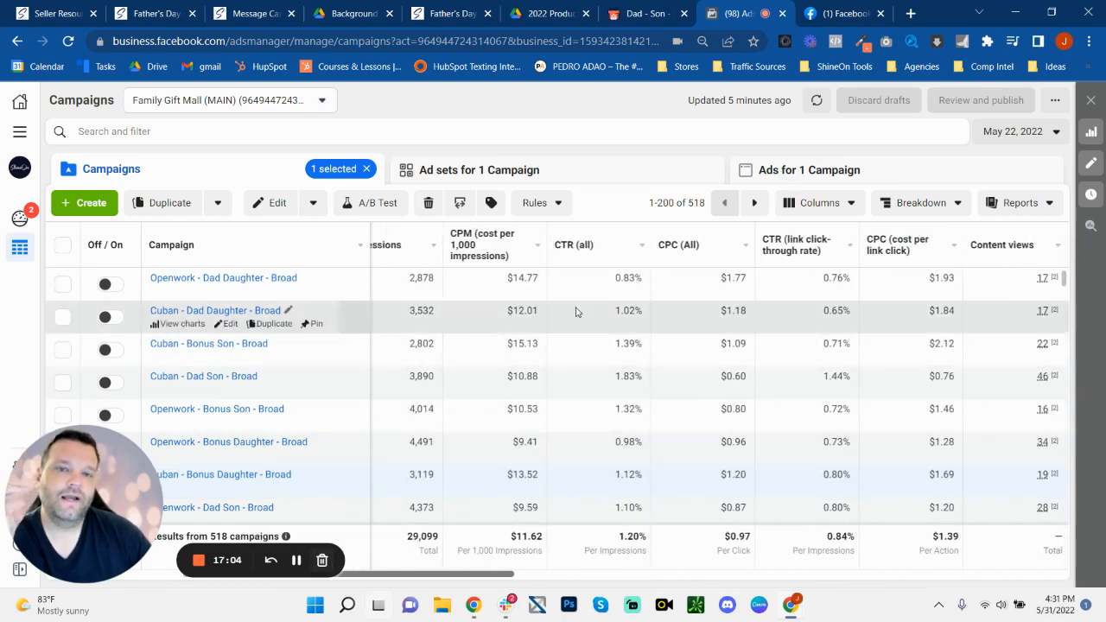
mouse_move(677, 508)
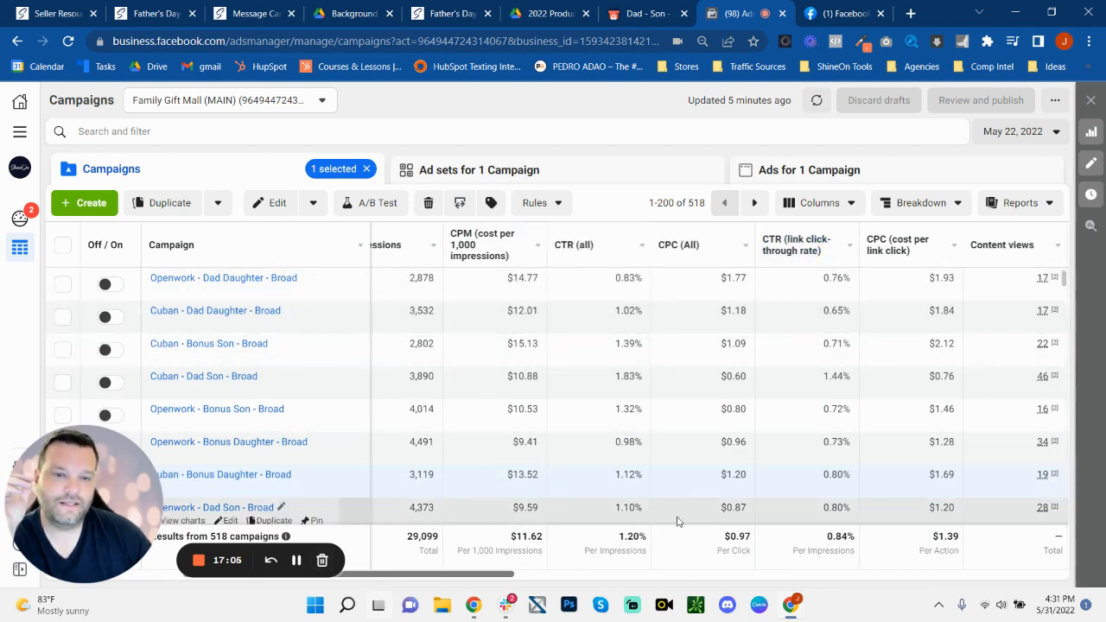
scroll(right, 3)
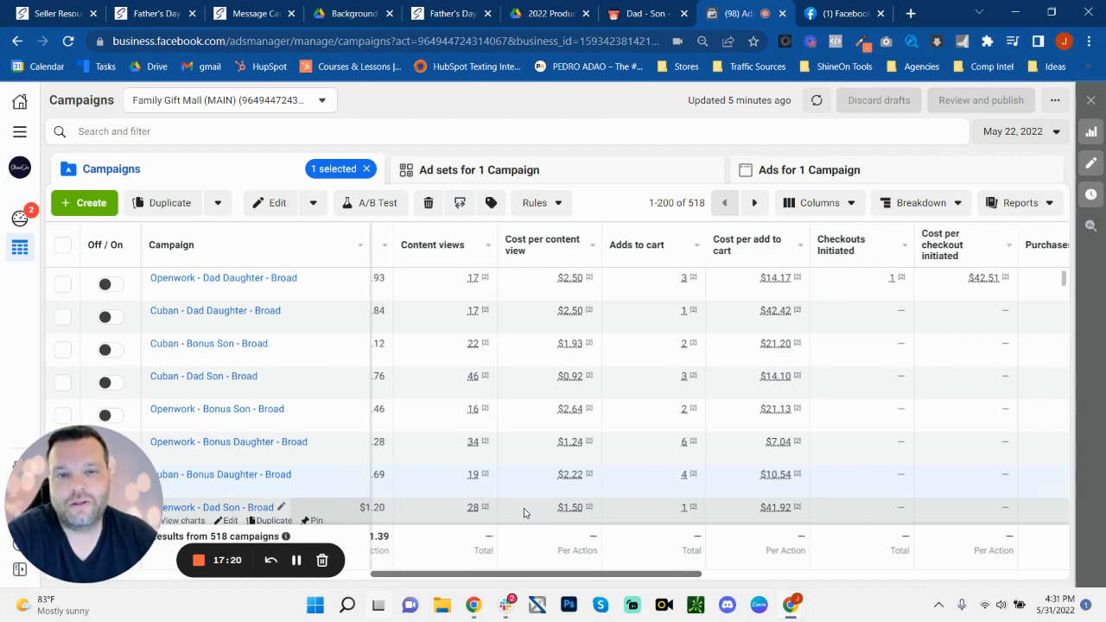
Scroll the campaigns table through checkouts, purchases, cost per purchase and purchase ROAS
scroll(right, 3)
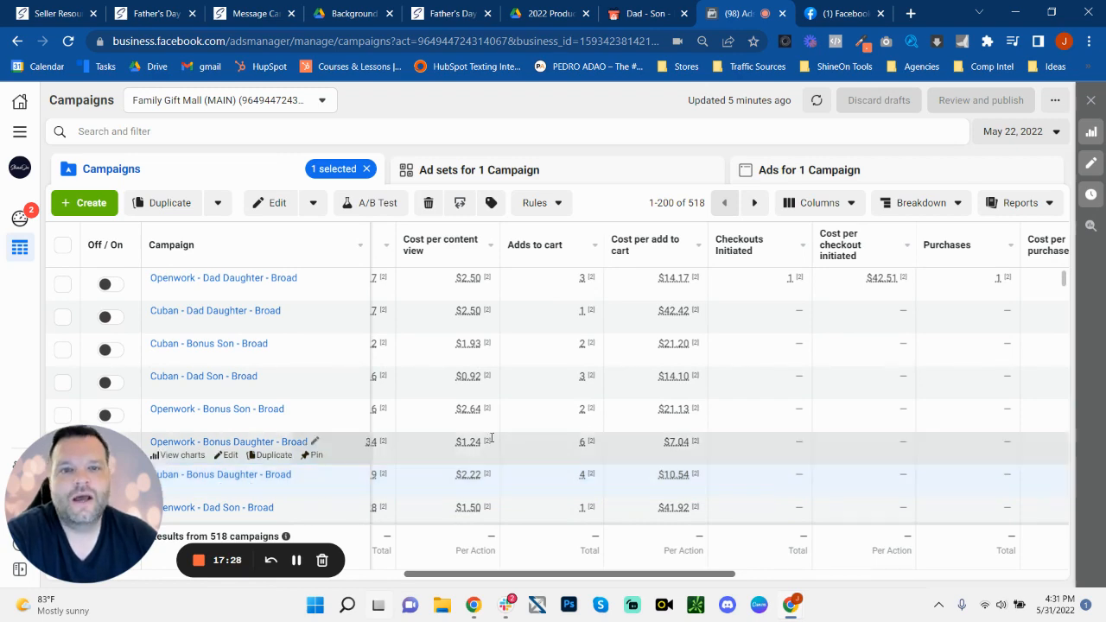
mouse_move(647, 532)
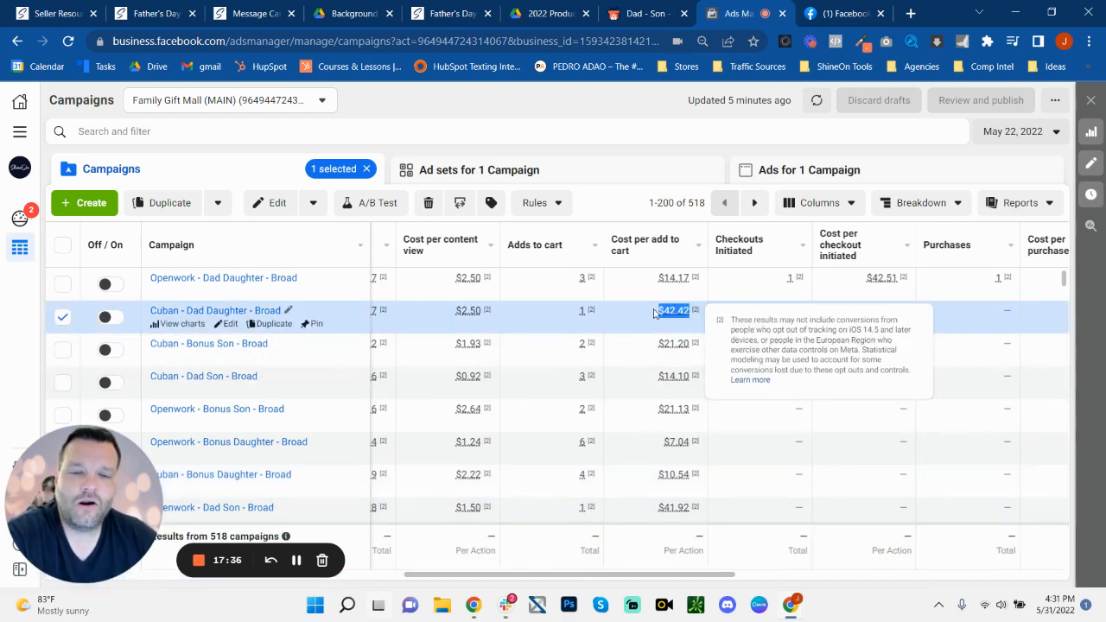
mouse_move(466, 311)
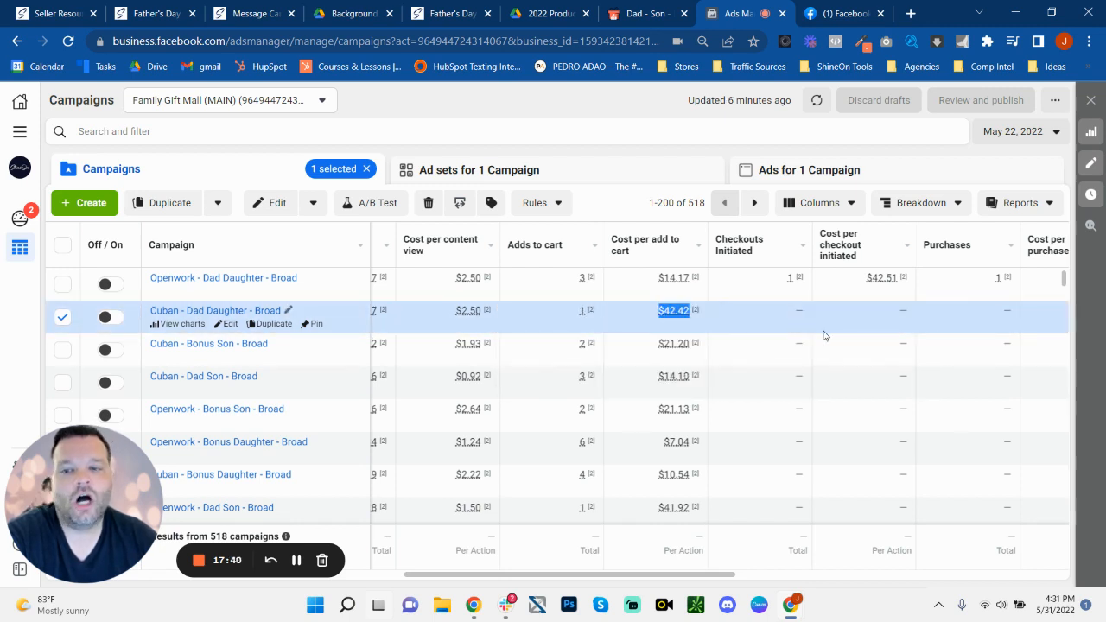
mouse_move(549, 245)
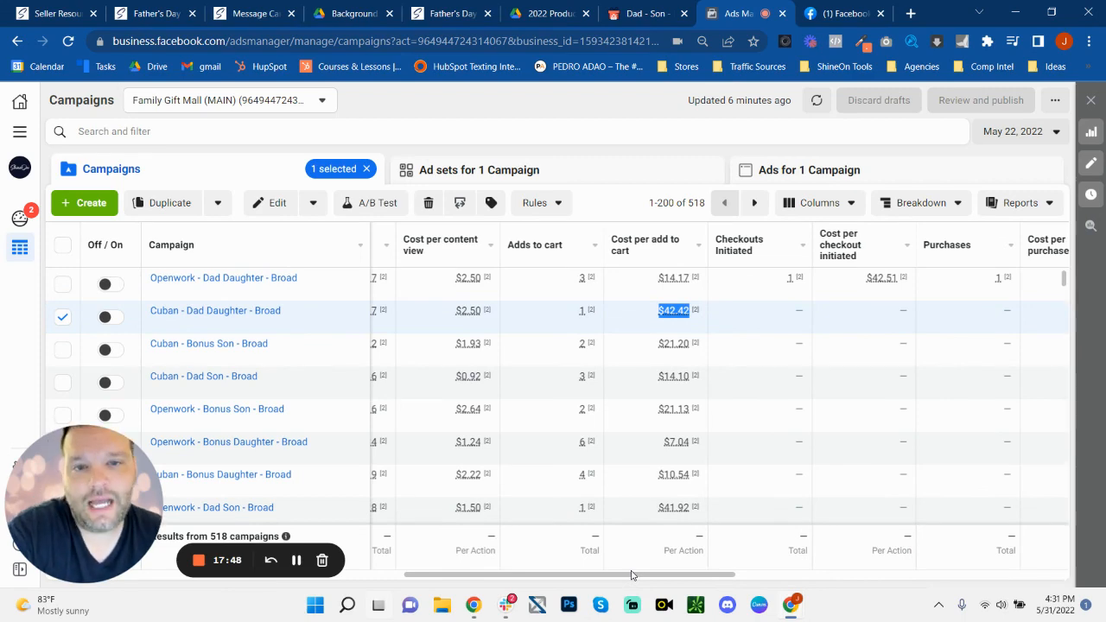
scroll(down, 3)
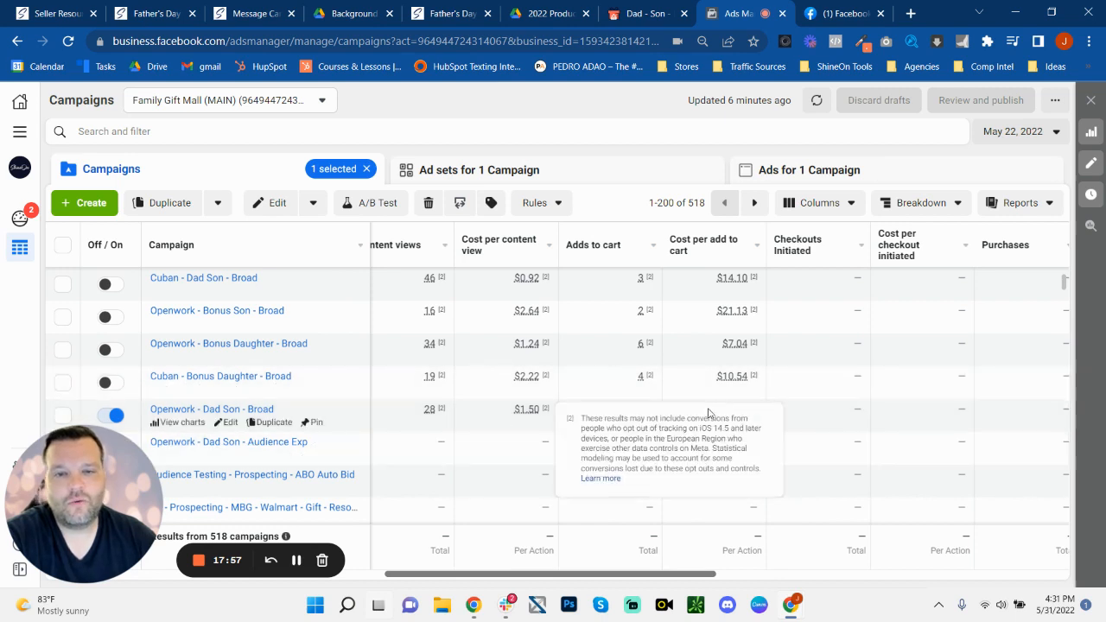
mouse_move(981, 453)
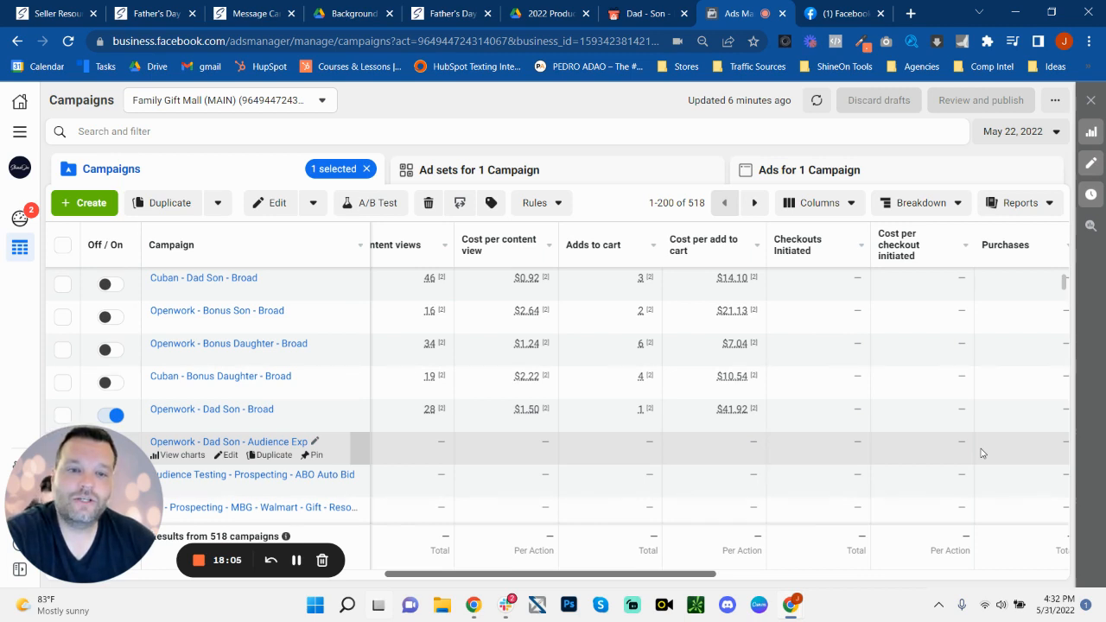
mouse_move(650, 407)
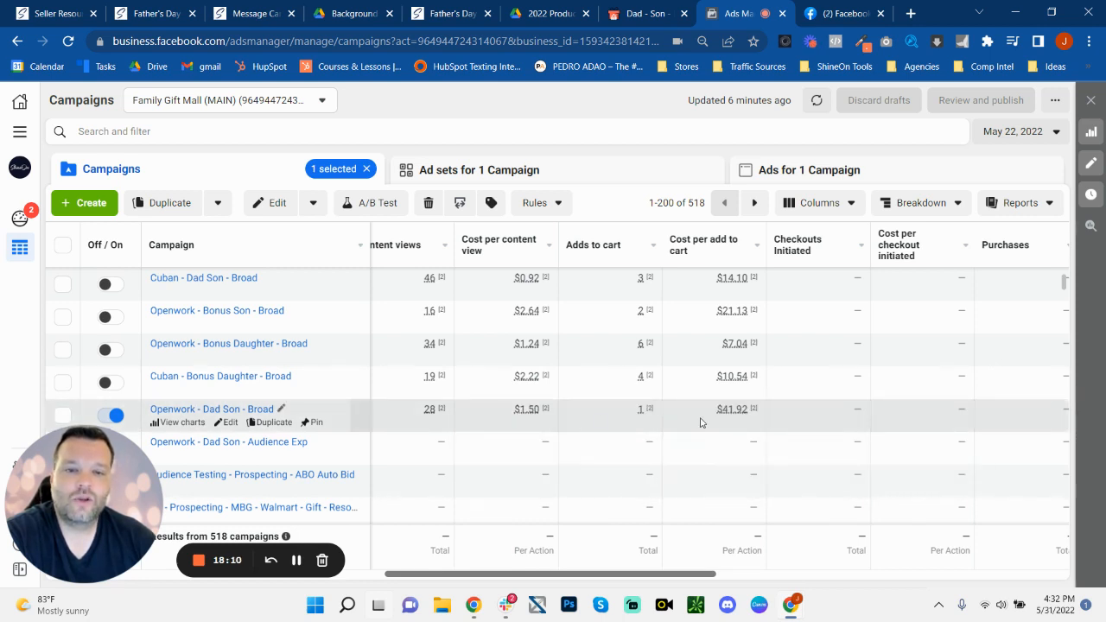
mouse_move(686, 423)
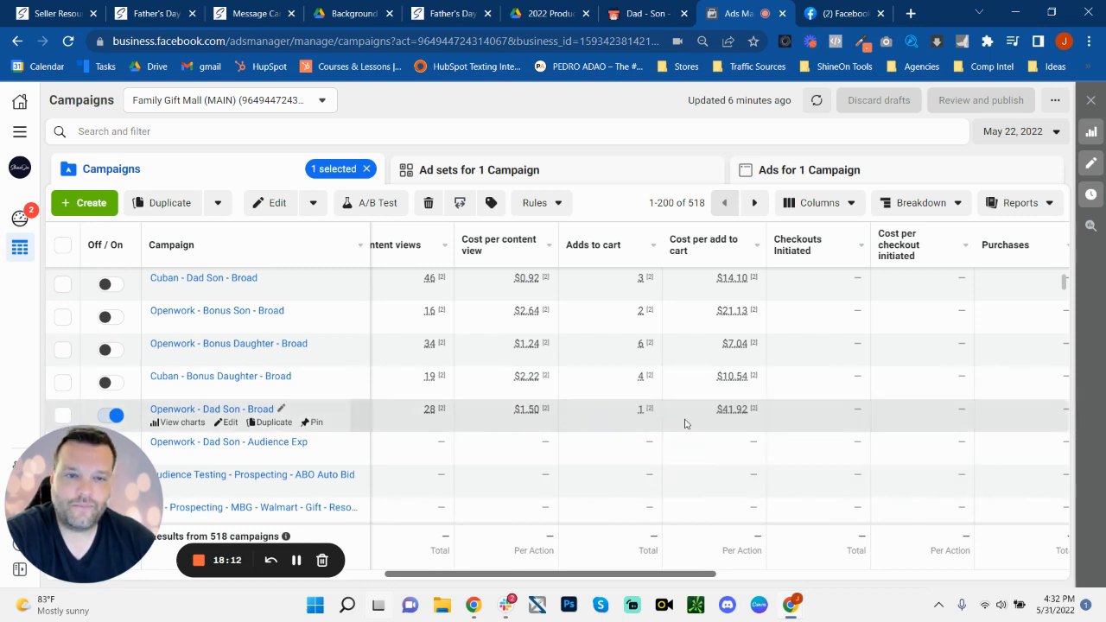
mouse_move(164, 335)
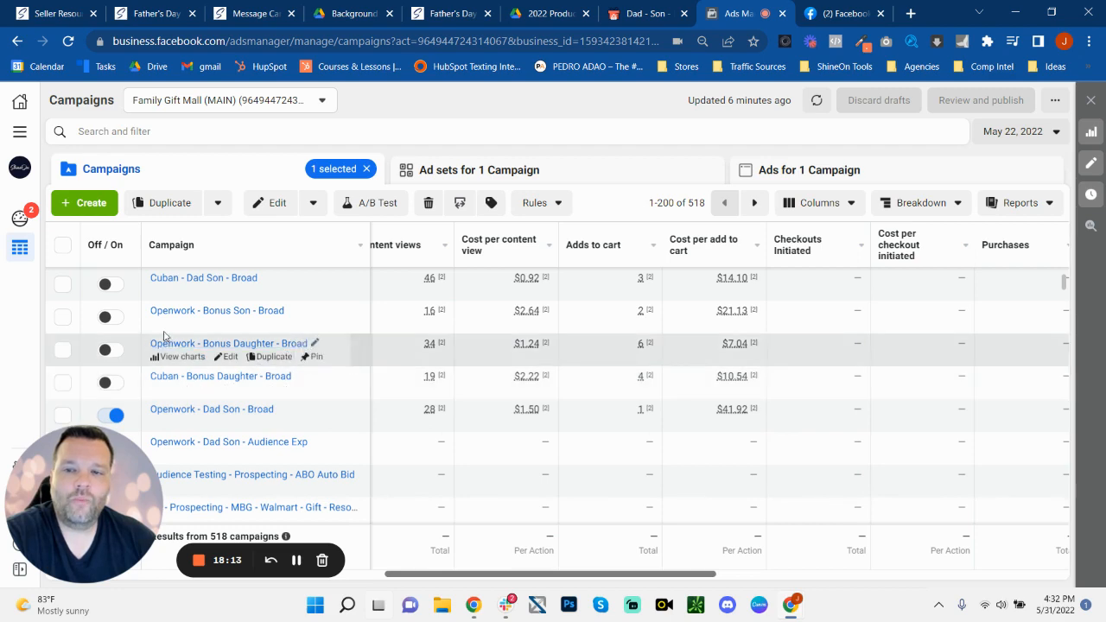
mouse_move(691, 415)
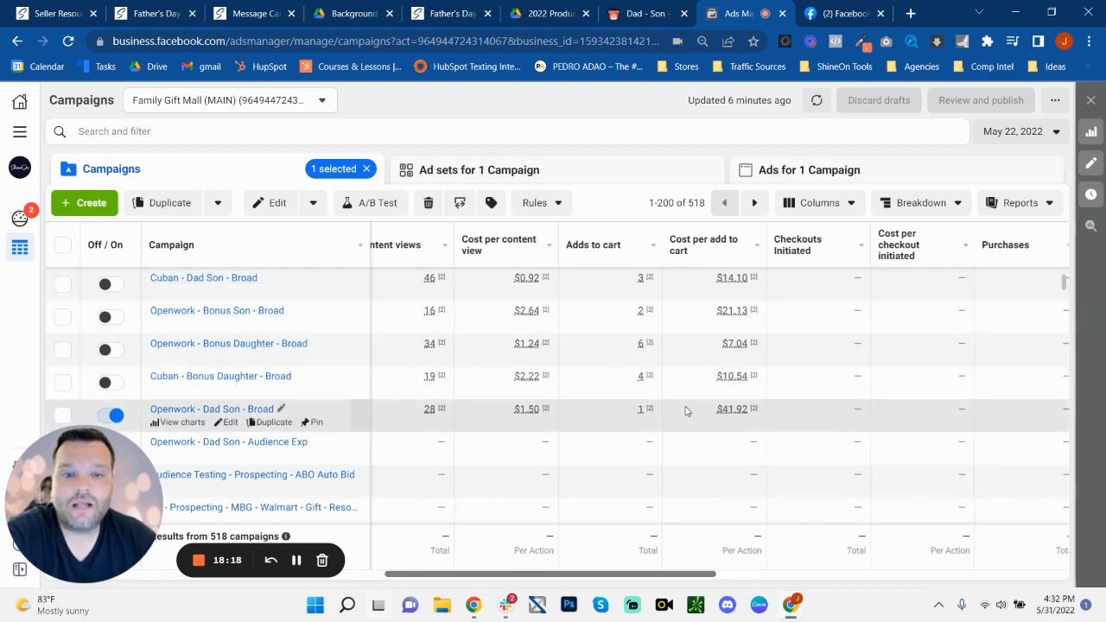
mouse_move(701, 408)
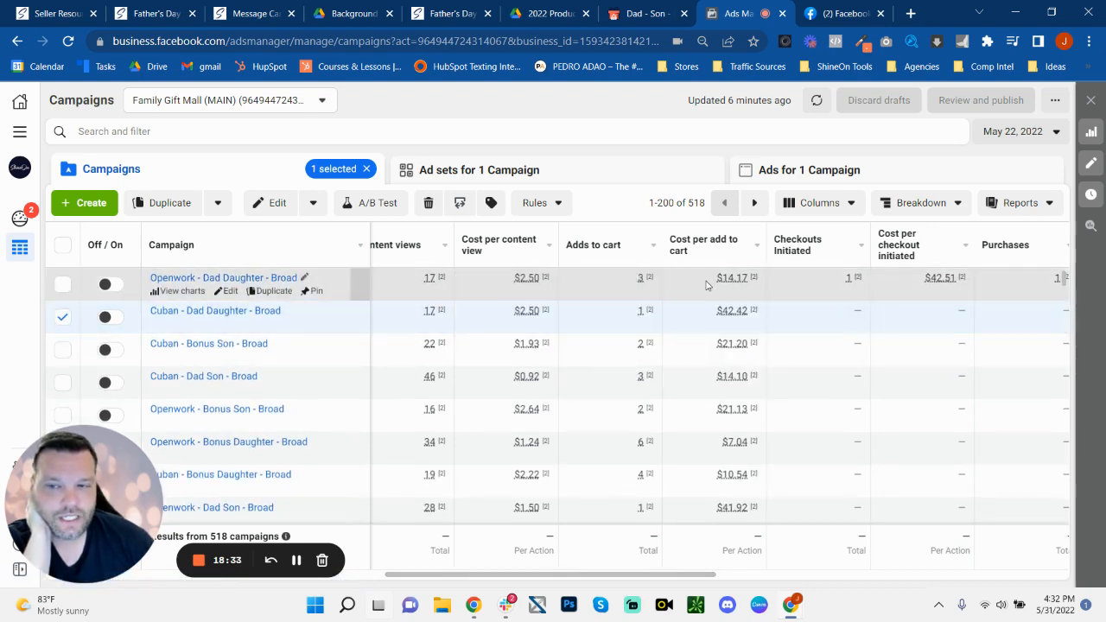
scroll(down, 3)
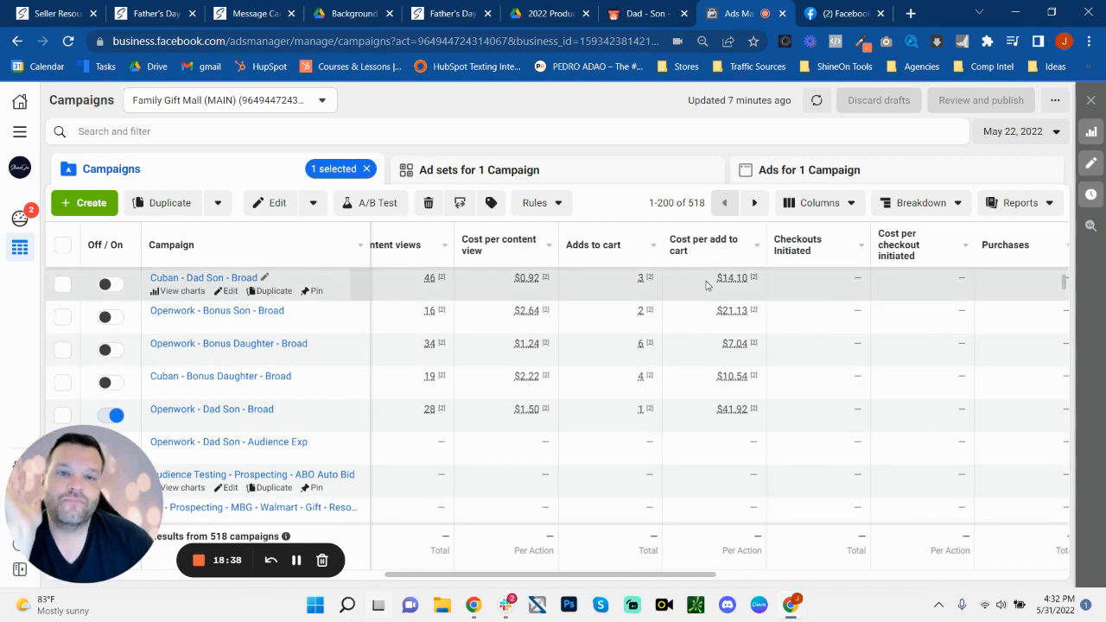
mouse_move(359, 412)
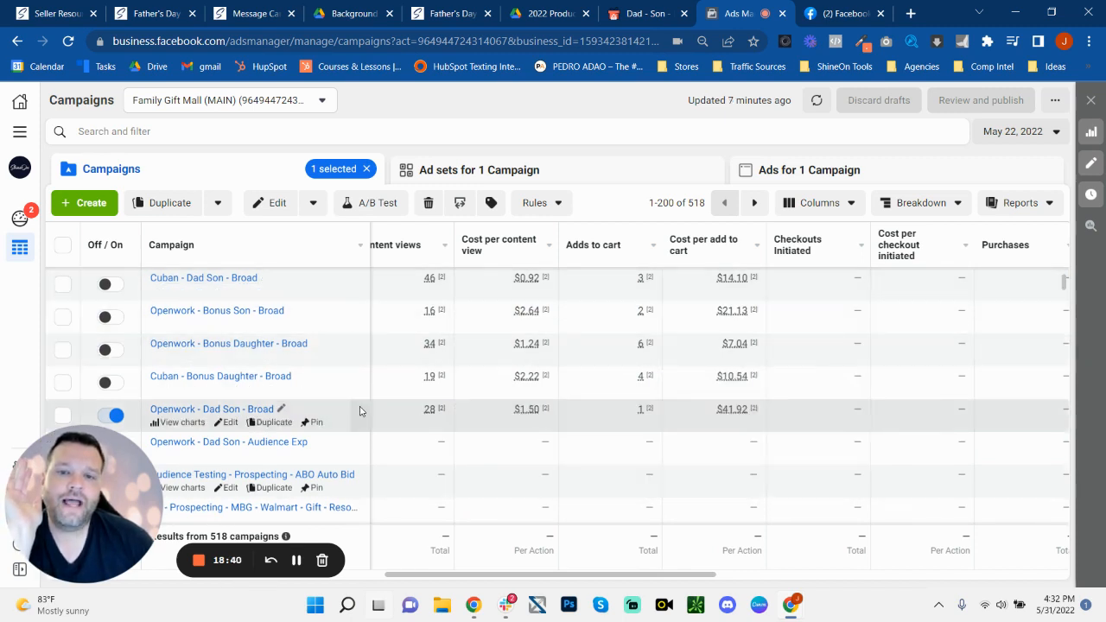
mouse_move(628, 420)
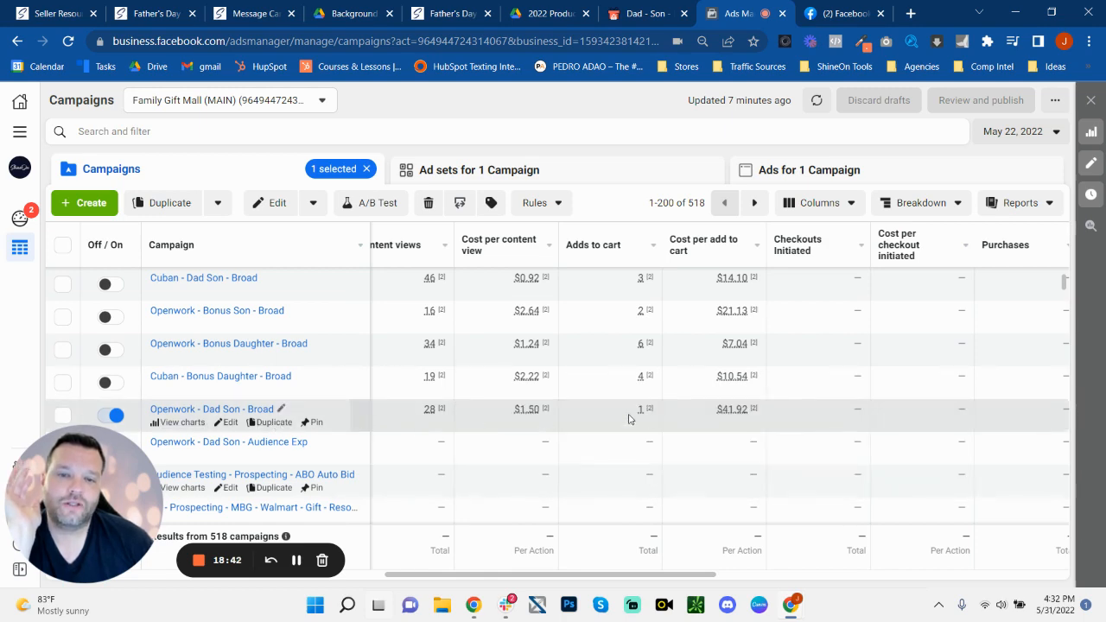
mouse_move(705, 415)
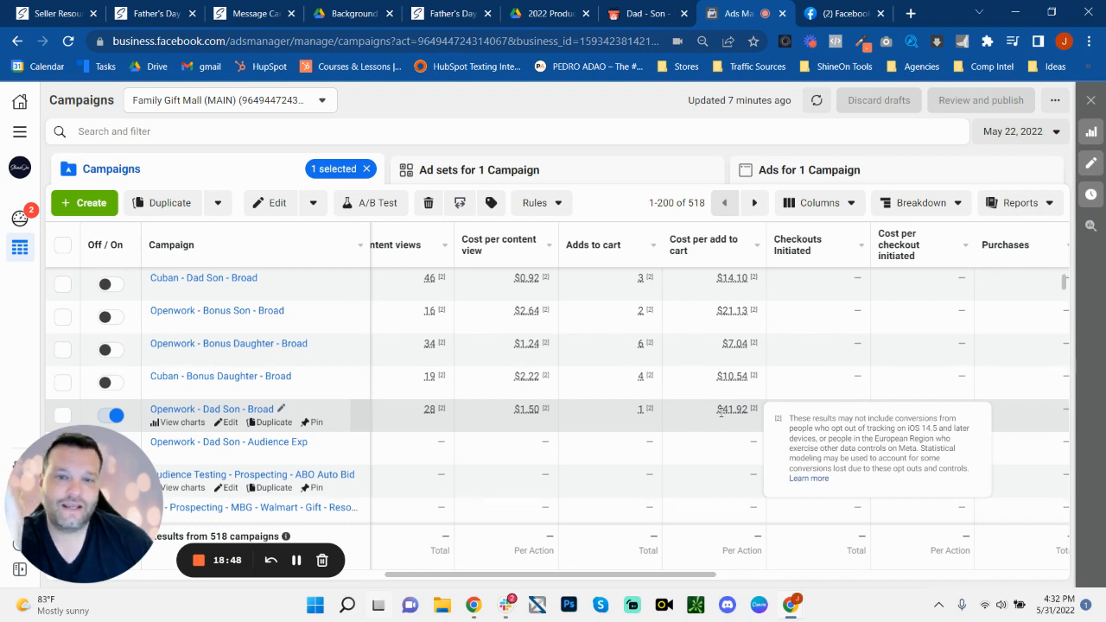
scroll(up, 3)
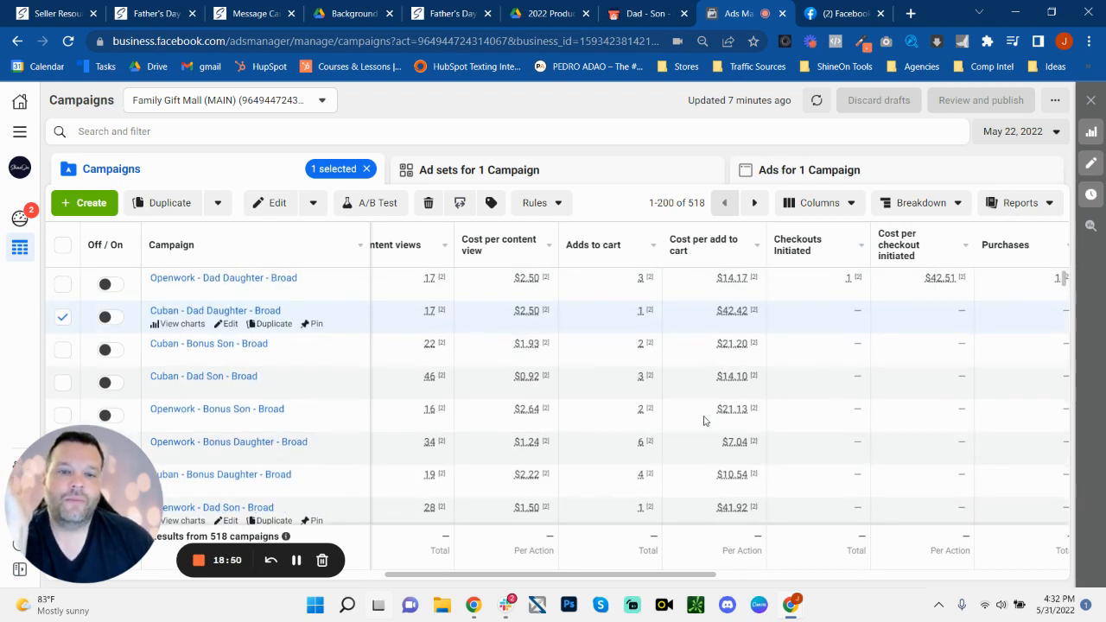
mouse_move(498, 276)
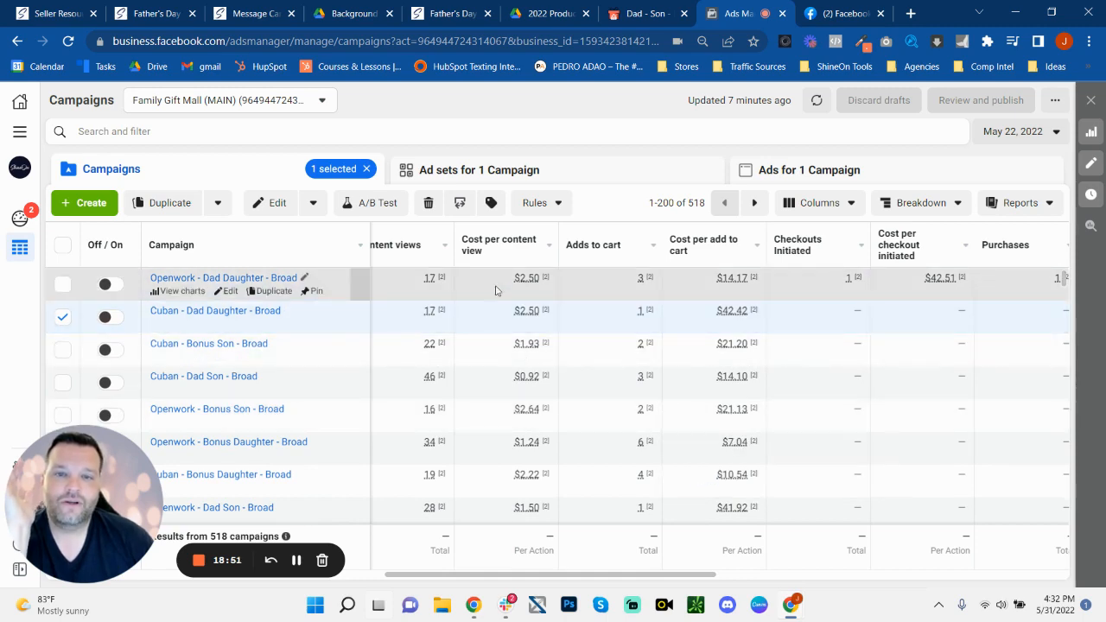
mouse_move(193, 328)
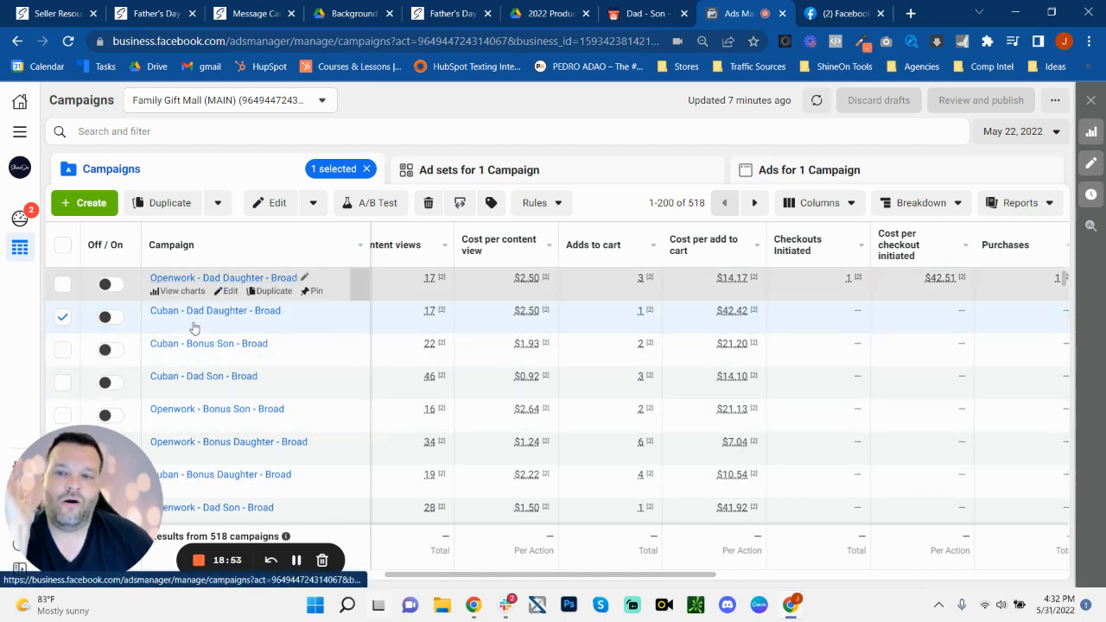
mouse_move(173, 449)
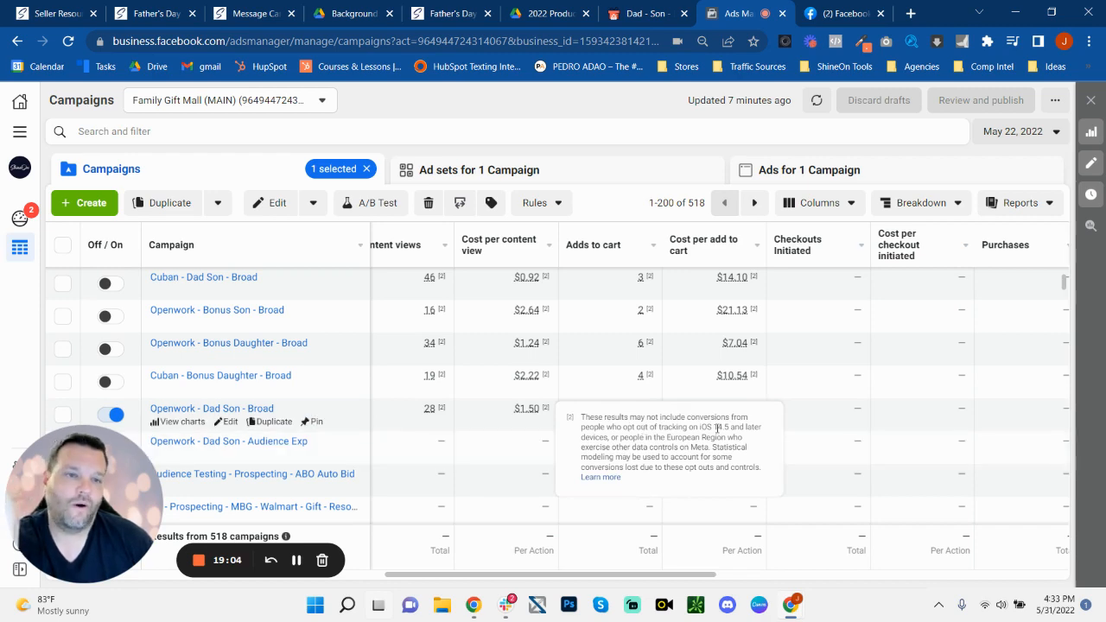
scroll(up, 3)
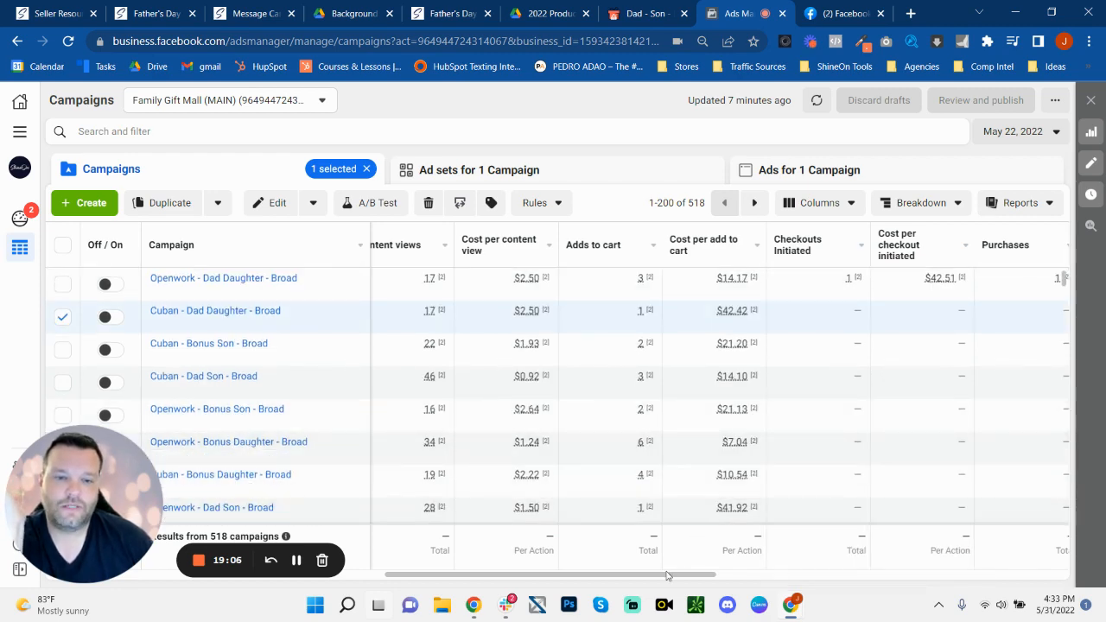
scroll(right, 3)
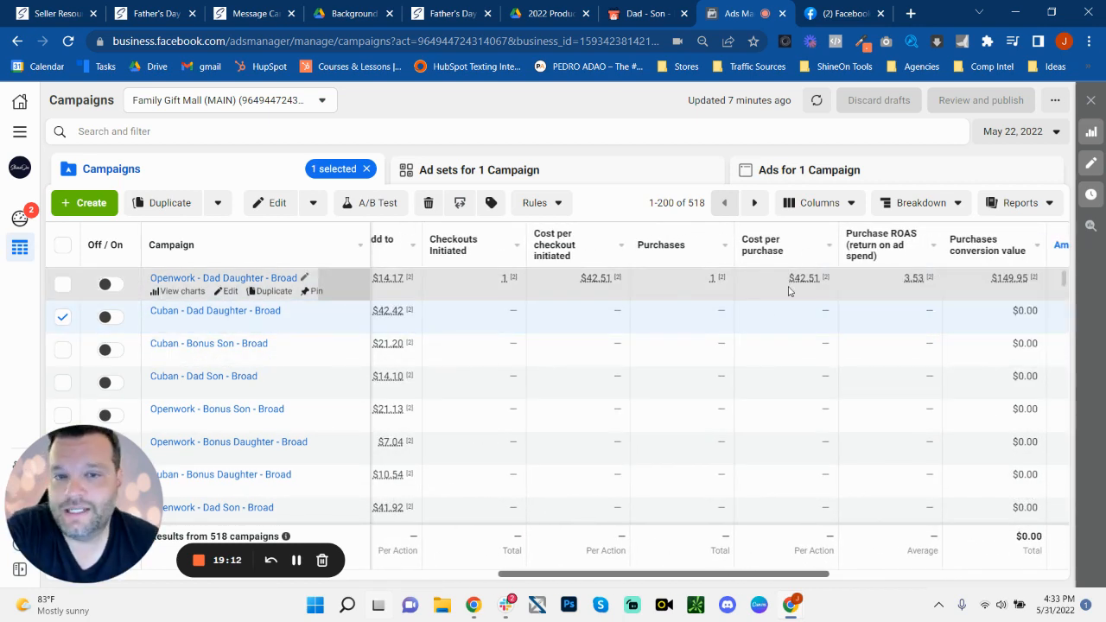
mouse_move(1013, 148)
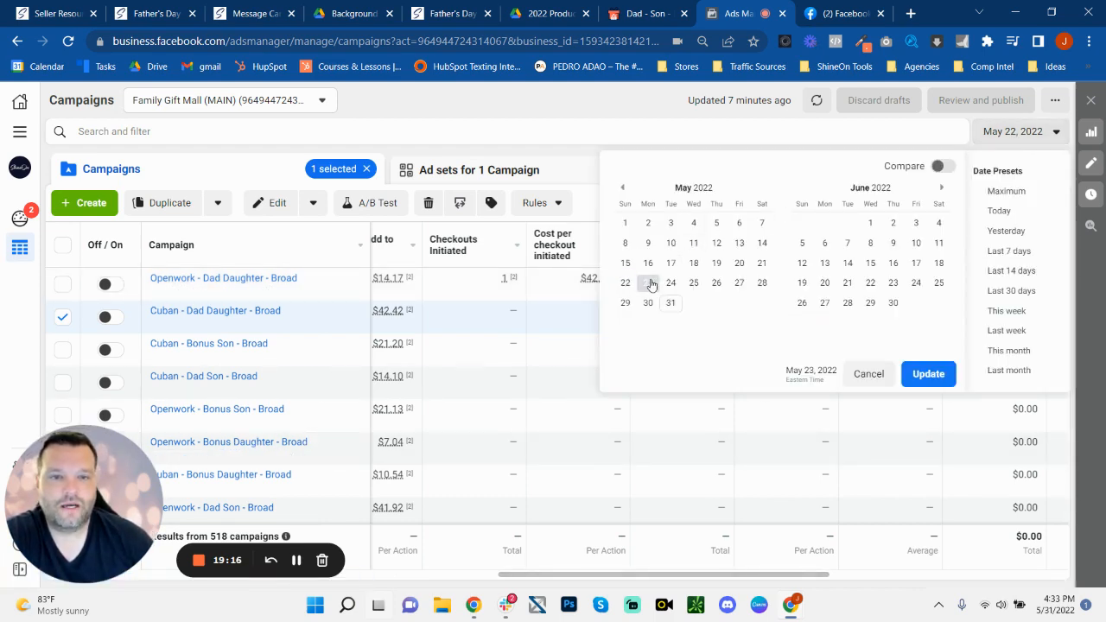
click(648, 283)
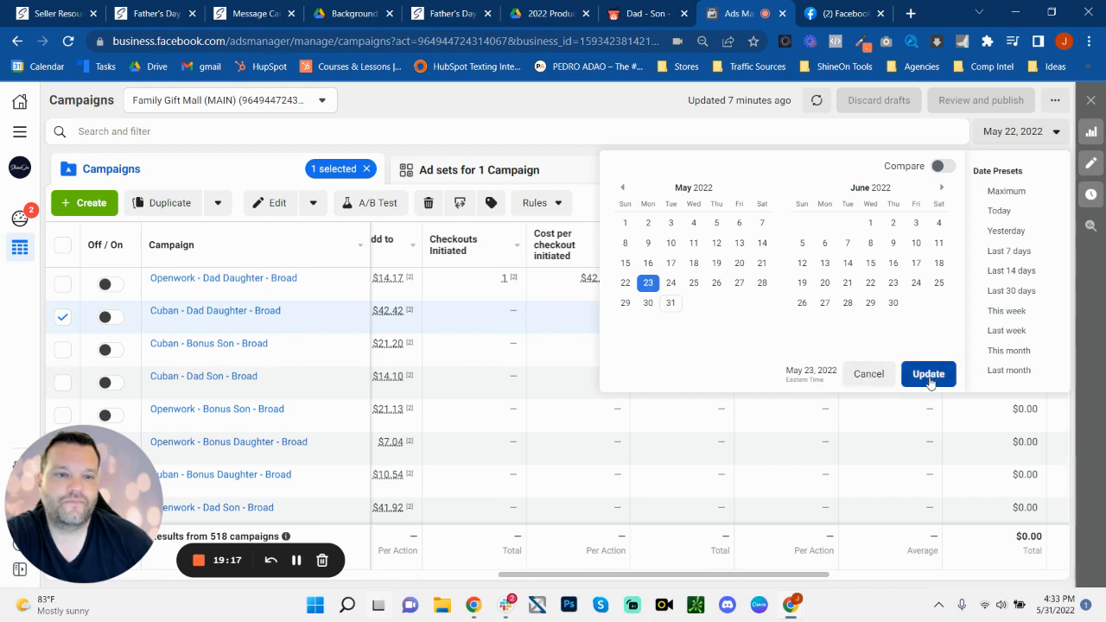
click(928, 373)
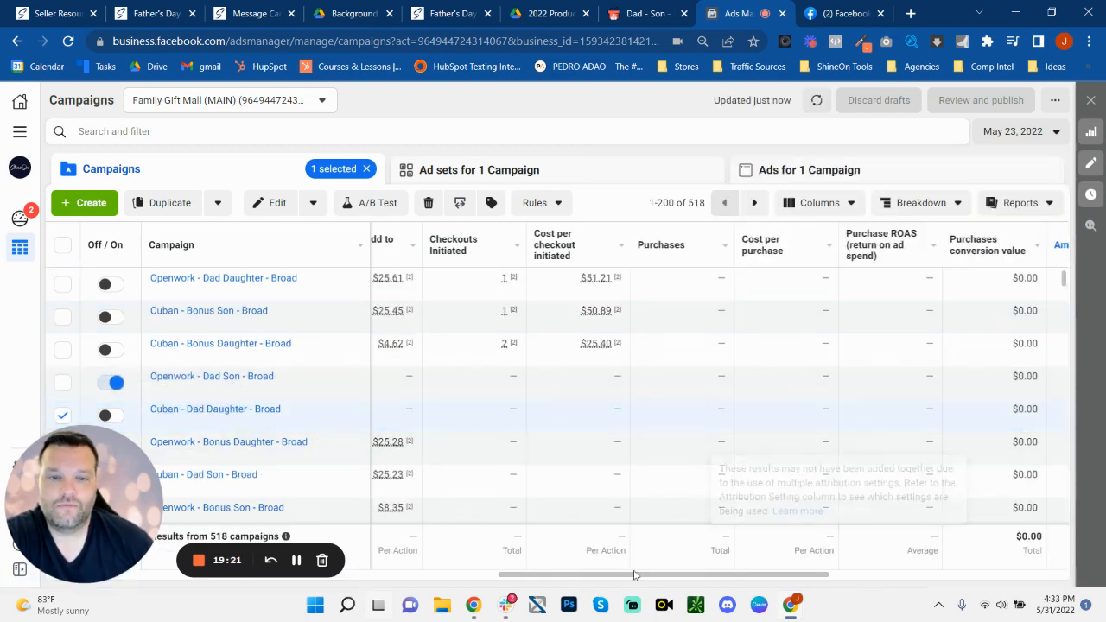
scroll(right, 3)
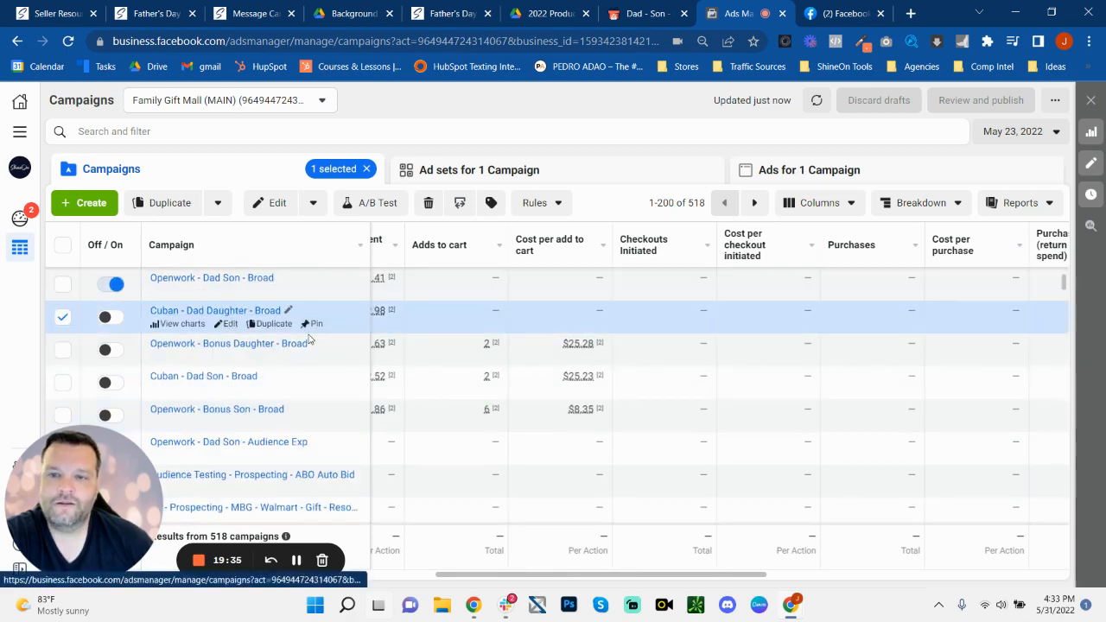
mouse_move(267, 408)
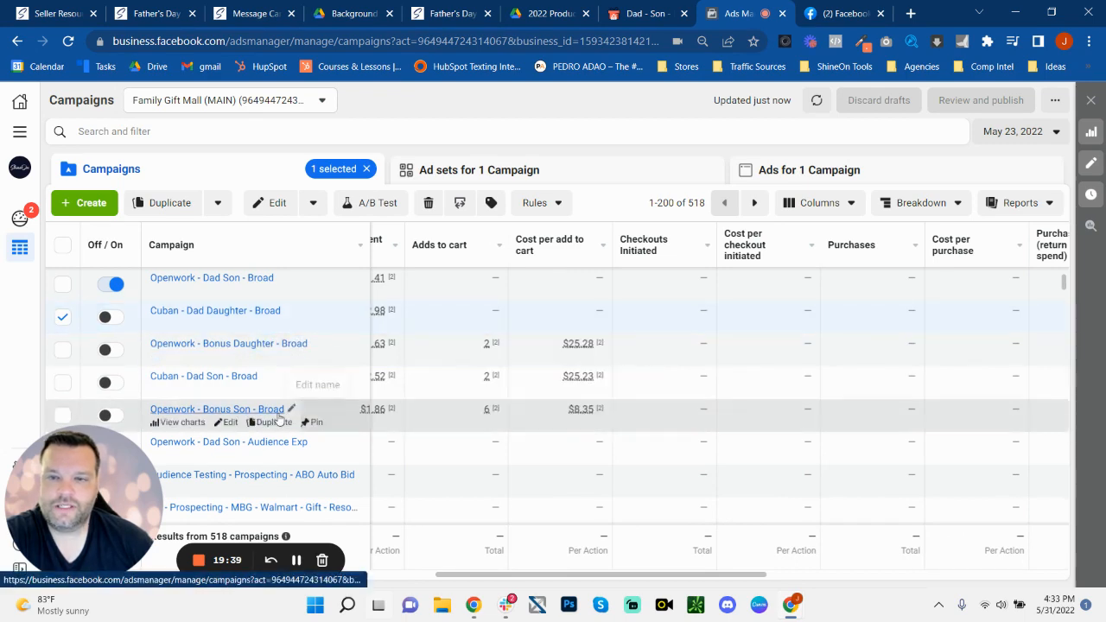
mouse_move(770, 389)
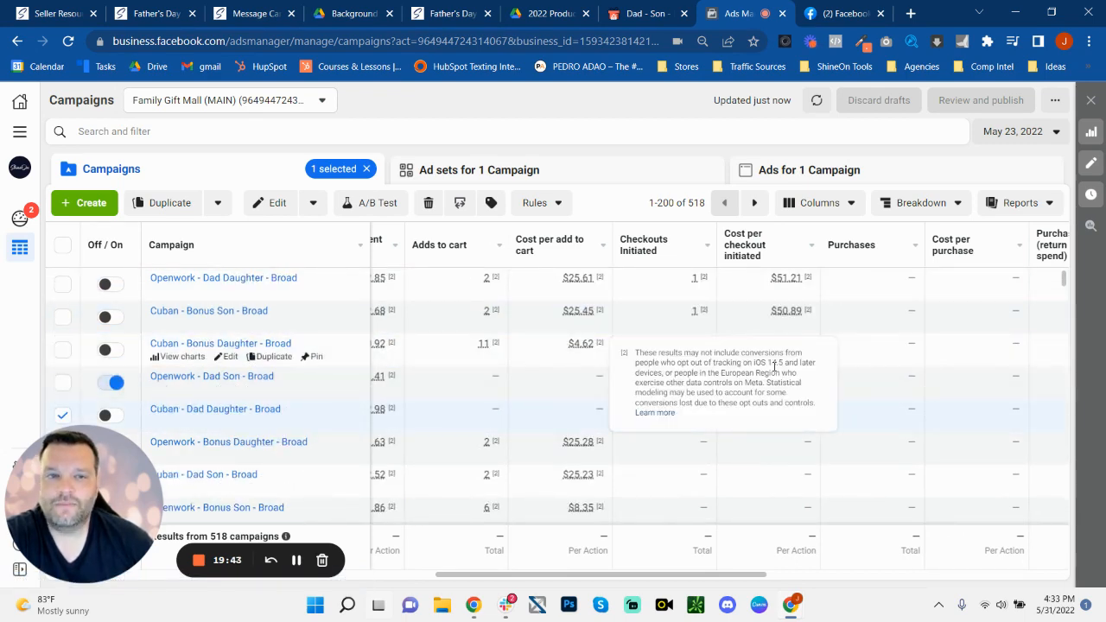
click(1019, 132)
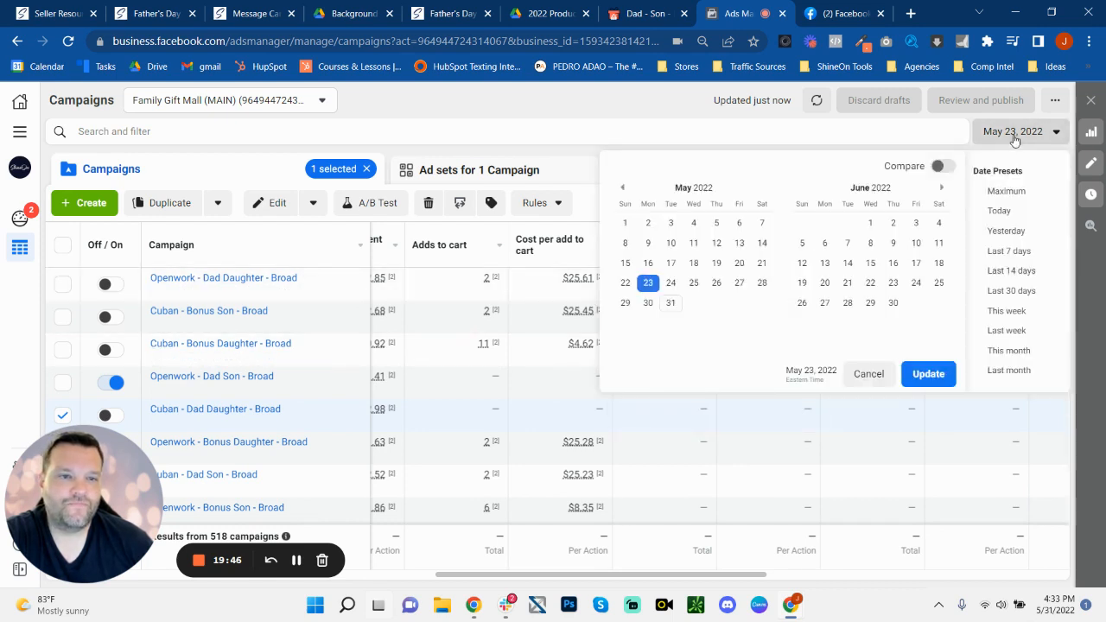
click(648, 283)
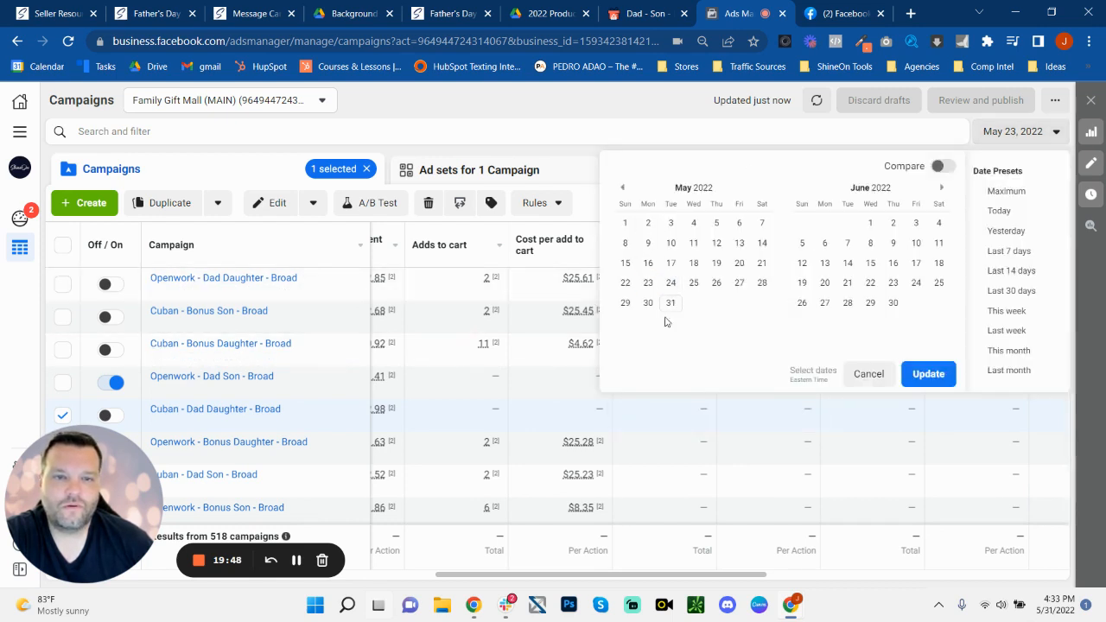
click(926, 373)
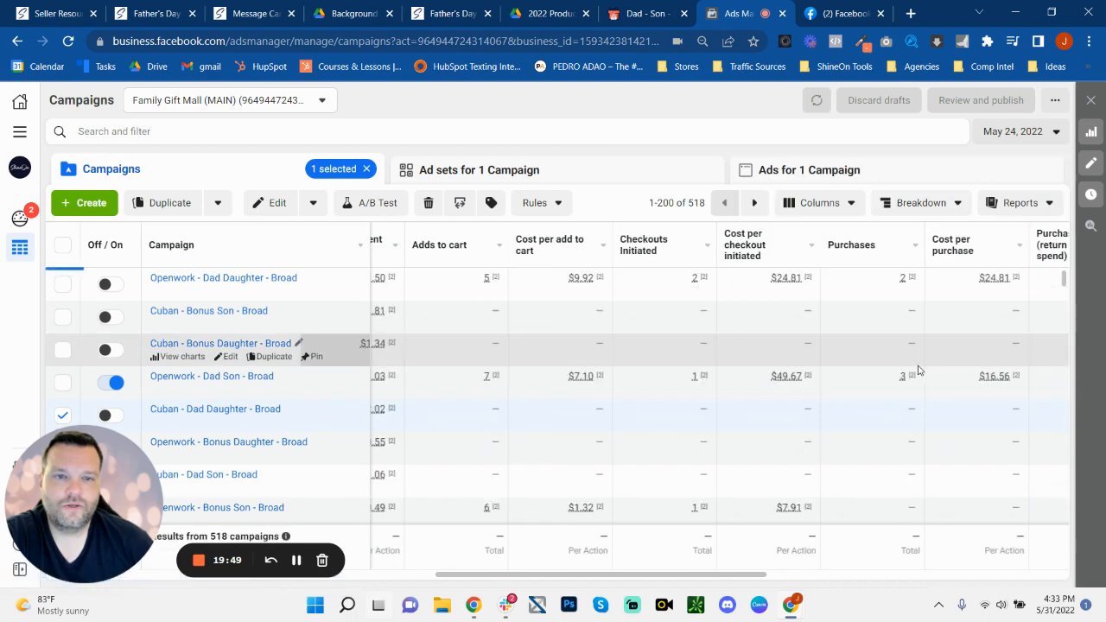
click(815, 98)
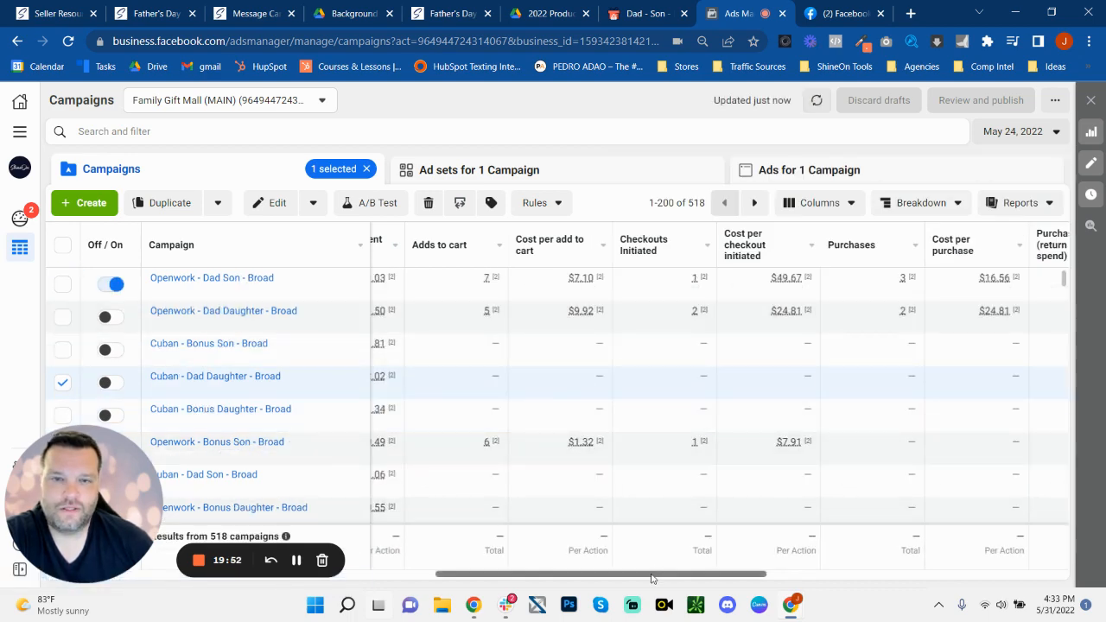
scroll(right, 3)
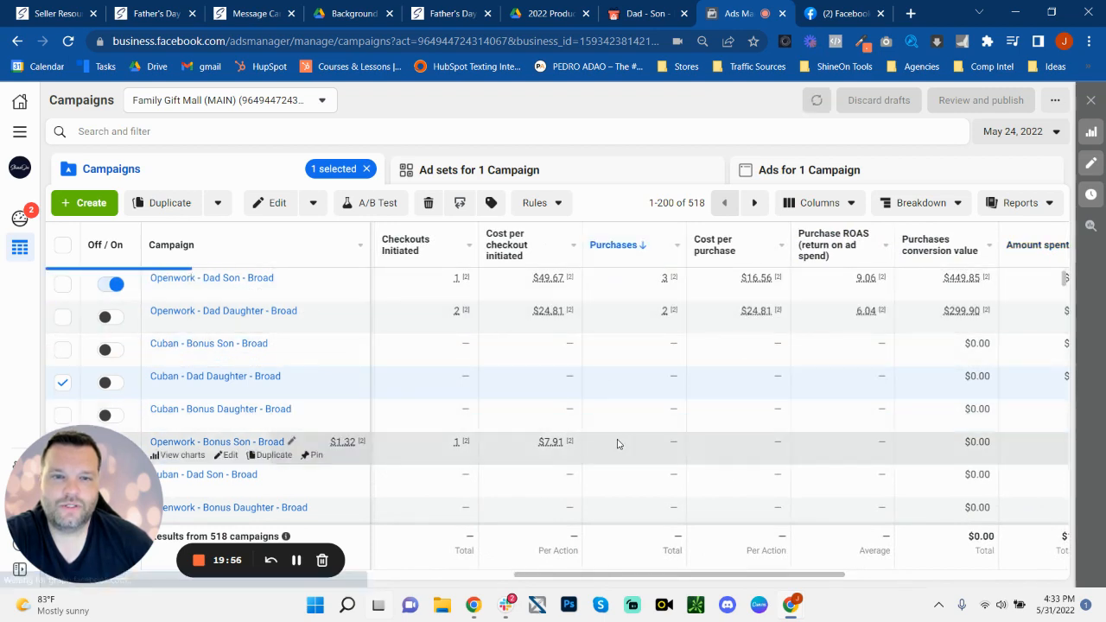
click(815, 99)
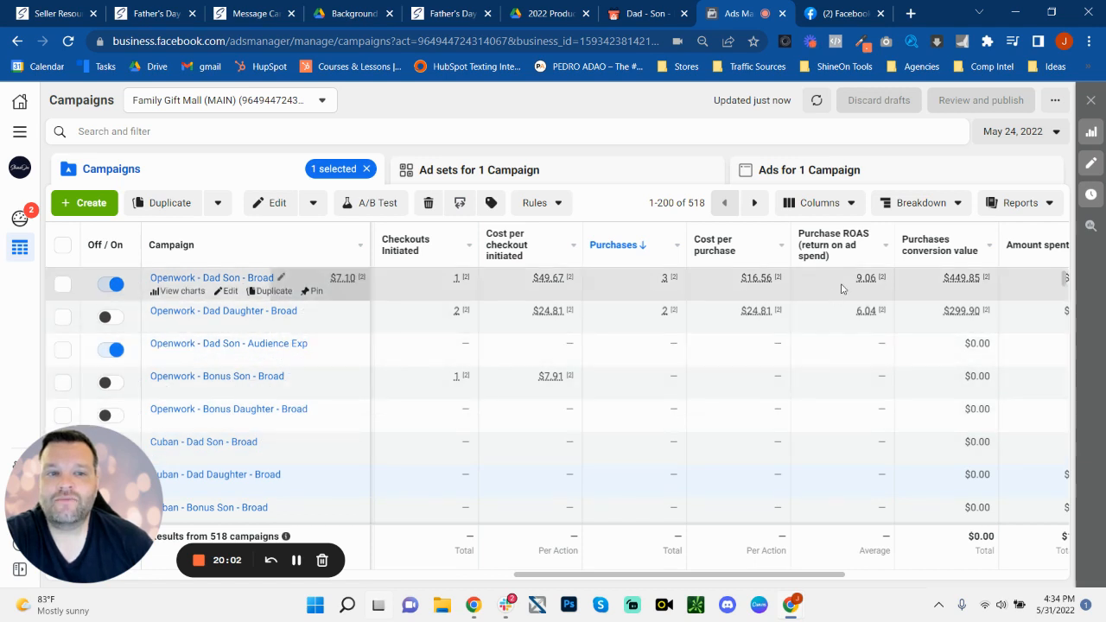
mouse_move(848, 318)
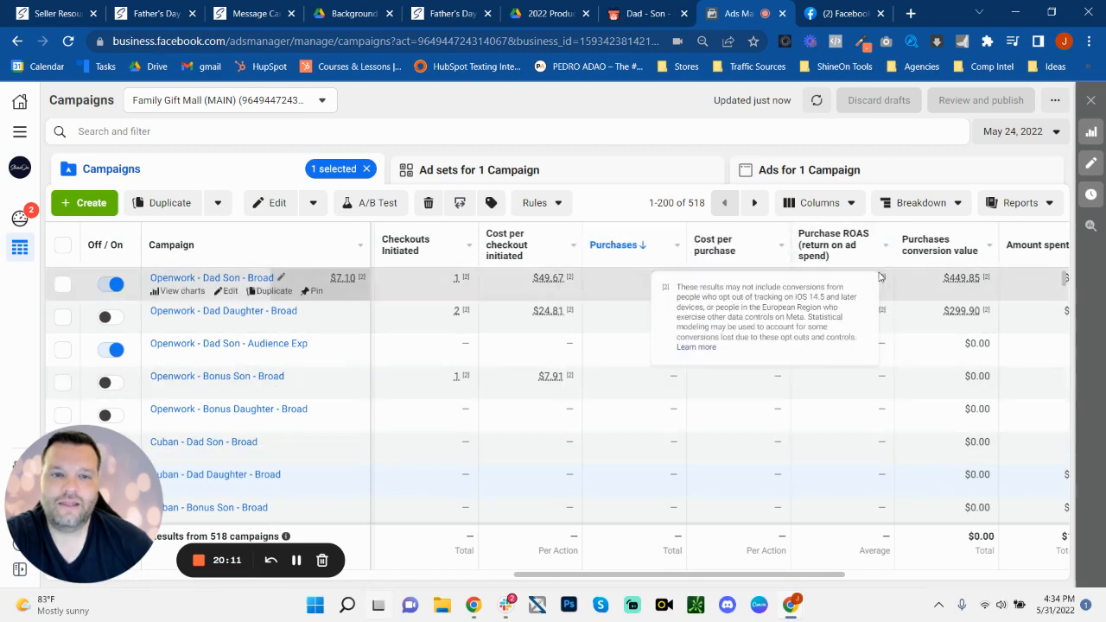
mouse_move(508, 384)
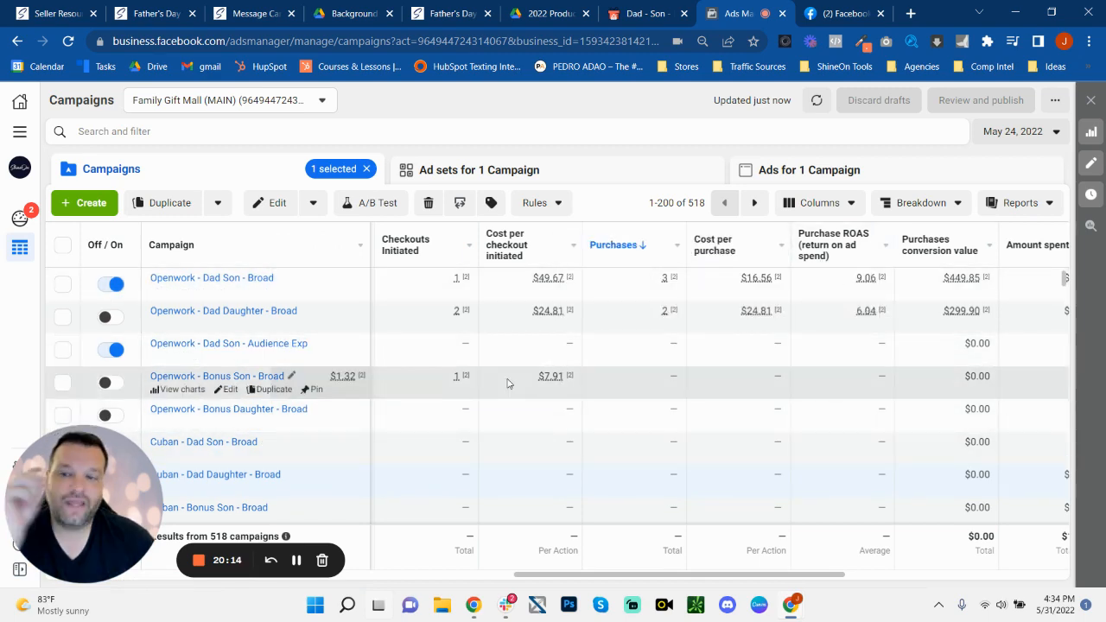
mouse_move(251, 277)
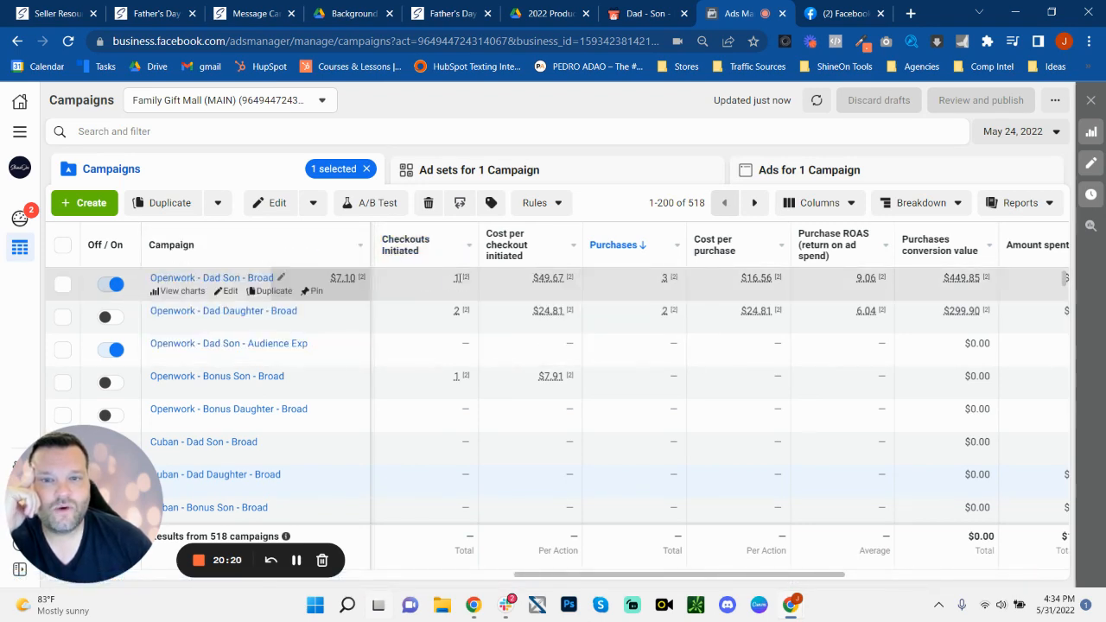
mouse_move(674, 276)
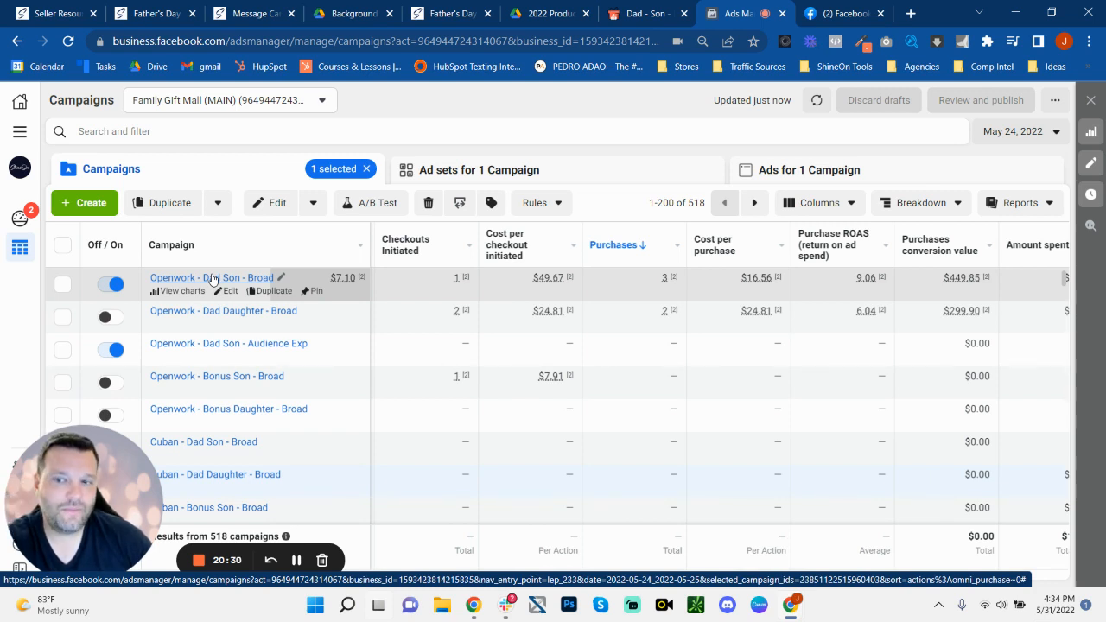
mouse_move(228, 342)
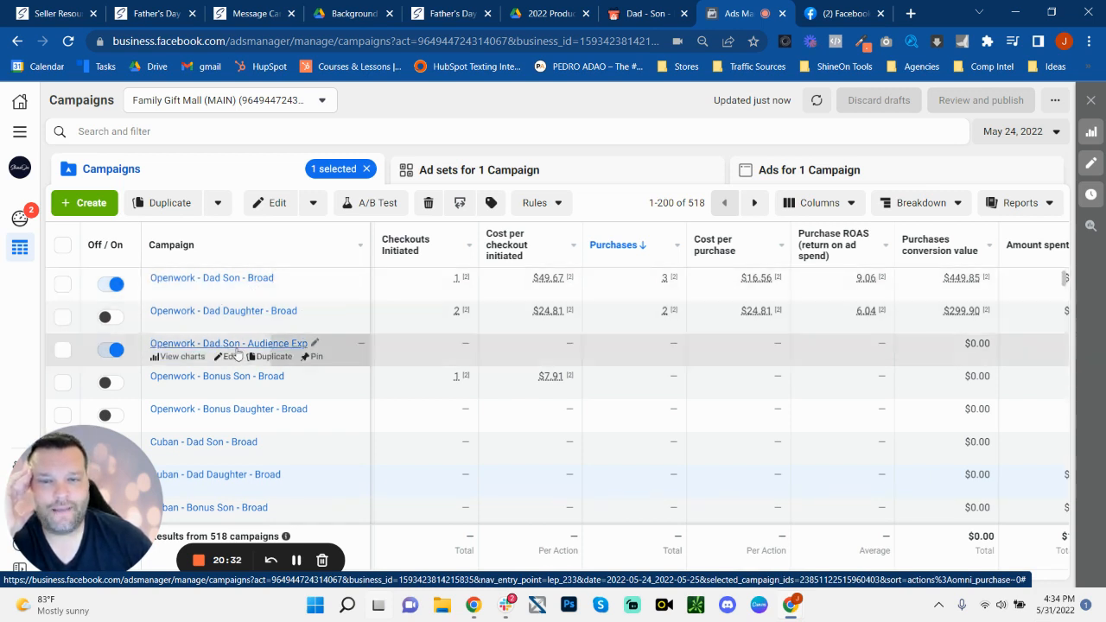
mouse_move(637, 577)
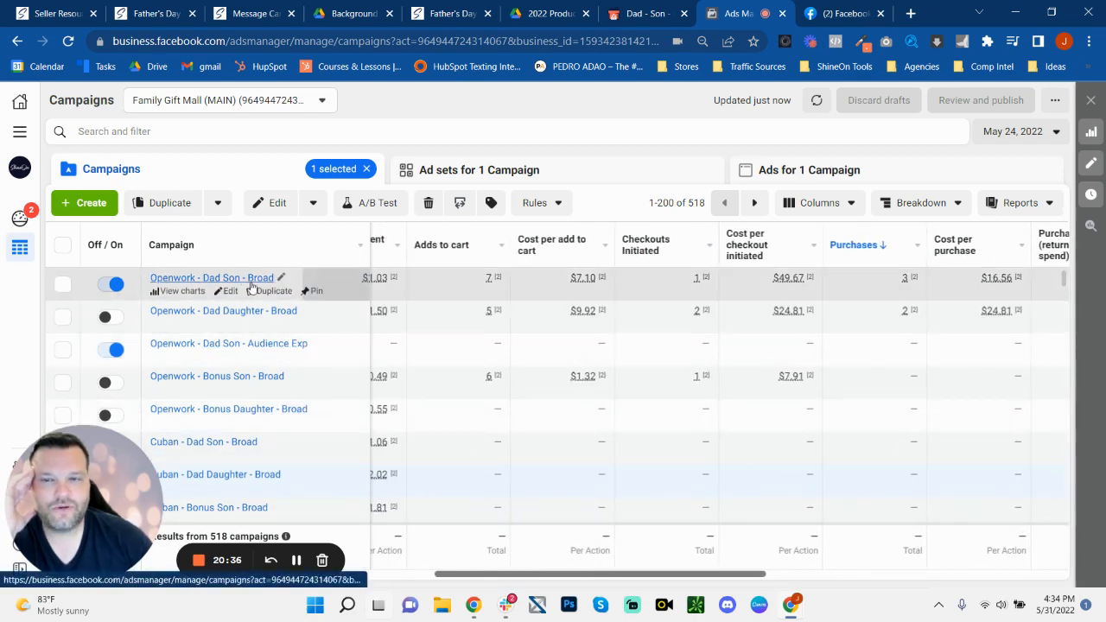
scroll(down, 3)
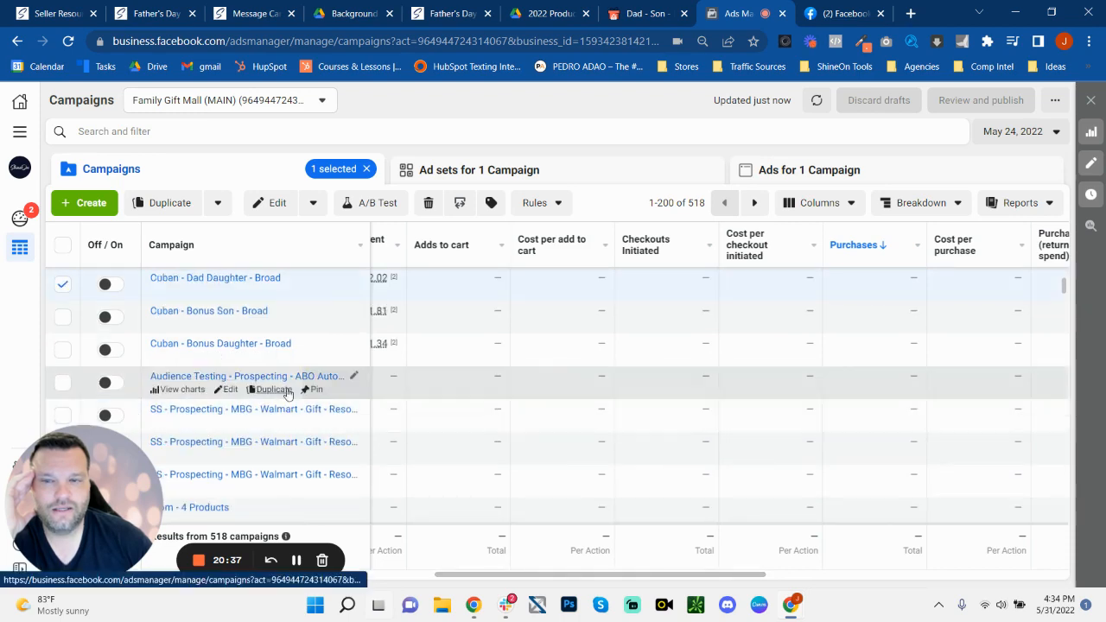
mouse_move(257, 377)
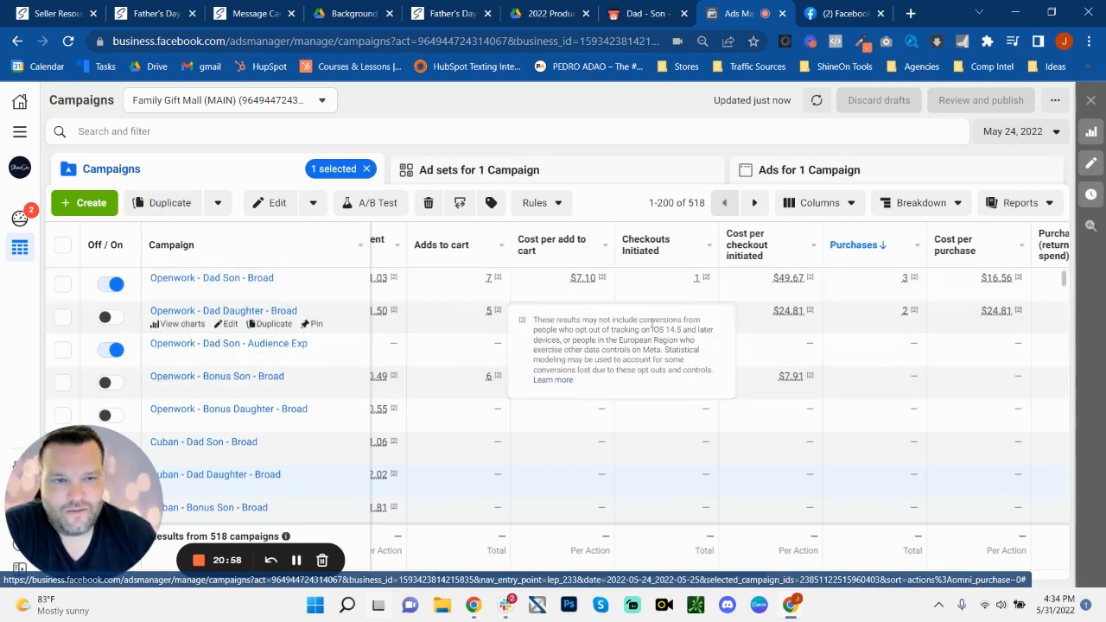
mouse_move(269, 313)
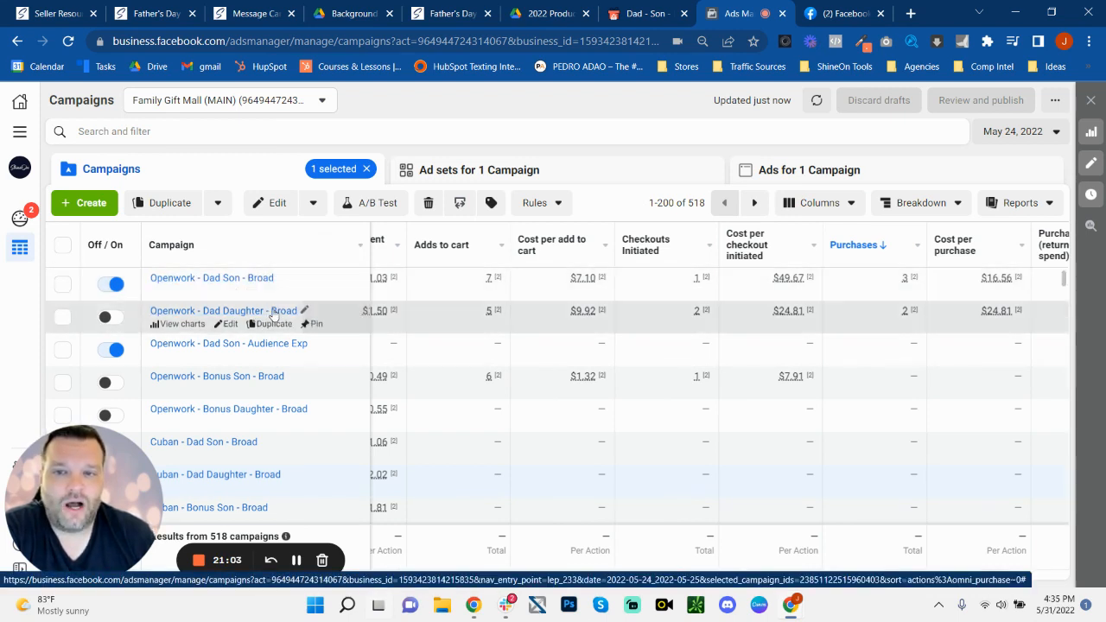
mouse_move(233, 276)
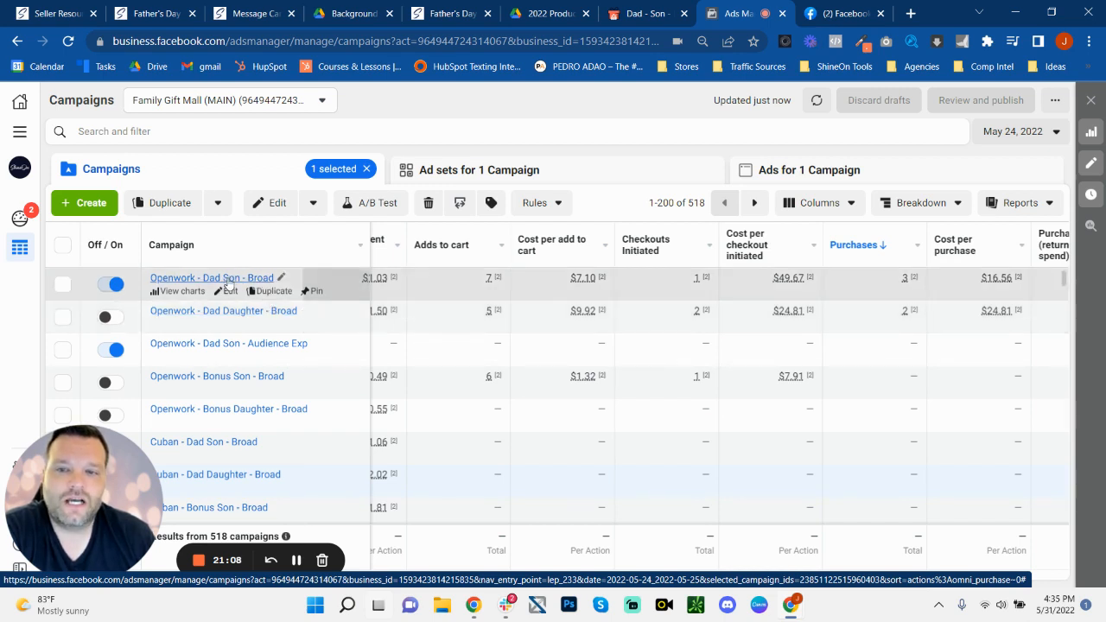
mouse_move(223, 310)
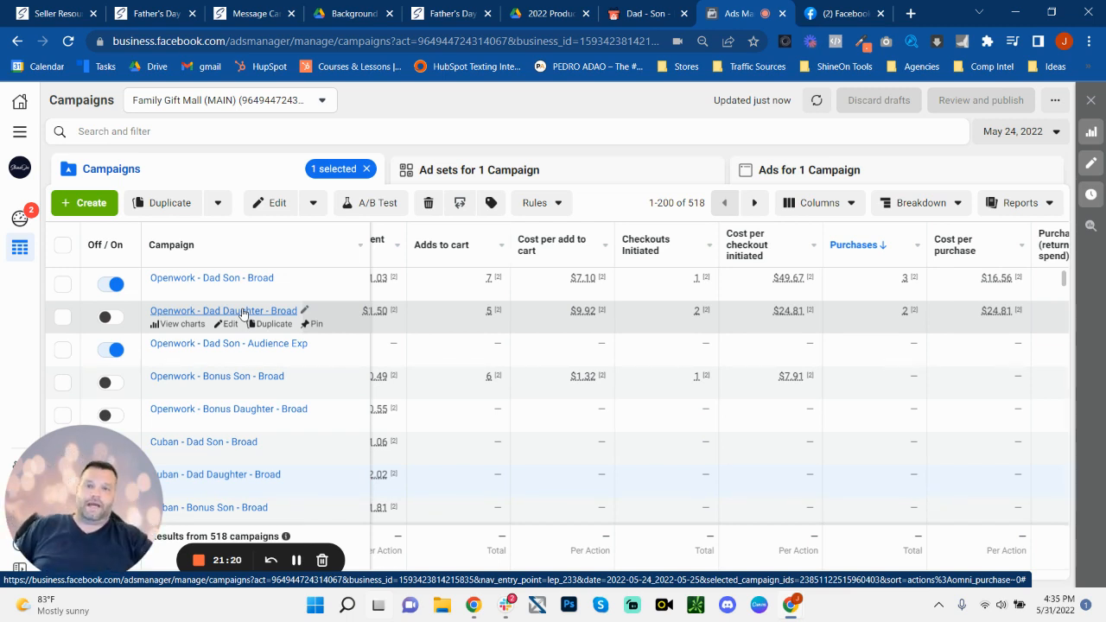
mouse_move(752, 577)
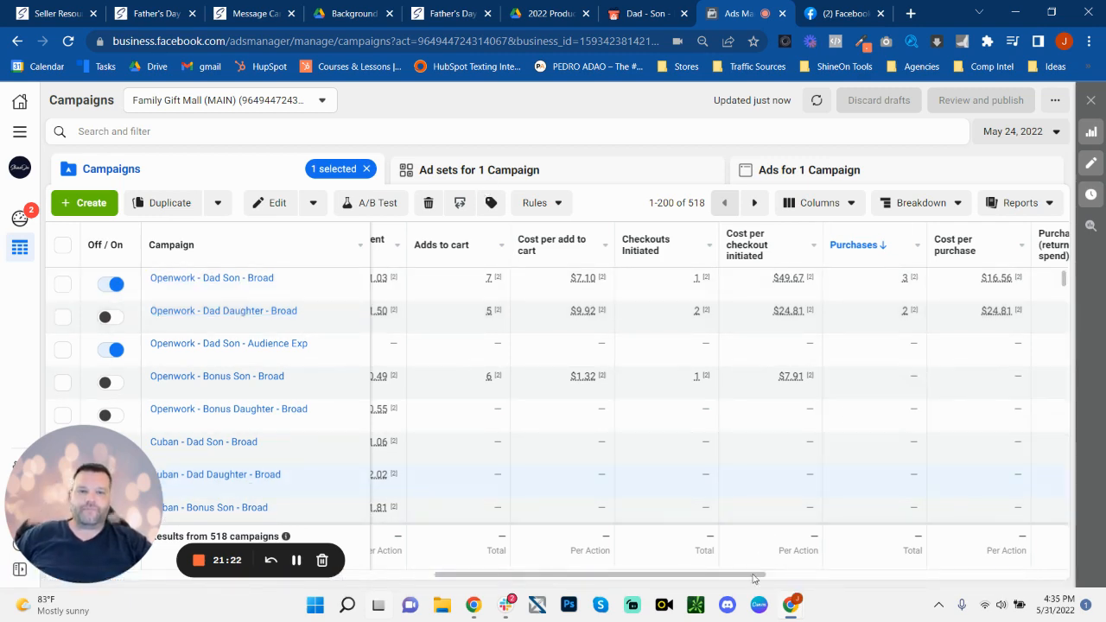
scroll(right, 3)
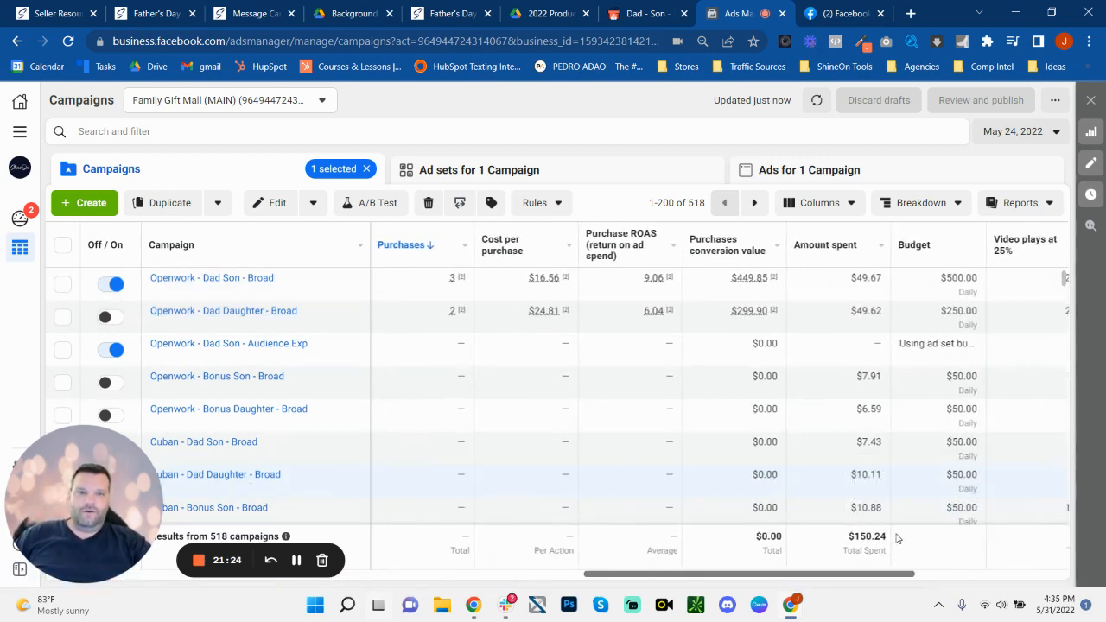
mouse_move(957, 166)
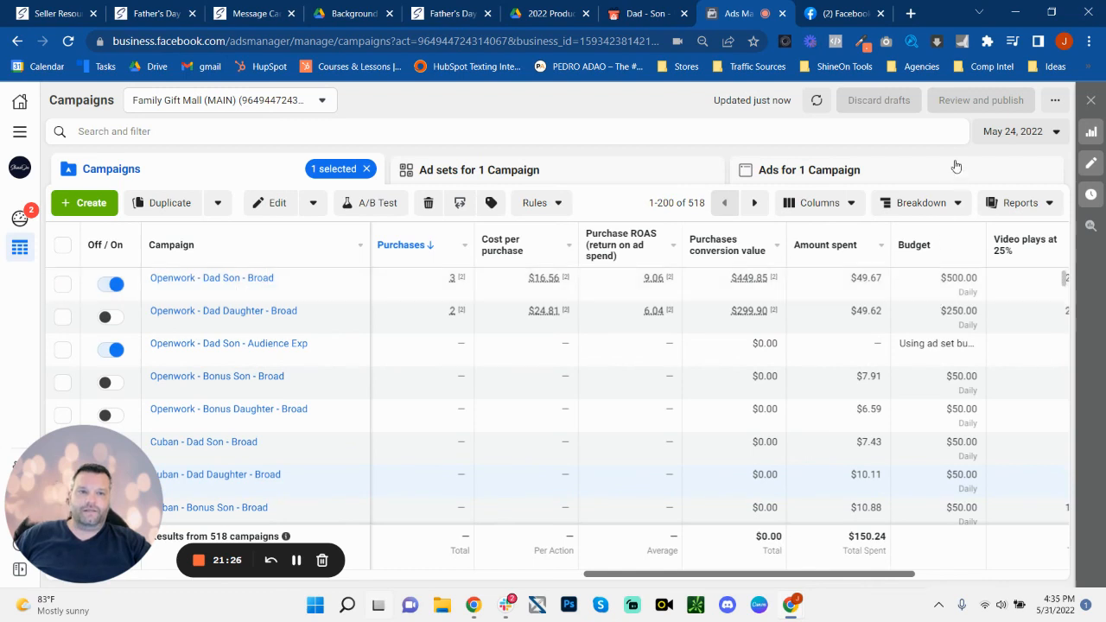
Set the reporting date to May 25, 2022
click(1019, 131)
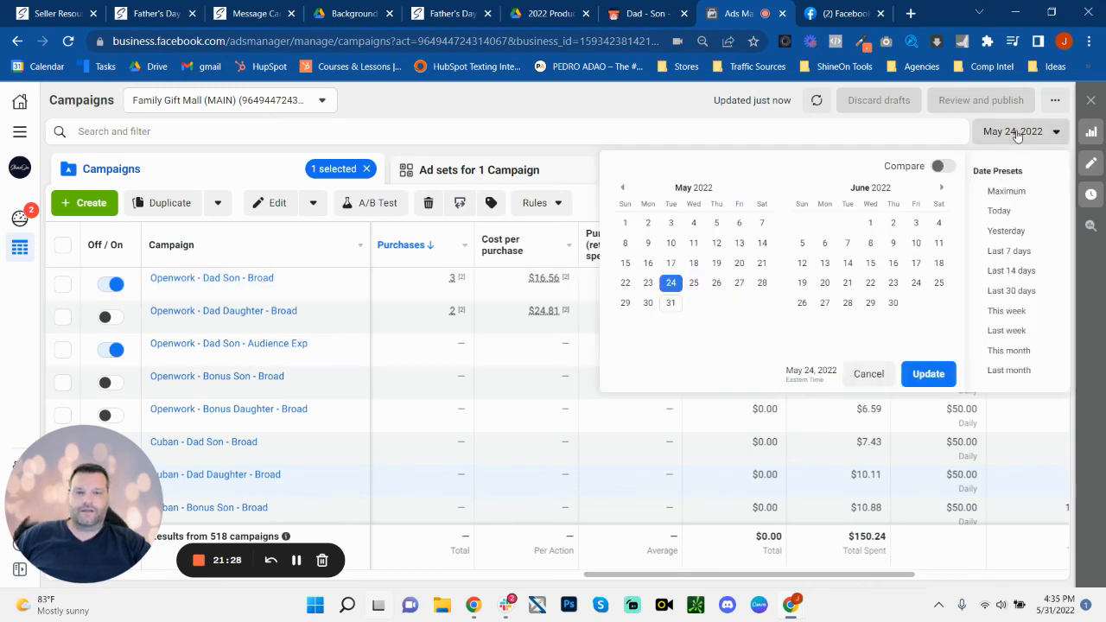
mouse_move(698, 283)
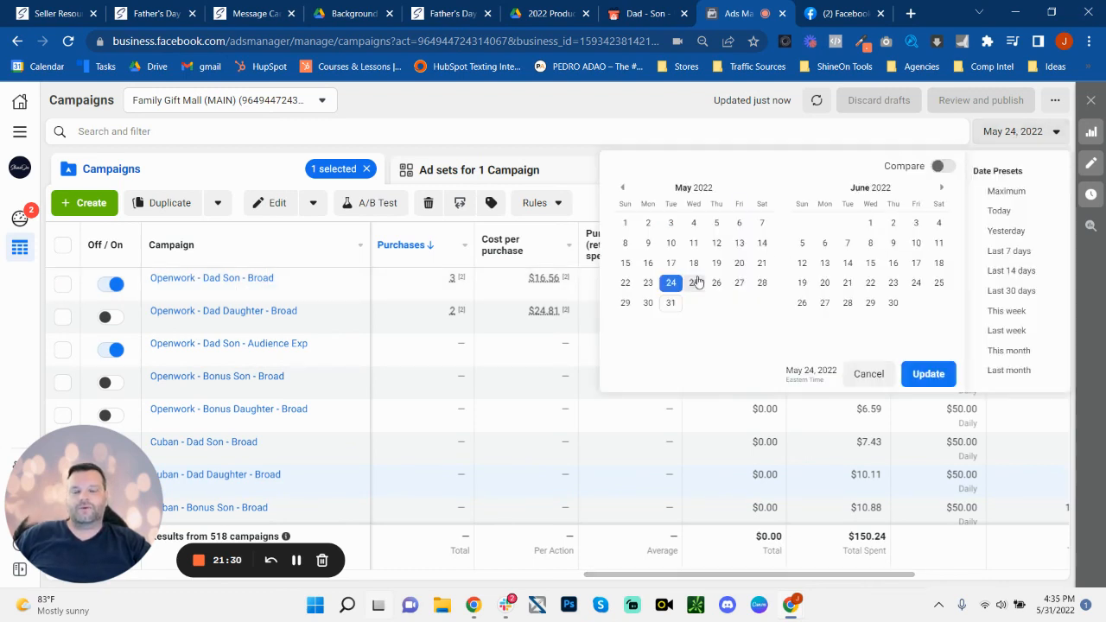
click(928, 373)
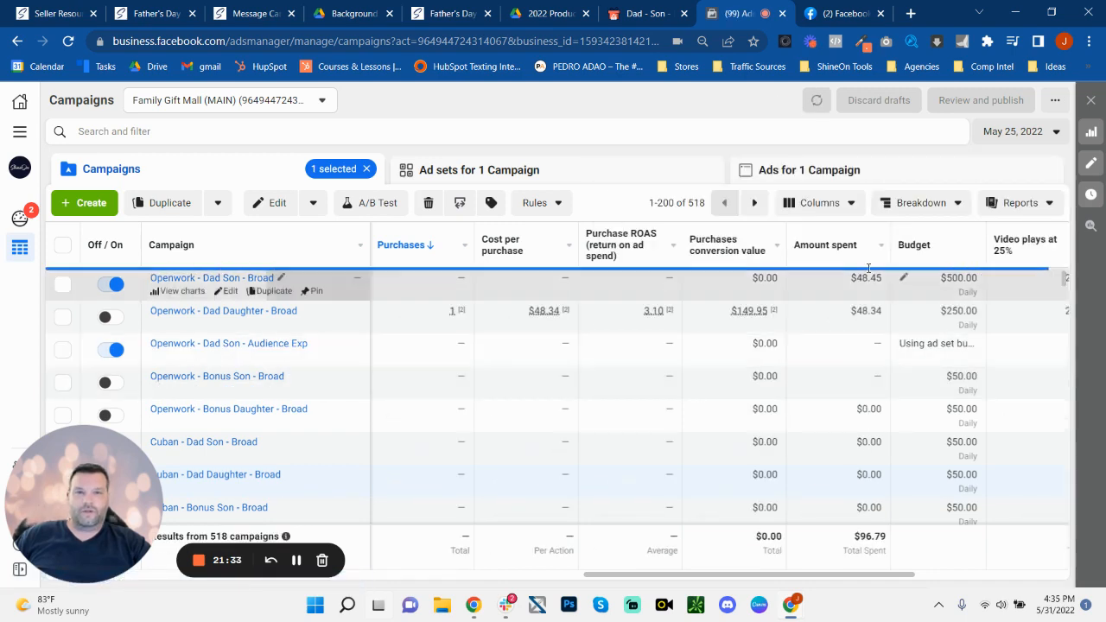
mouse_move(223, 311)
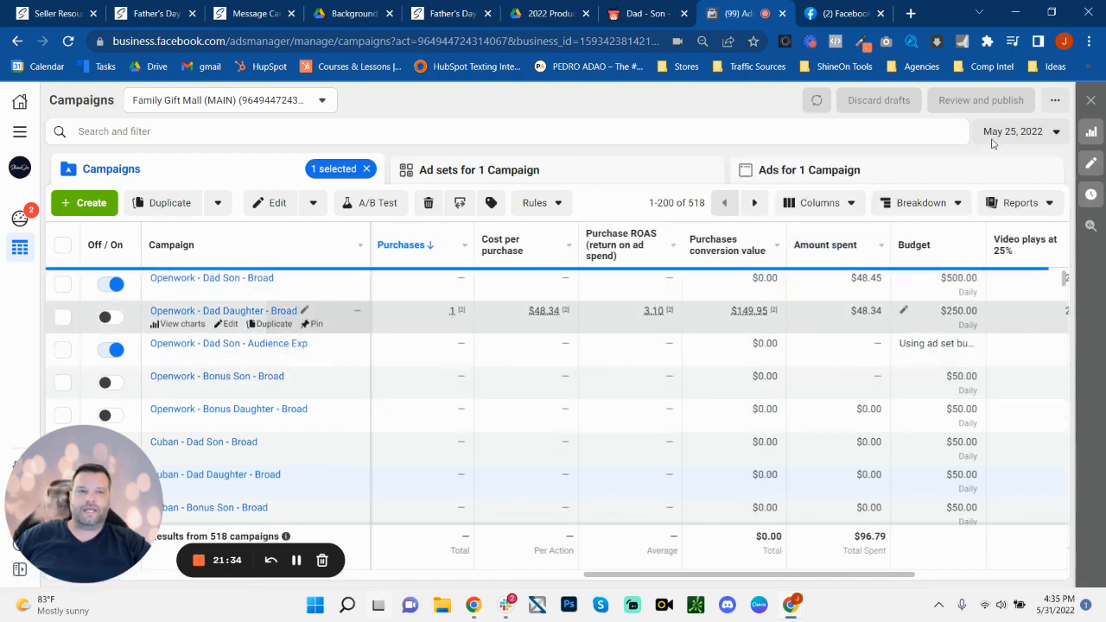
click(816, 99)
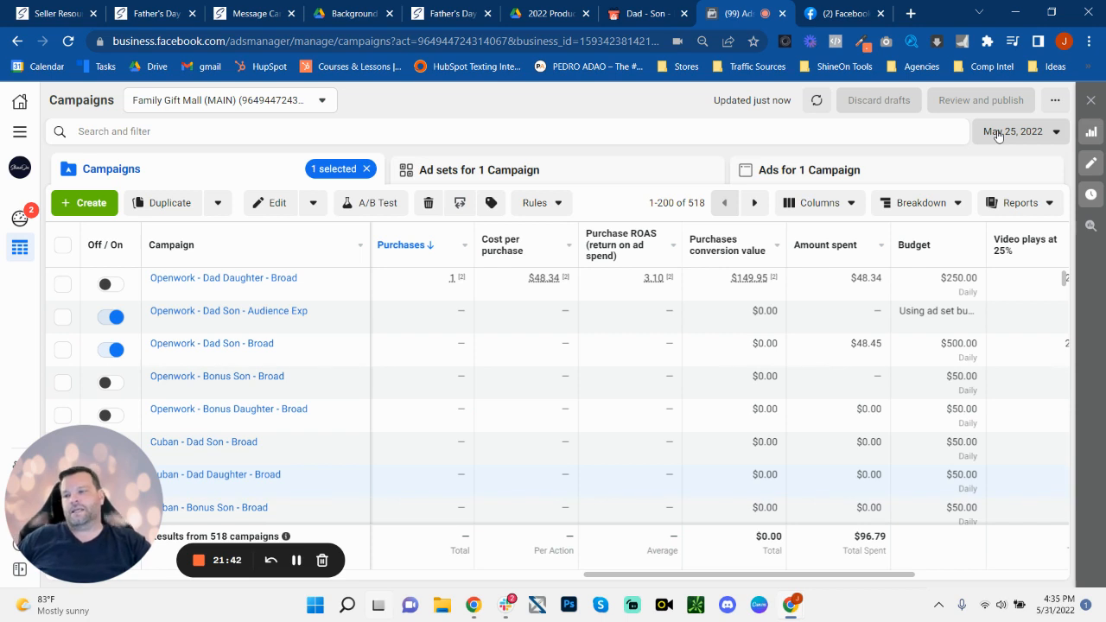
Change the report to May 26, 2022 and sort campaigns by amount spent
click(1019, 131)
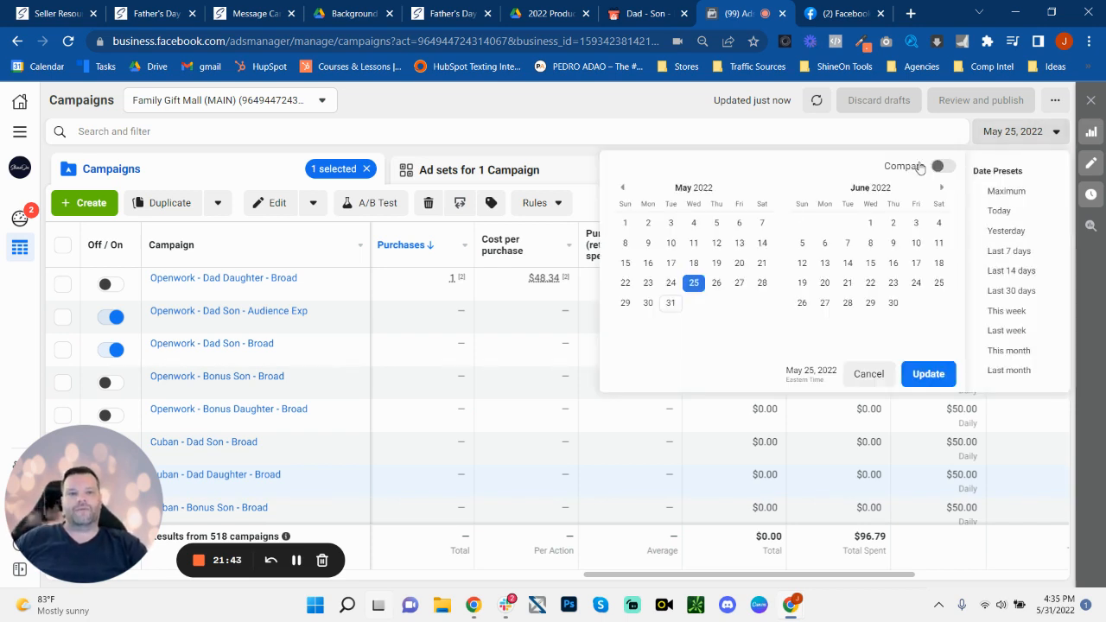
click(715, 283)
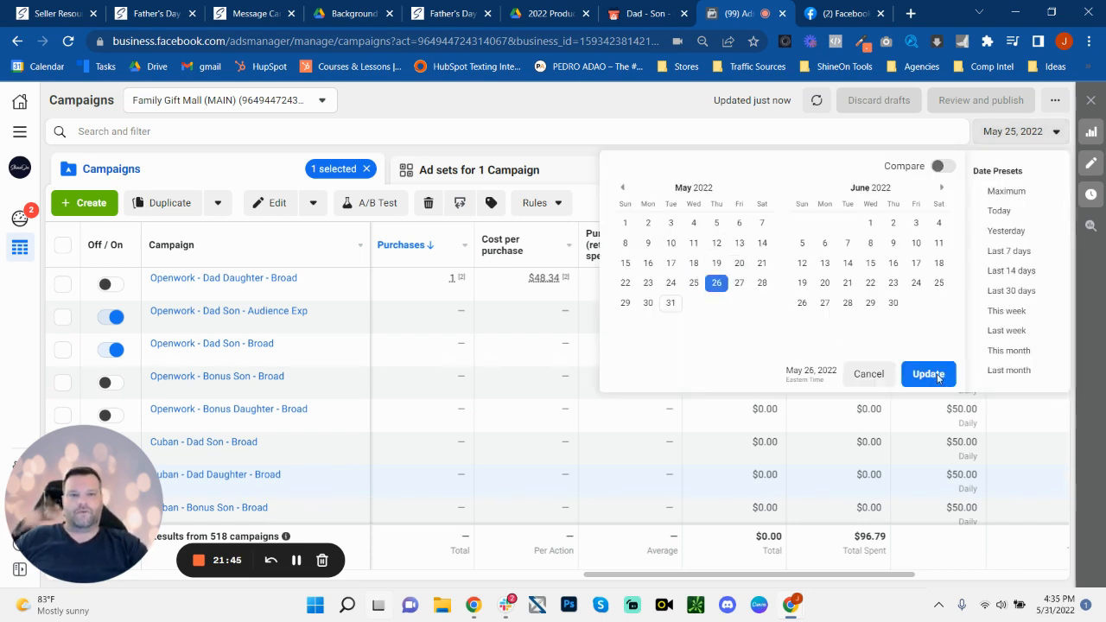
click(928, 373)
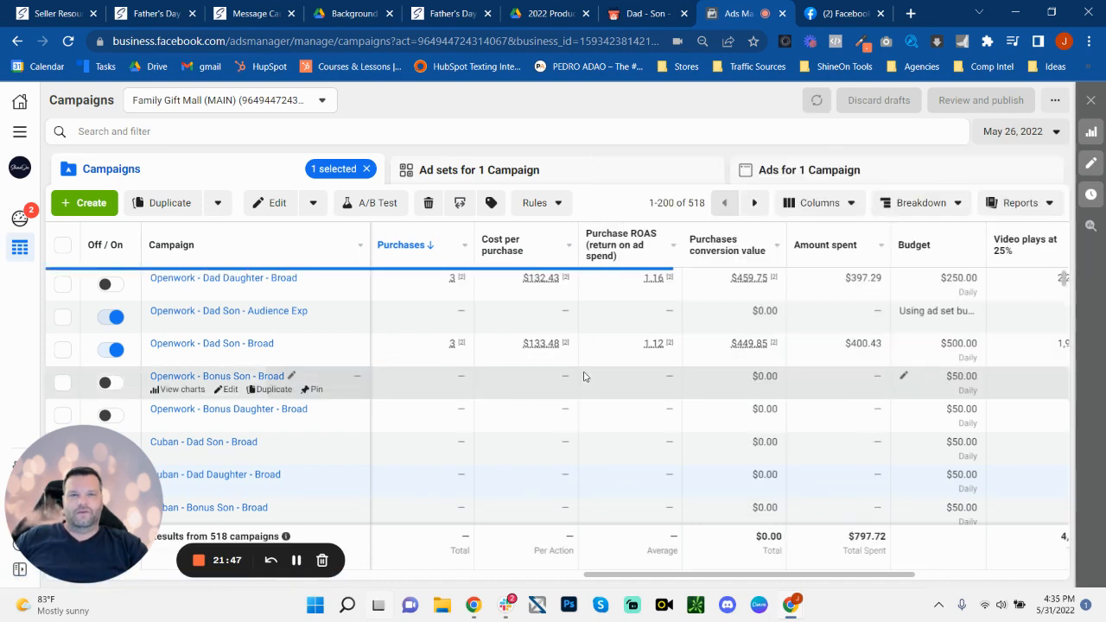
click(824, 245)
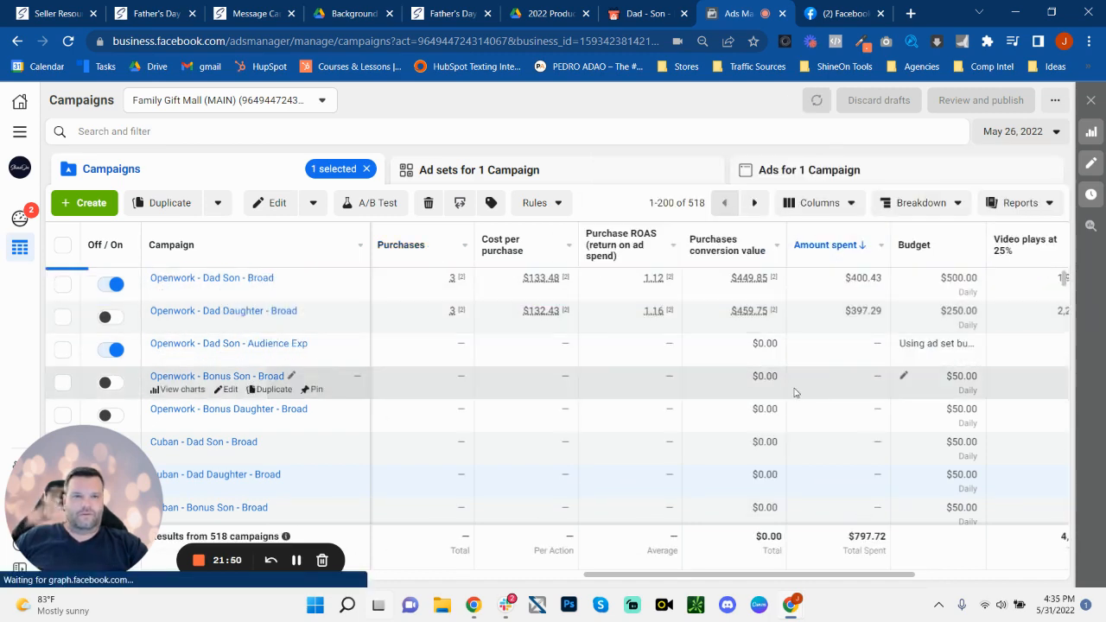
mouse_move(825, 245)
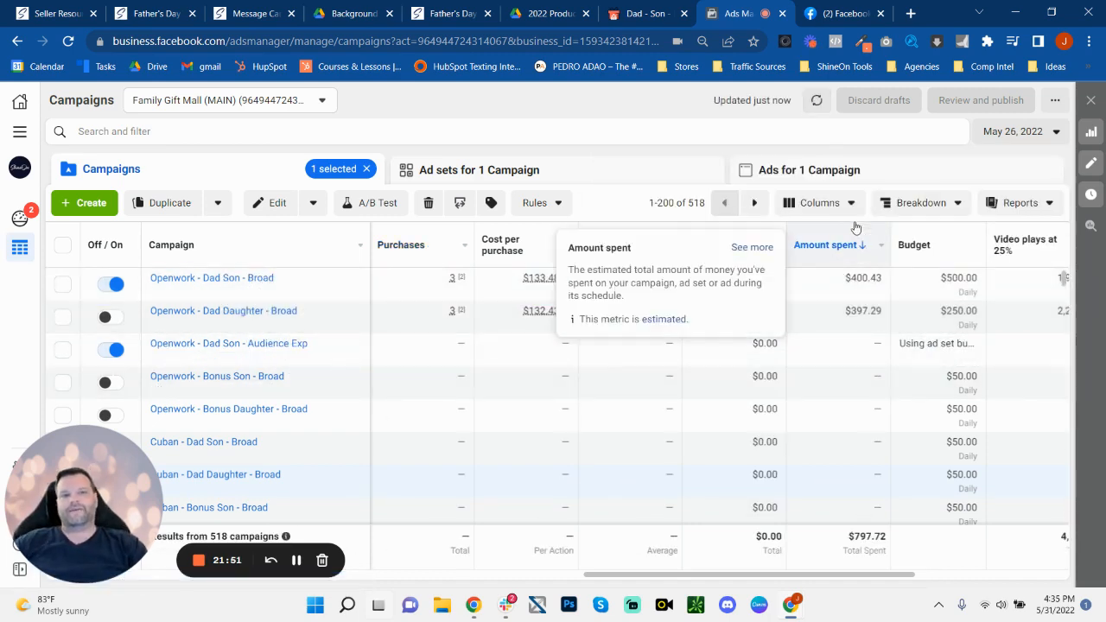
mouse_move(746, 311)
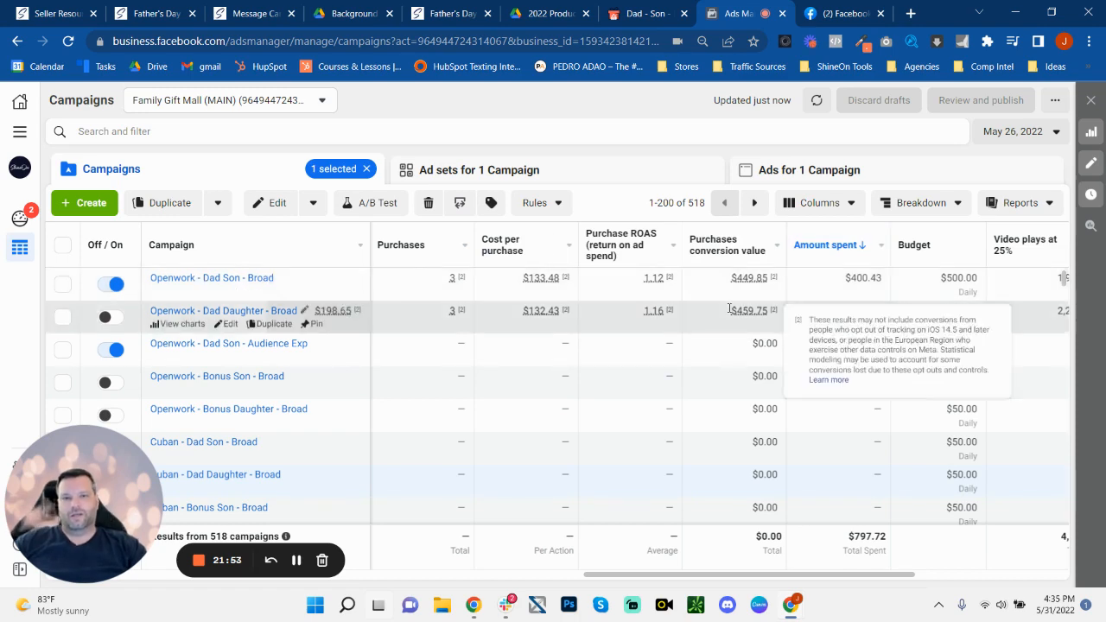
mouse_move(626, 308)
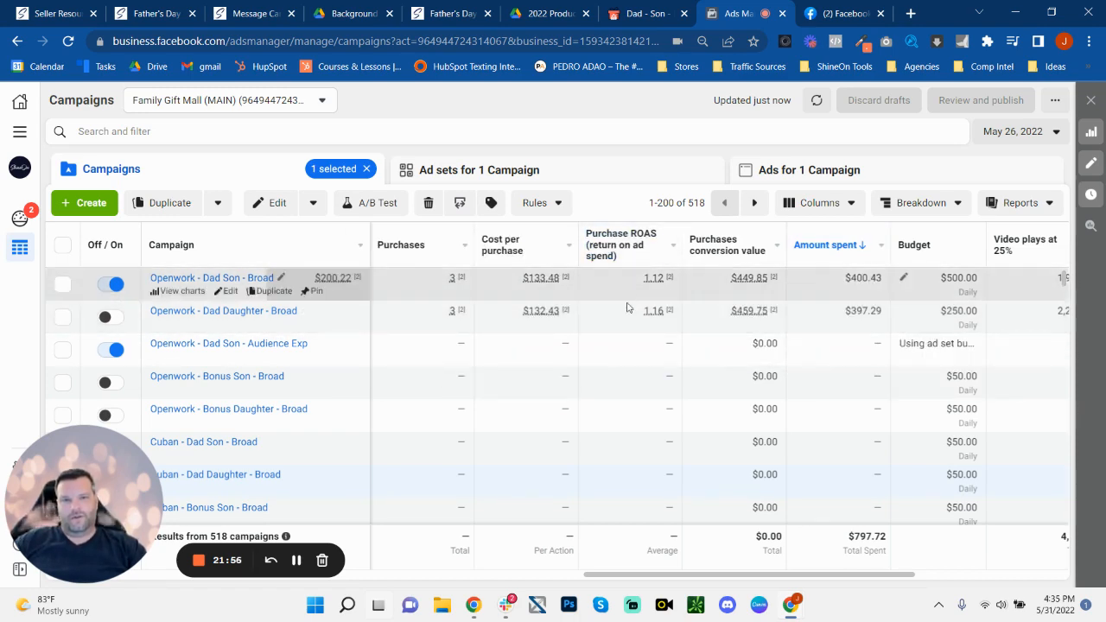
mouse_move(650, 325)
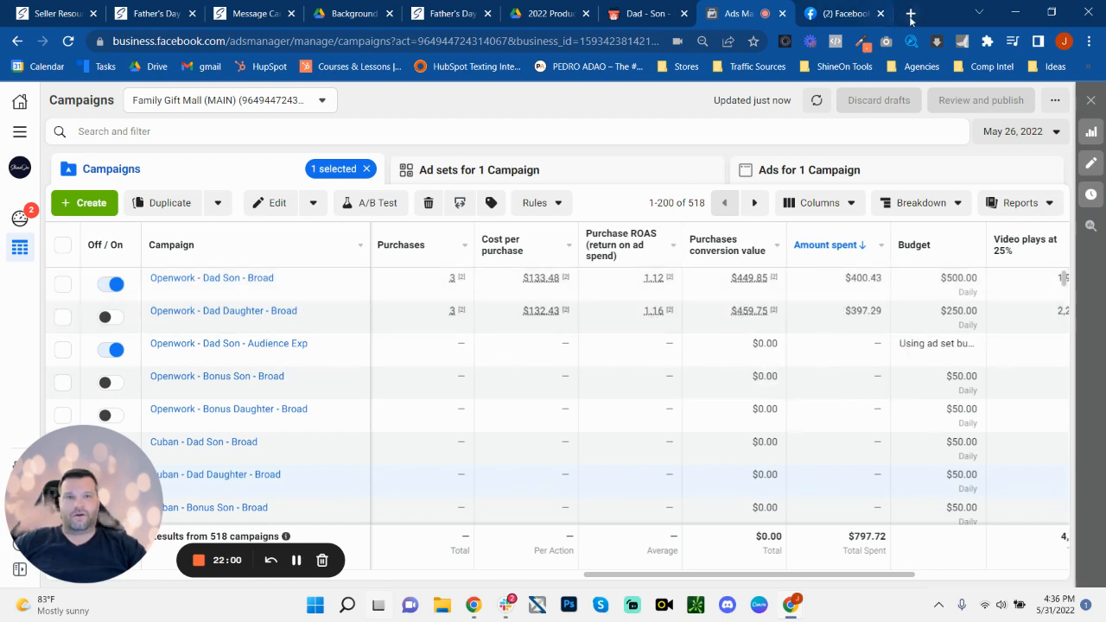
mouse_move(908, 13)
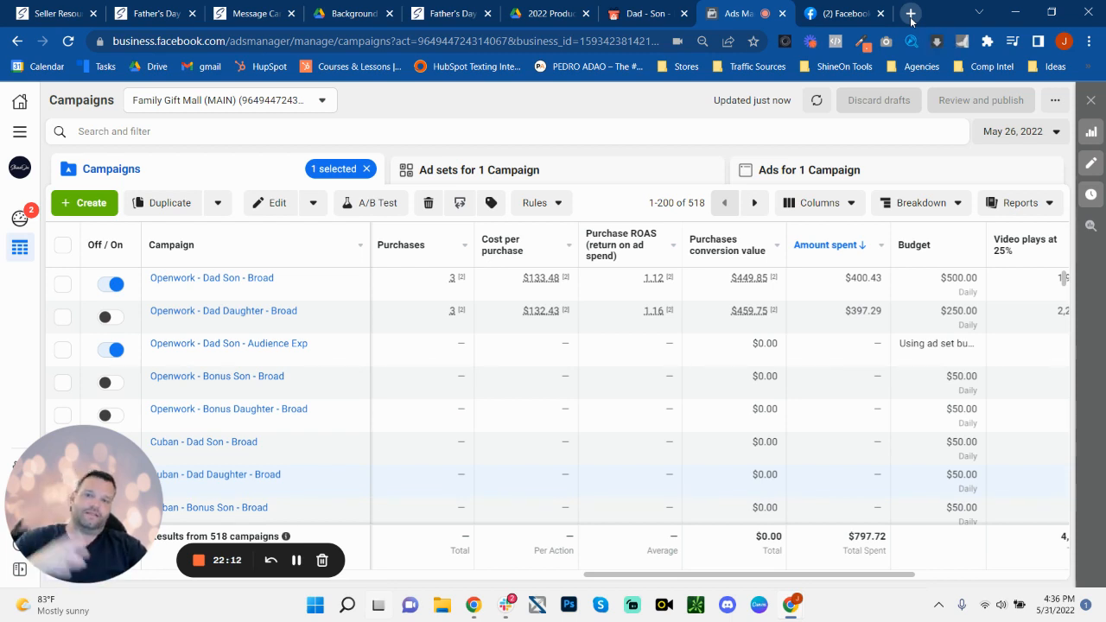
In Shopify, show May 26 sales across all channels ($2,155.77, 23 orders), then return to Ads Manager
click(909, 13)
text(family-gift-mall.myshopify.com/admin)
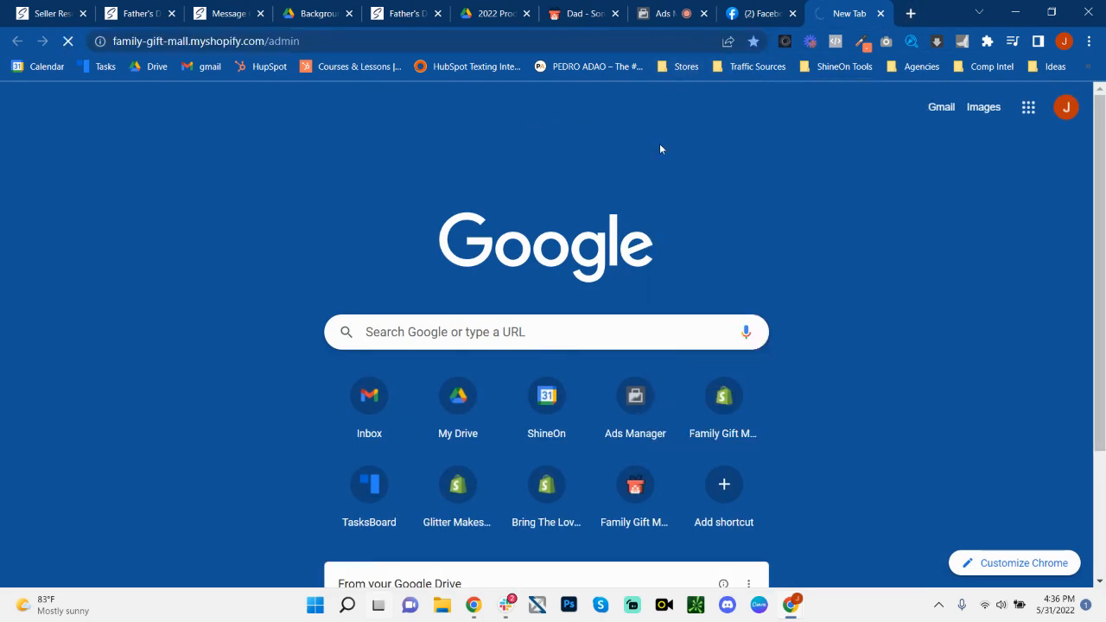
mouse_move(843, 20)
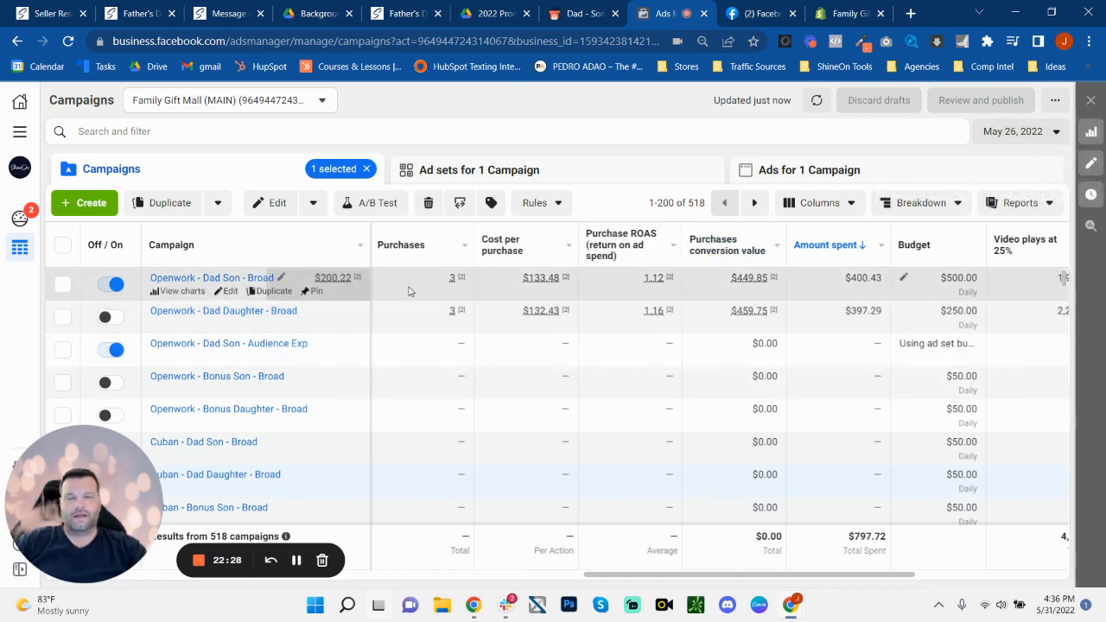
mouse_move(423, 323)
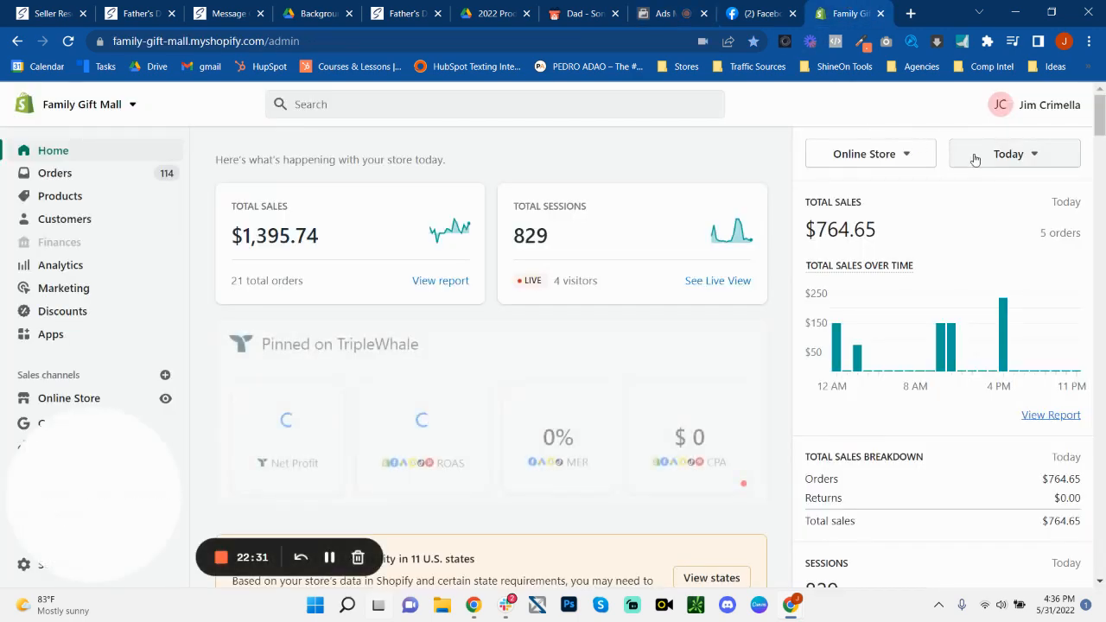
click(1014, 152)
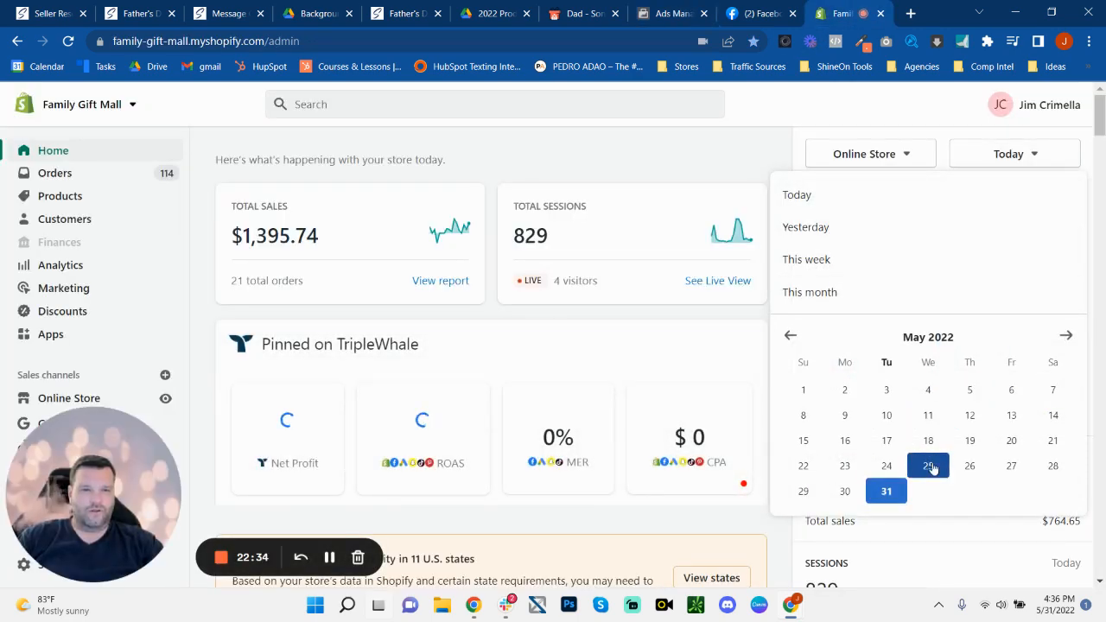
click(968, 465)
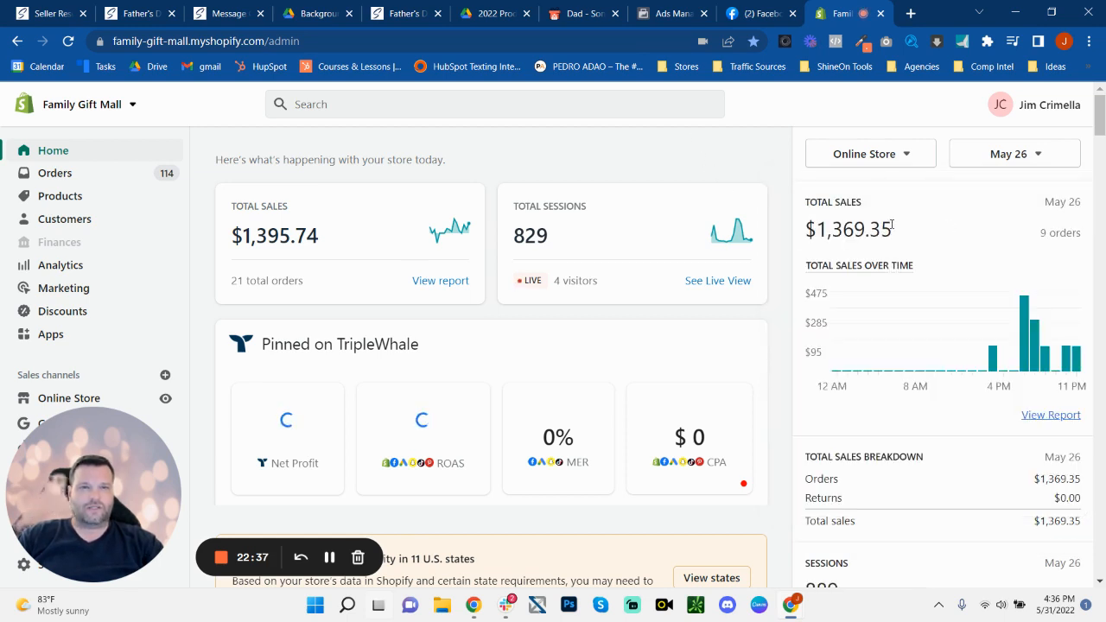
click(870, 153)
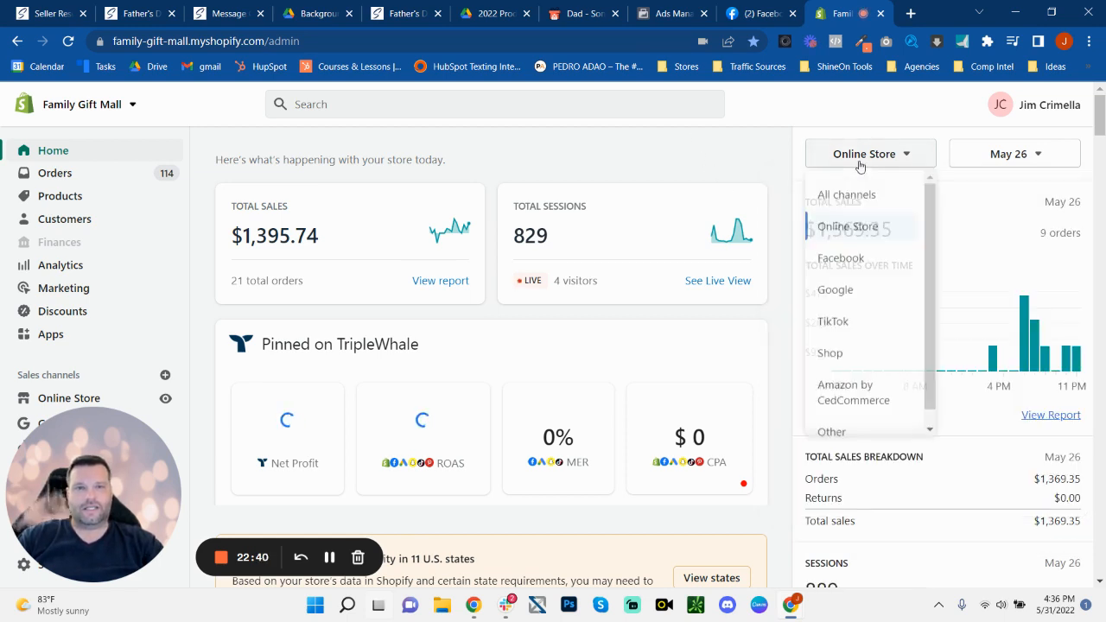
click(846, 193)
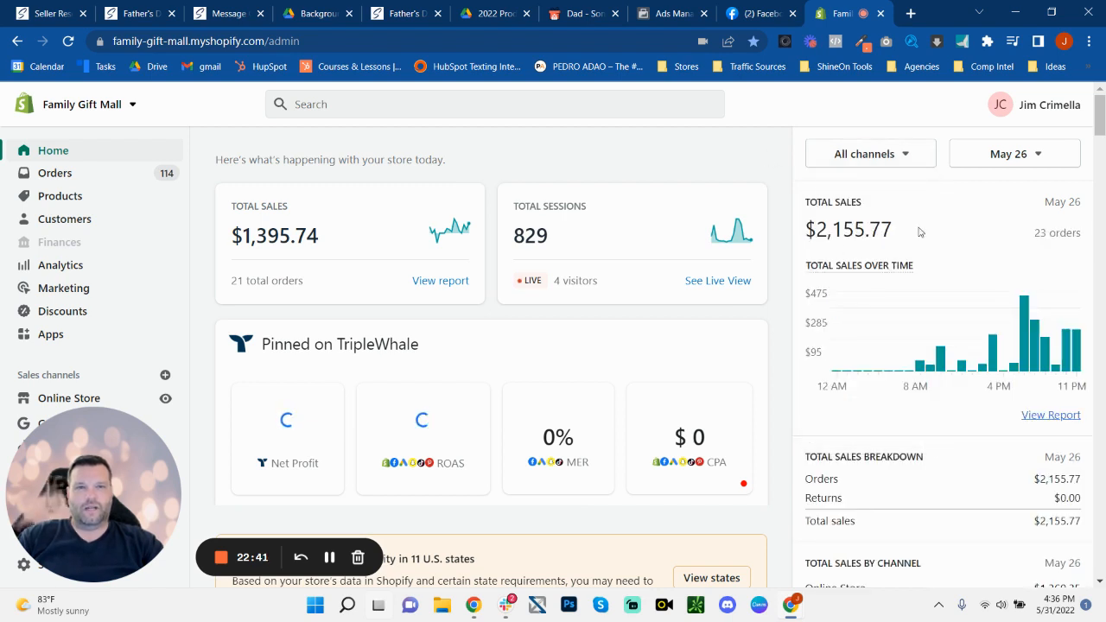
mouse_move(959, 192)
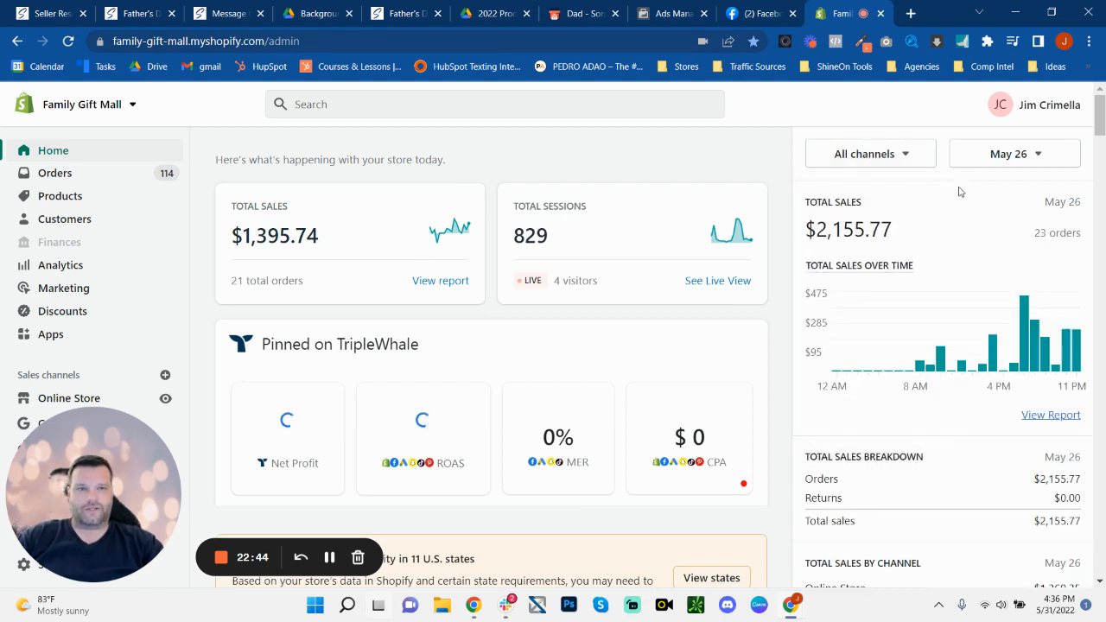
click(665, 14)
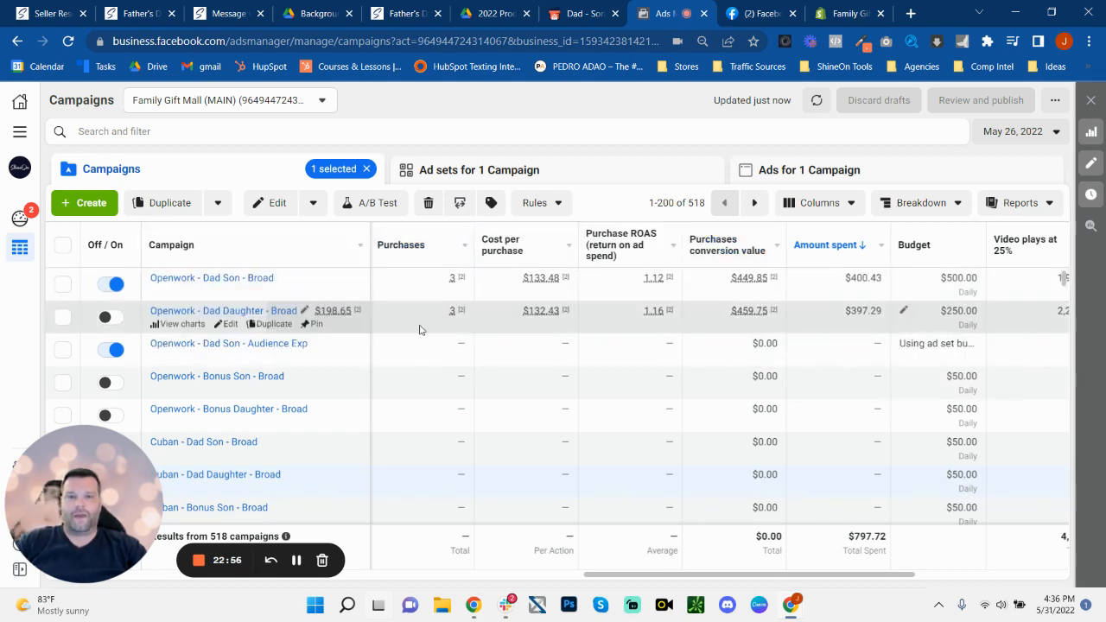
mouse_move(848, 13)
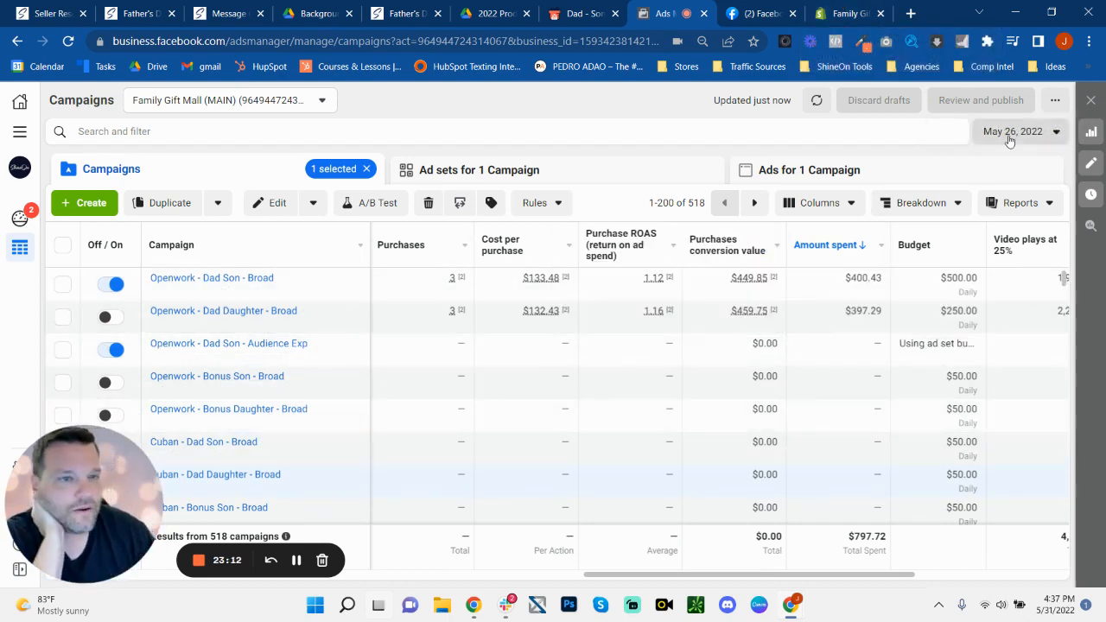
Switch the reporting day to May 27, 2022, showing $1,145.61 spent and 4 purchases for Dad Son - Broad
click(1019, 131)
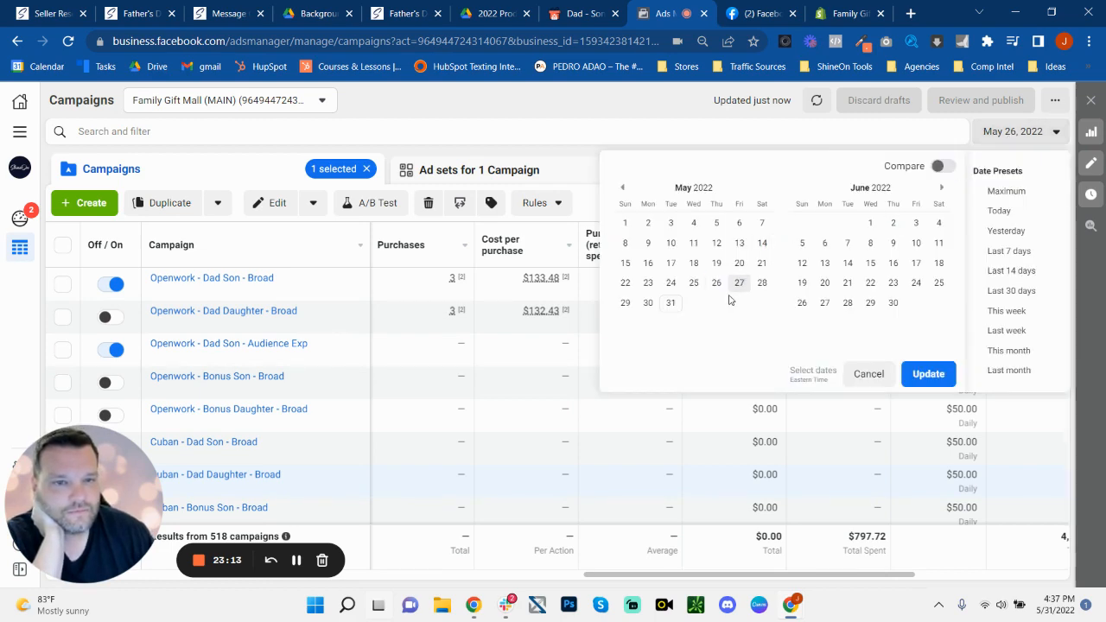
click(928, 373)
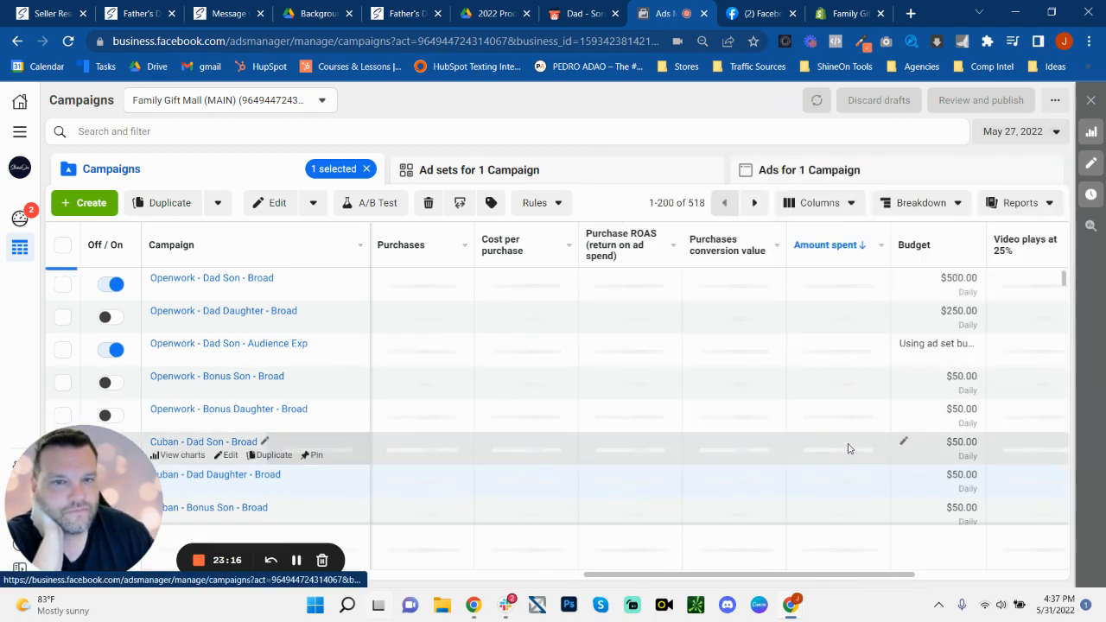
click(816, 100)
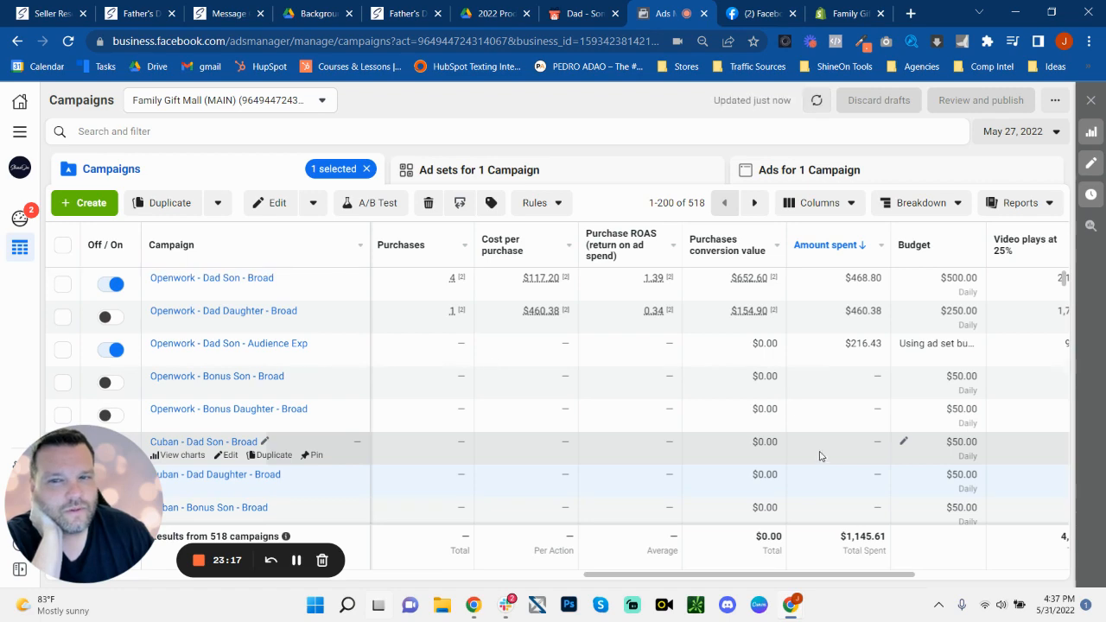
mouse_move(435, 323)
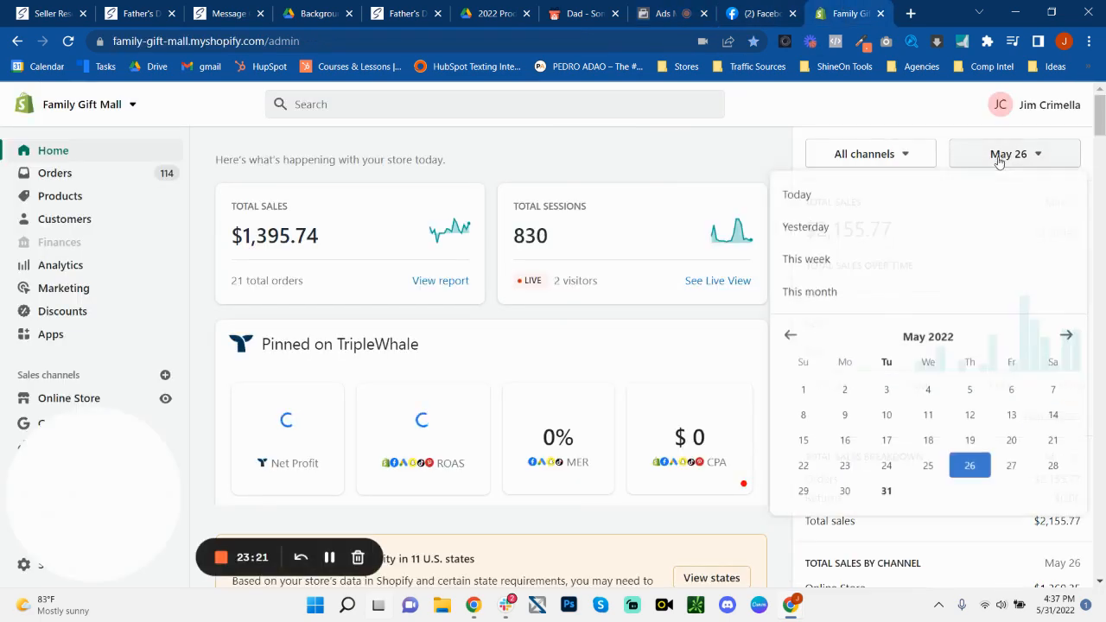
Show May 27 Shopify sales of $1,855.47 from 26 orders, then return to the Ads Manager report
click(1010, 465)
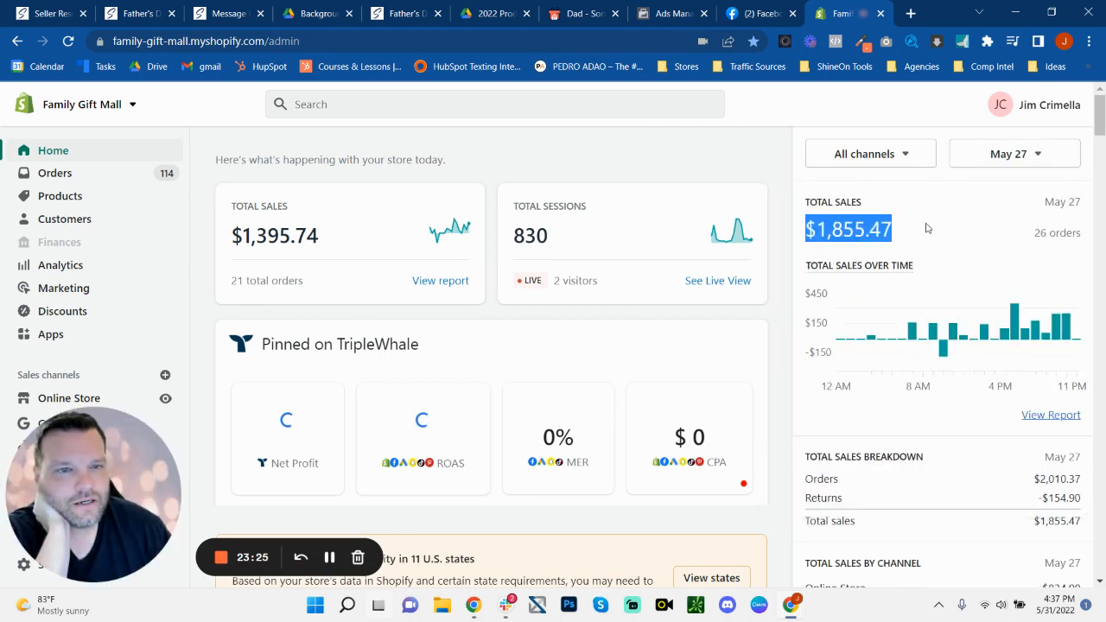
mouse_move(927, 228)
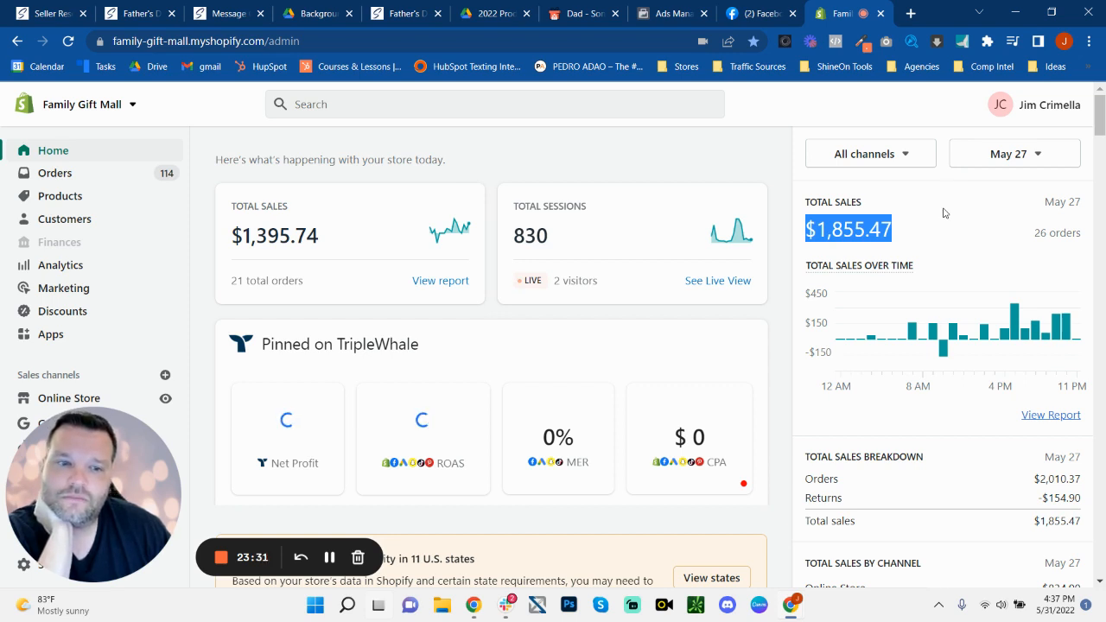
click(670, 13)
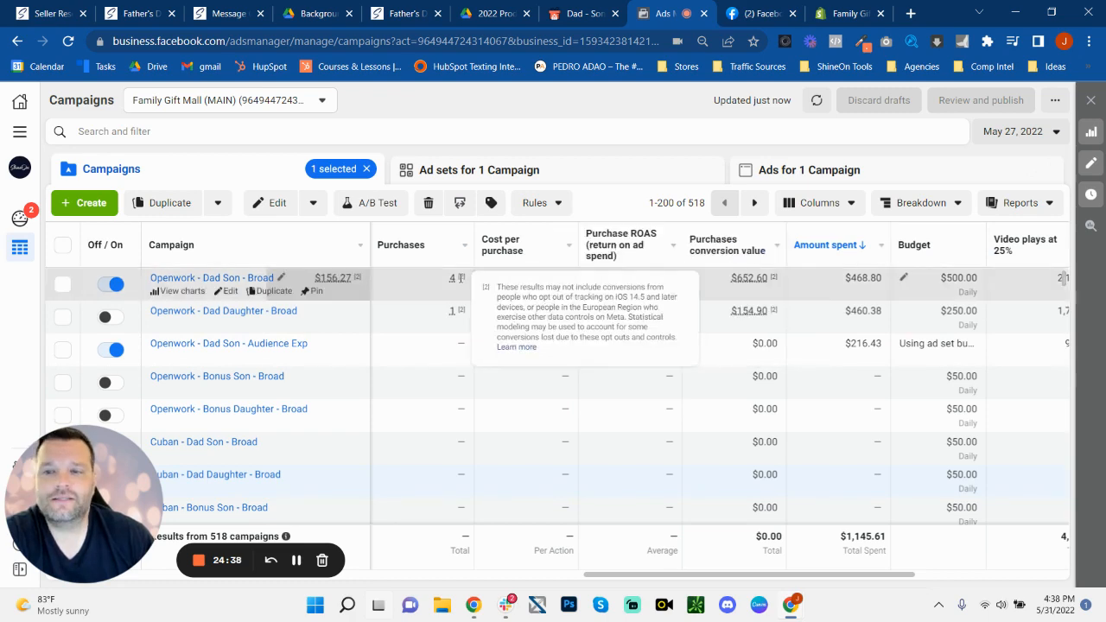
Set the reporting range to May 24–31 and list the Audience Exp campaign's ten ad sets
click(1019, 131)
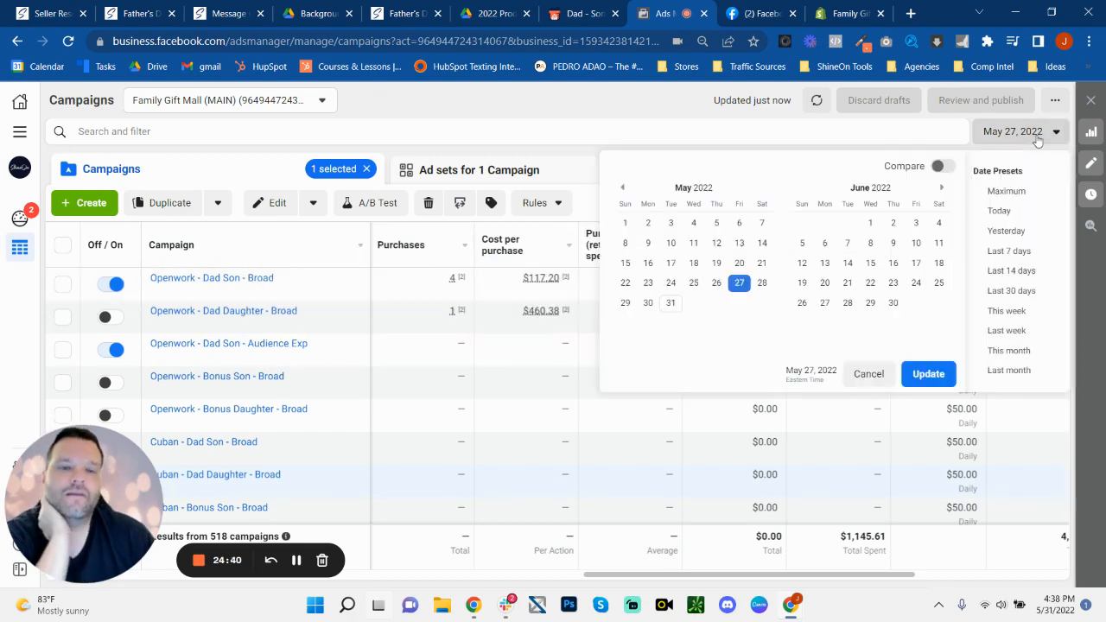
click(670, 283)
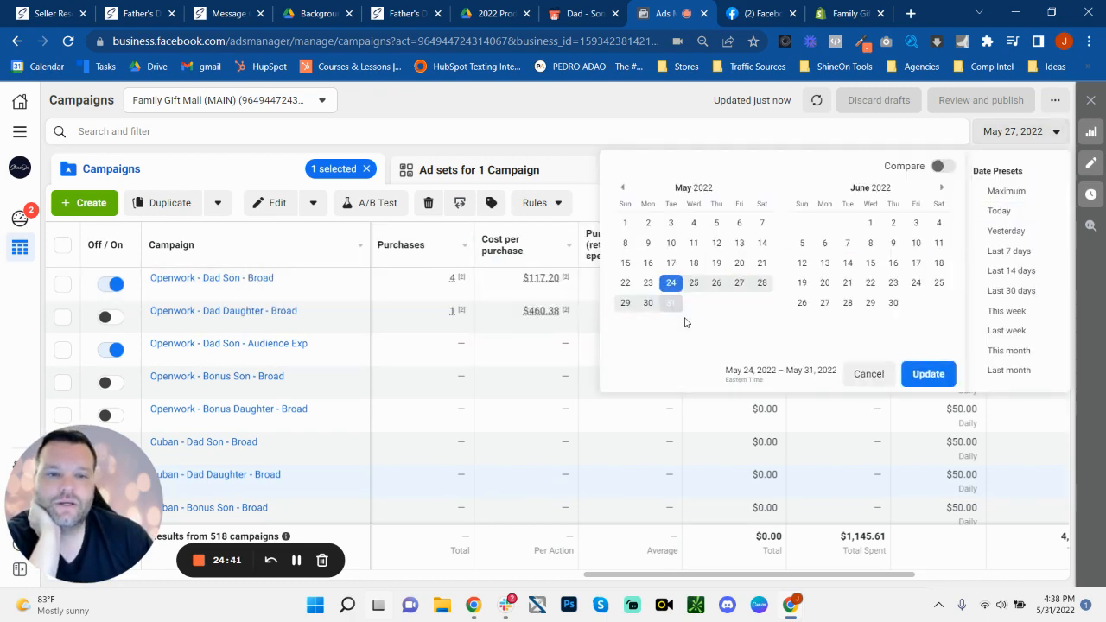
click(927, 373)
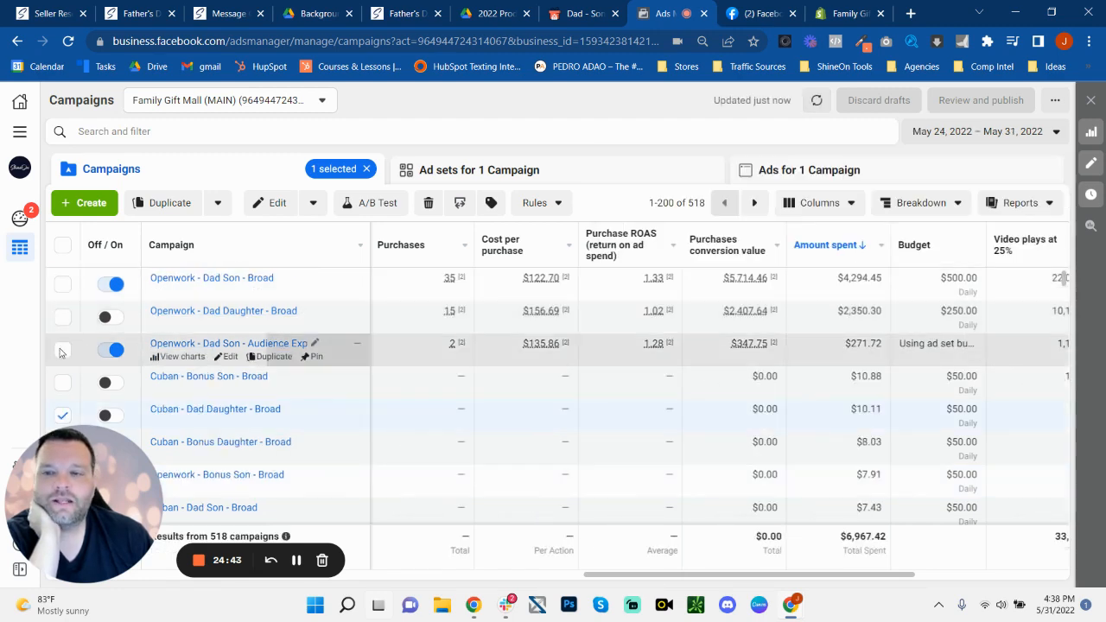
click(62, 415)
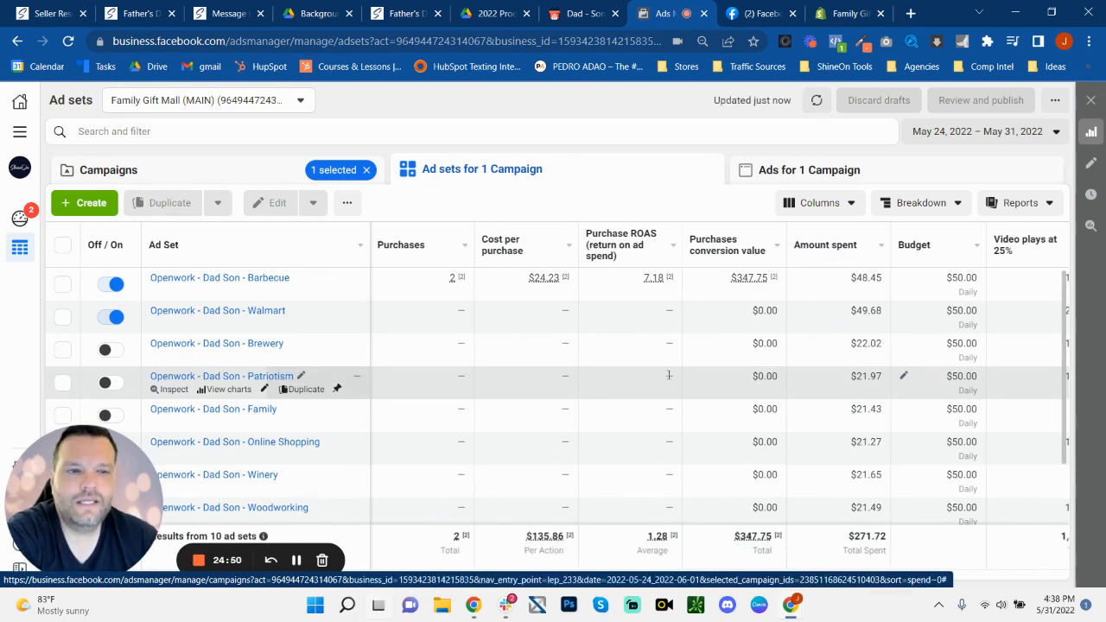
Review the ad sets' purchases, ROAS and spend columns, then return to campaigns totalling $6,967.42 spent
scroll(down, 3)
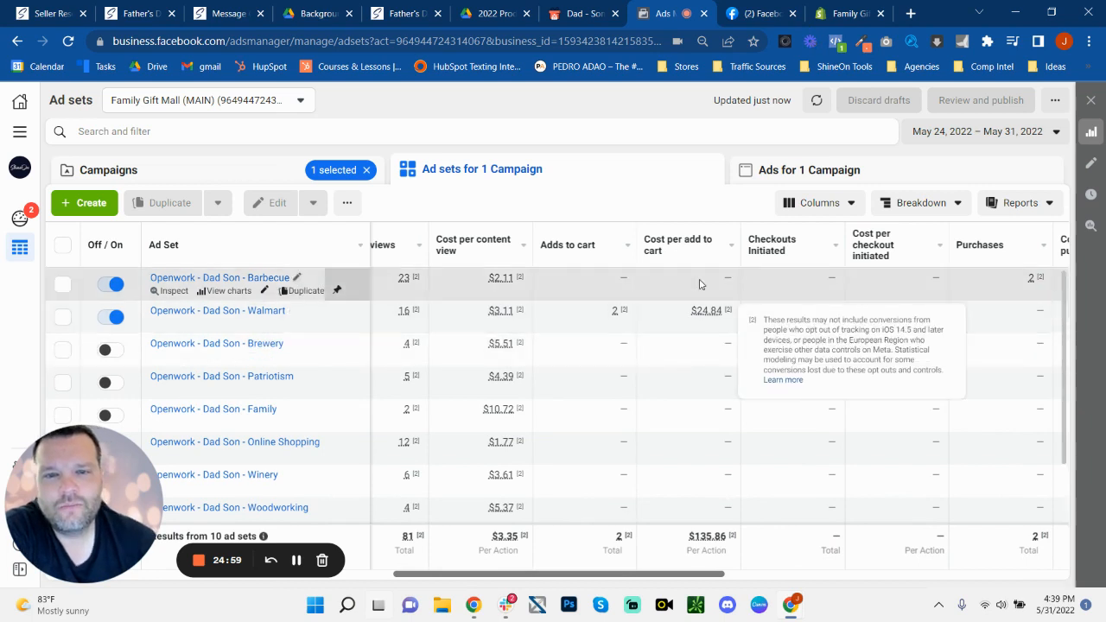
mouse_move(373, 314)
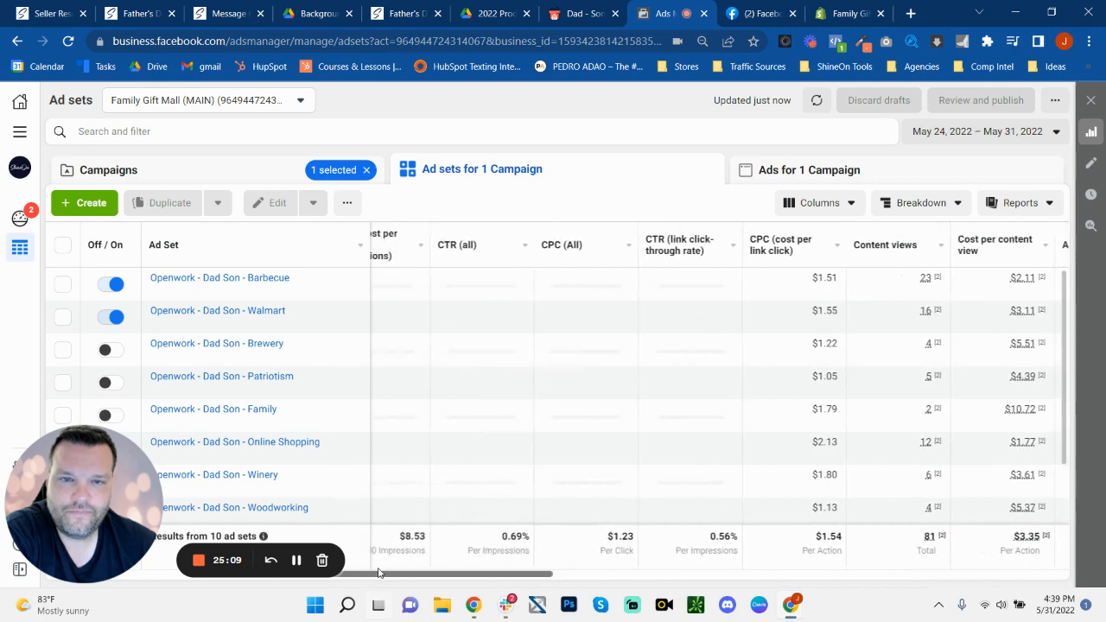
scroll(left, 3)
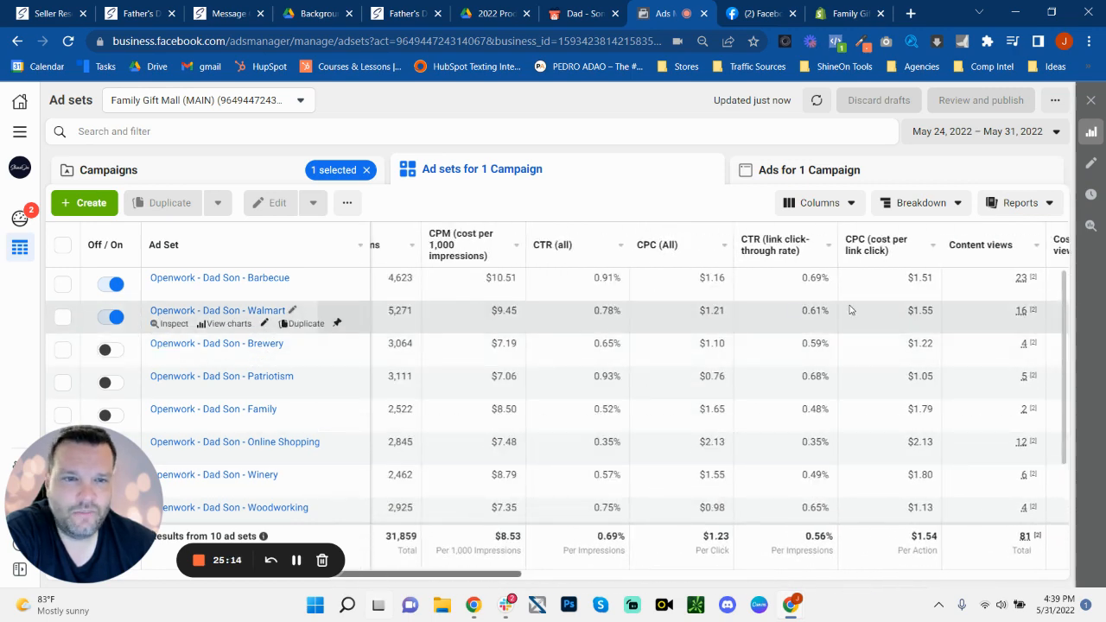
mouse_move(449, 580)
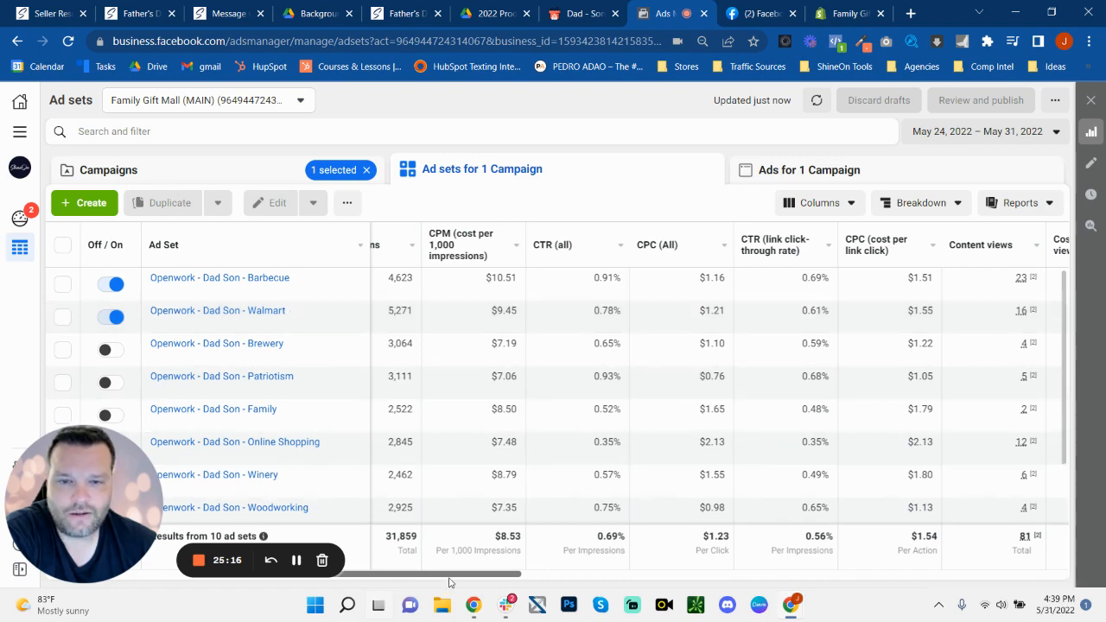
scroll(right, 3)
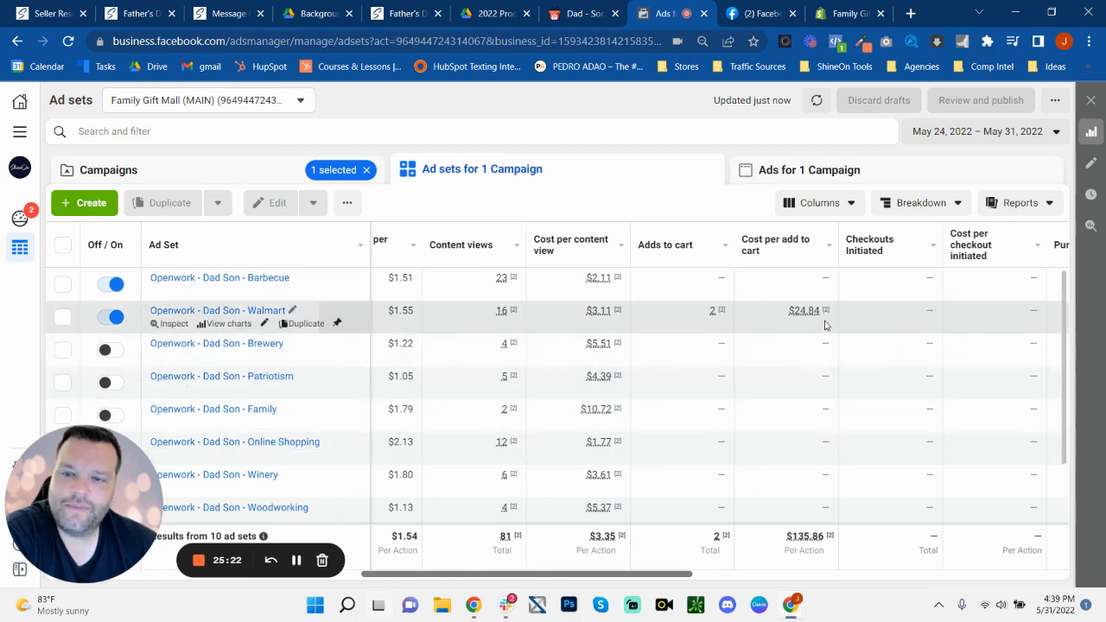
scroll(right, 3)
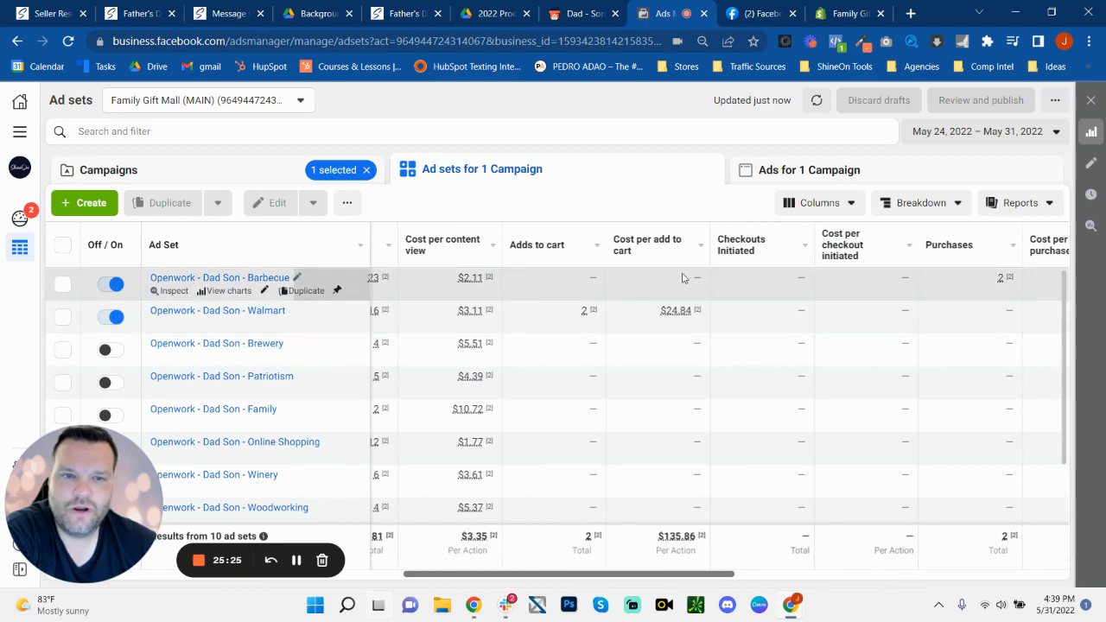
scroll(right, 3)
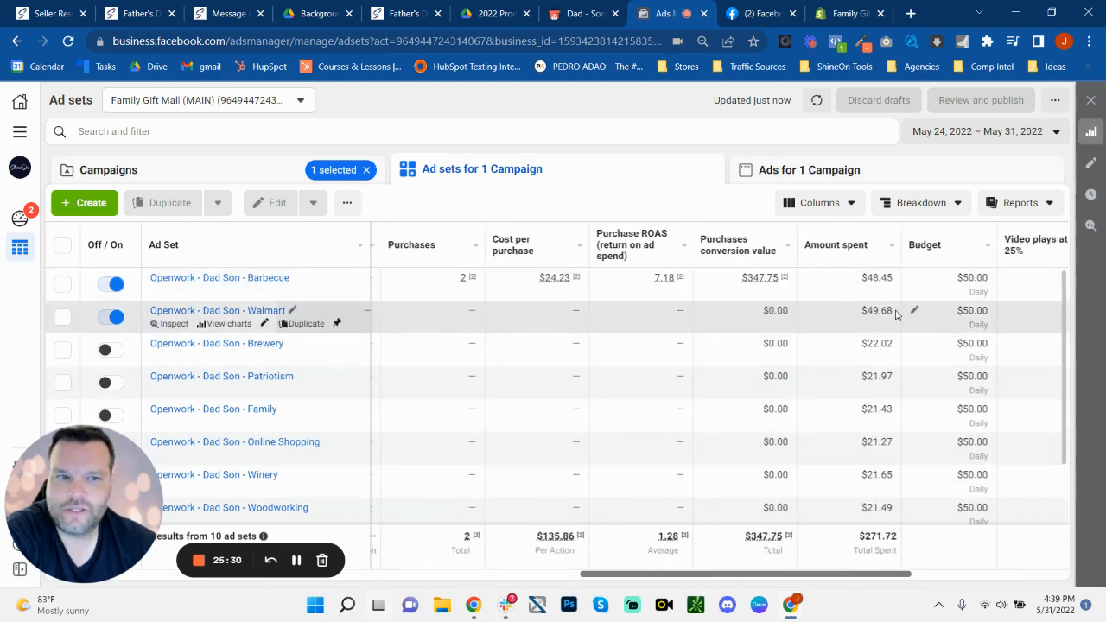
mouse_move(251, 277)
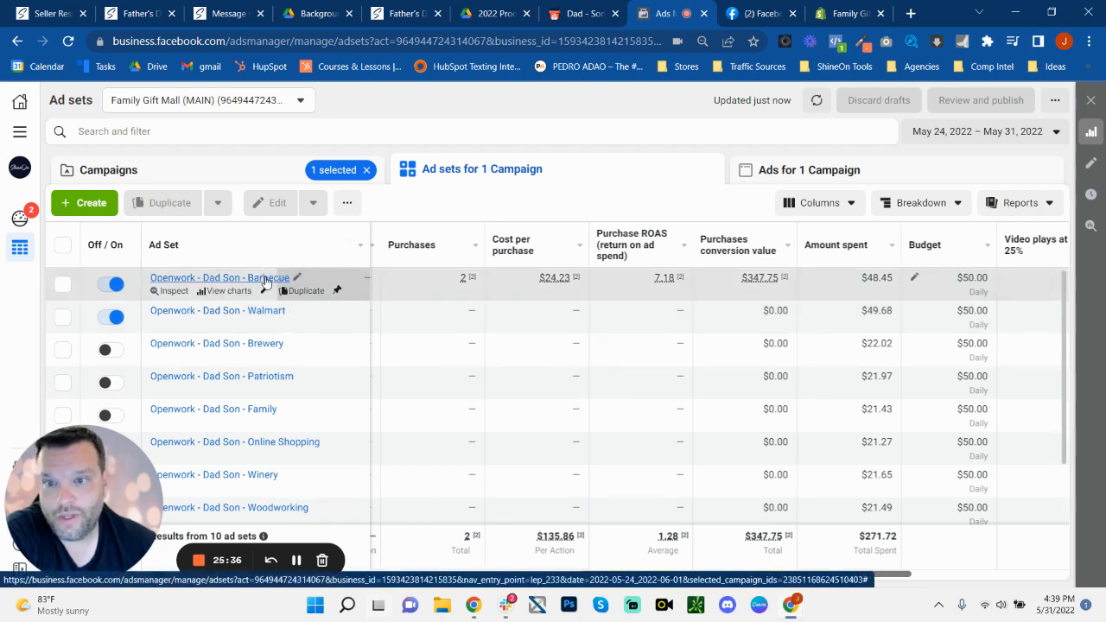
mouse_move(266, 314)
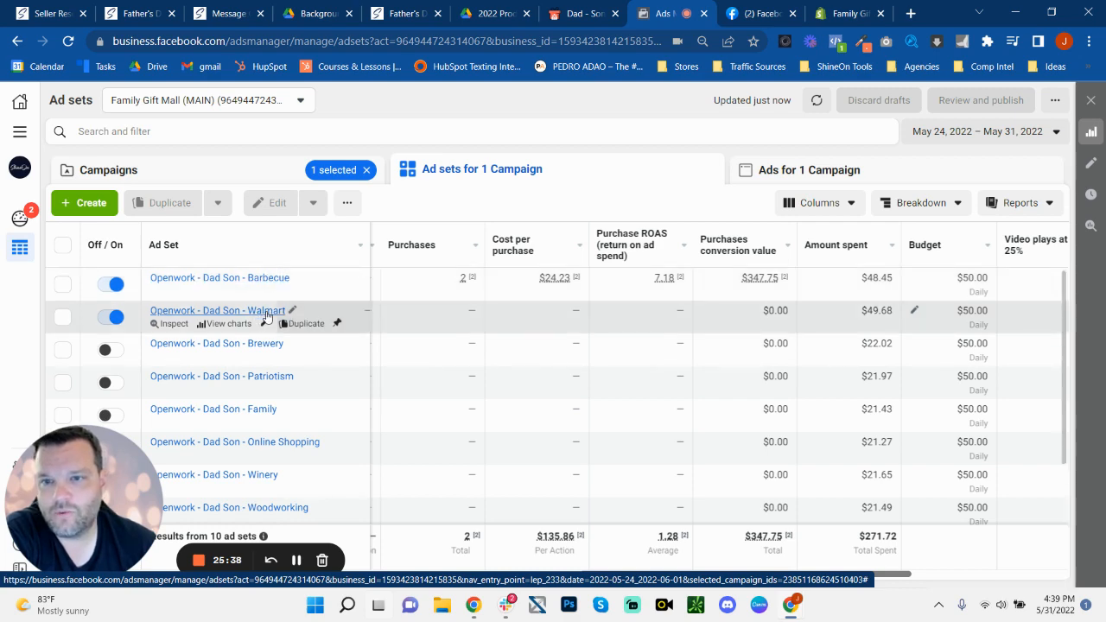
mouse_move(756, 570)
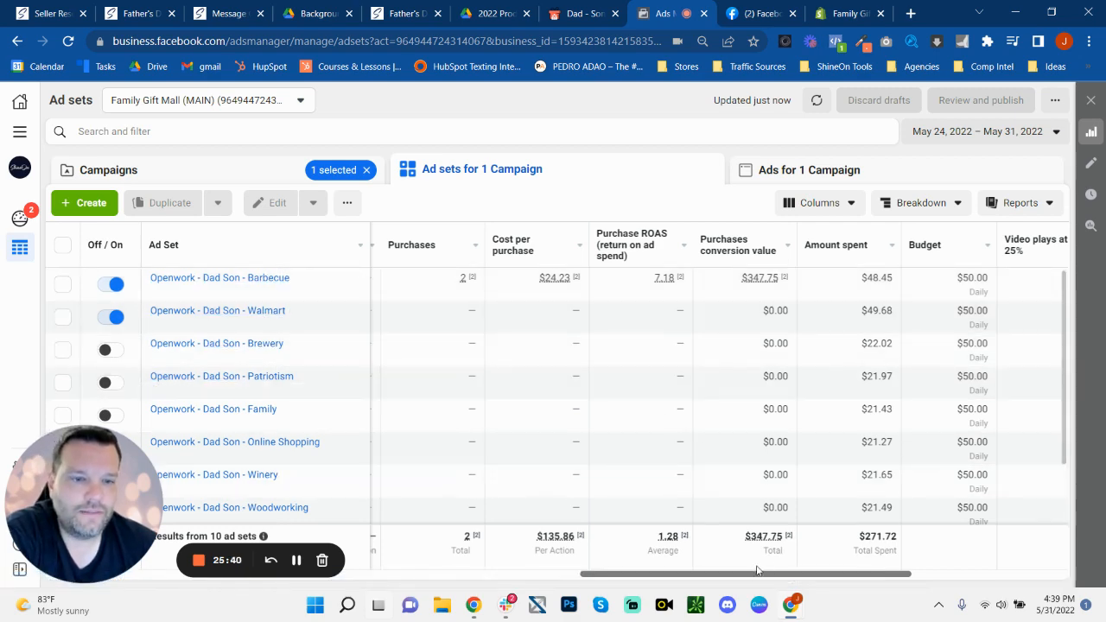
scroll(right, 3)
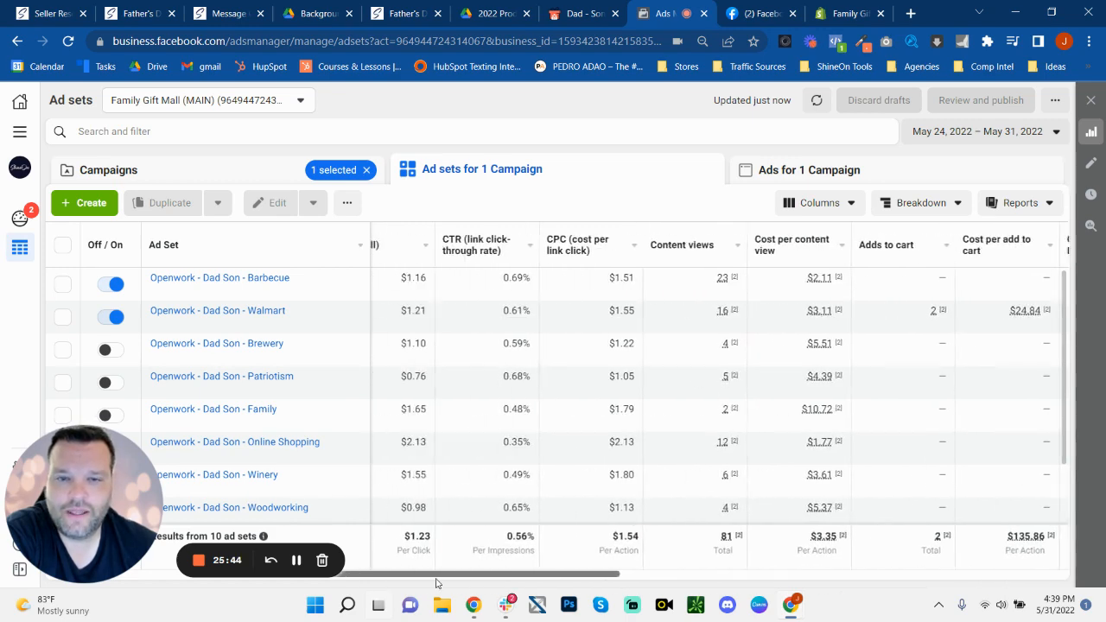
scroll(left, 3)
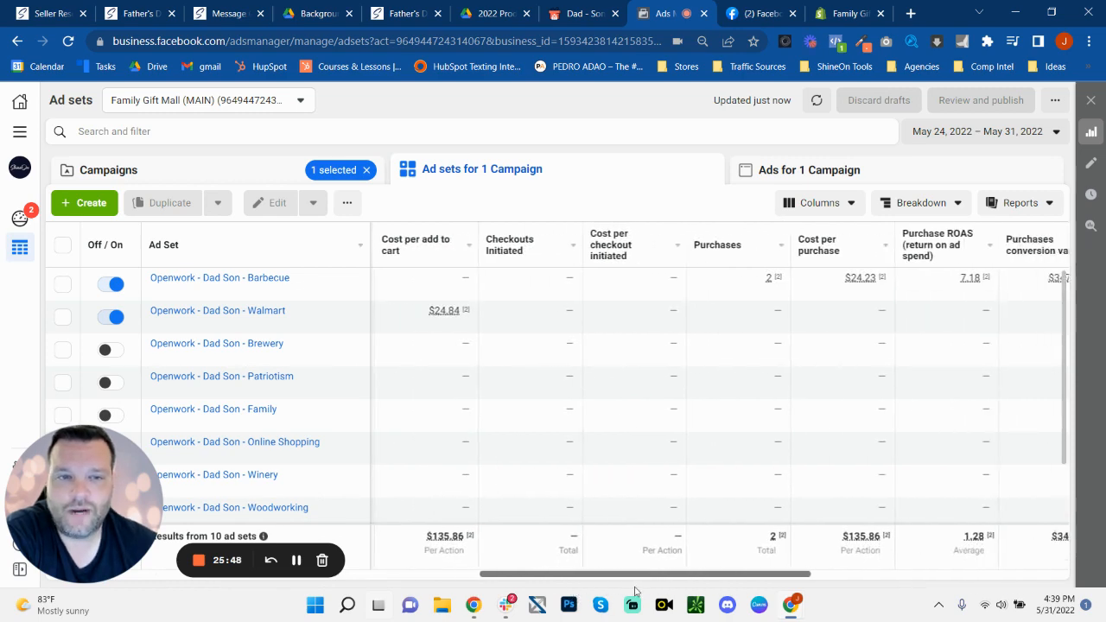
scroll(right, 3)
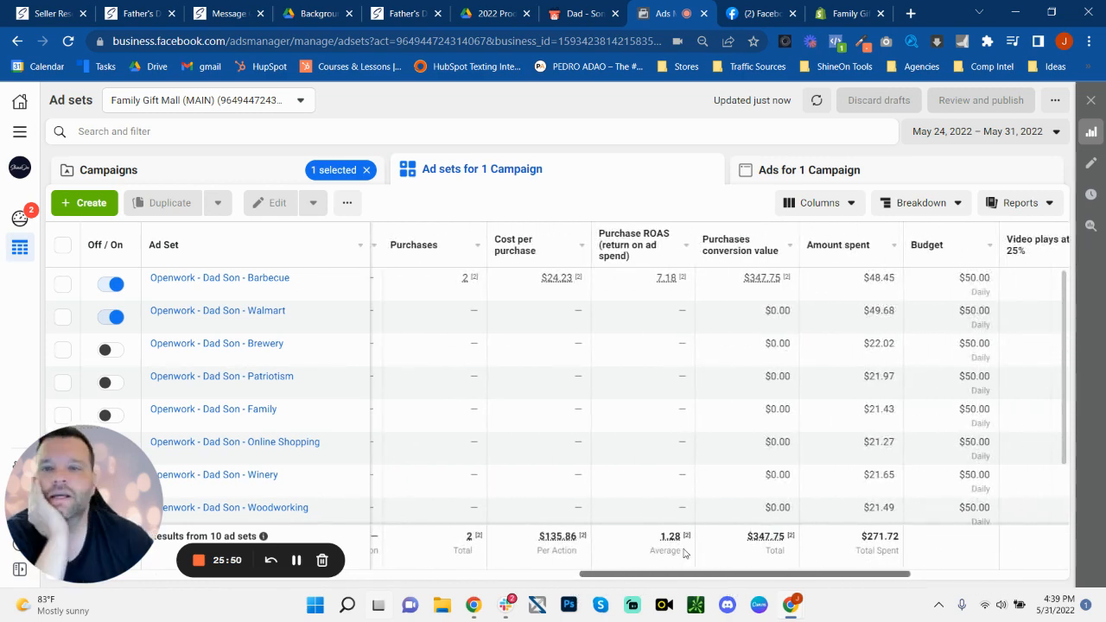
click(107, 170)
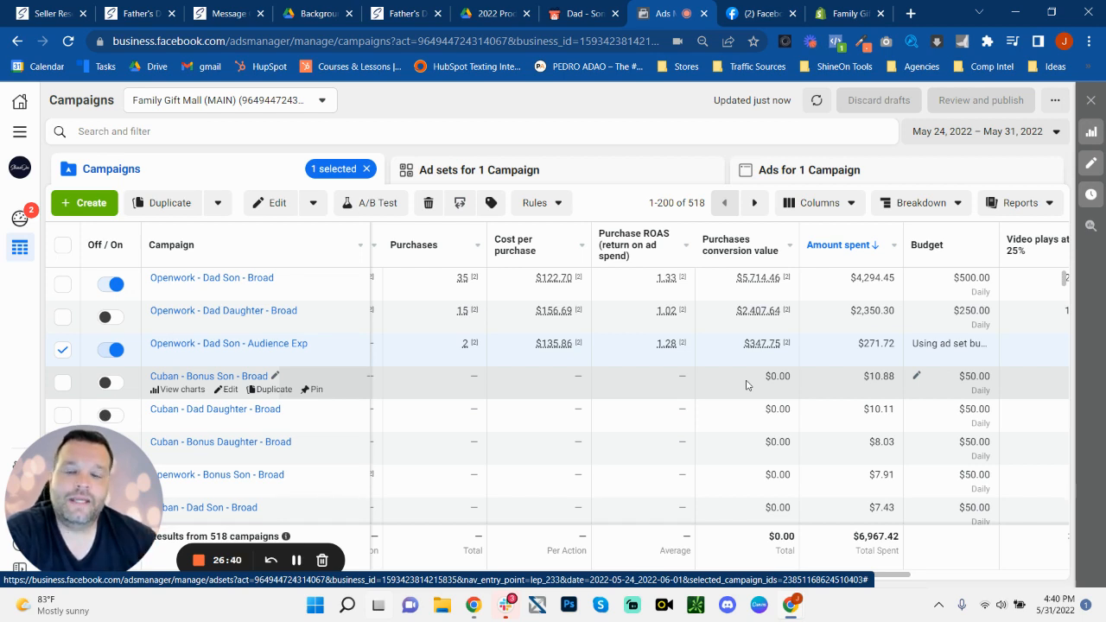
mouse_move(747, 384)
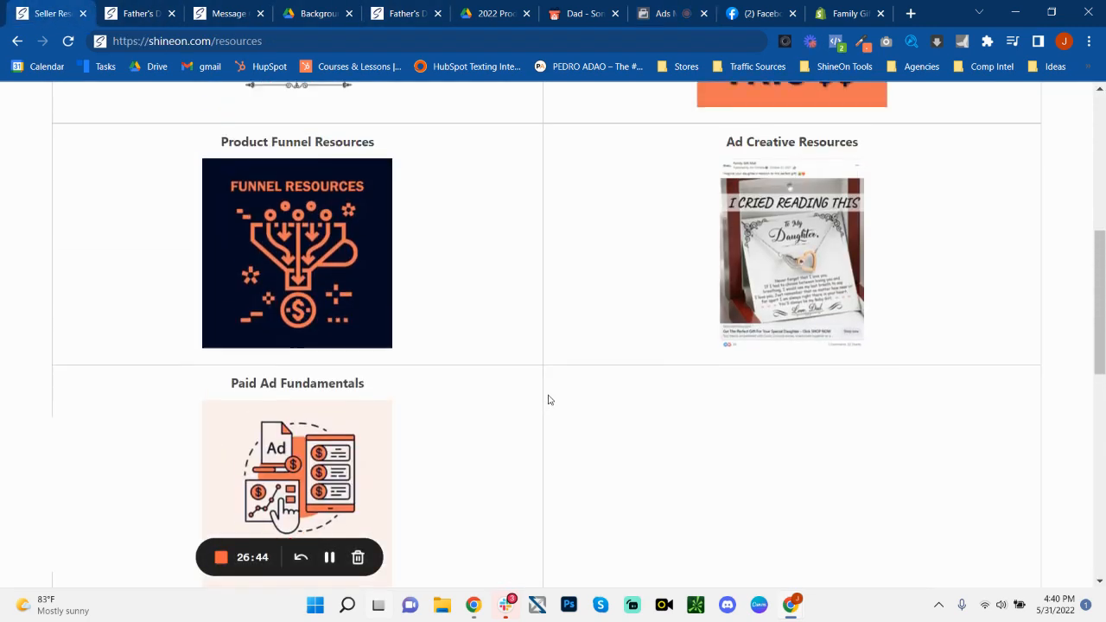
Scroll up through the Message Card Resources page to the Proper Layouts examples
scroll(up, 3)
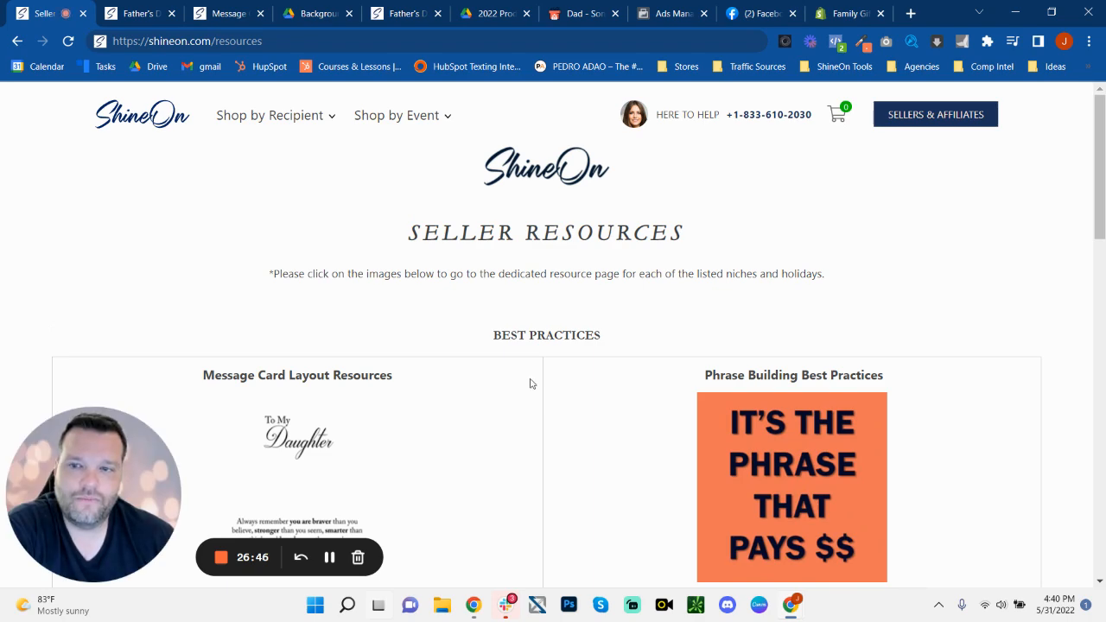
mouse_move(138, 14)
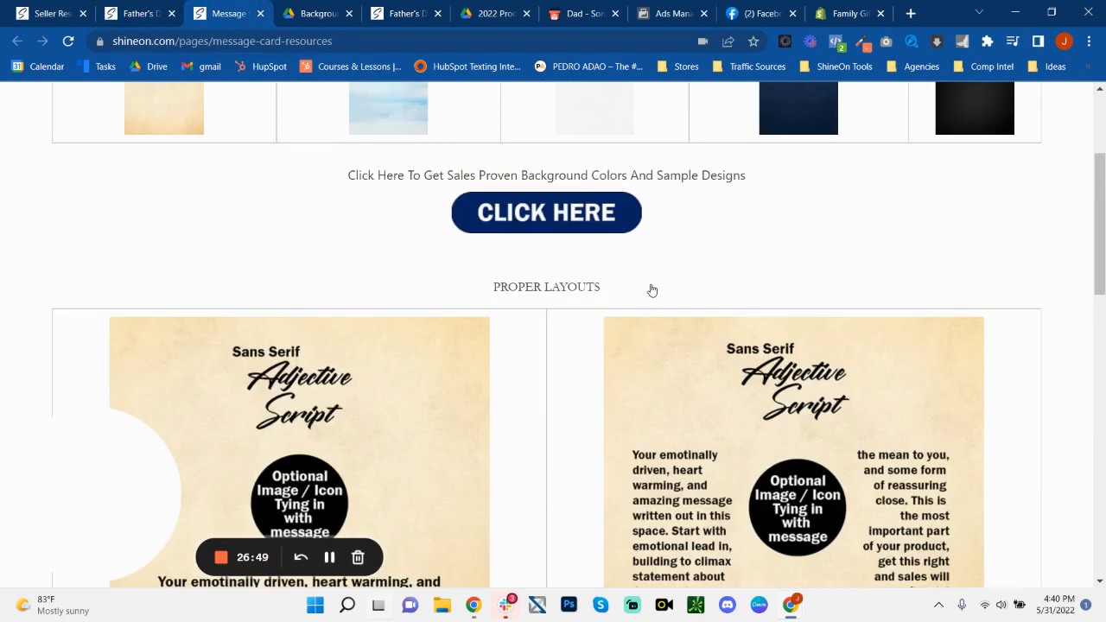
scroll(up, 3)
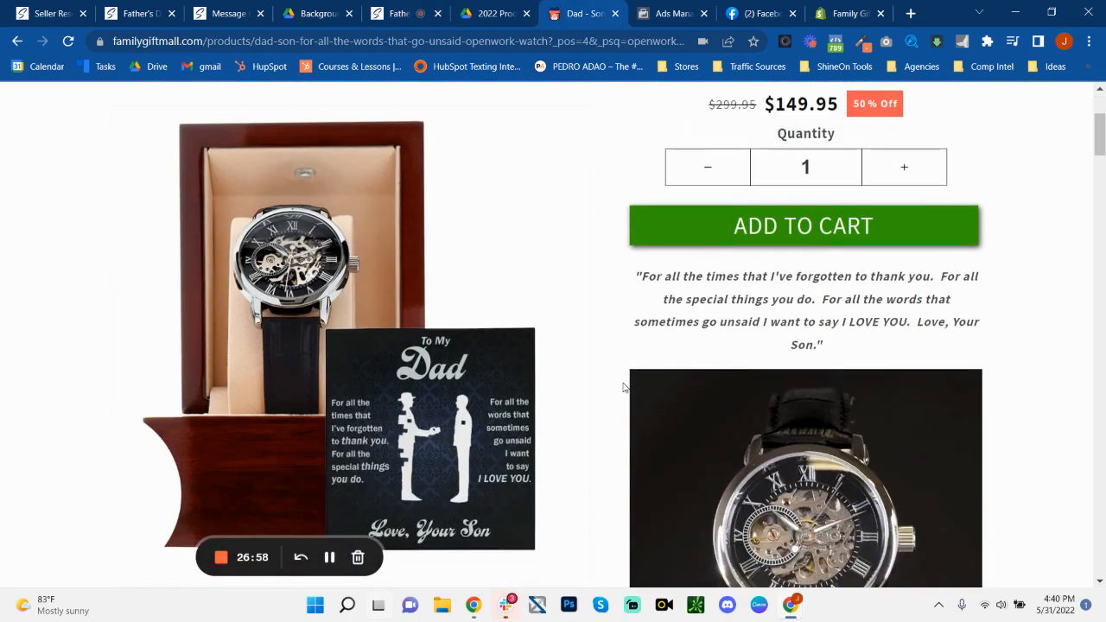
scroll(down, 3)
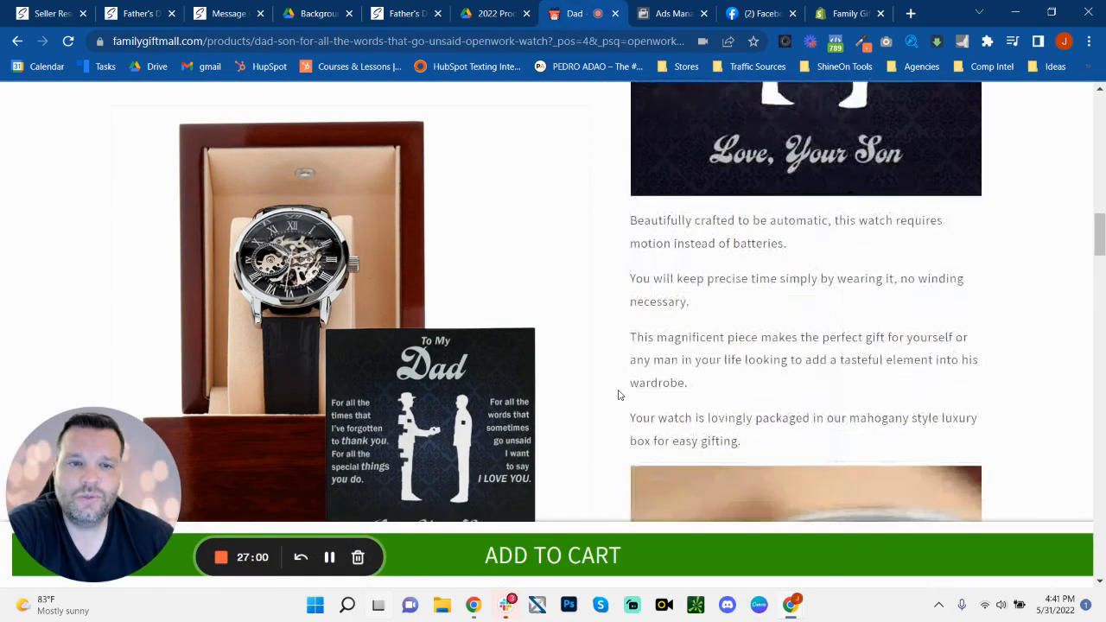
scroll(down, 3)
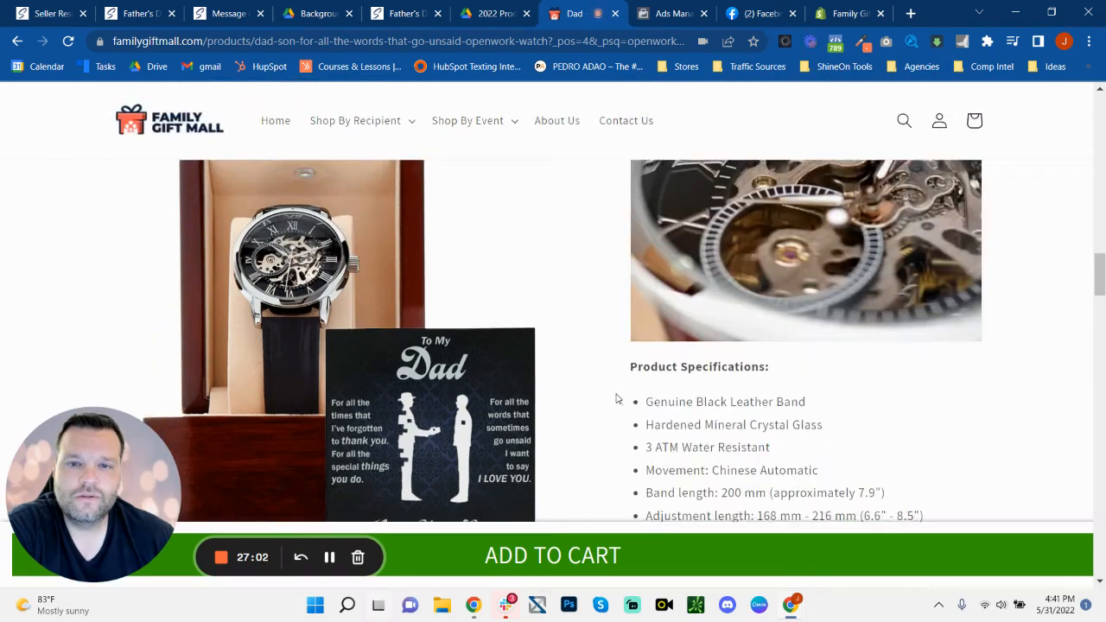
scroll(up, 3)
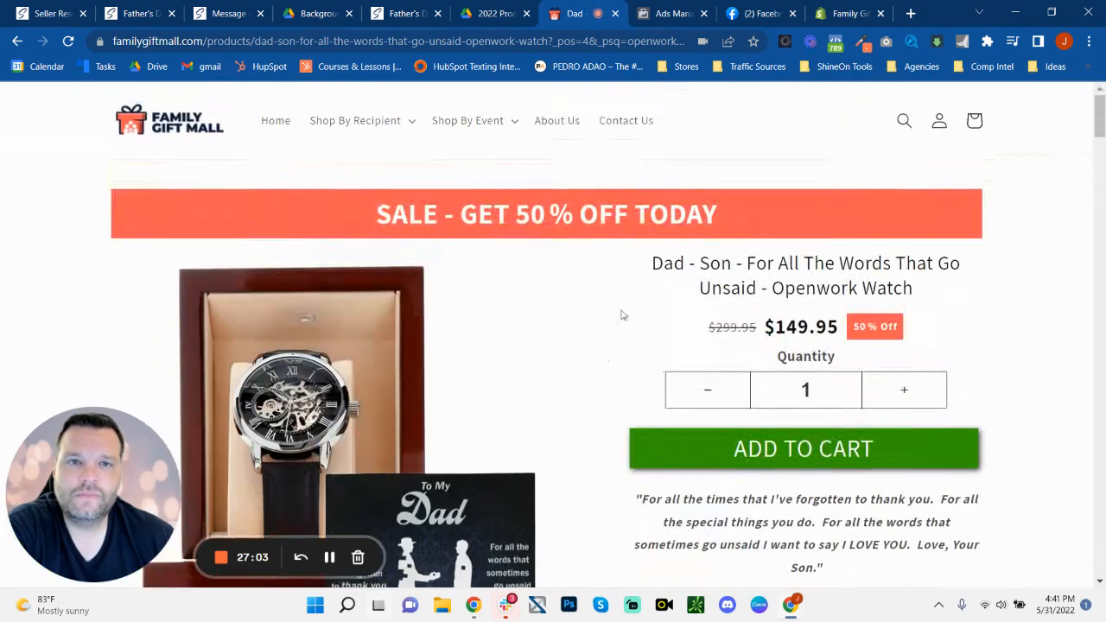
click(670, 14)
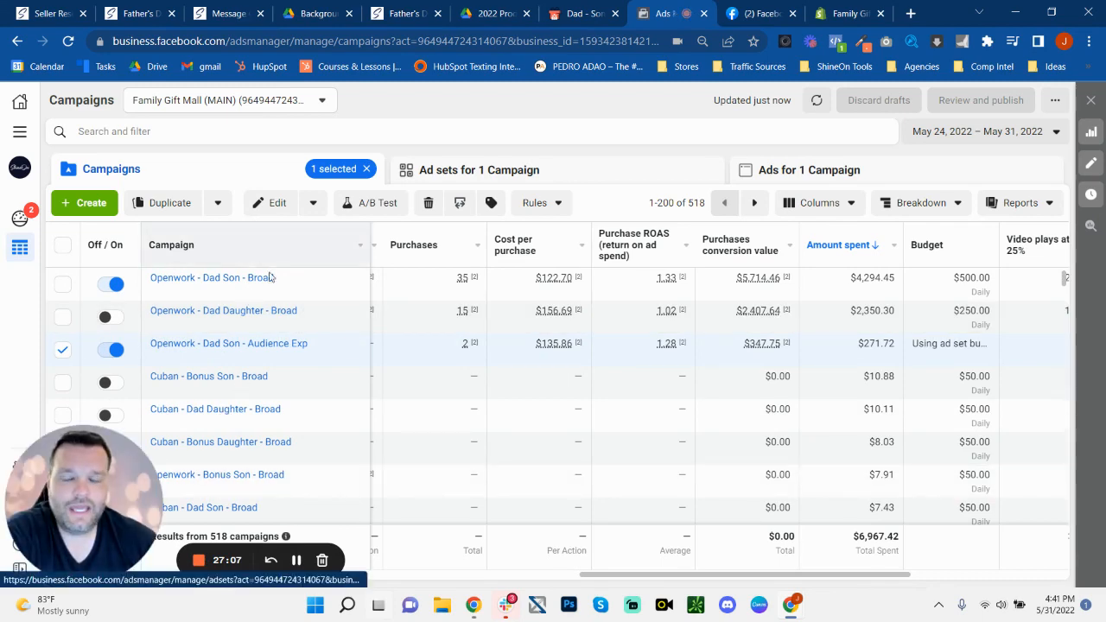
mouse_move(251, 276)
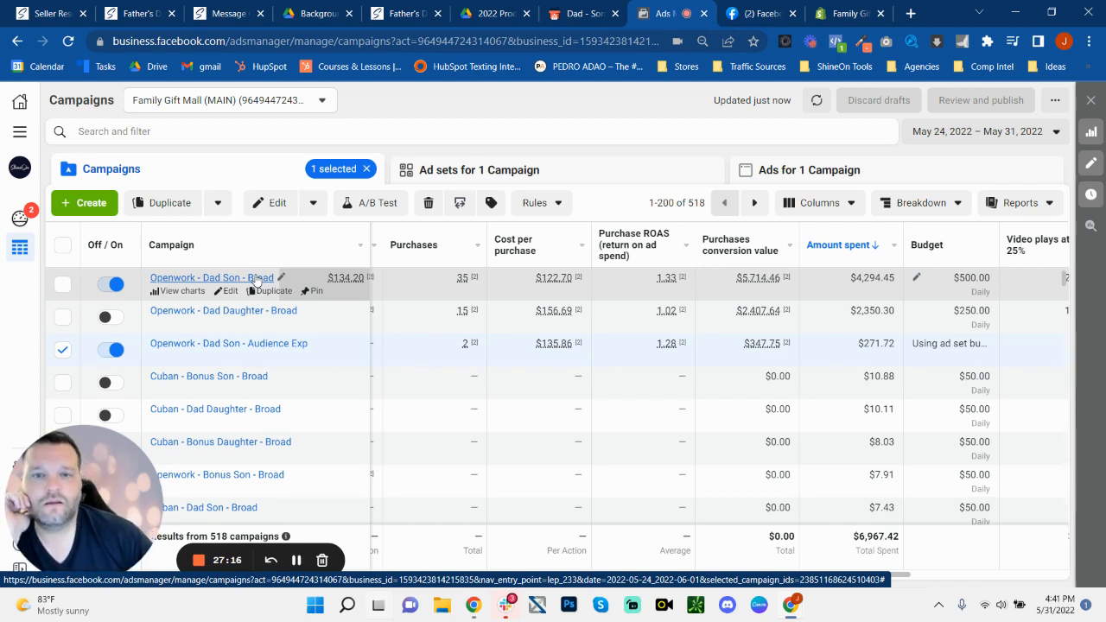
mouse_move(568, 90)
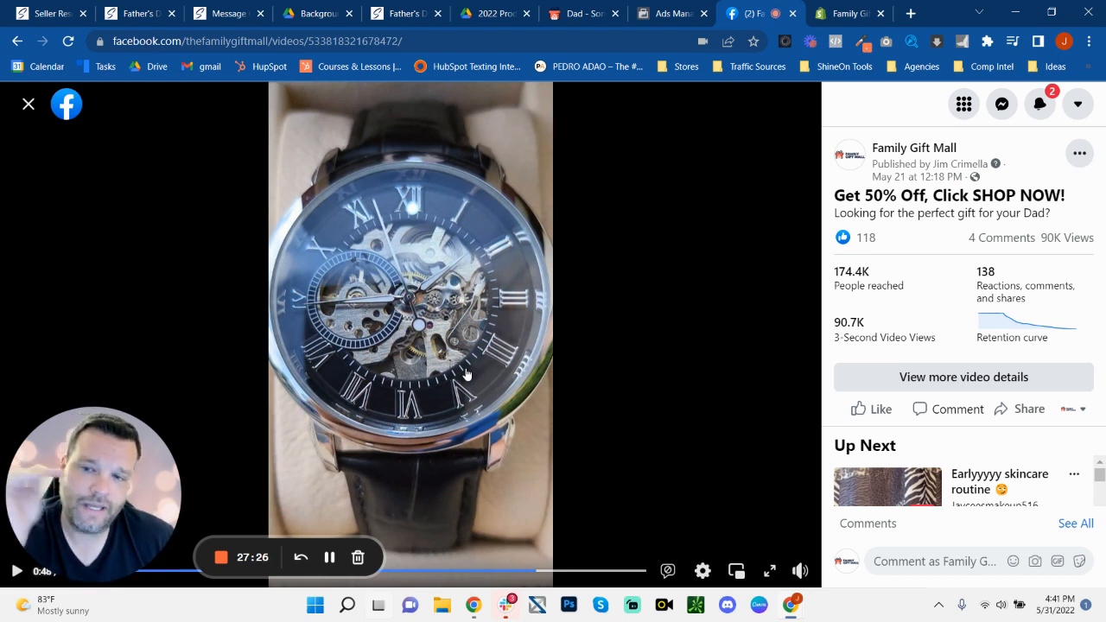
mouse_move(977, 315)
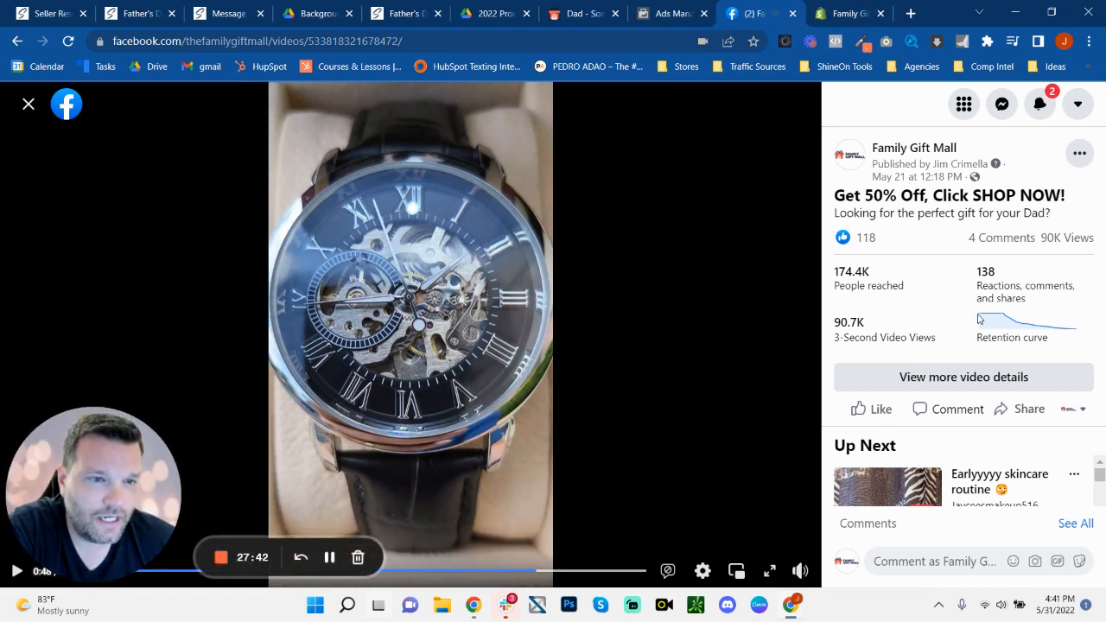
mouse_move(1002, 295)
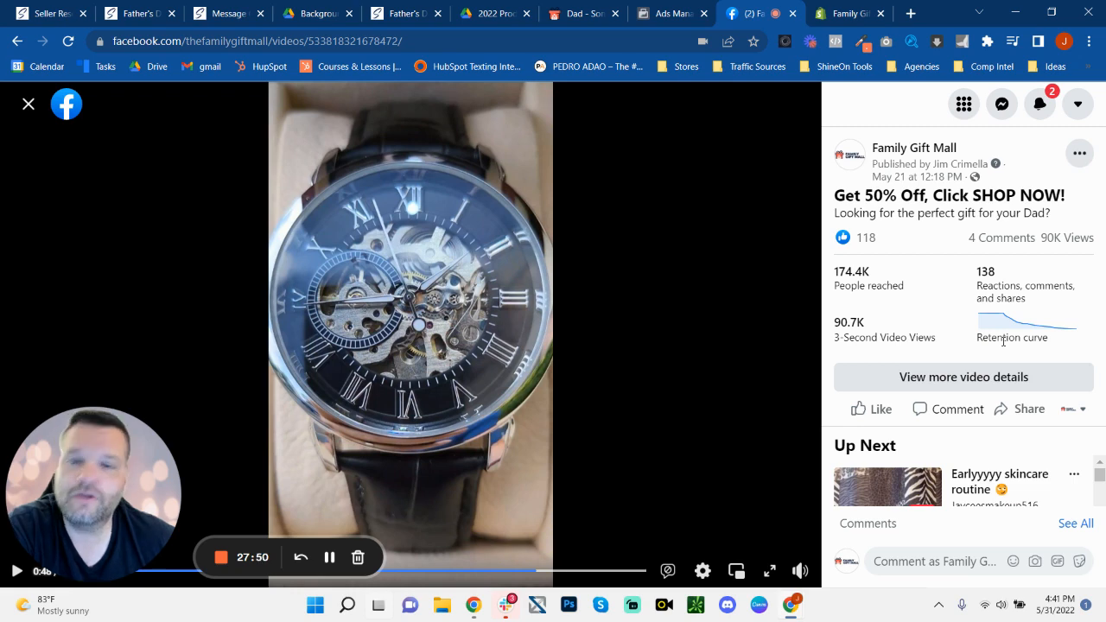
click(847, 14)
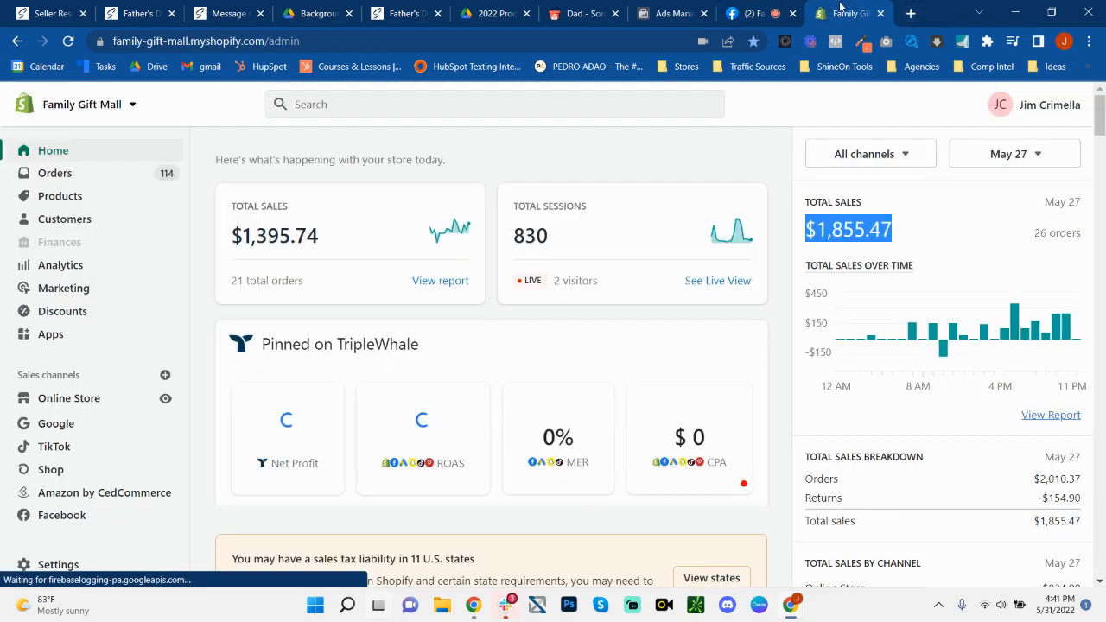
click(843, 13)
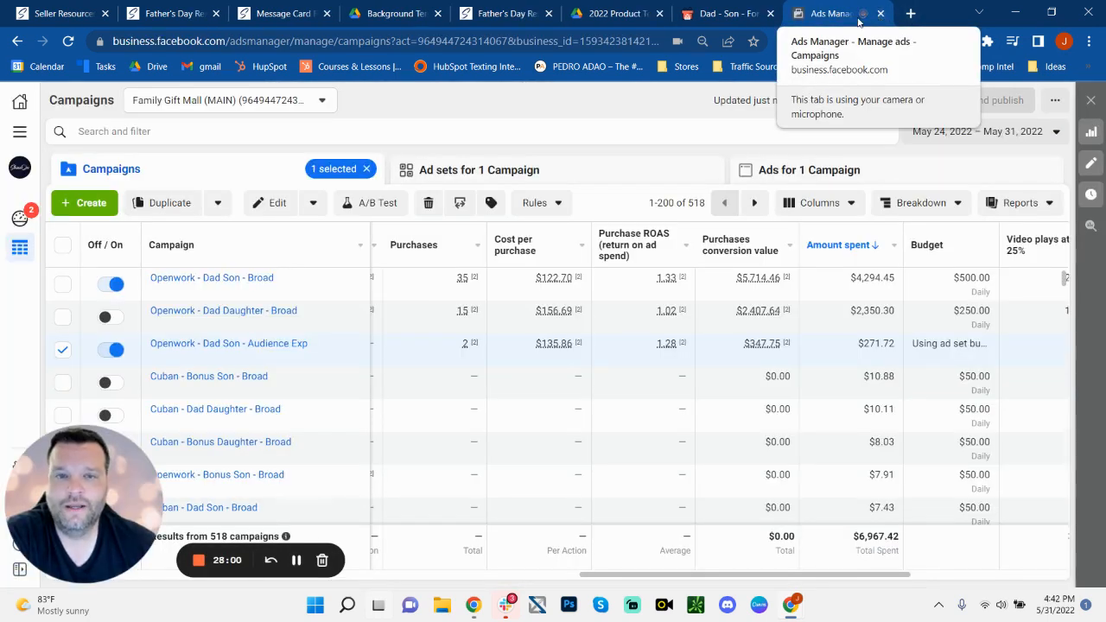
click(722, 14)
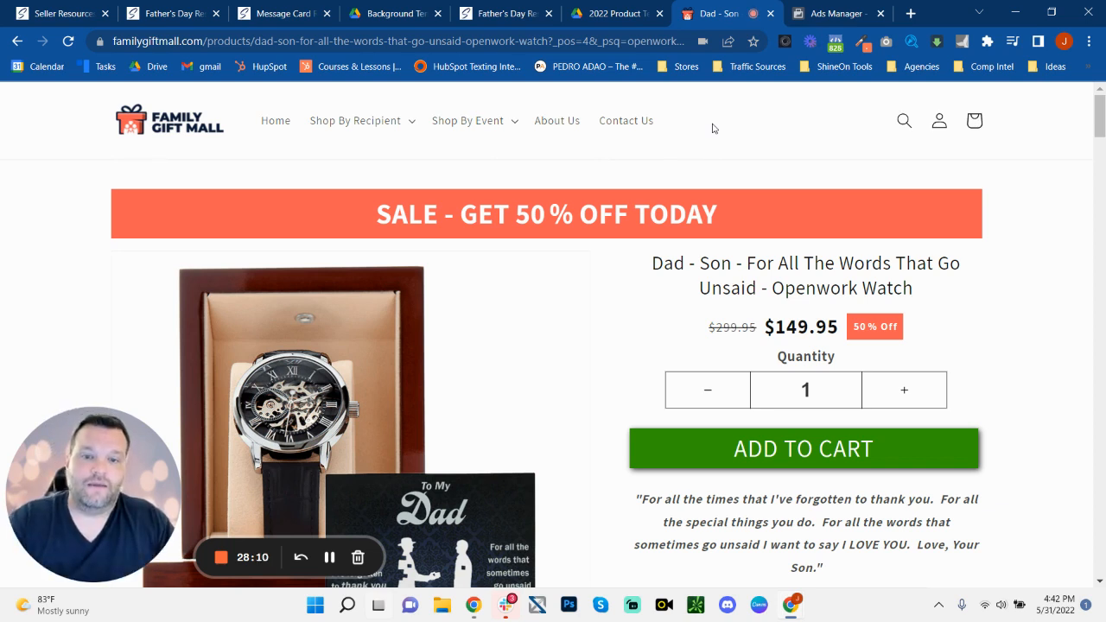
scroll(down, 3)
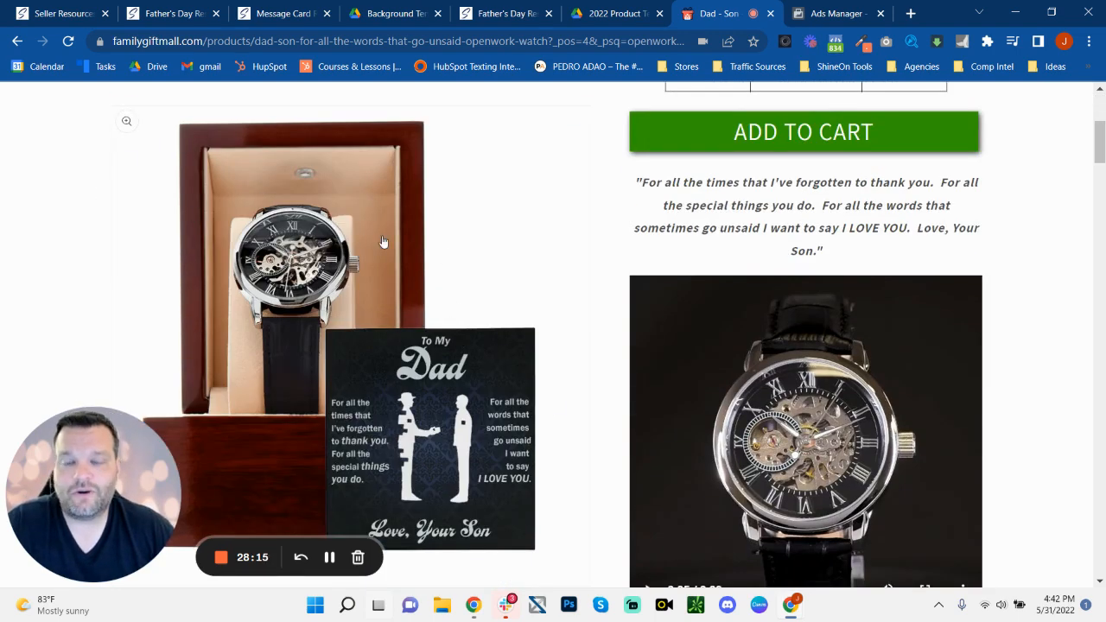
mouse_move(456, 293)
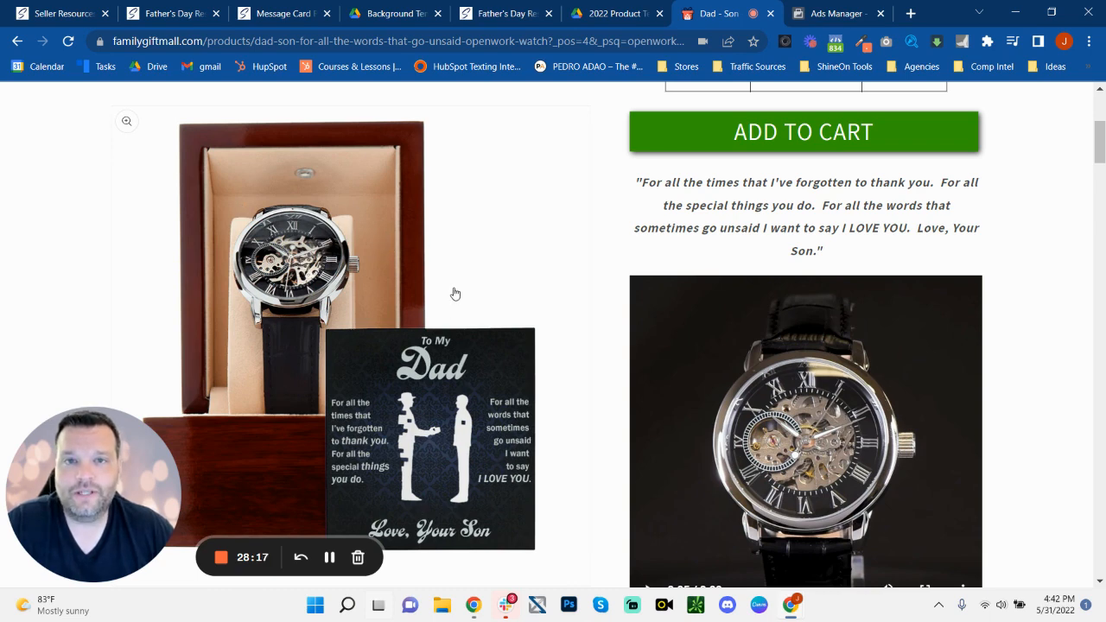
scroll(up, 3)
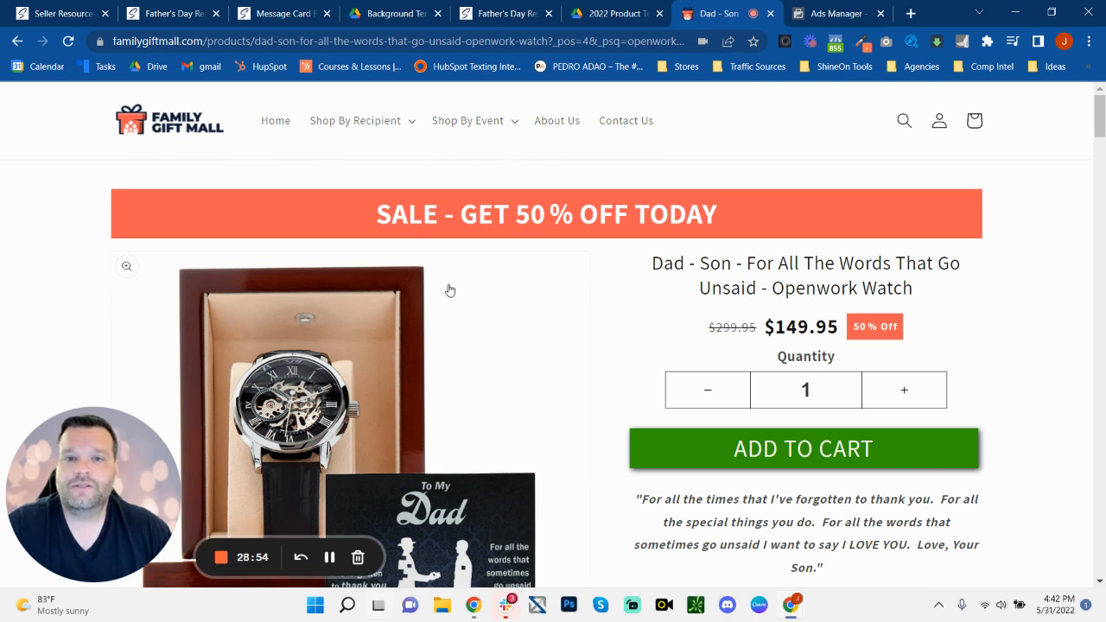
mouse_move(463, 363)
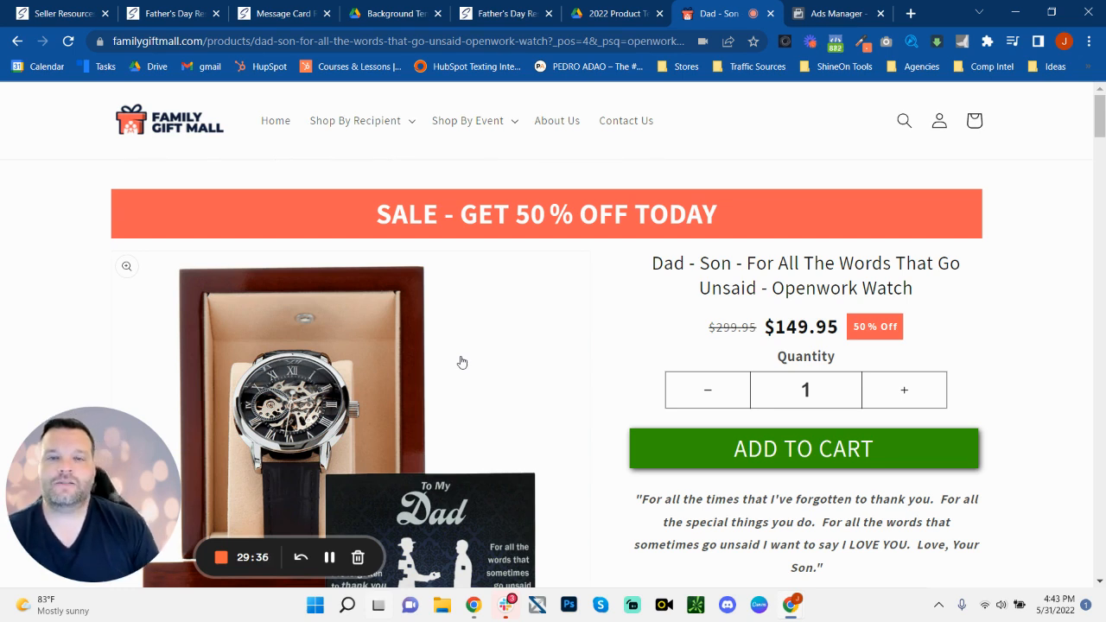
mouse_move(401, 421)
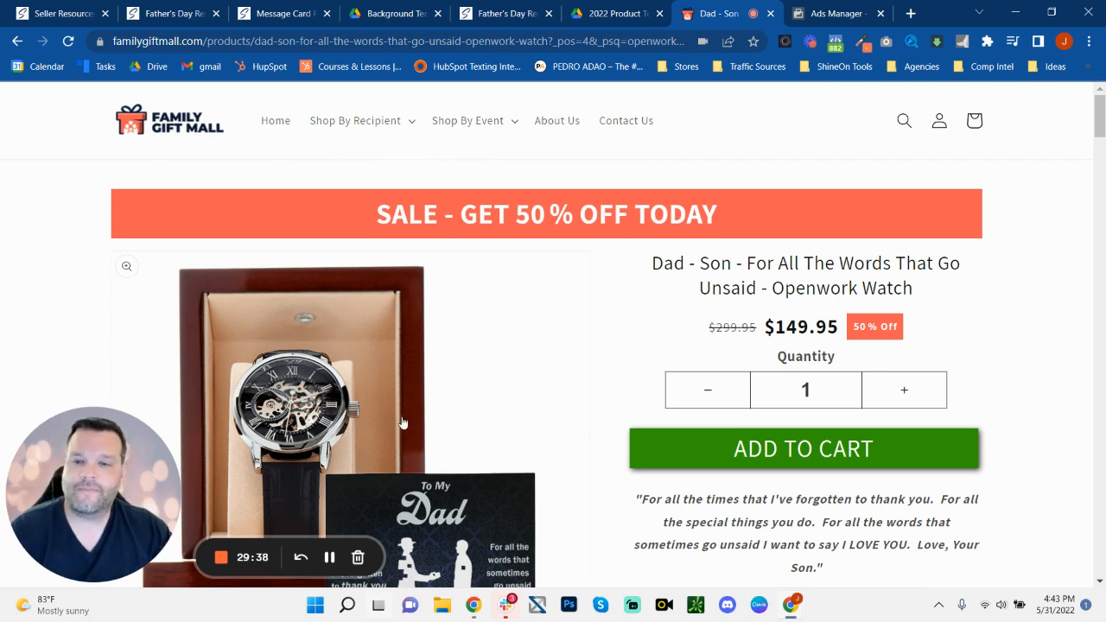